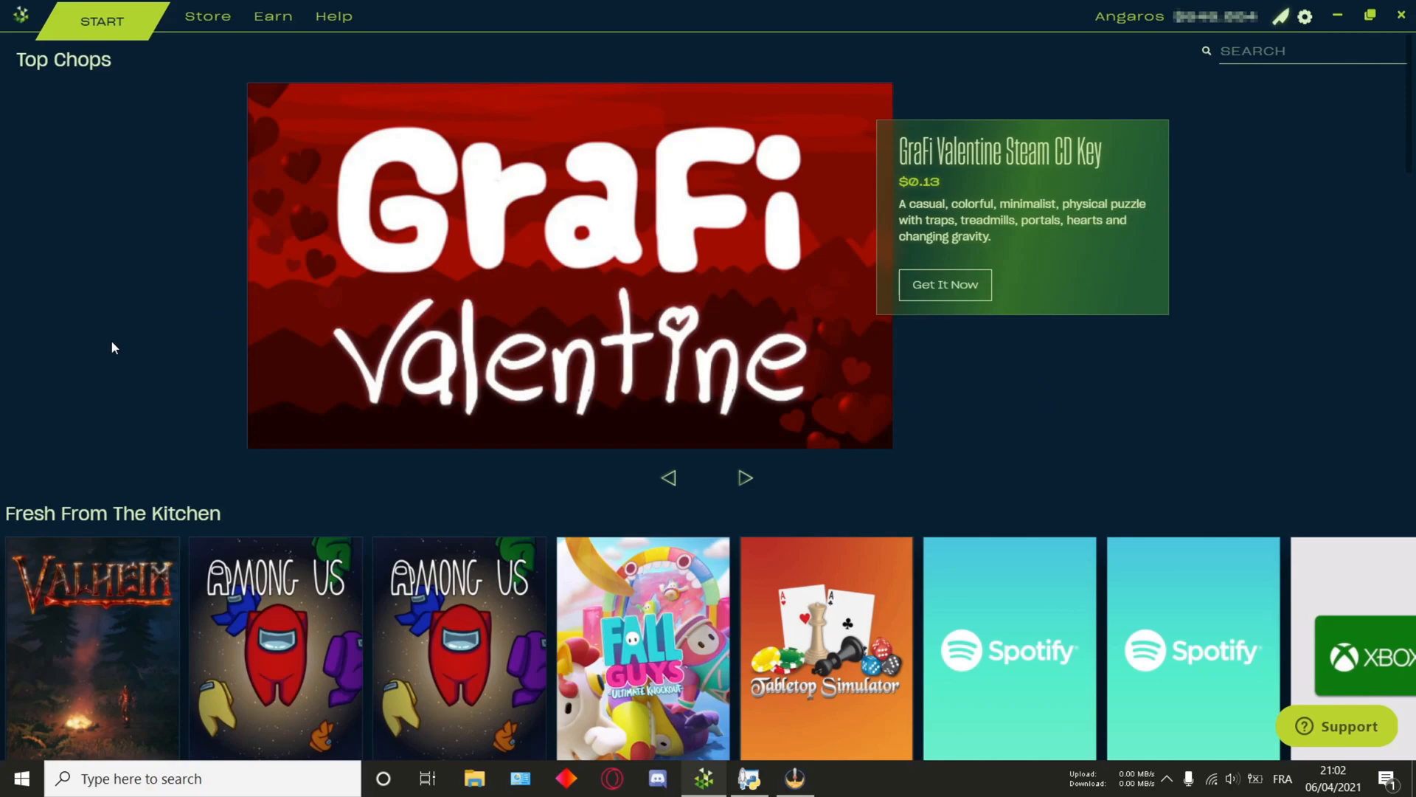
# Click repeatedly on the same spot in the Salad window before navigating
pyautogui.click(743, 476)
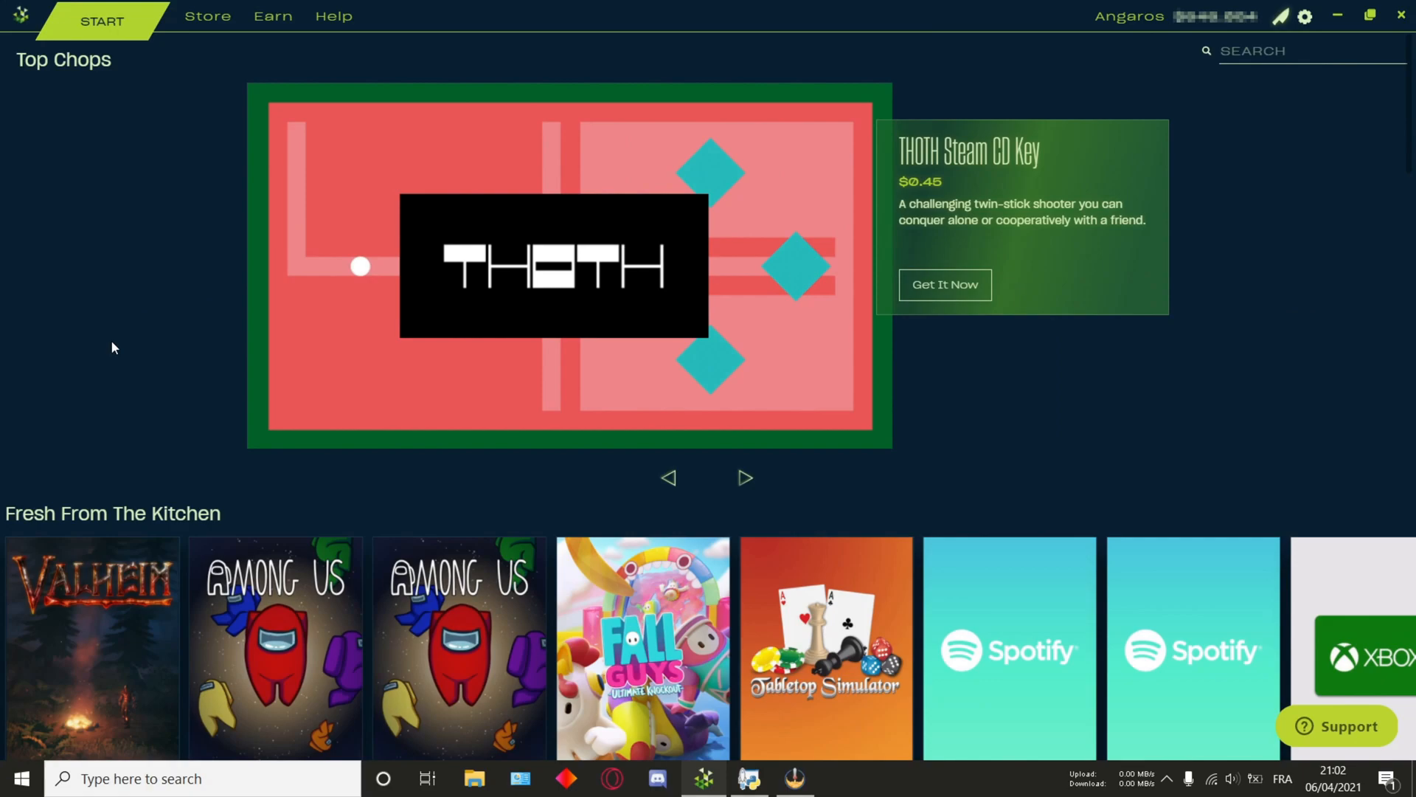
pyautogui.click(744, 477)
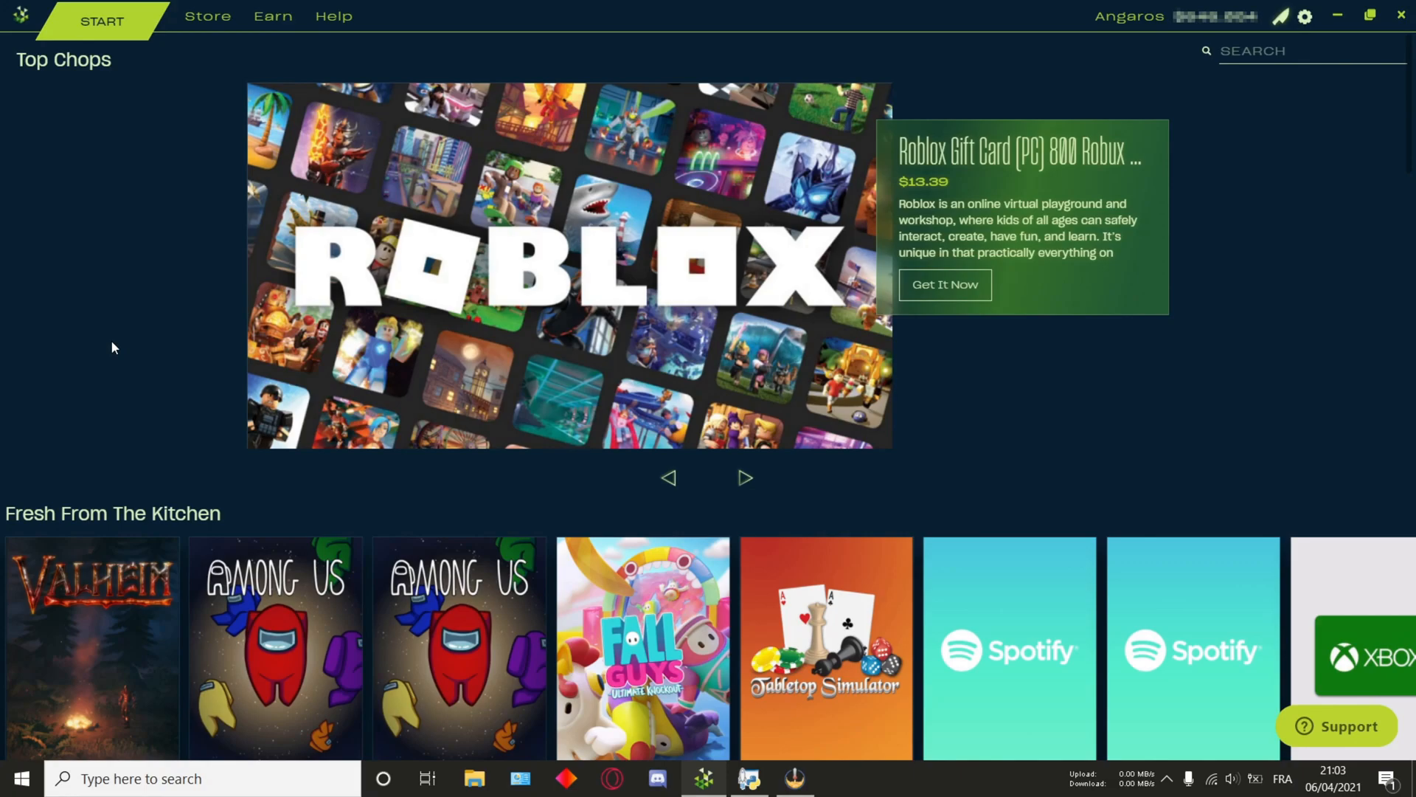
pyautogui.click(743, 476)
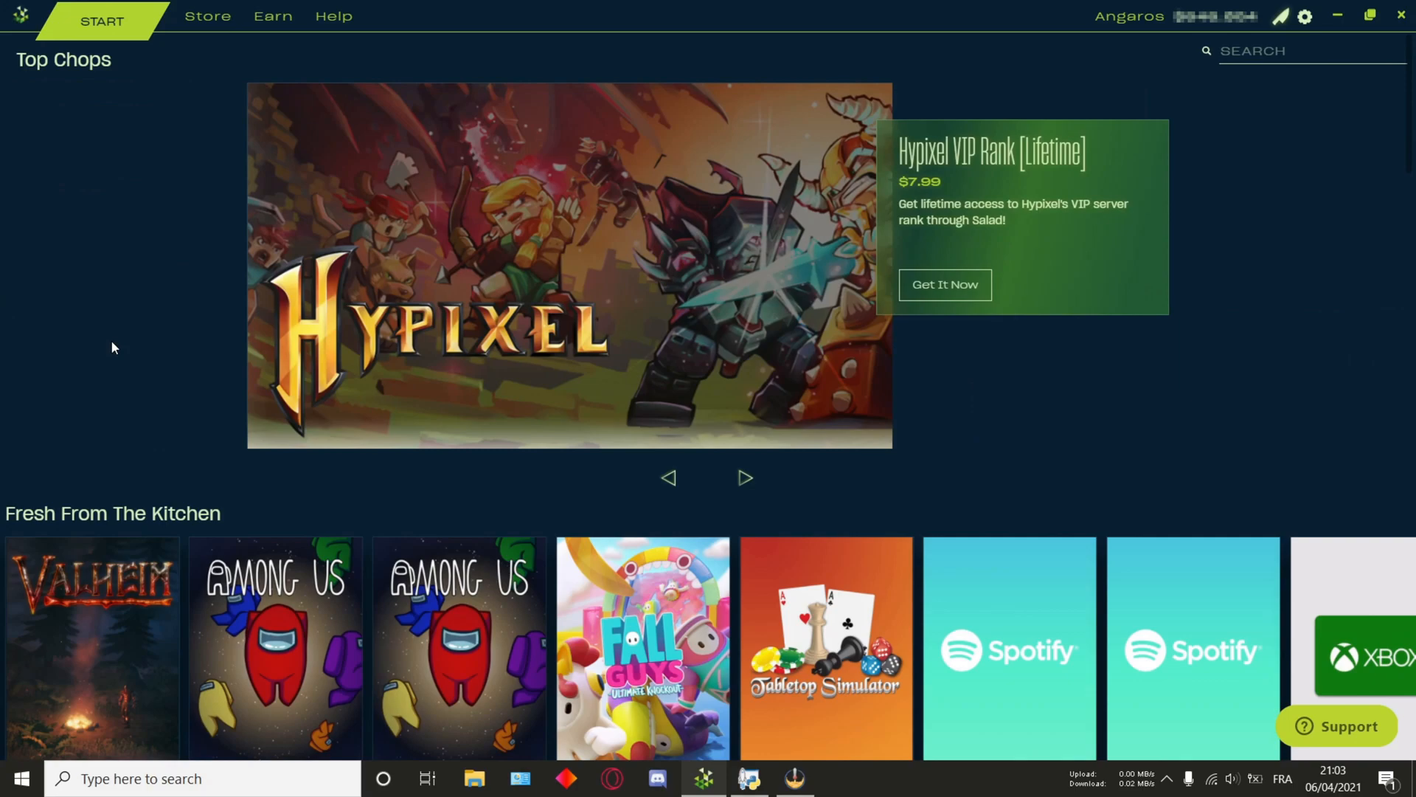
pyautogui.click(745, 478)
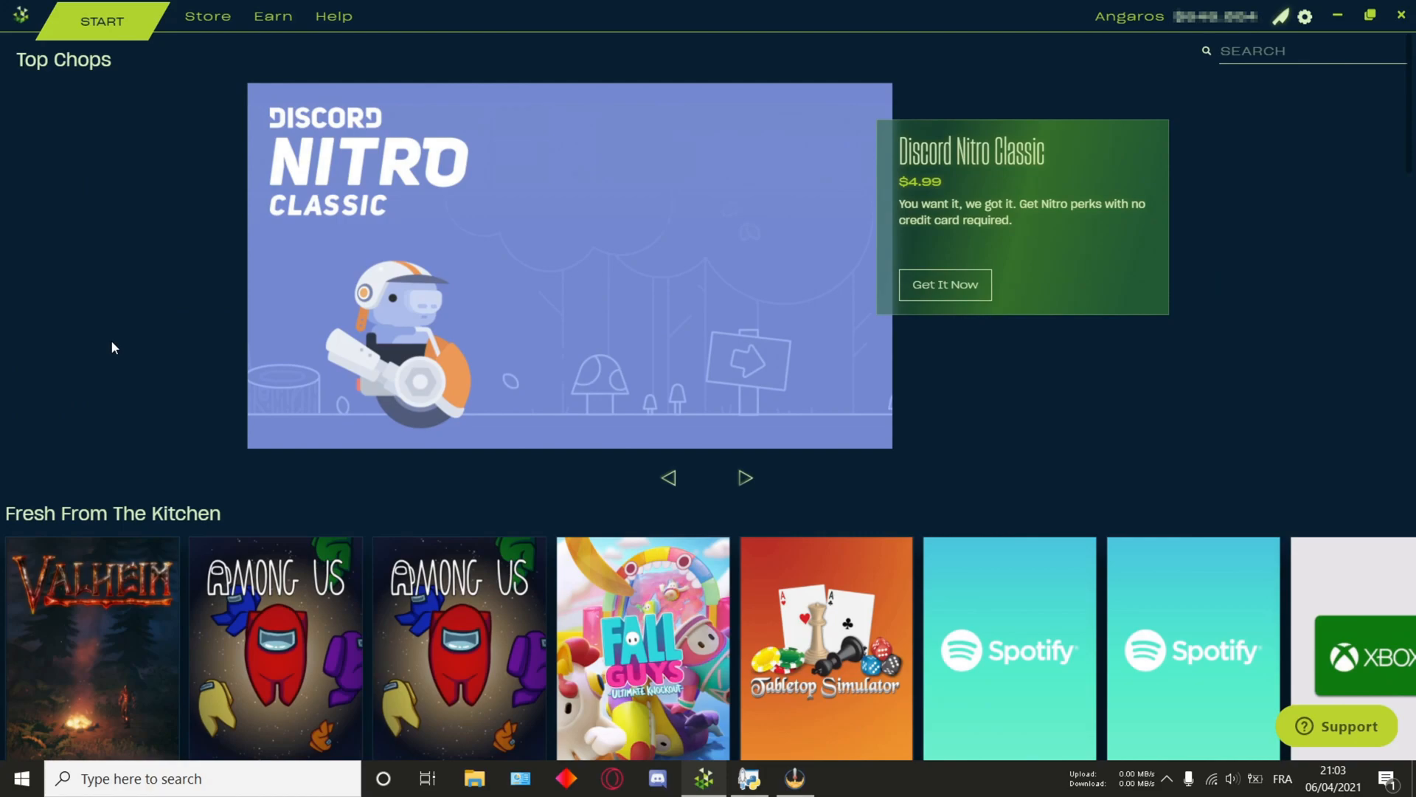
pyautogui.click(743, 477)
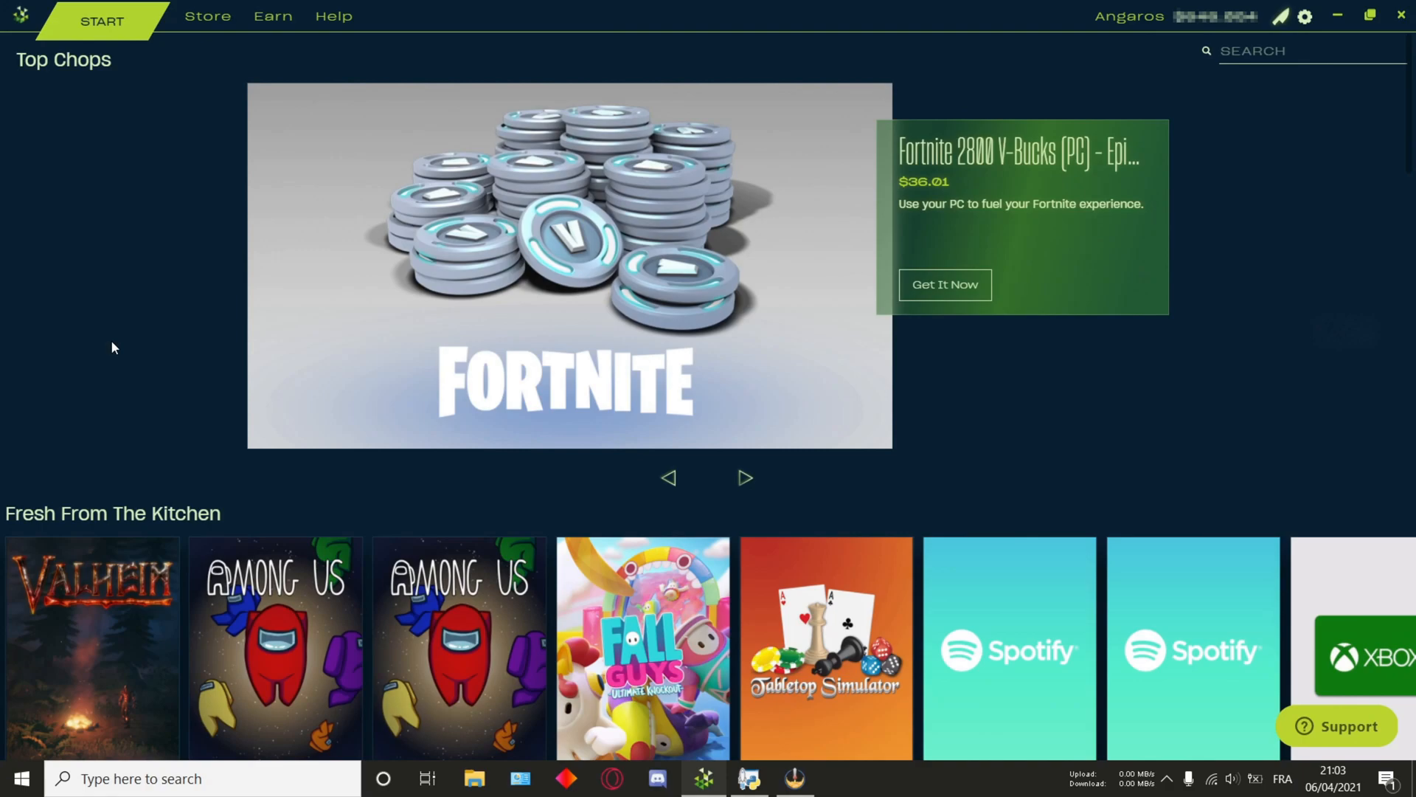
pyautogui.click(743, 477)
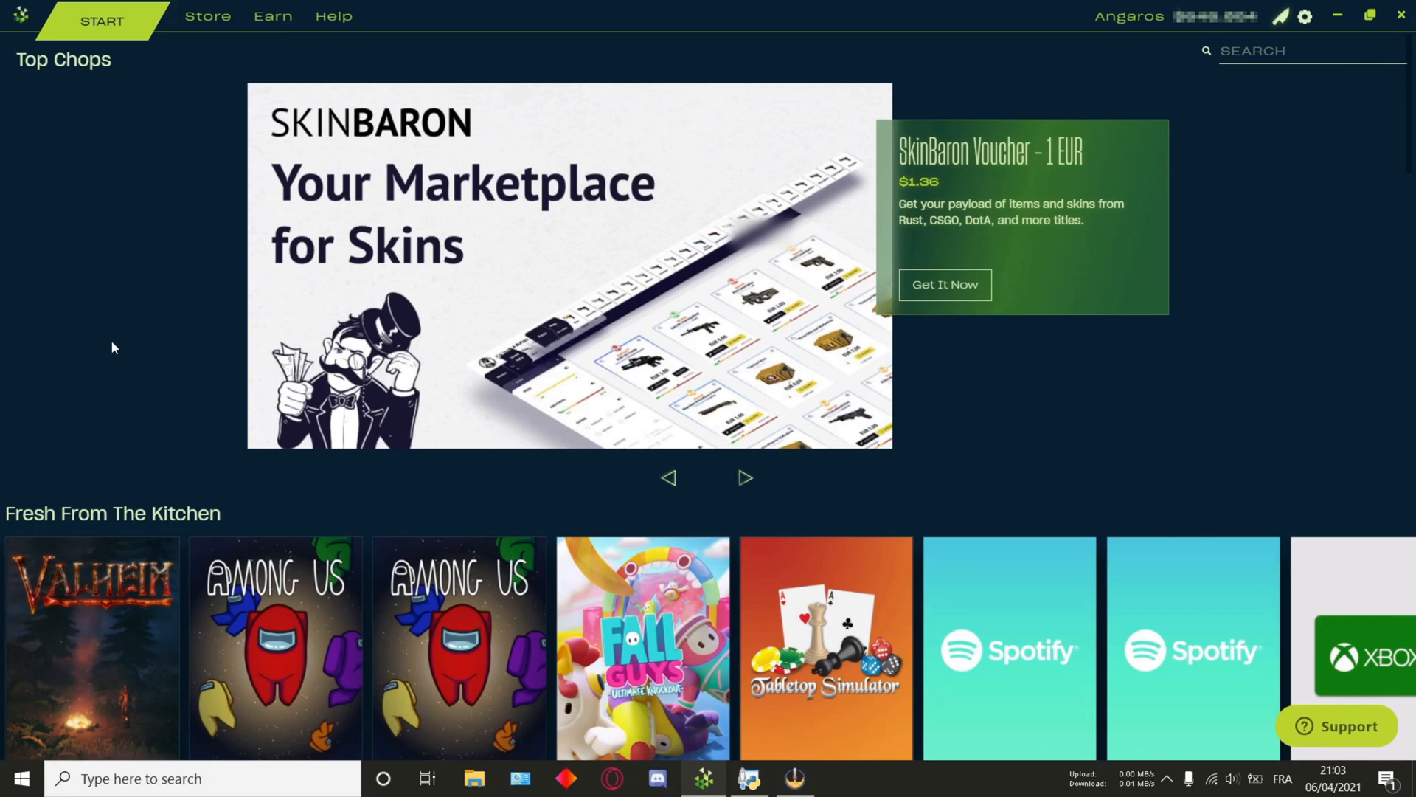
pyautogui.click(745, 477)
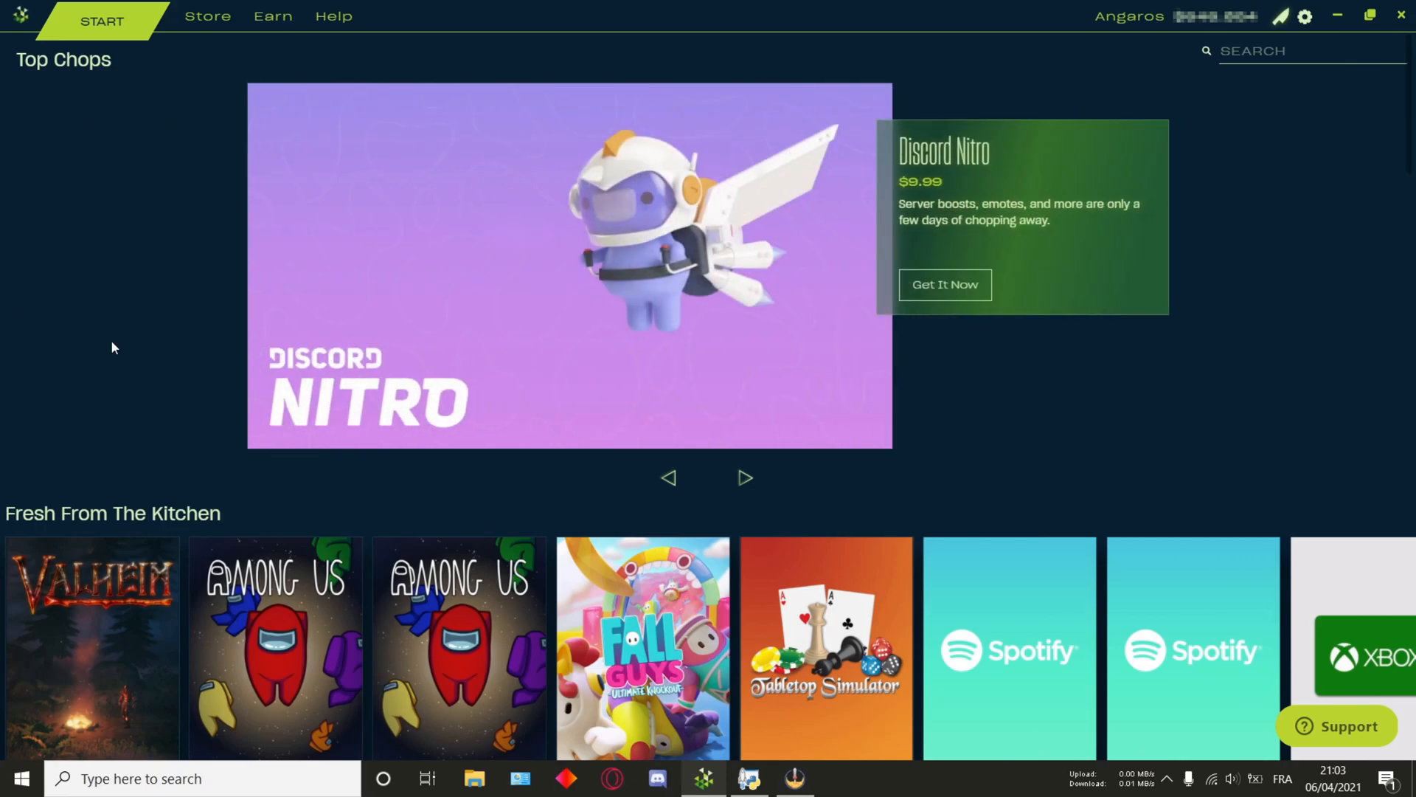
pyautogui.moveTo(201, 171)
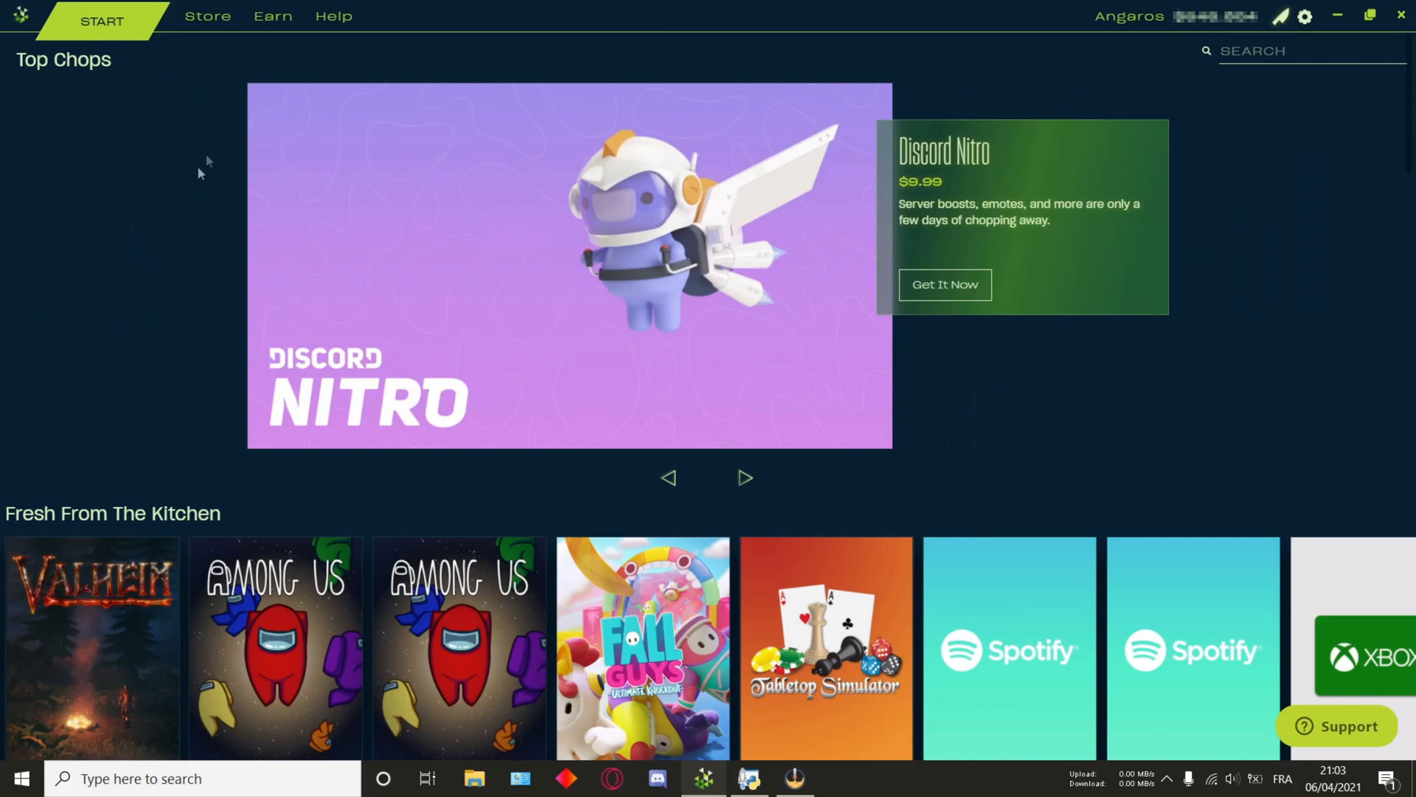
# From Earn > Miner Details, show Salad's application log folder in File Explorer
pyautogui.click(272, 17)
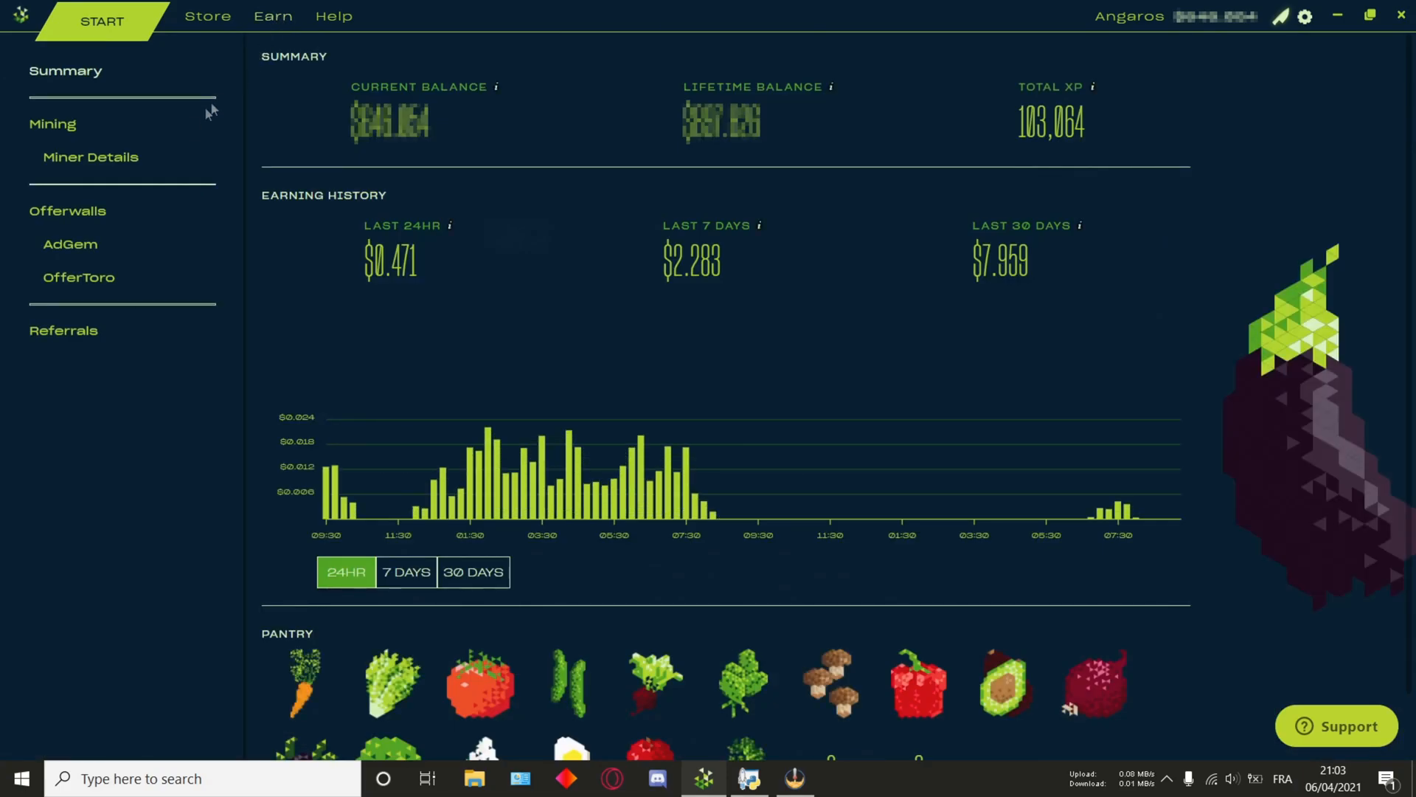
pyautogui.click(90, 157)
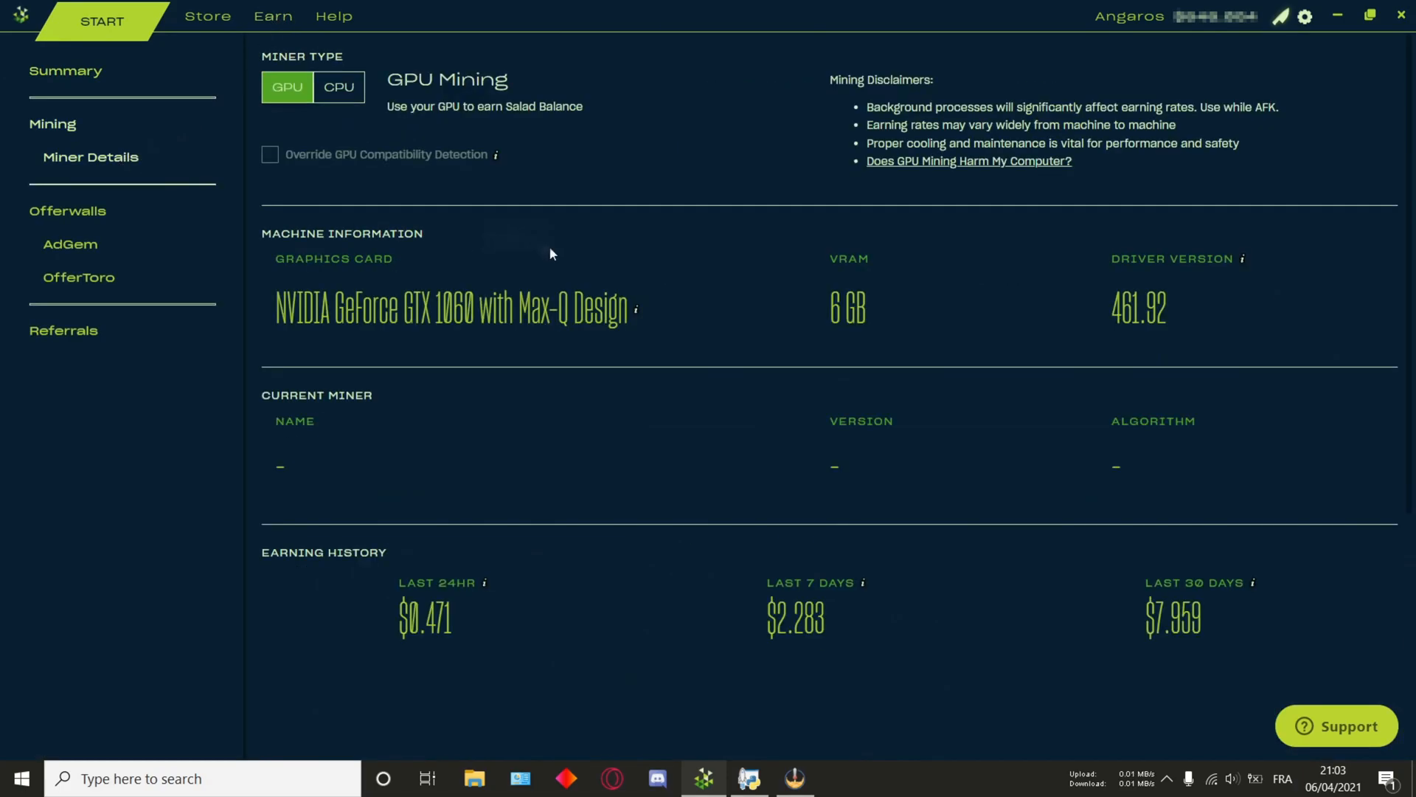
pyautogui.scroll(-3)
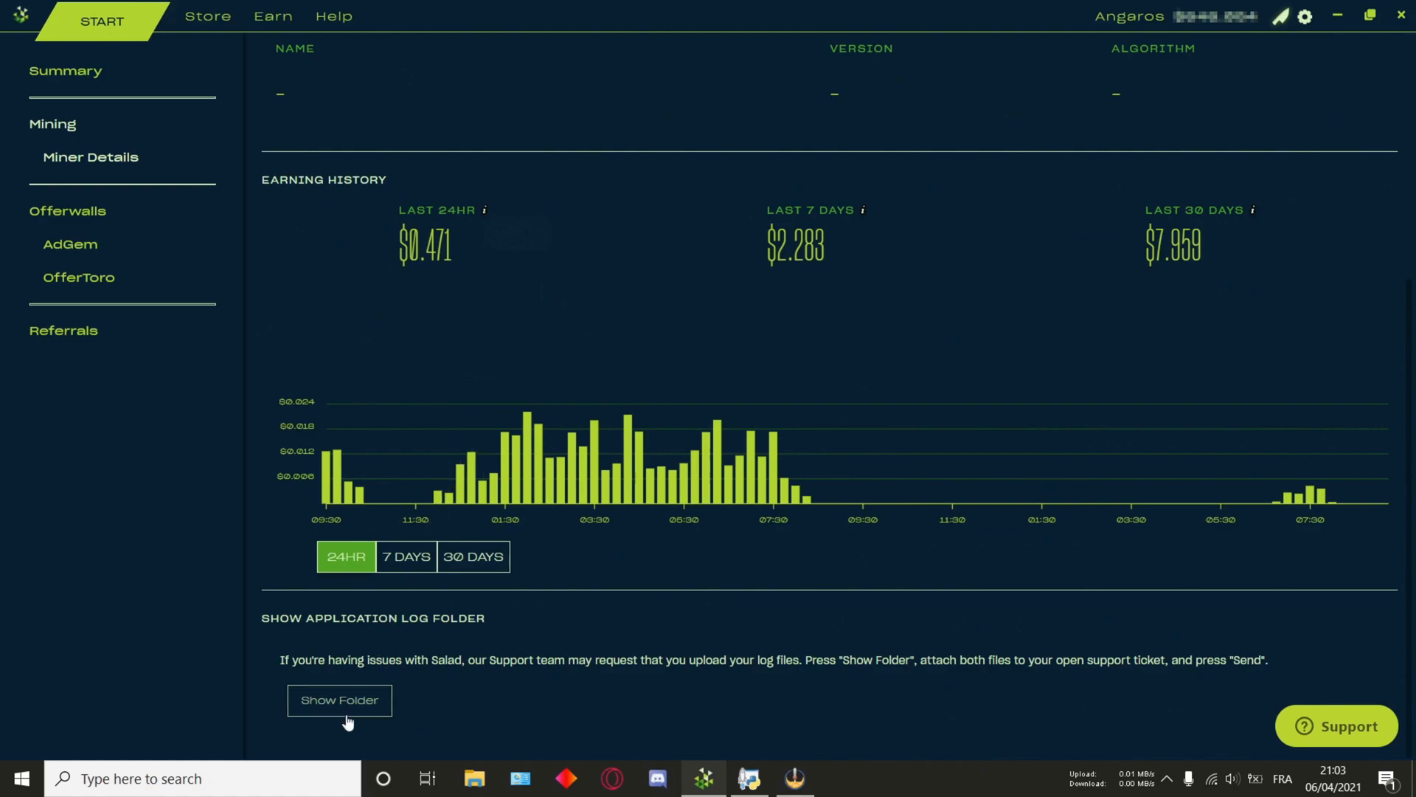
pyautogui.click(340, 699)
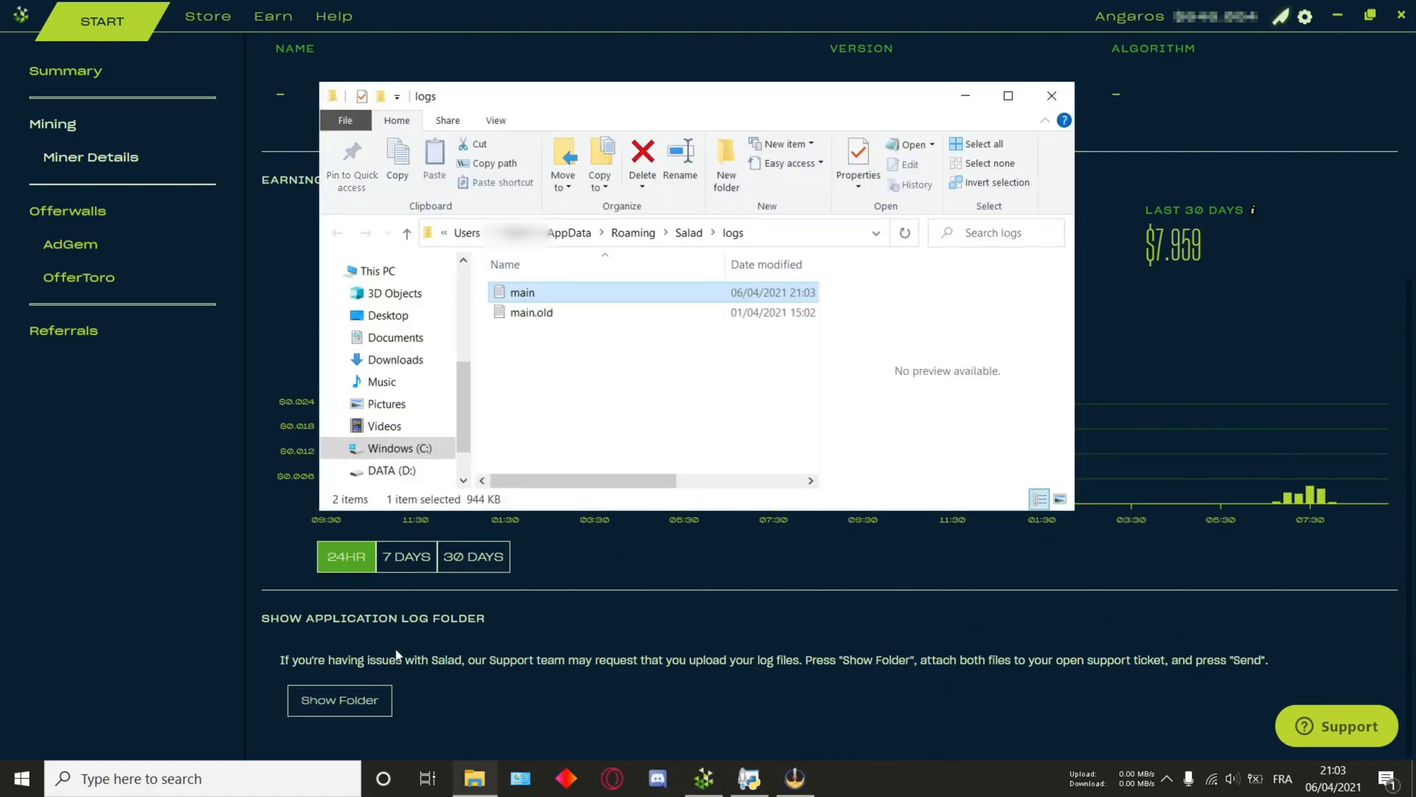
pyautogui.moveTo(223, 678)
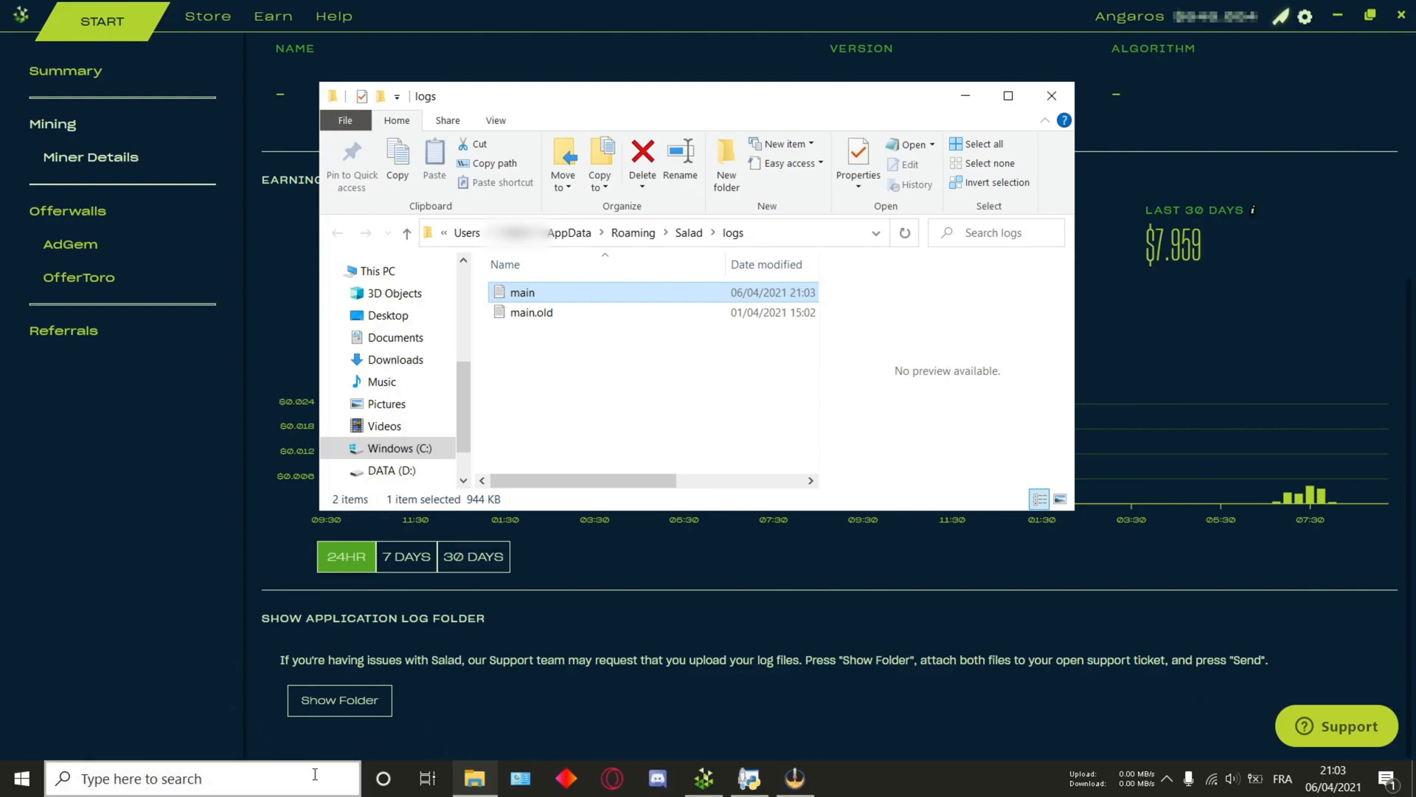
pyautogui.click(19, 777)
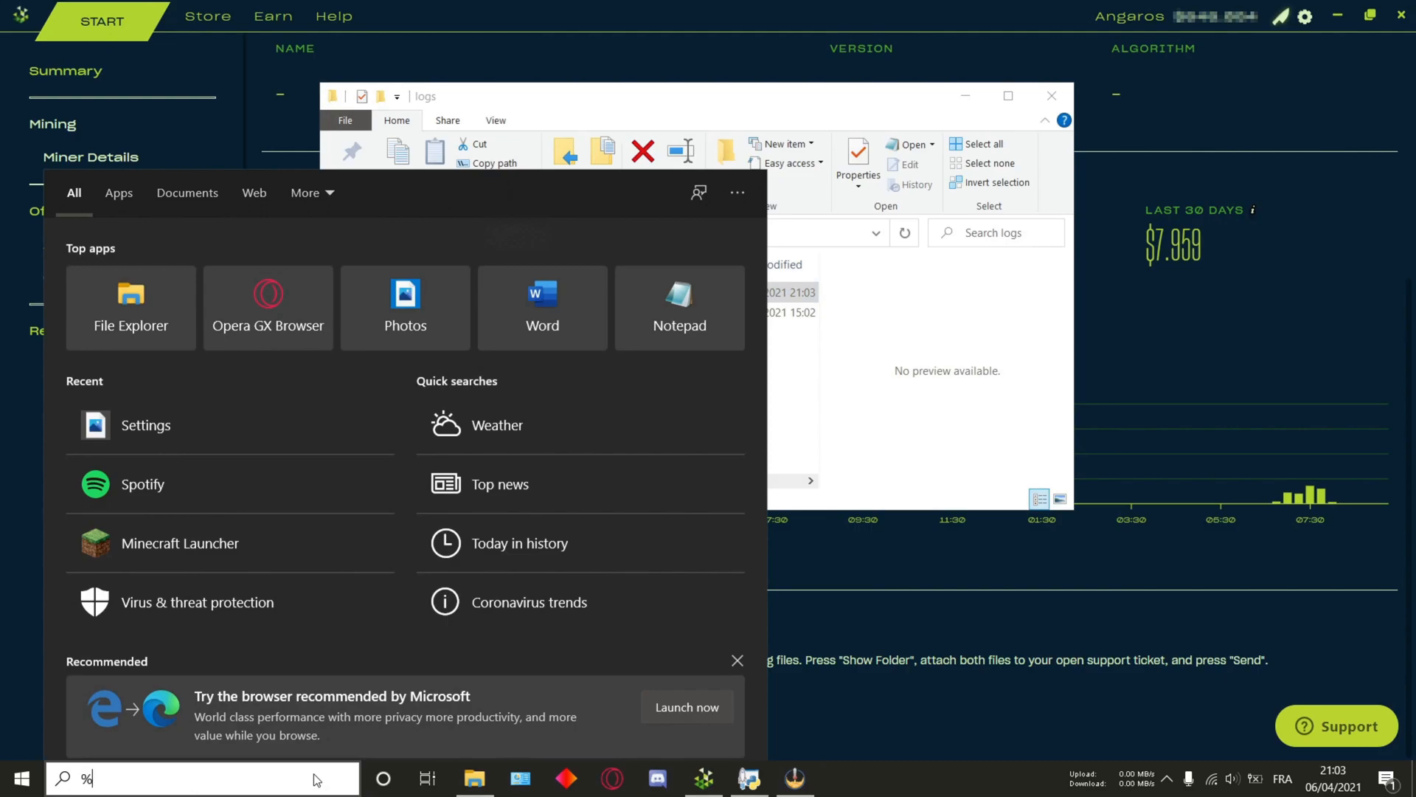
pyautogui.write('appdata')
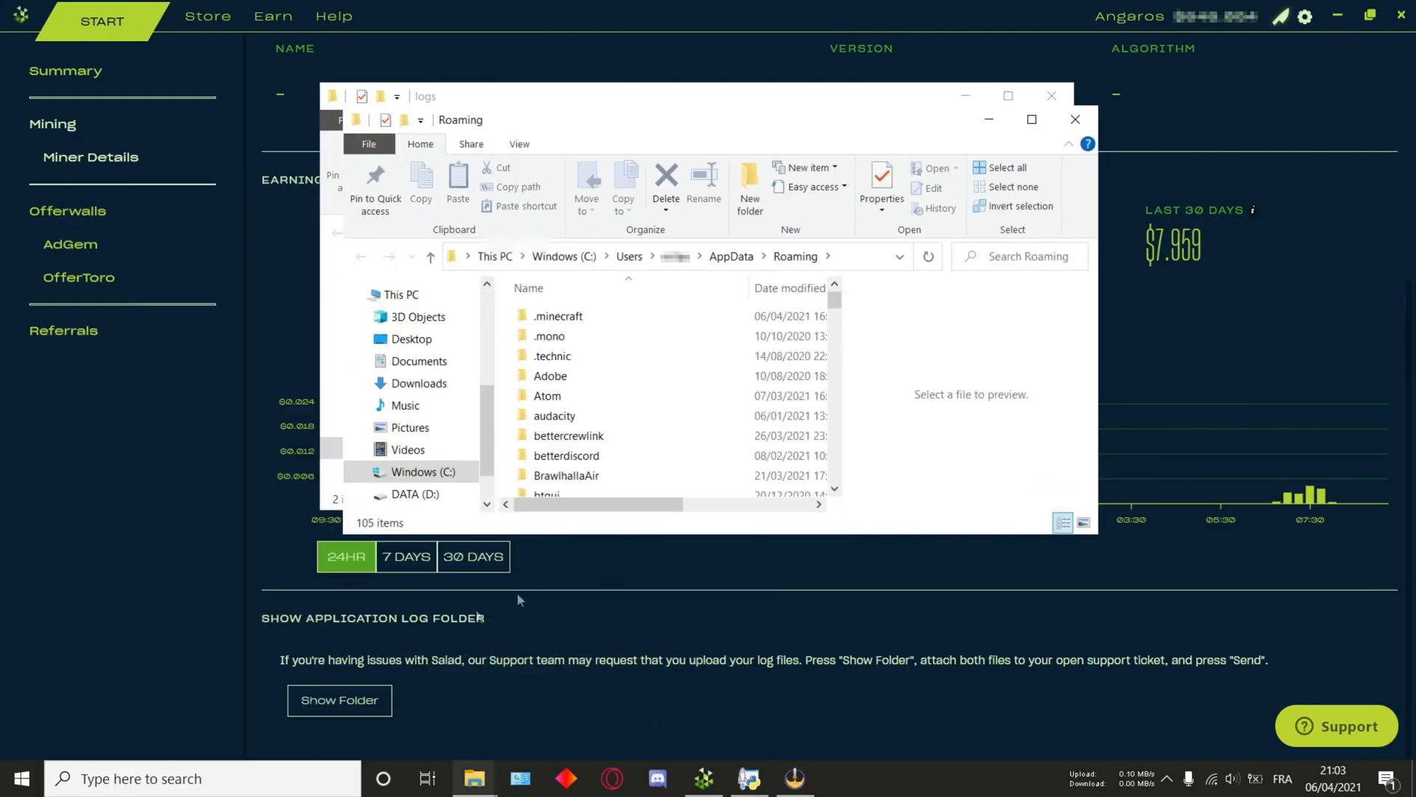
pyautogui.scroll(-3)
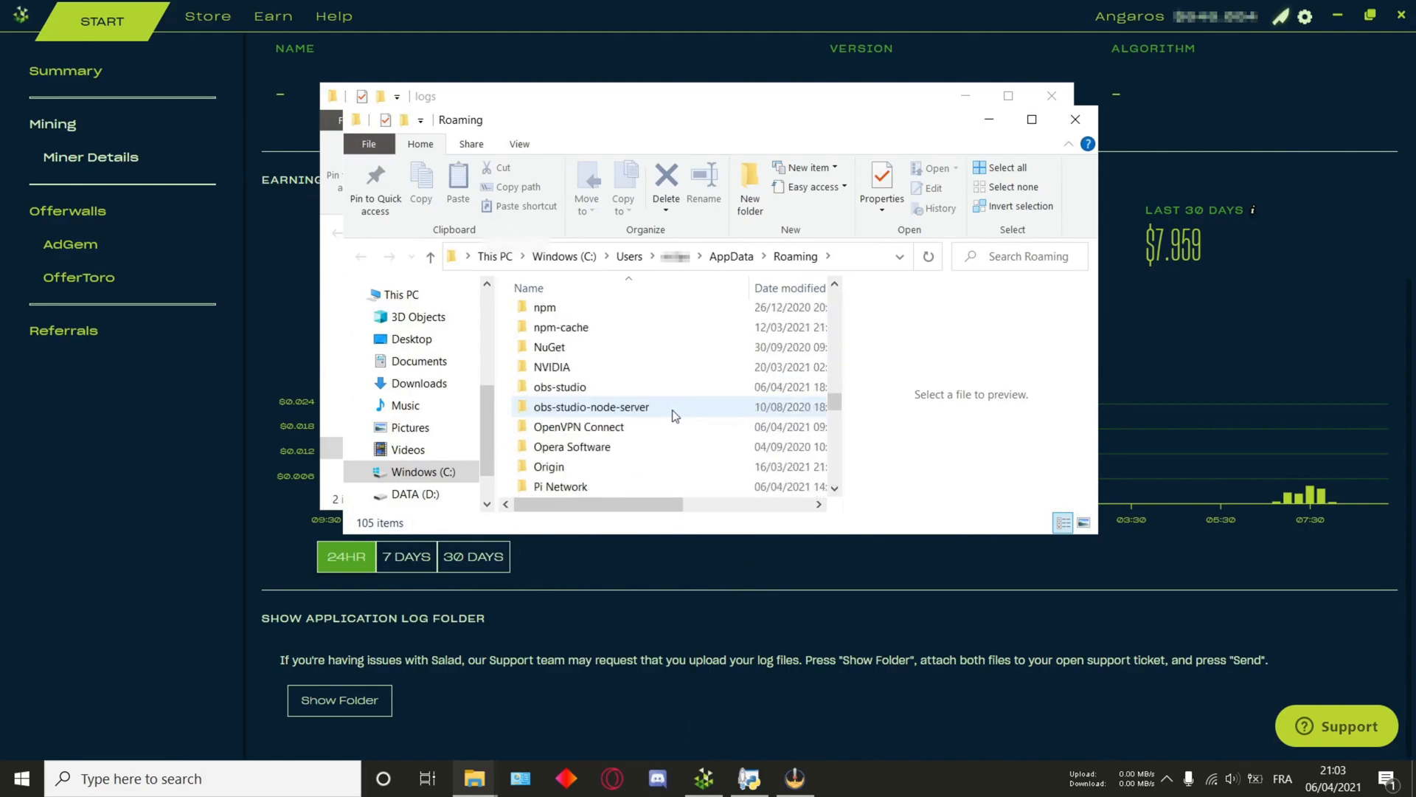
pyautogui.scroll(-3)
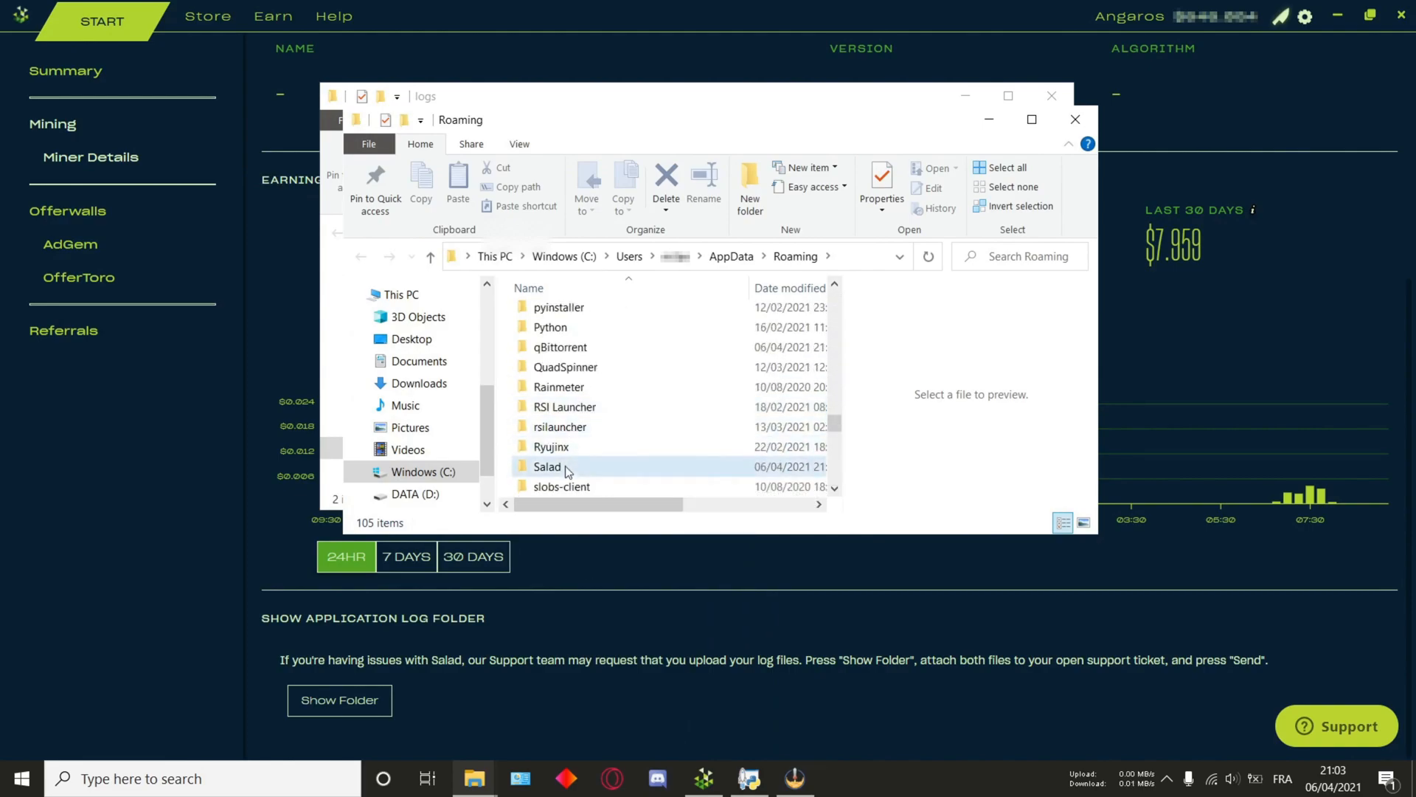
pyautogui.doubleClick(548, 468)
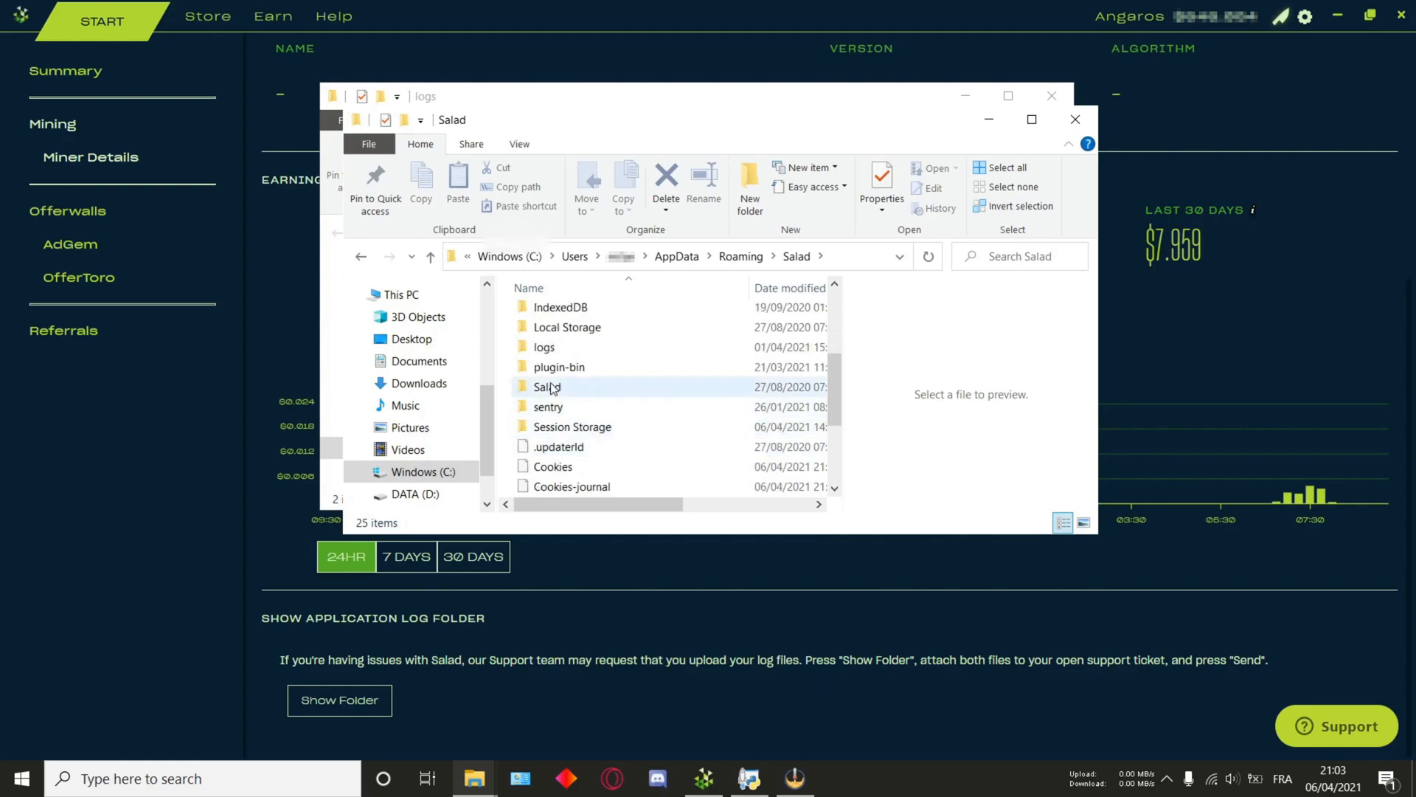
pyautogui.doubleClick(543, 345)
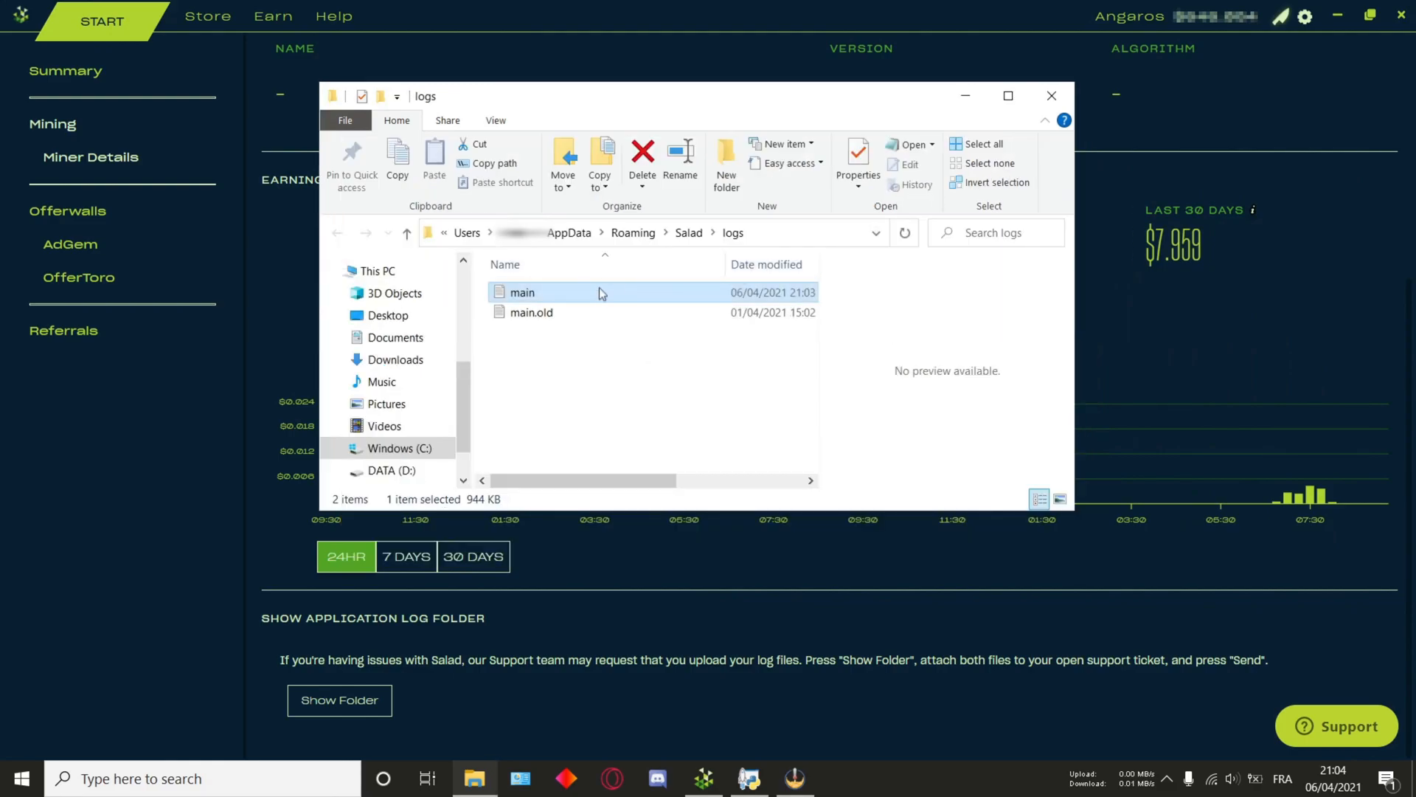
# Load the main log in Notepad and check the mining time value 4:07
pyautogui.doubleClick(521, 292)
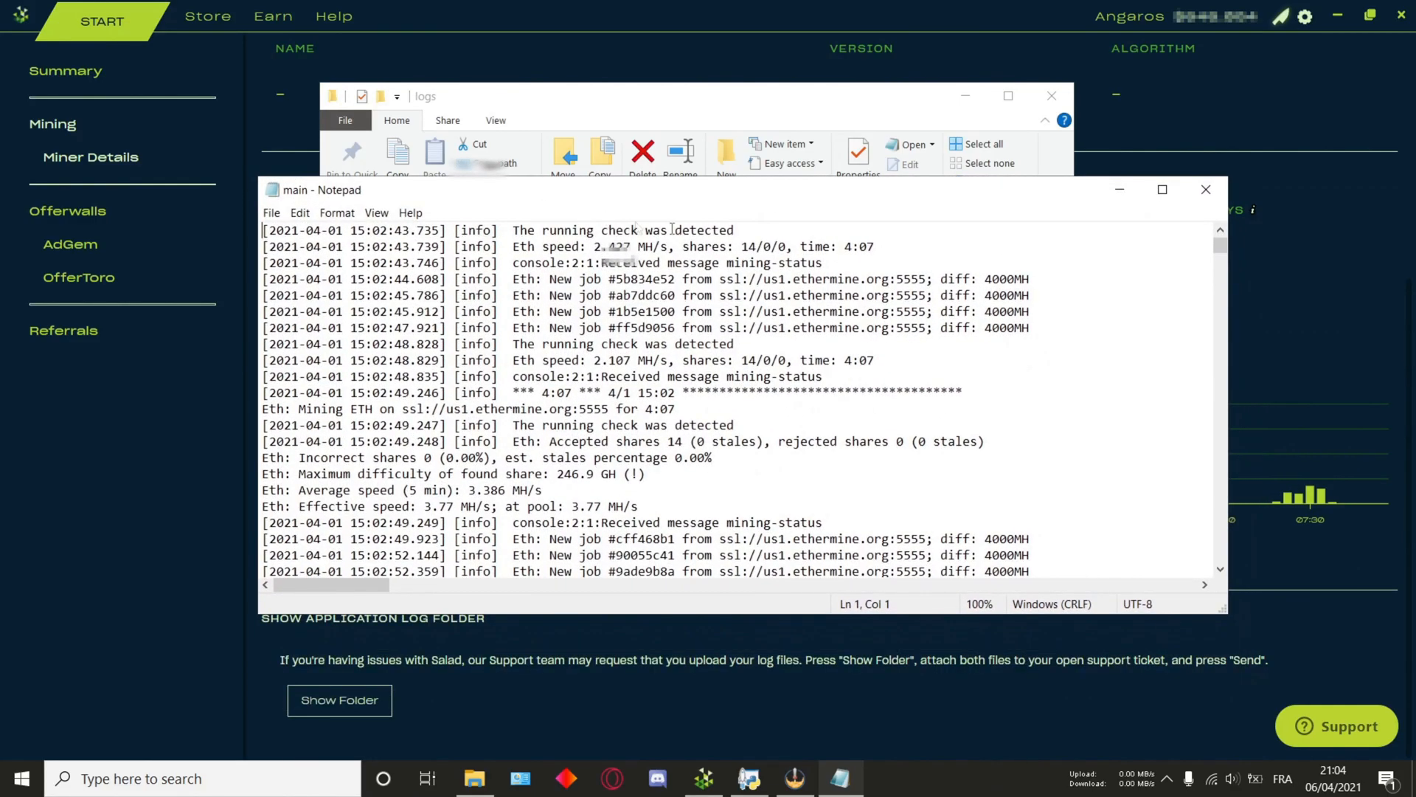
pyautogui.moveTo(1065, 295)
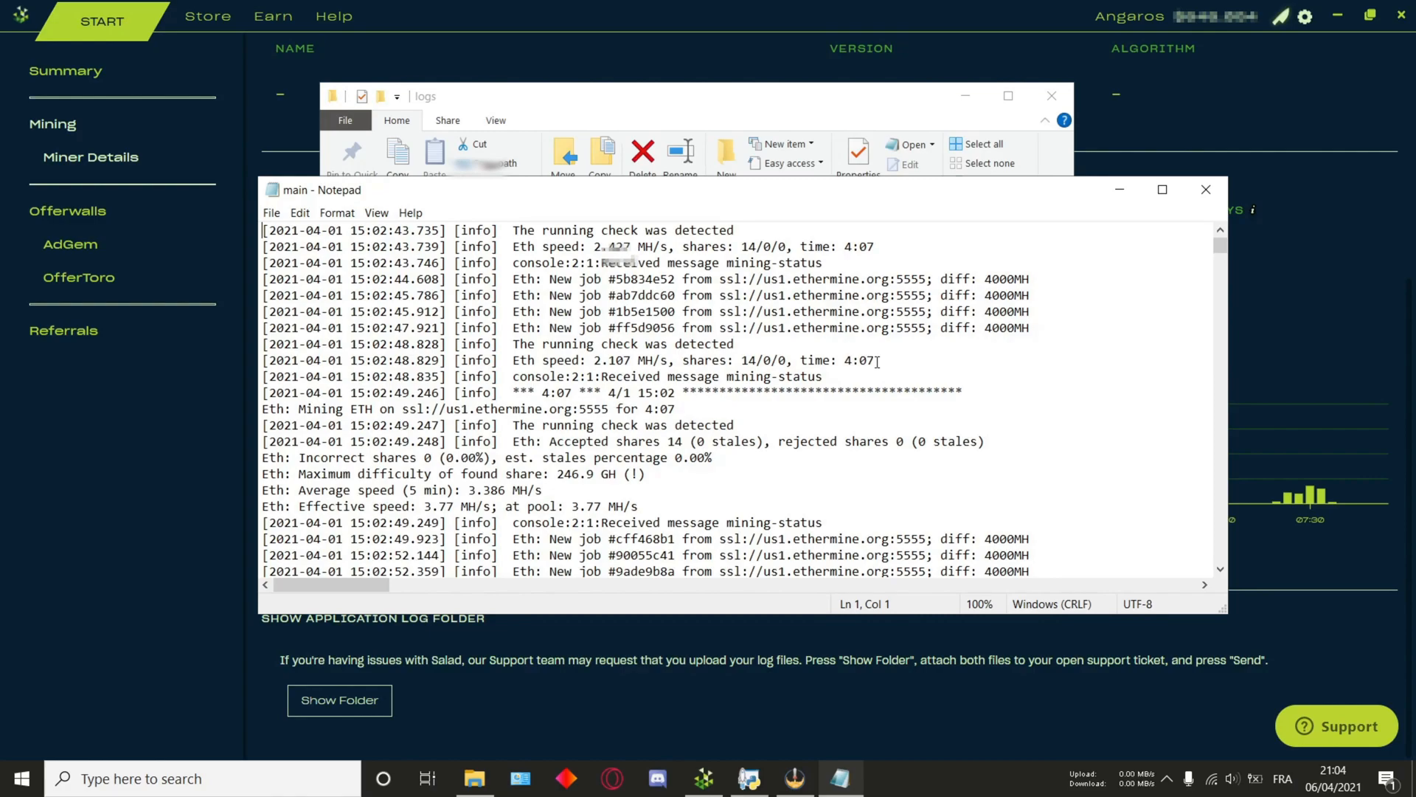
pyautogui.doubleClick(855, 360)
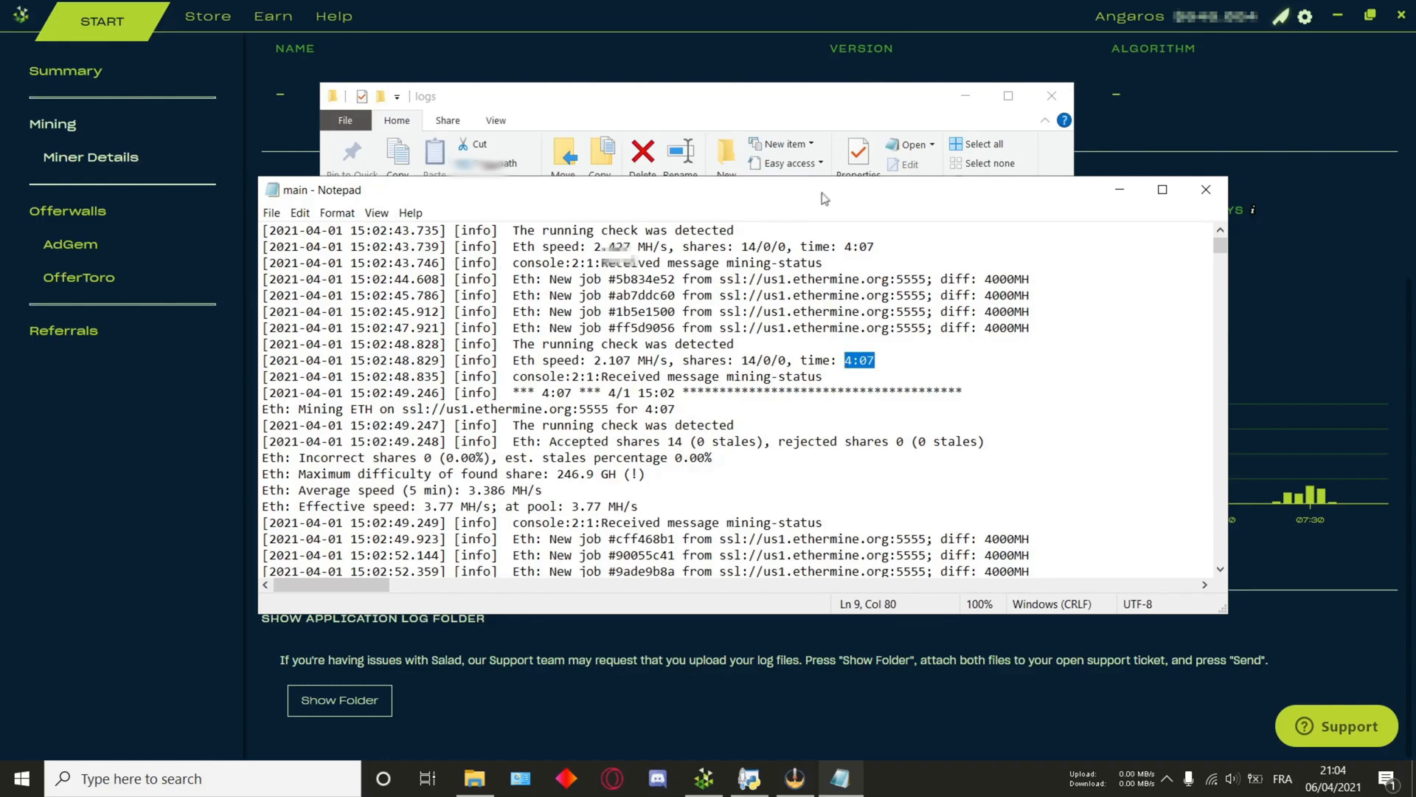
pyautogui.click(810, 405)
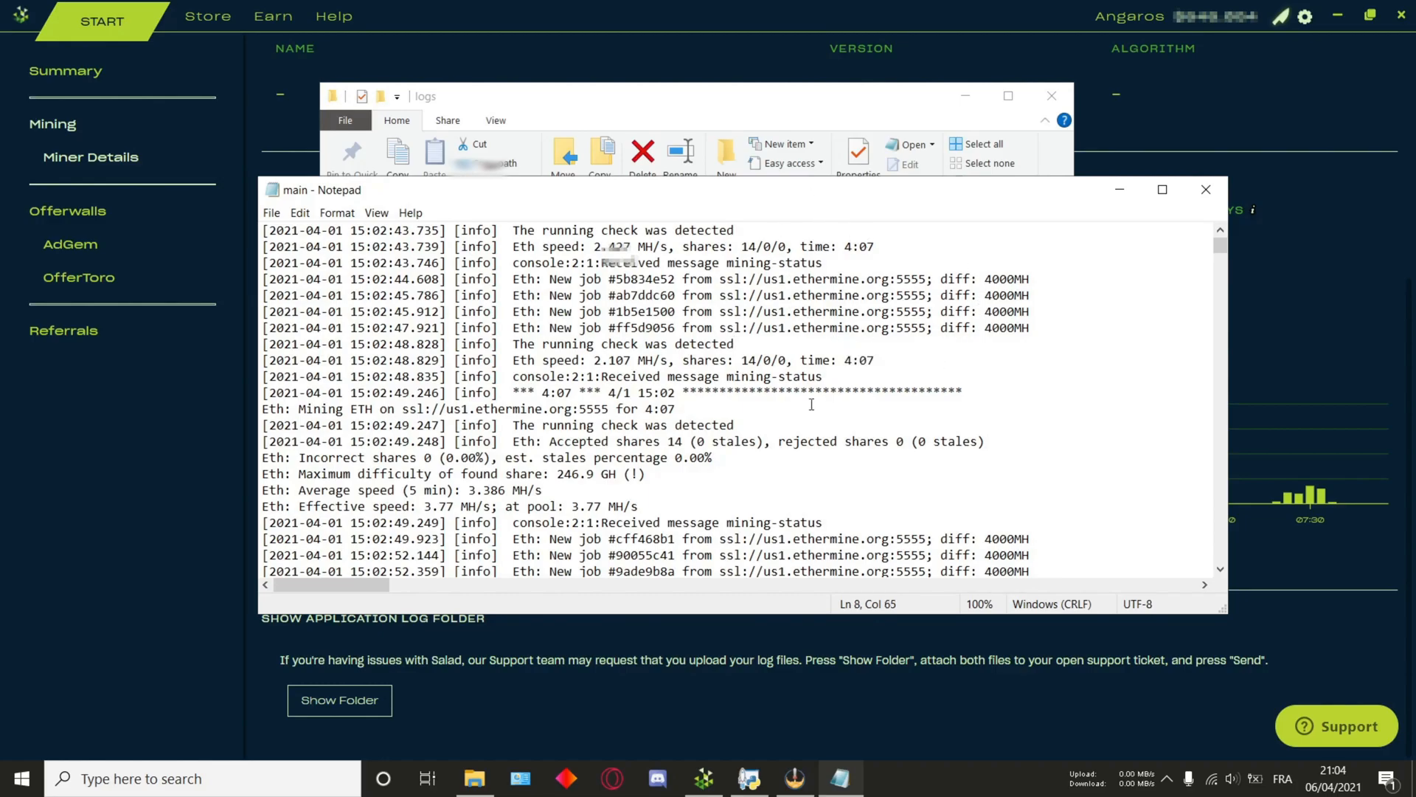
# Scroll to the supported plugins block and highlight the Ethermine worker ID
pyautogui.scroll(3)
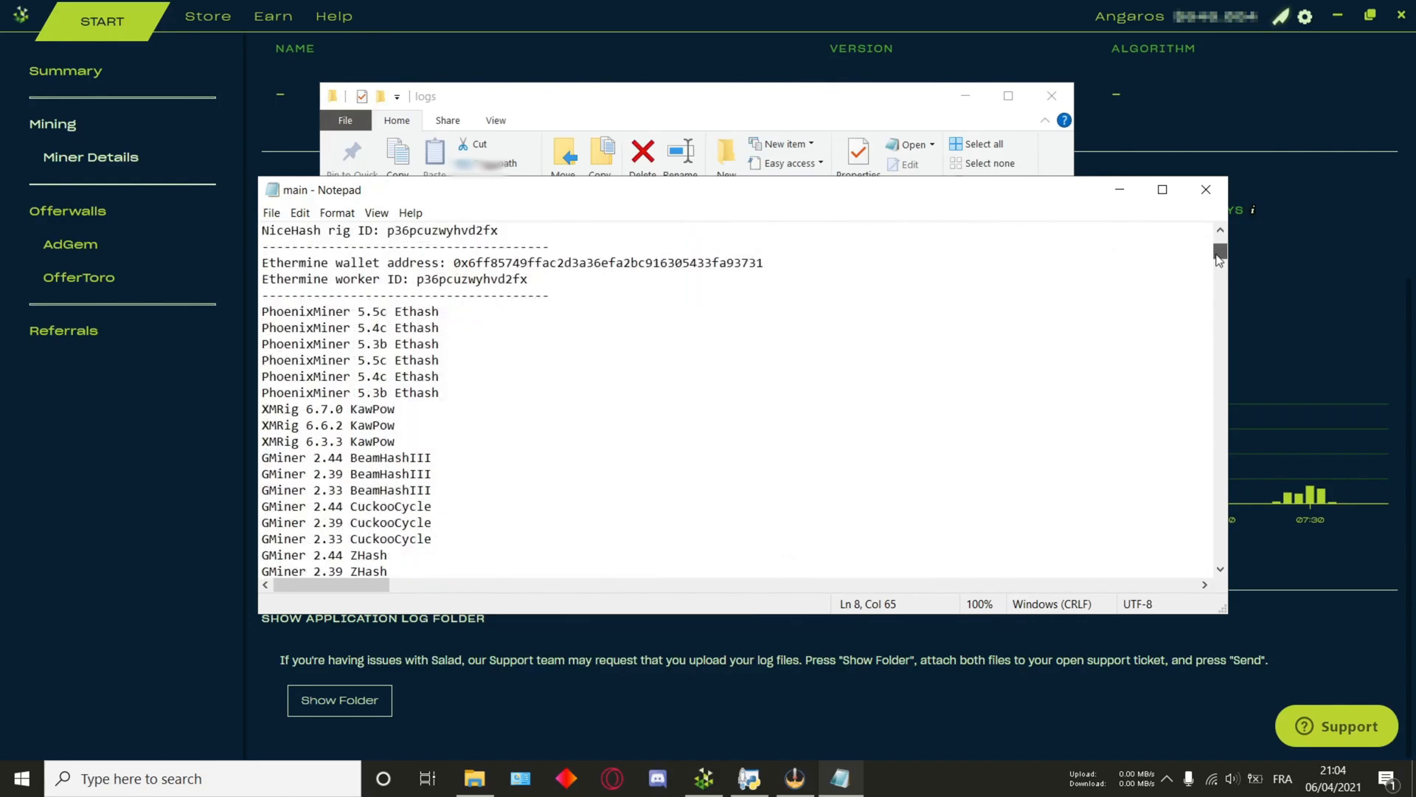
pyautogui.scroll(-3)
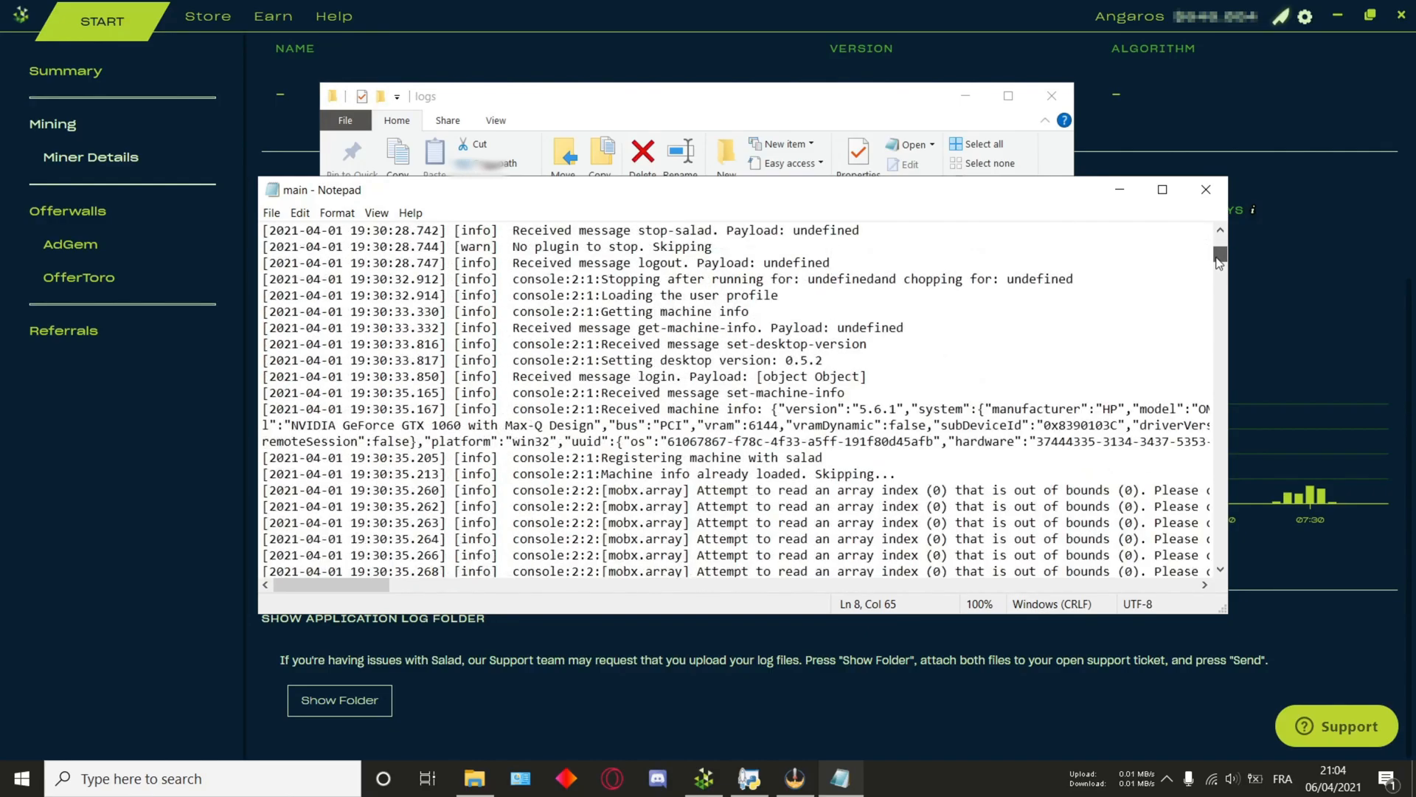
pyautogui.scroll(3)
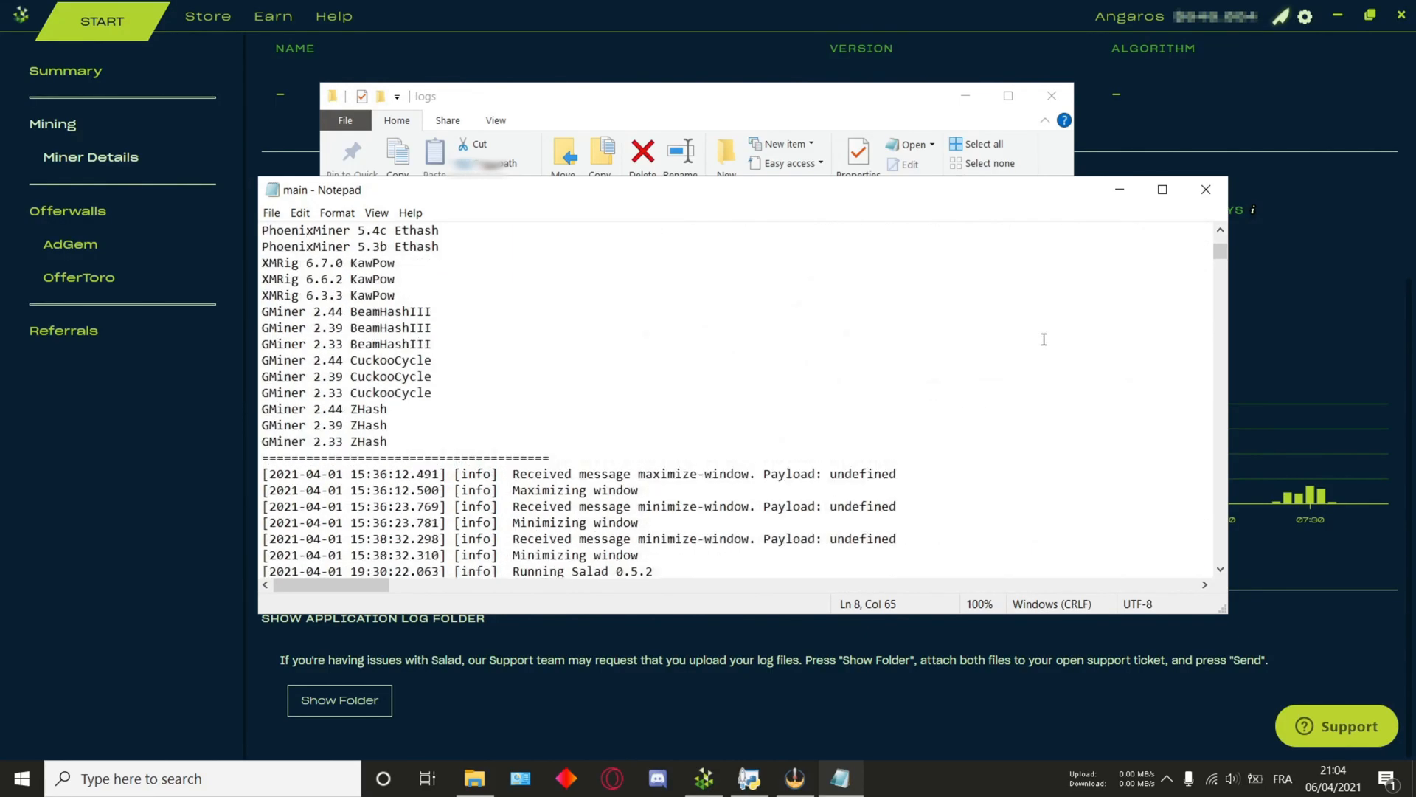
pyautogui.scroll(3)
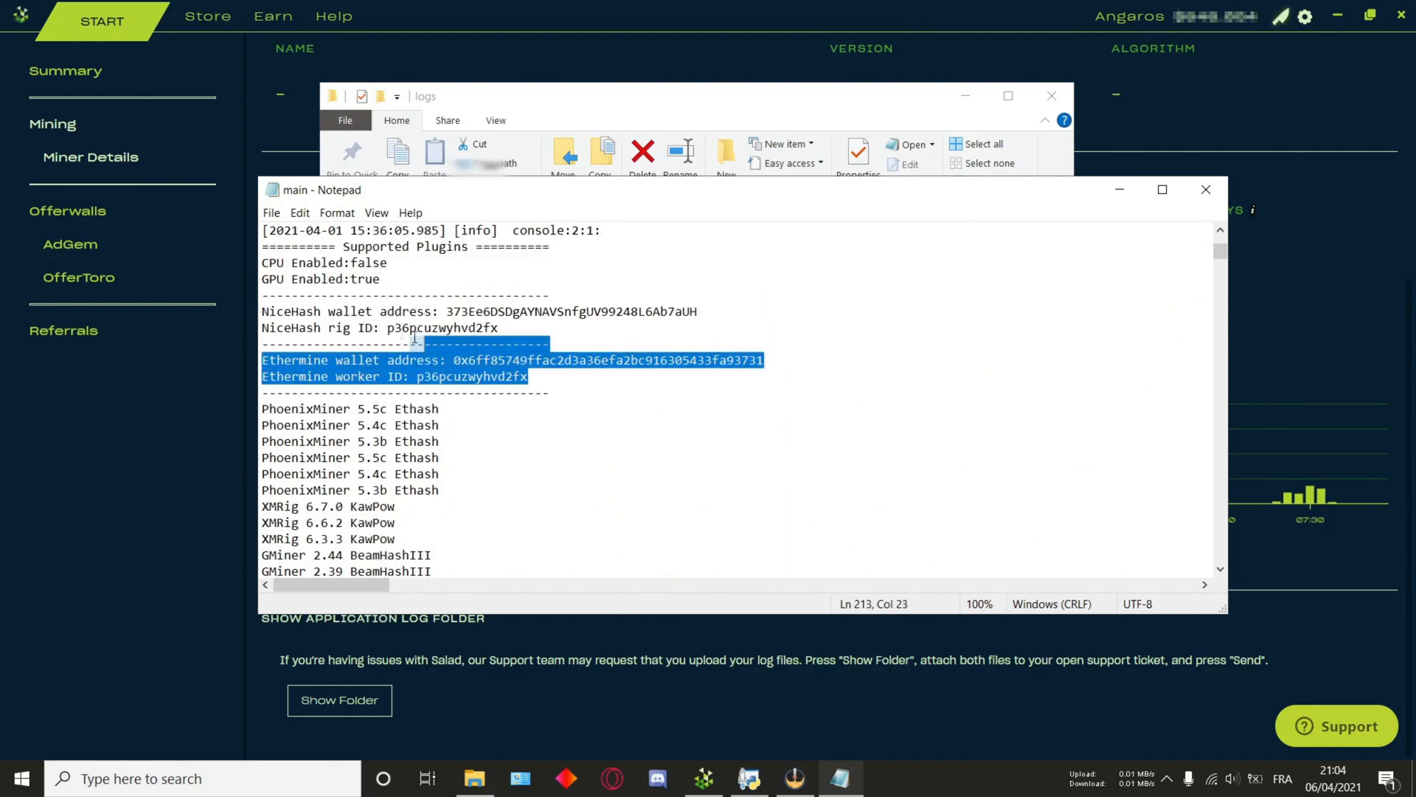
pyautogui.click(726, 407)
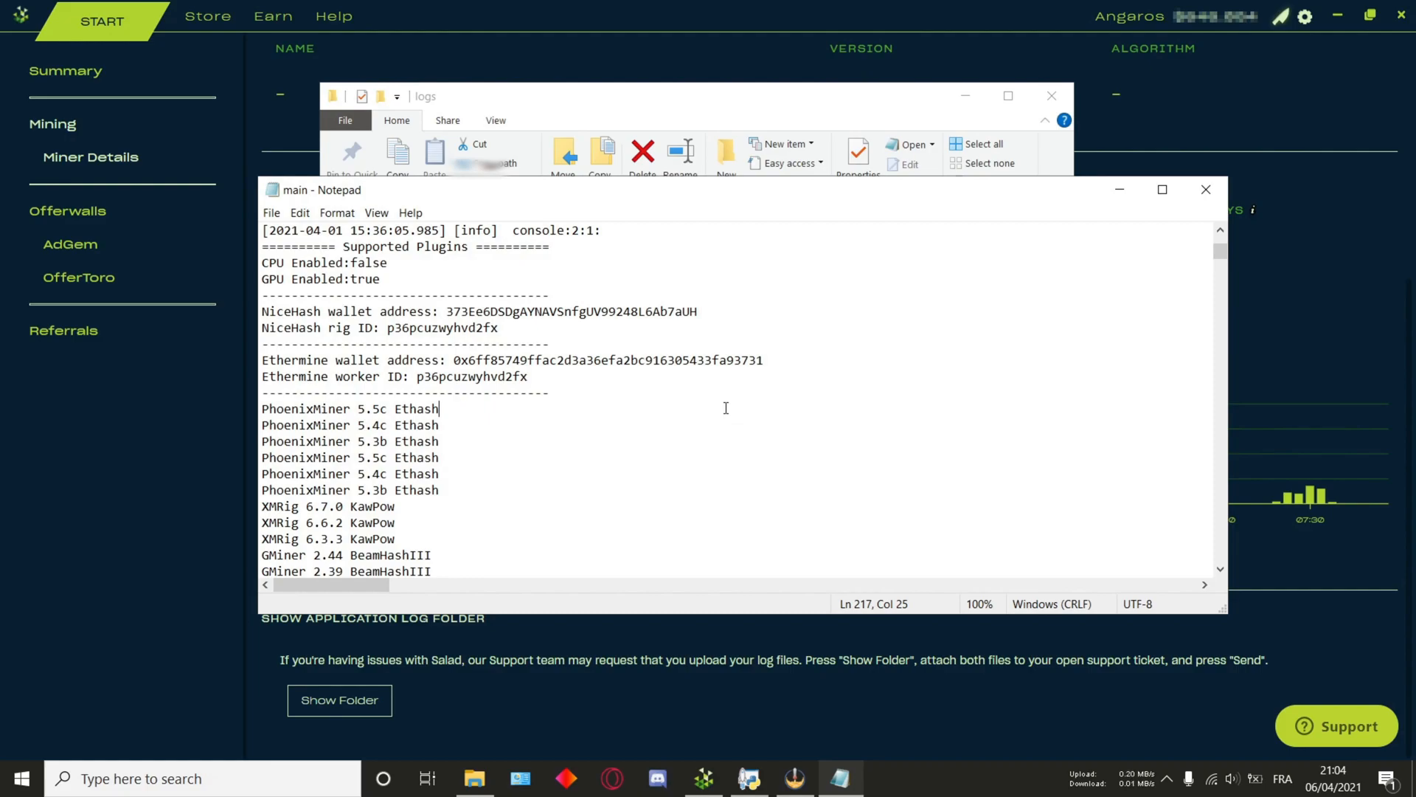
pyautogui.moveTo(635, 399)
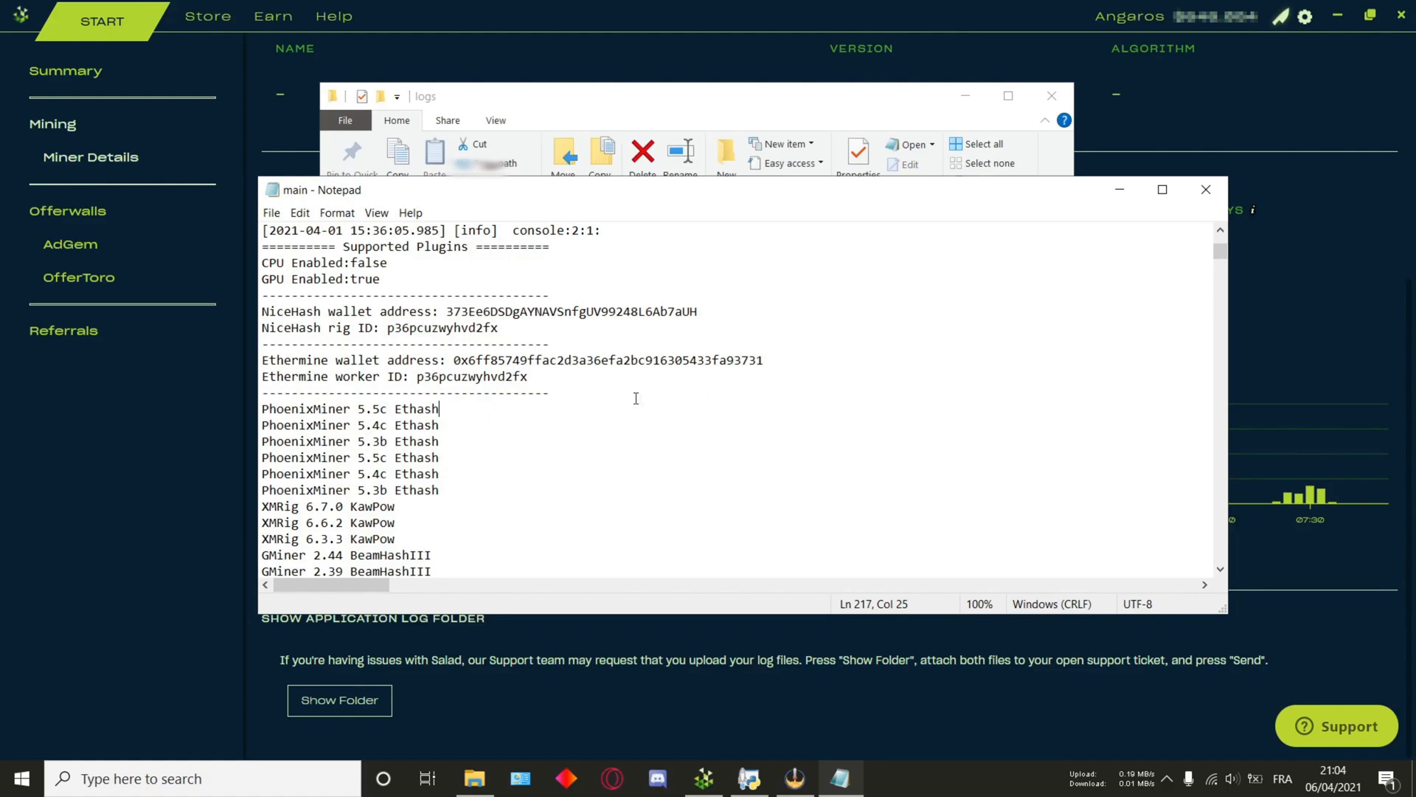
pyautogui.doubleClick(474, 376)
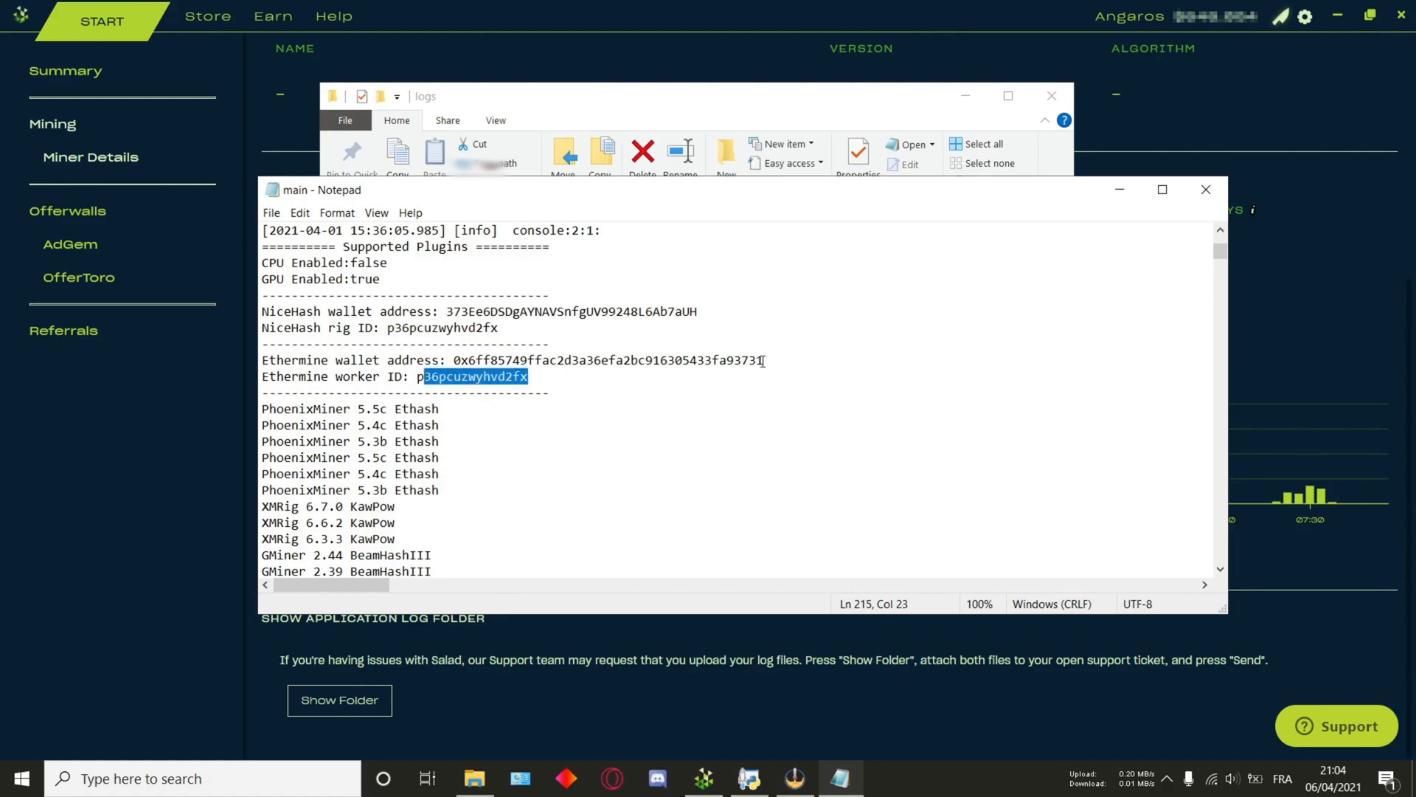
pyautogui.click(1024, 360)
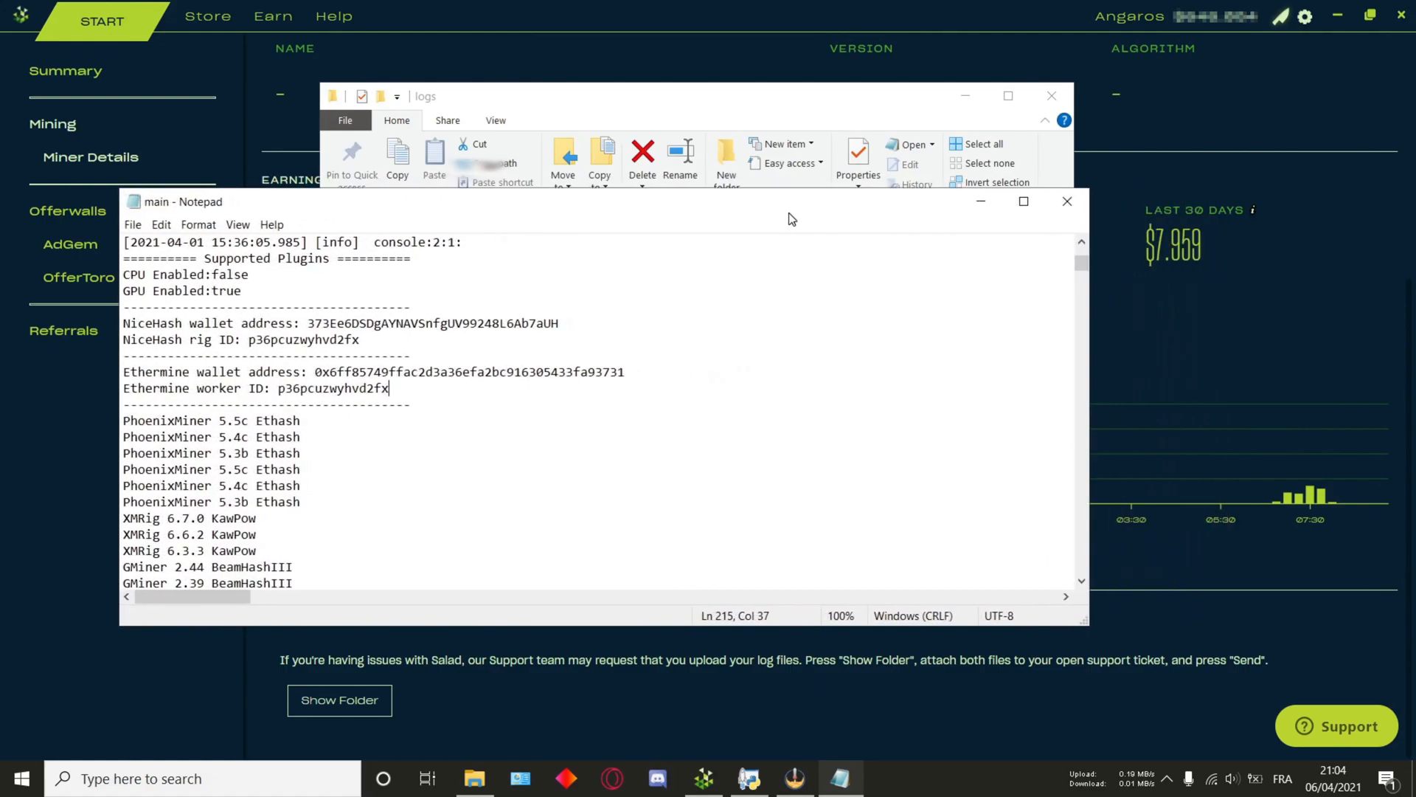
pyautogui.moveTo(980, 201)
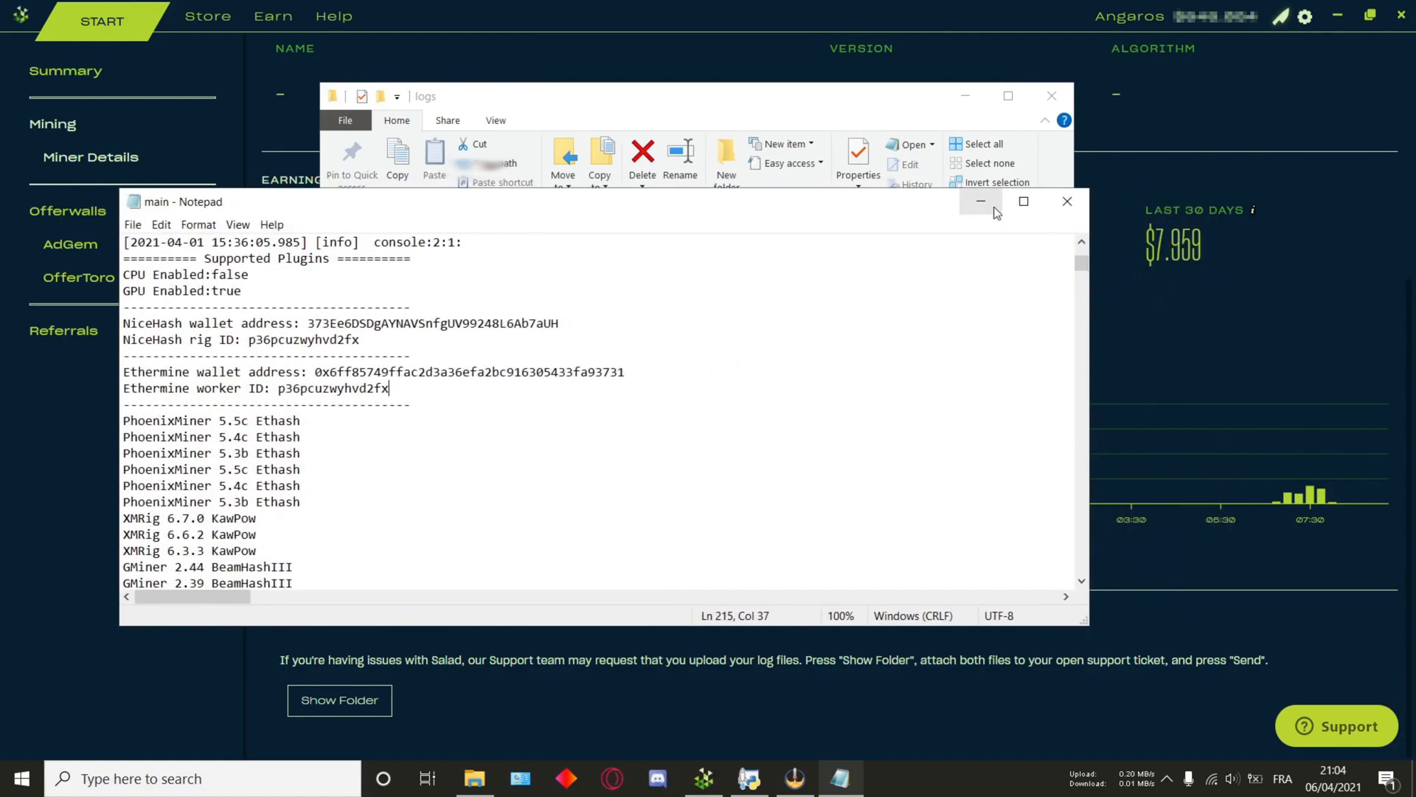
pyautogui.moveTo(979, 201)
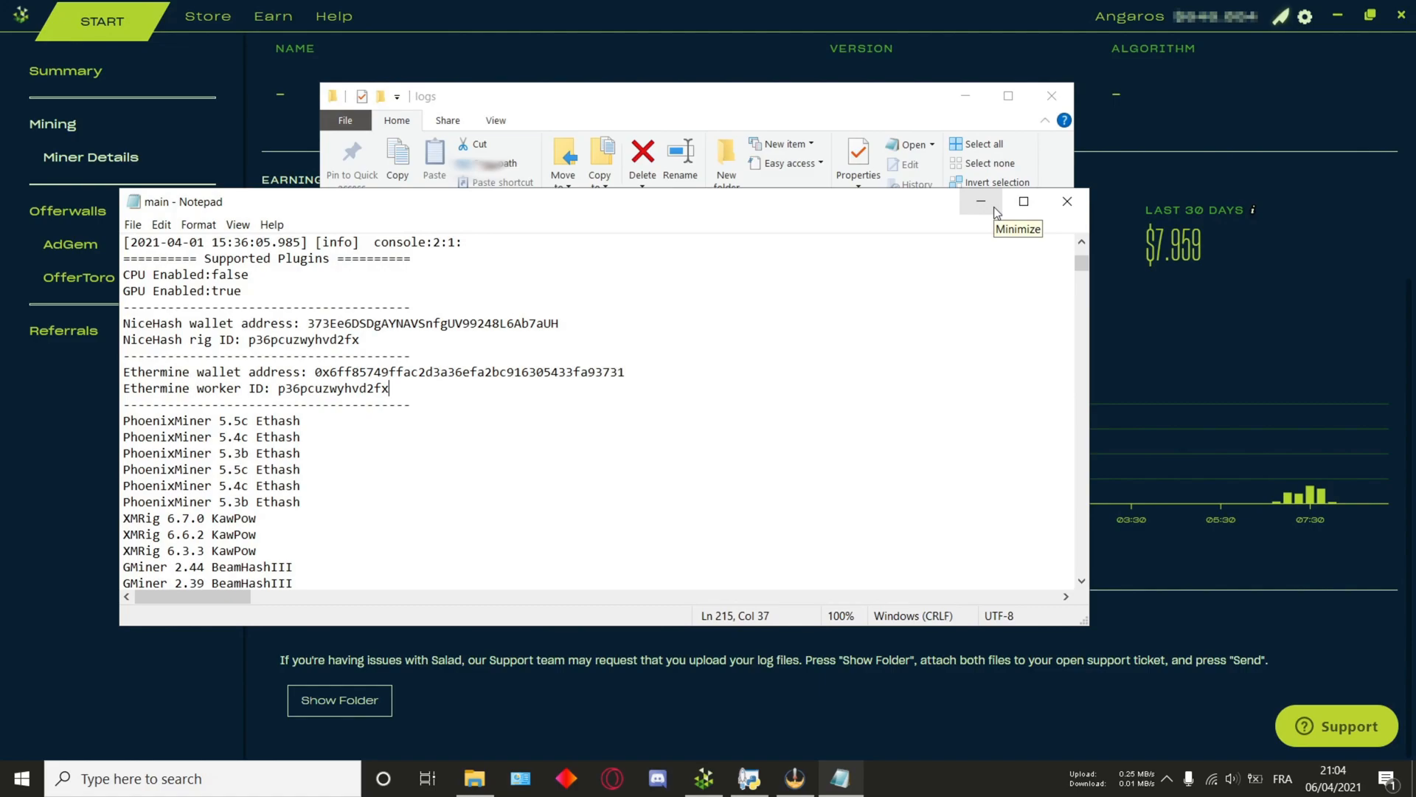
pyautogui.moveTo(980, 200)
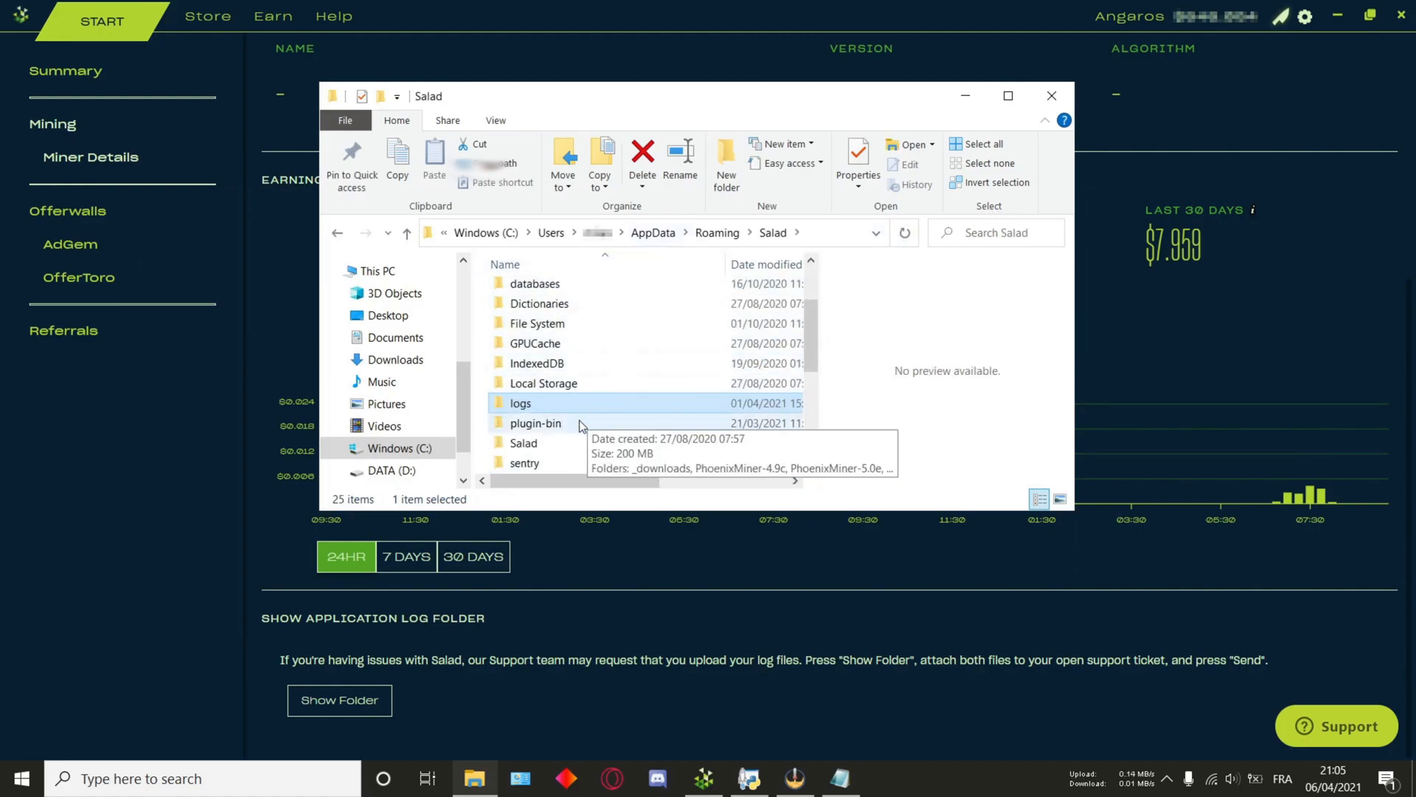
# Inside plugin-bin > PhoenixMiner-5.5c, create a new text document named start
pyautogui.doubleClick(534, 423)
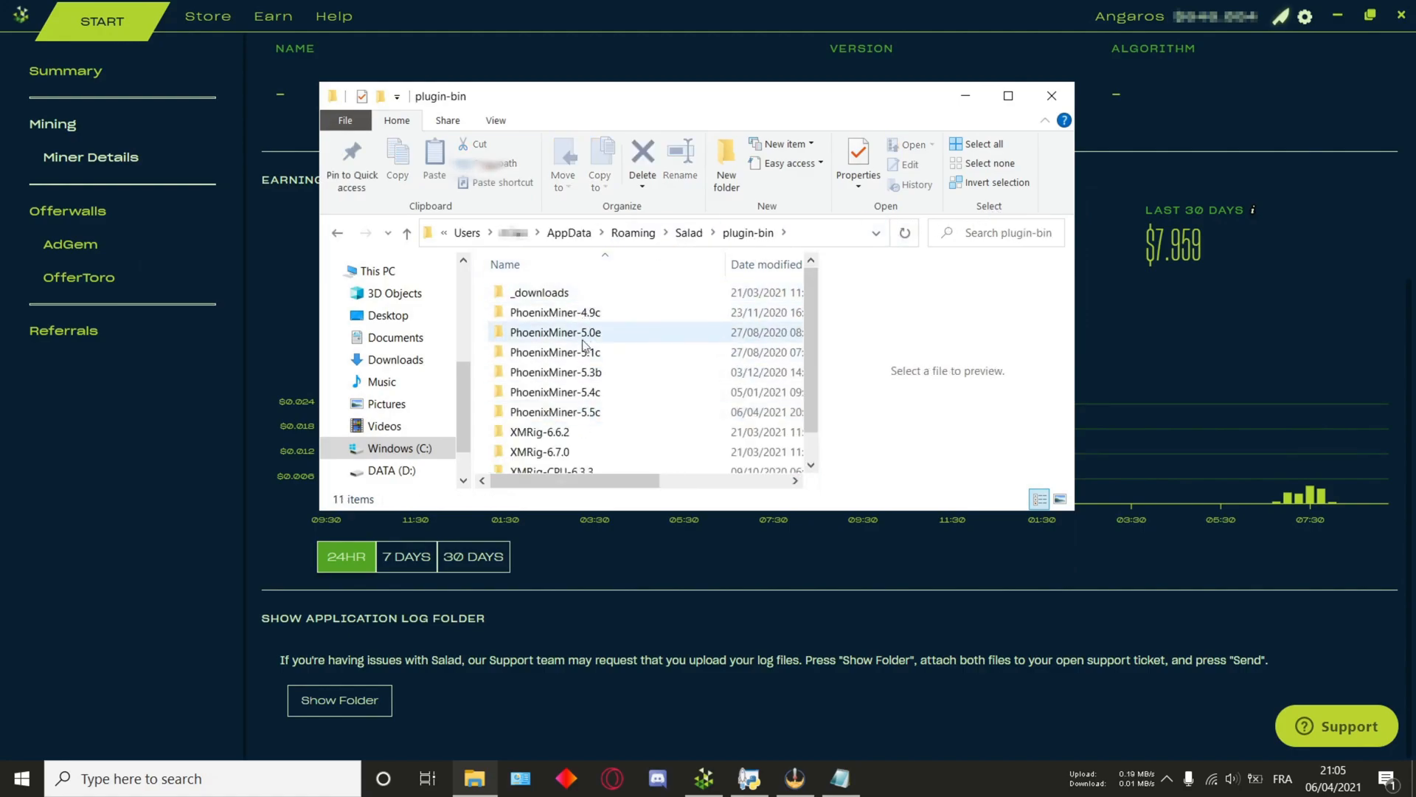
pyautogui.moveTo(553, 412)
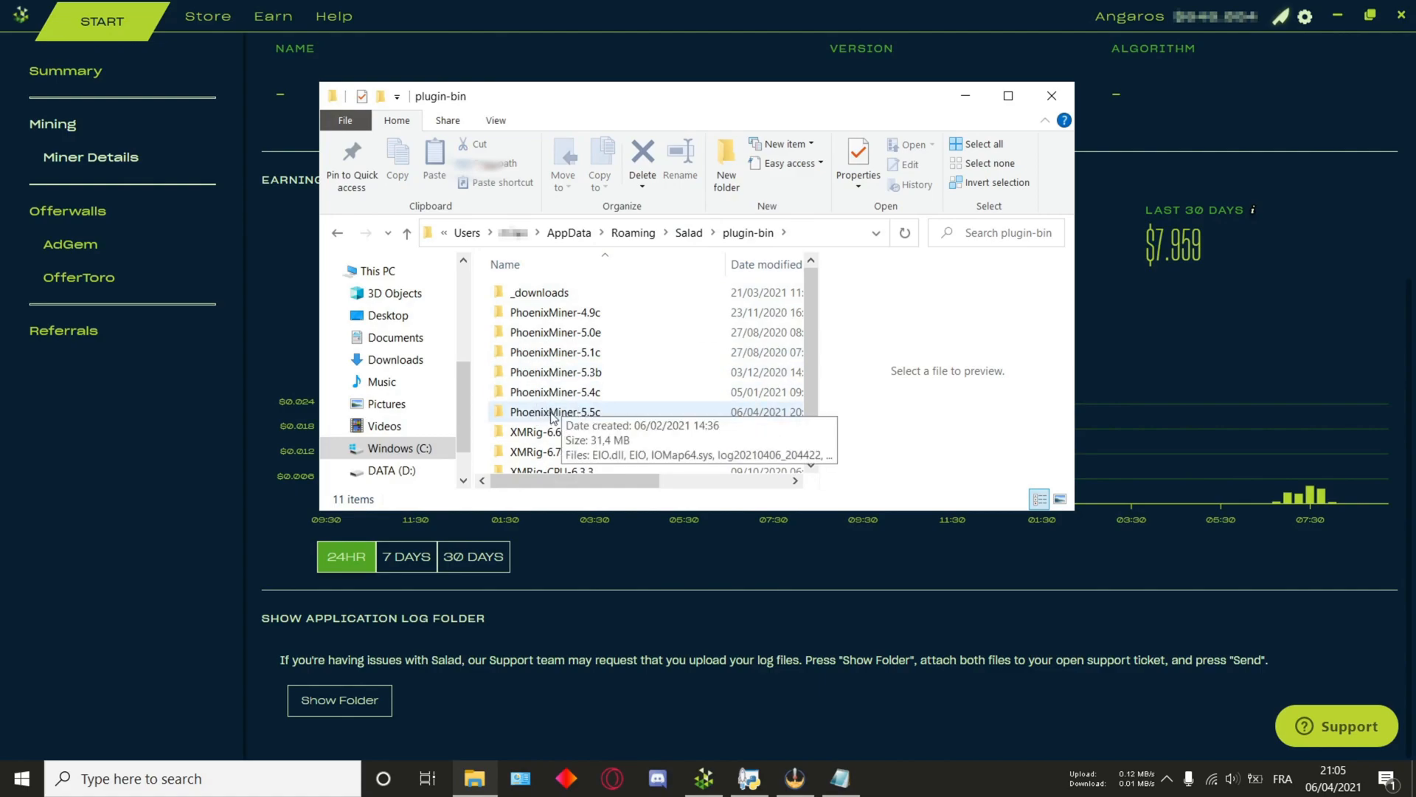
pyautogui.doubleClick(556, 412)
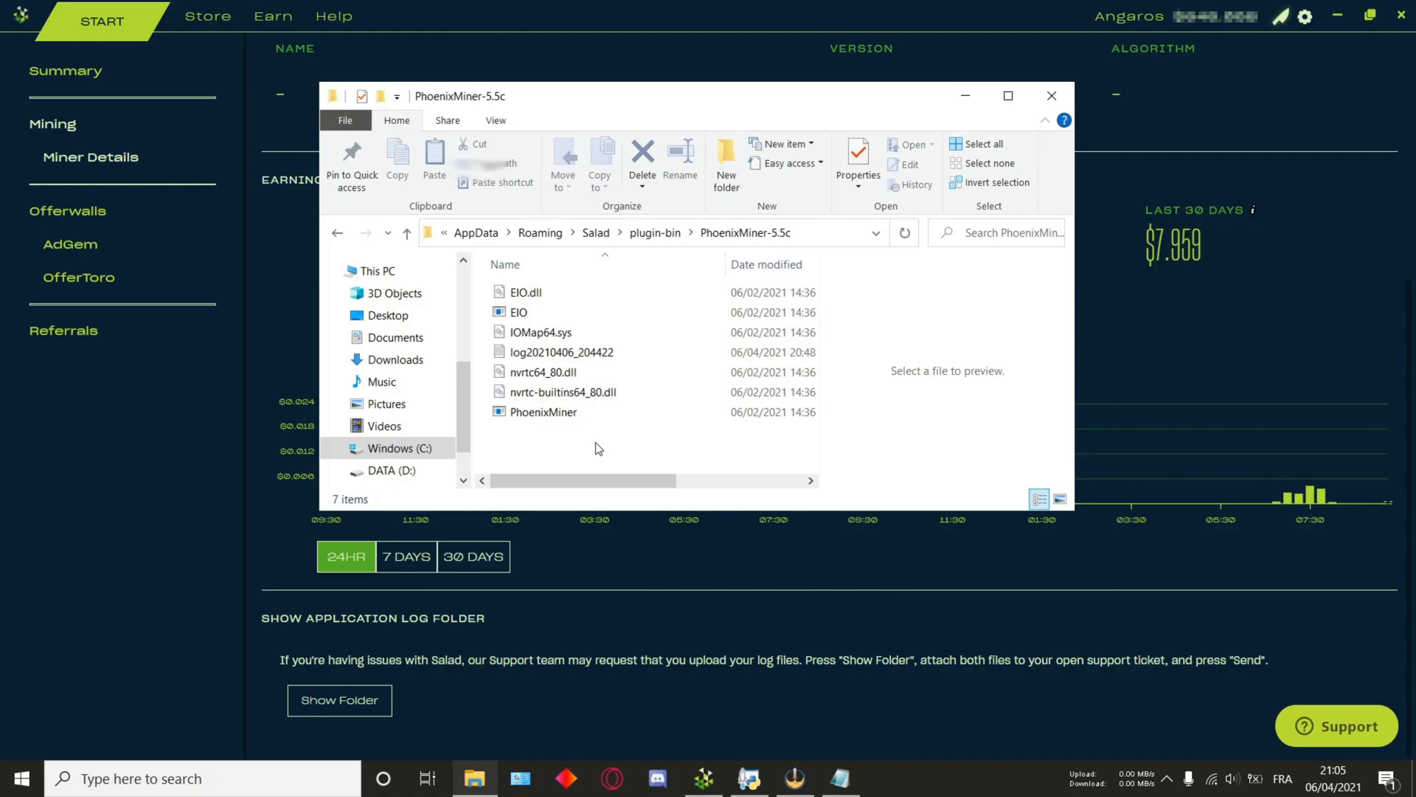
pyautogui.rightClick(596, 448)
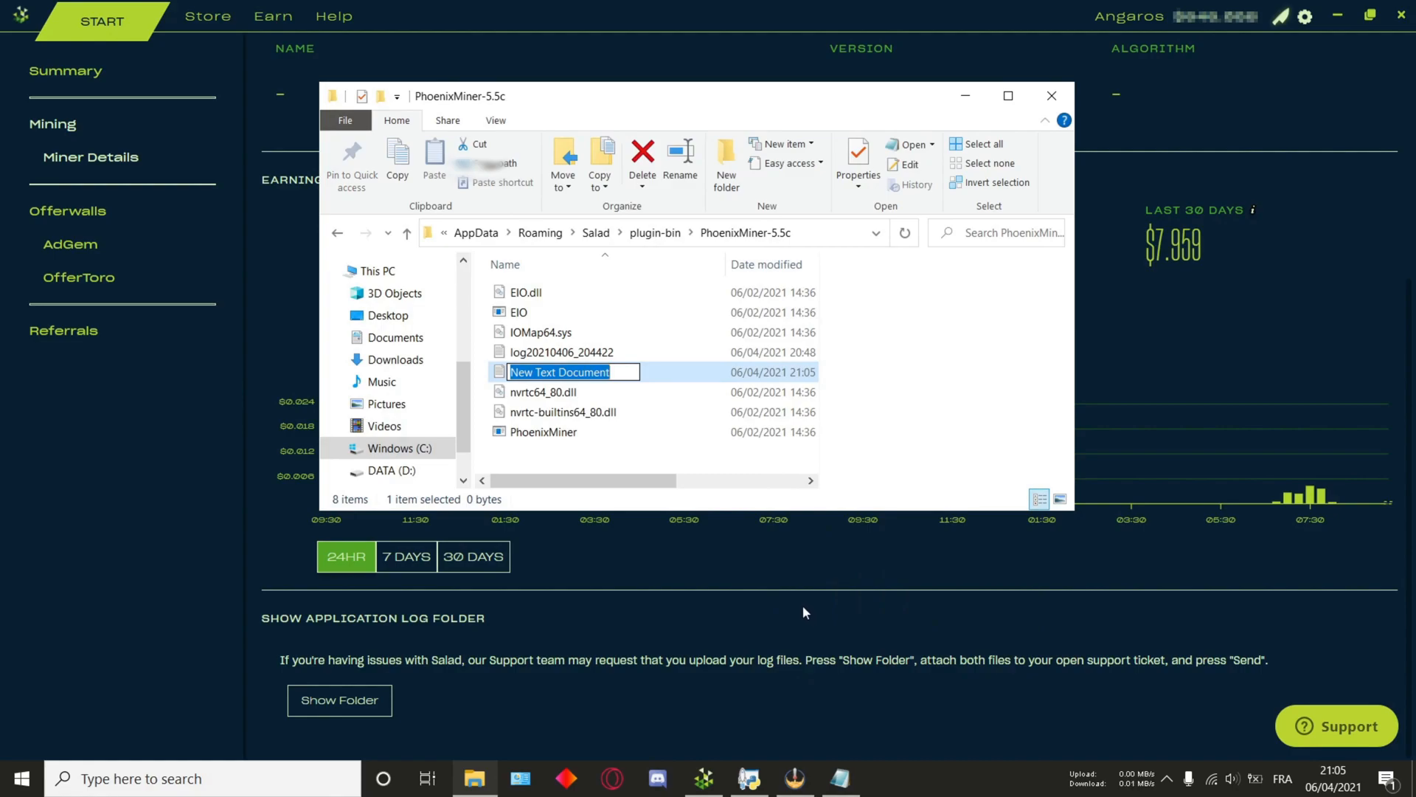
pyautogui.write('start')
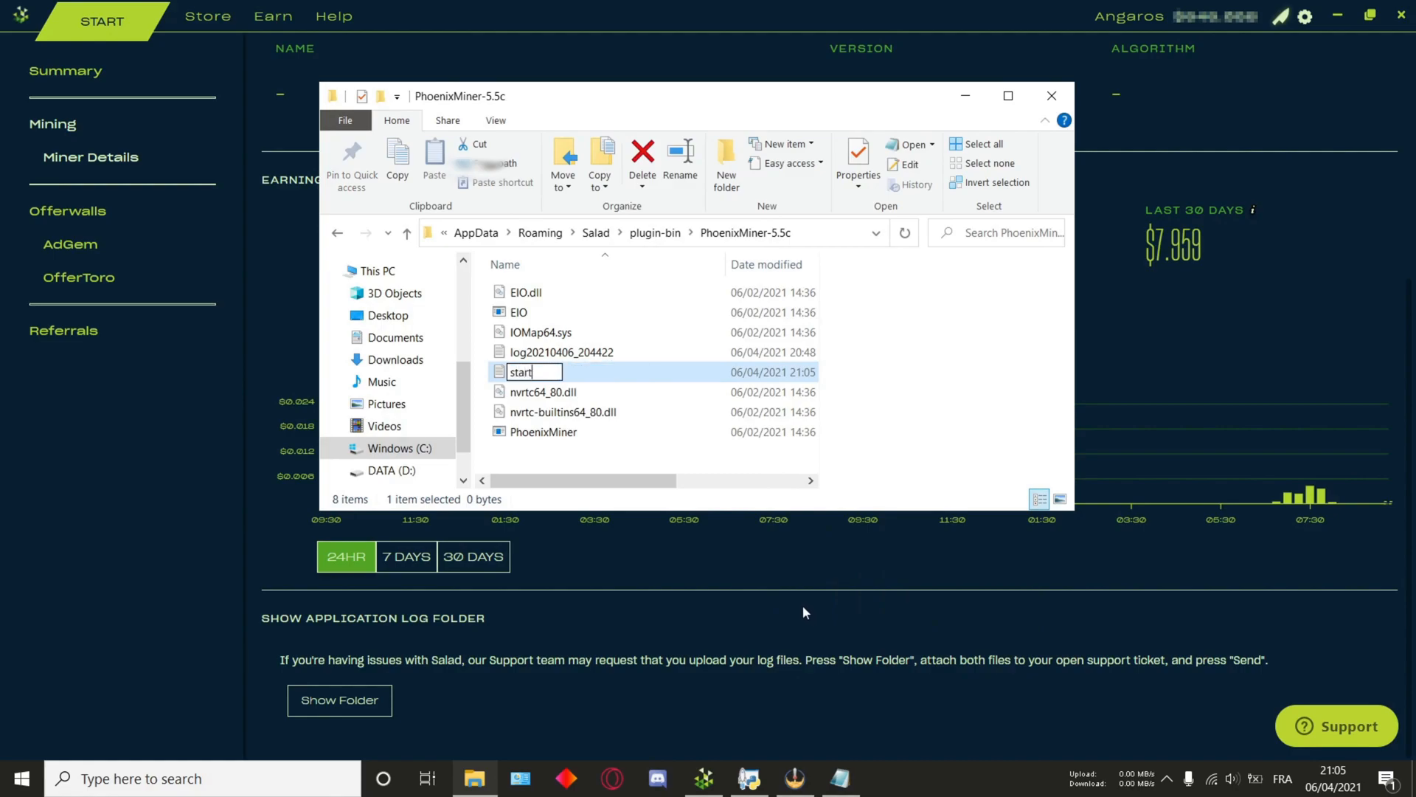
pyautogui.press('Return')
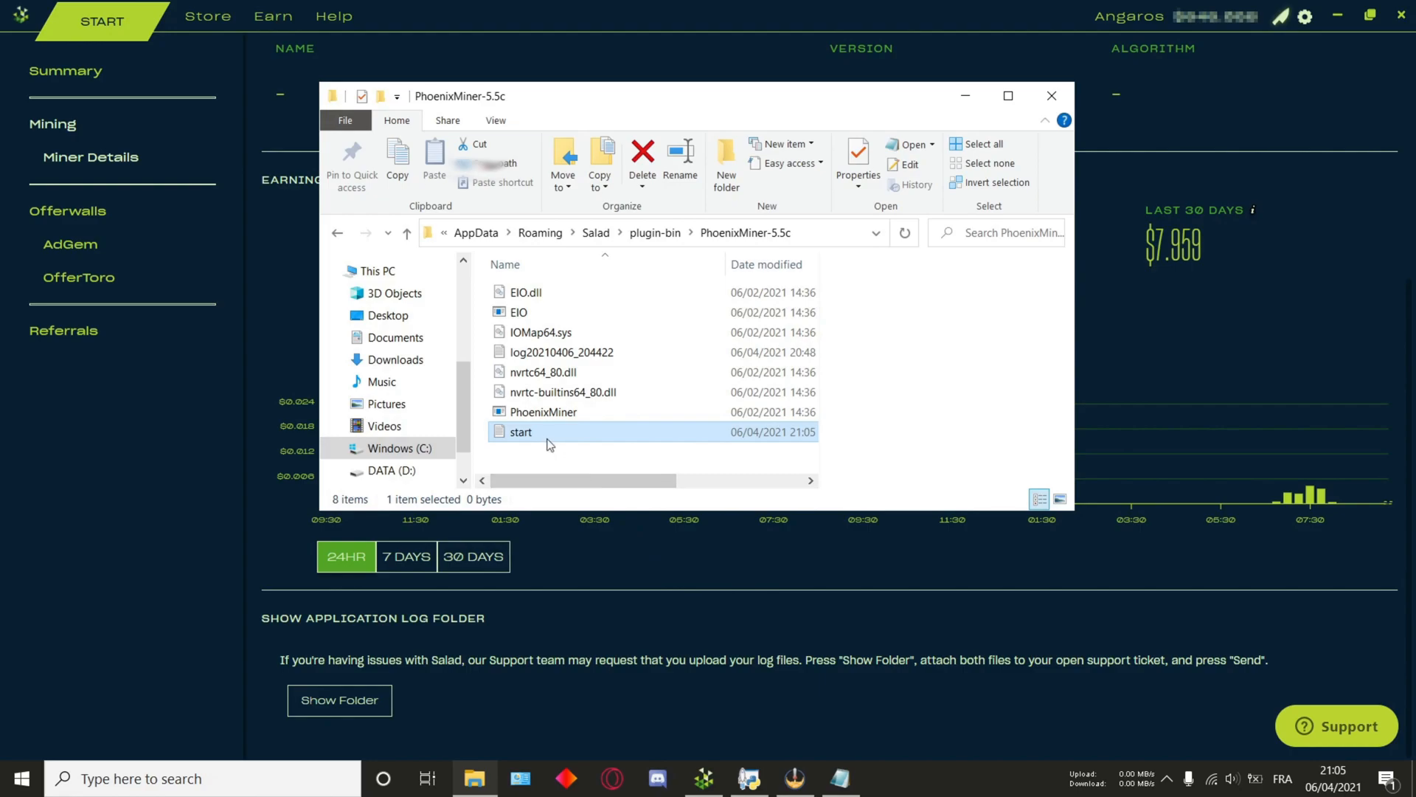
pyautogui.doubleClick(521, 433)
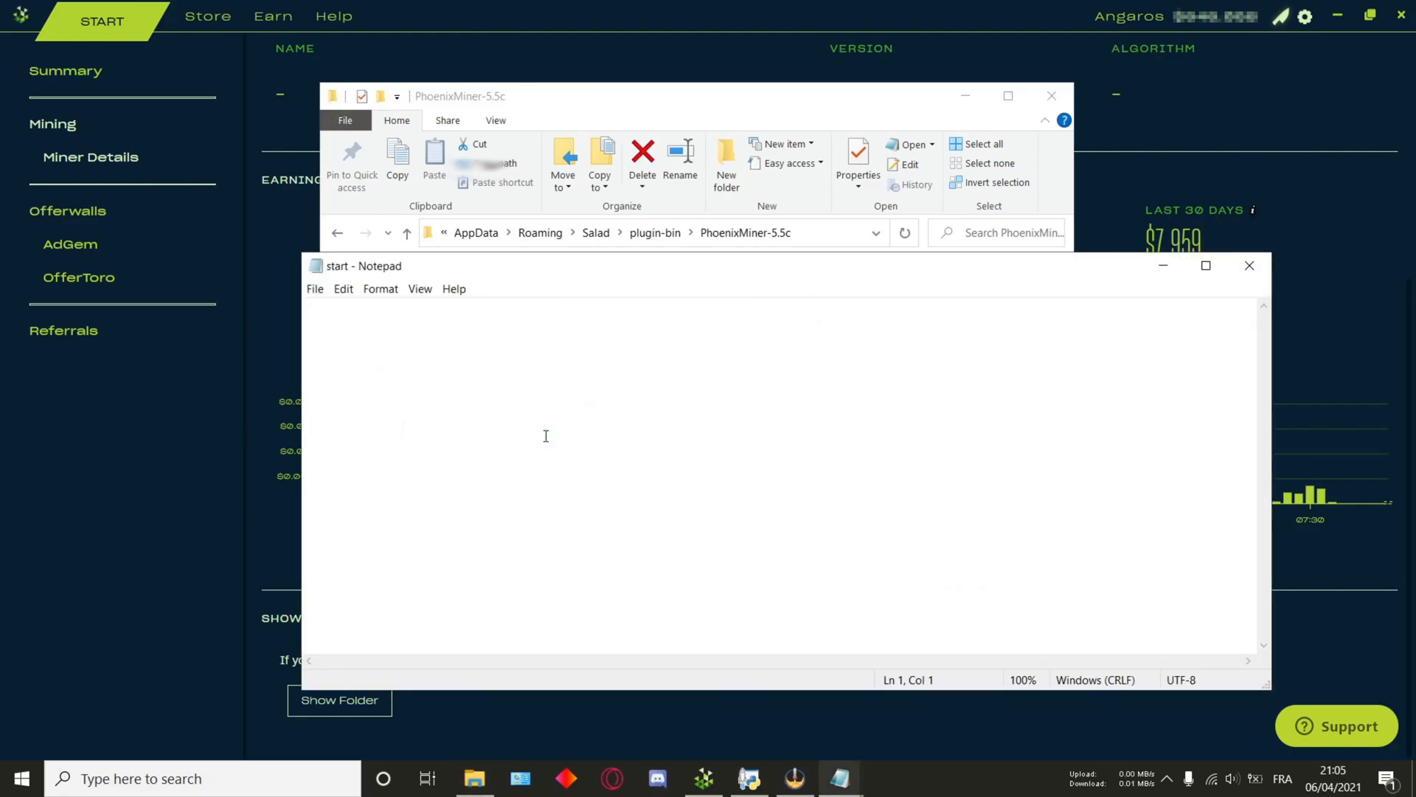
pyautogui.write('@echo off')
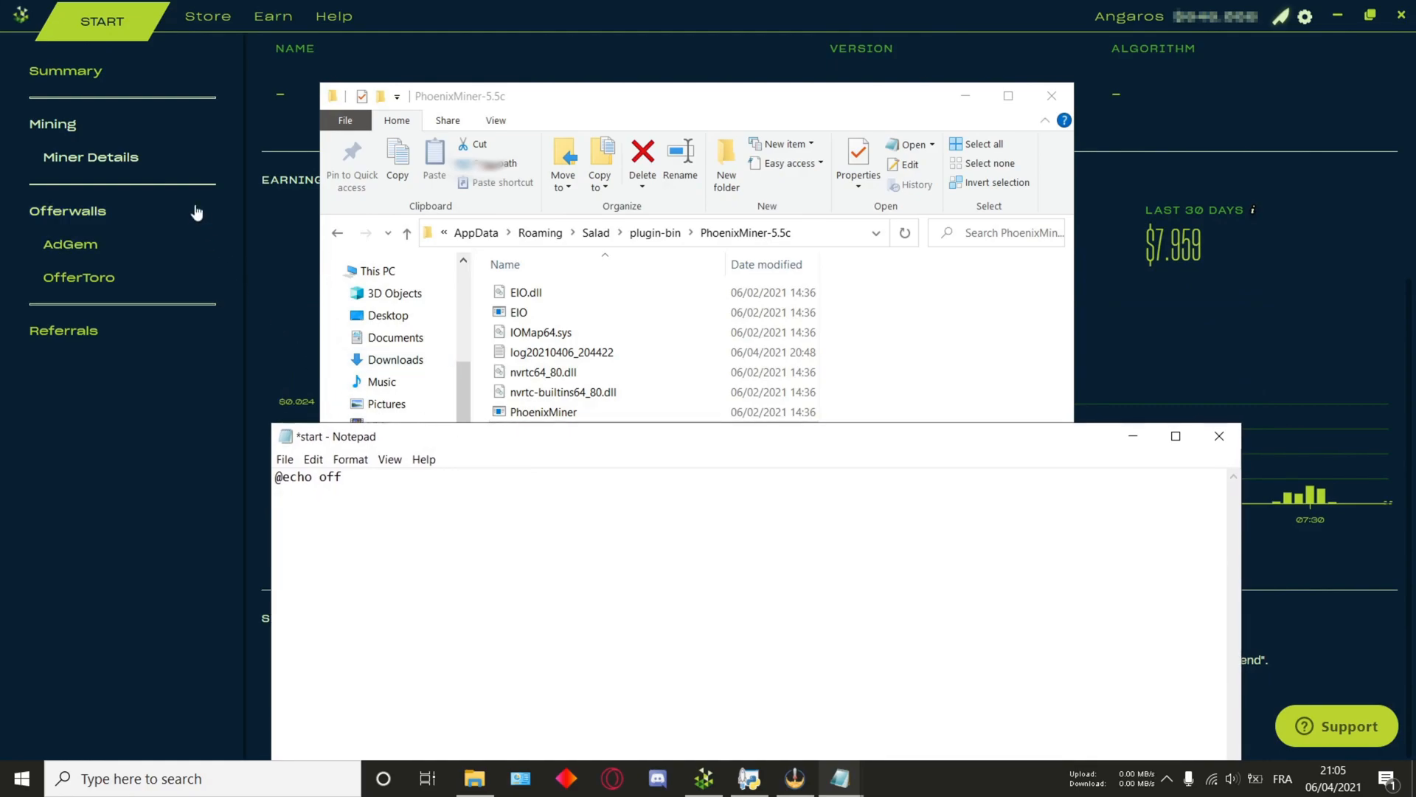
pyautogui.write('Phon')
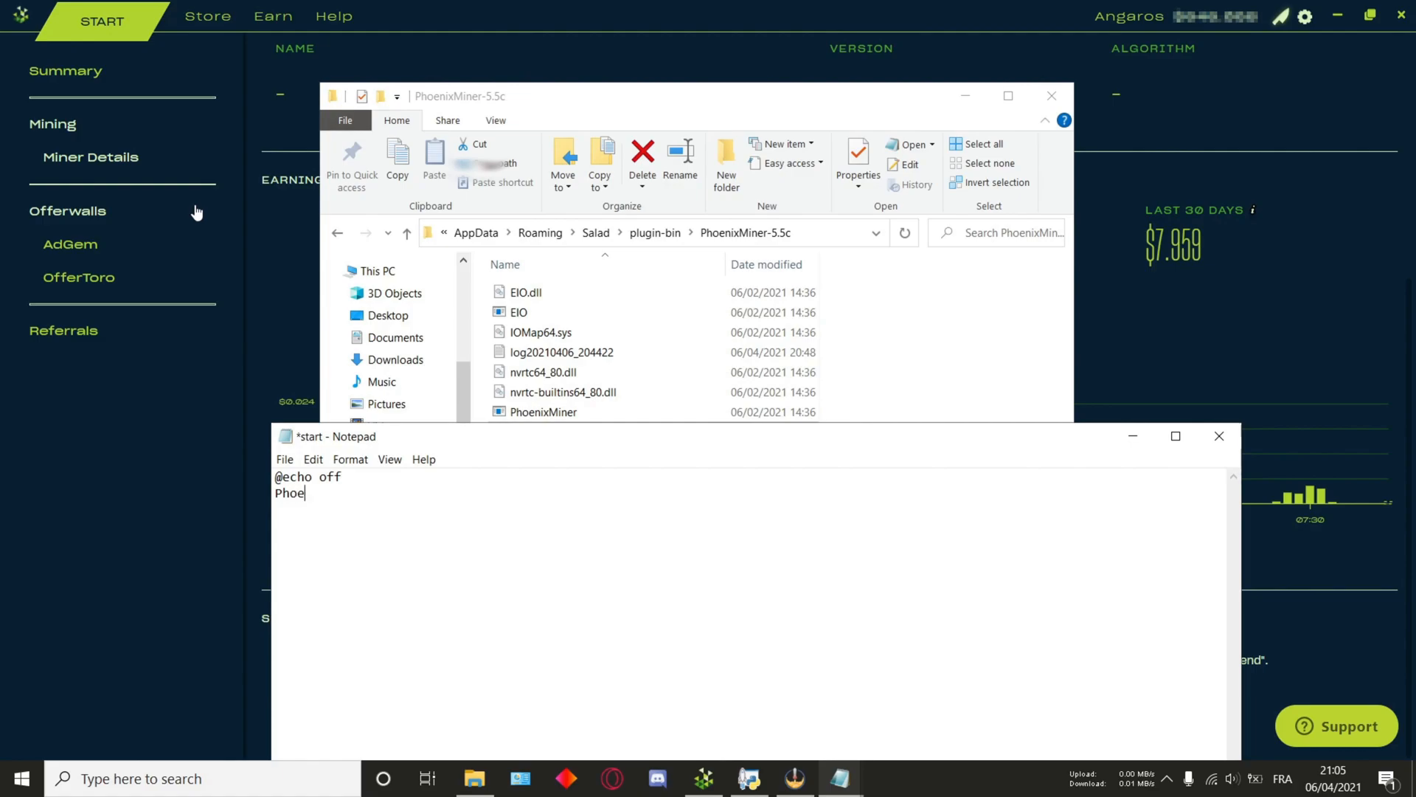
pyautogui.write('nixMiner.exe')
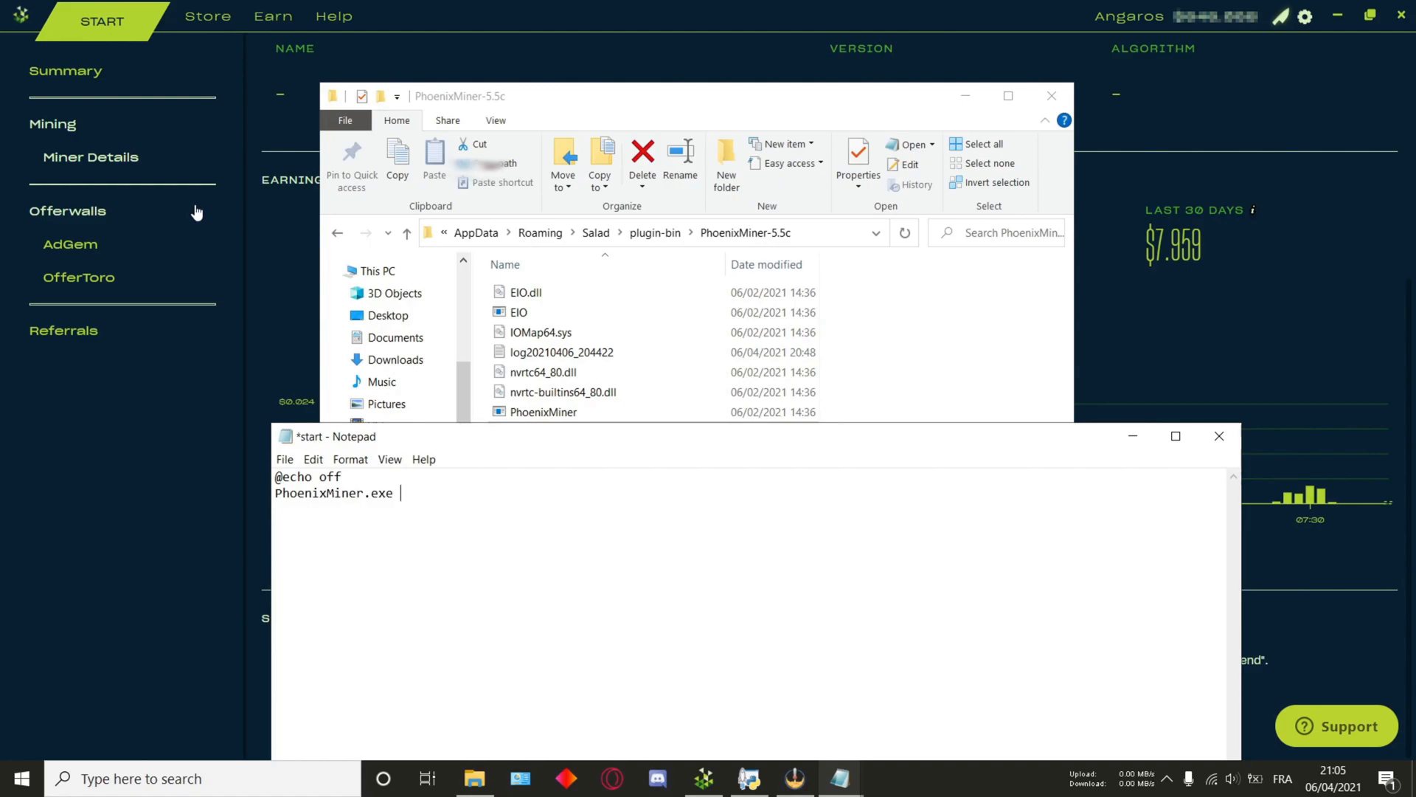
pyautogui.write('-po')
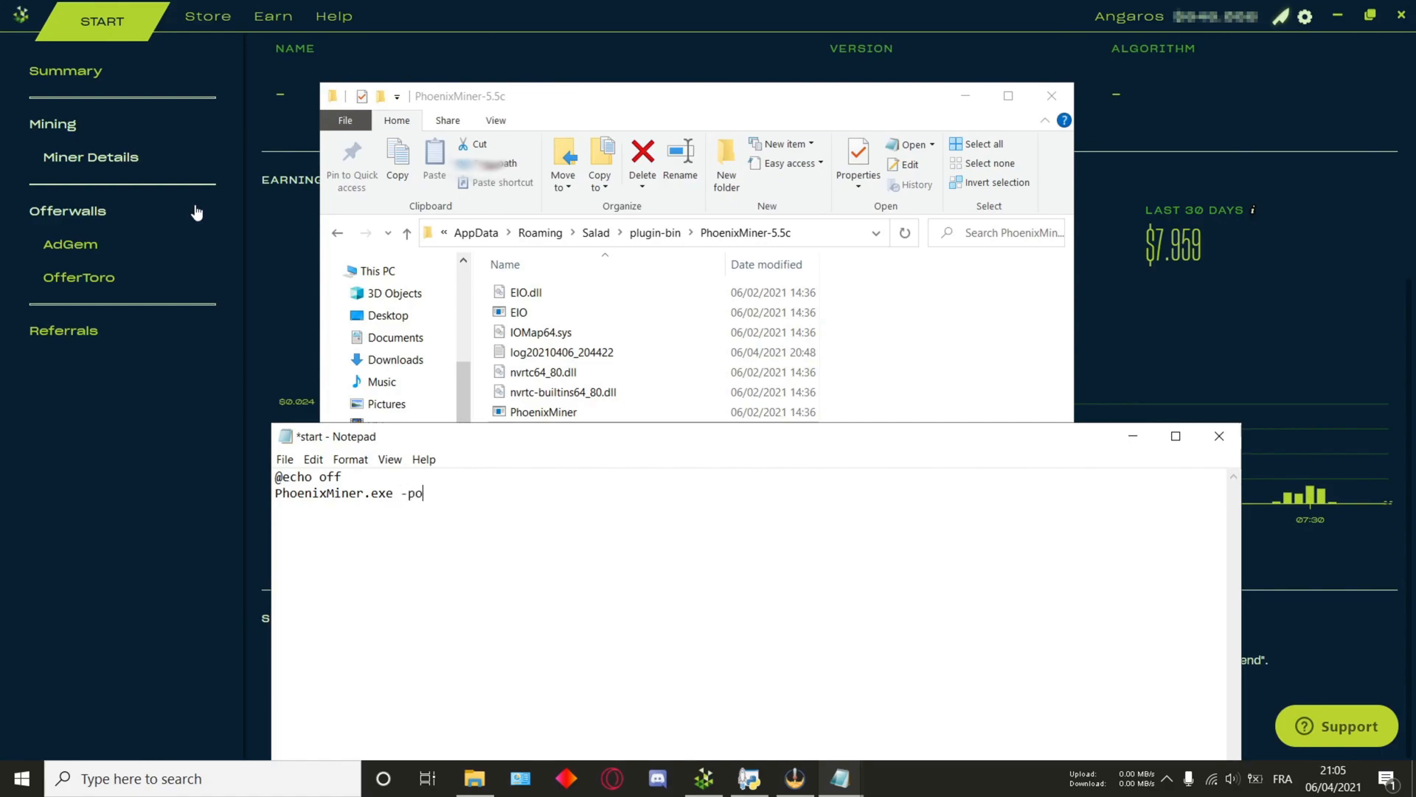
pyautogui.write('ol')
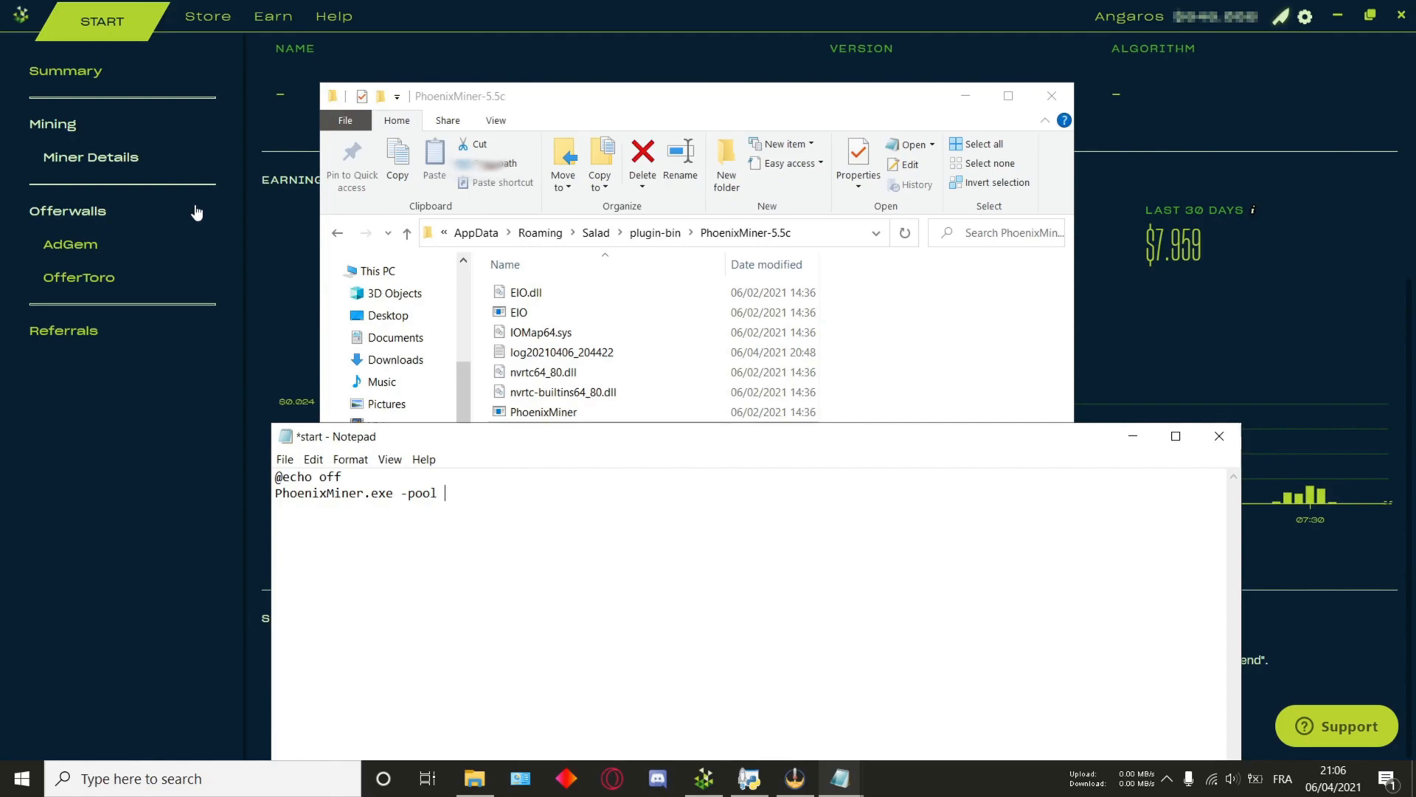
# Point the pool at ssl://eu1.ethermine.org:5555 and add the -wal switch
pyautogui.write('ssl')
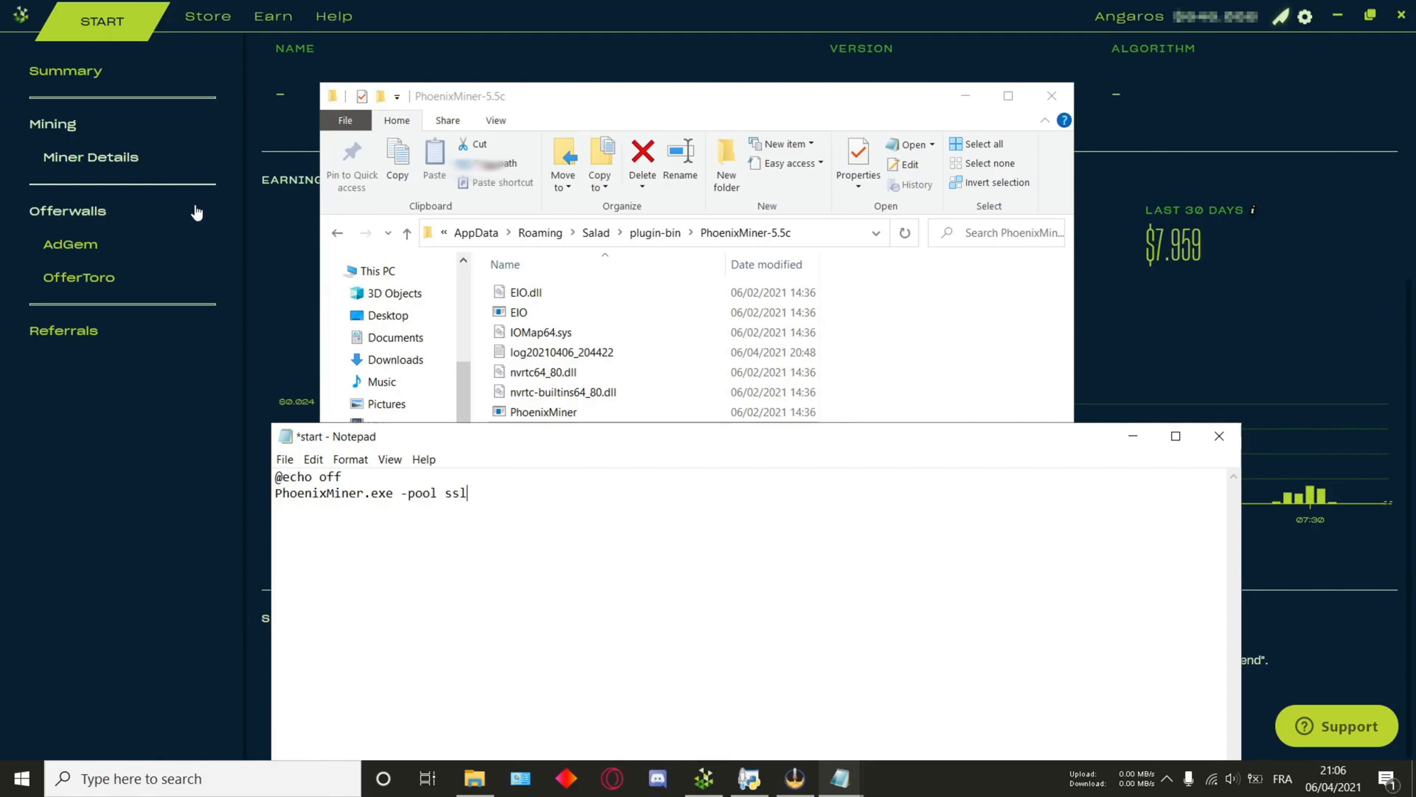
pyautogui.write('://')
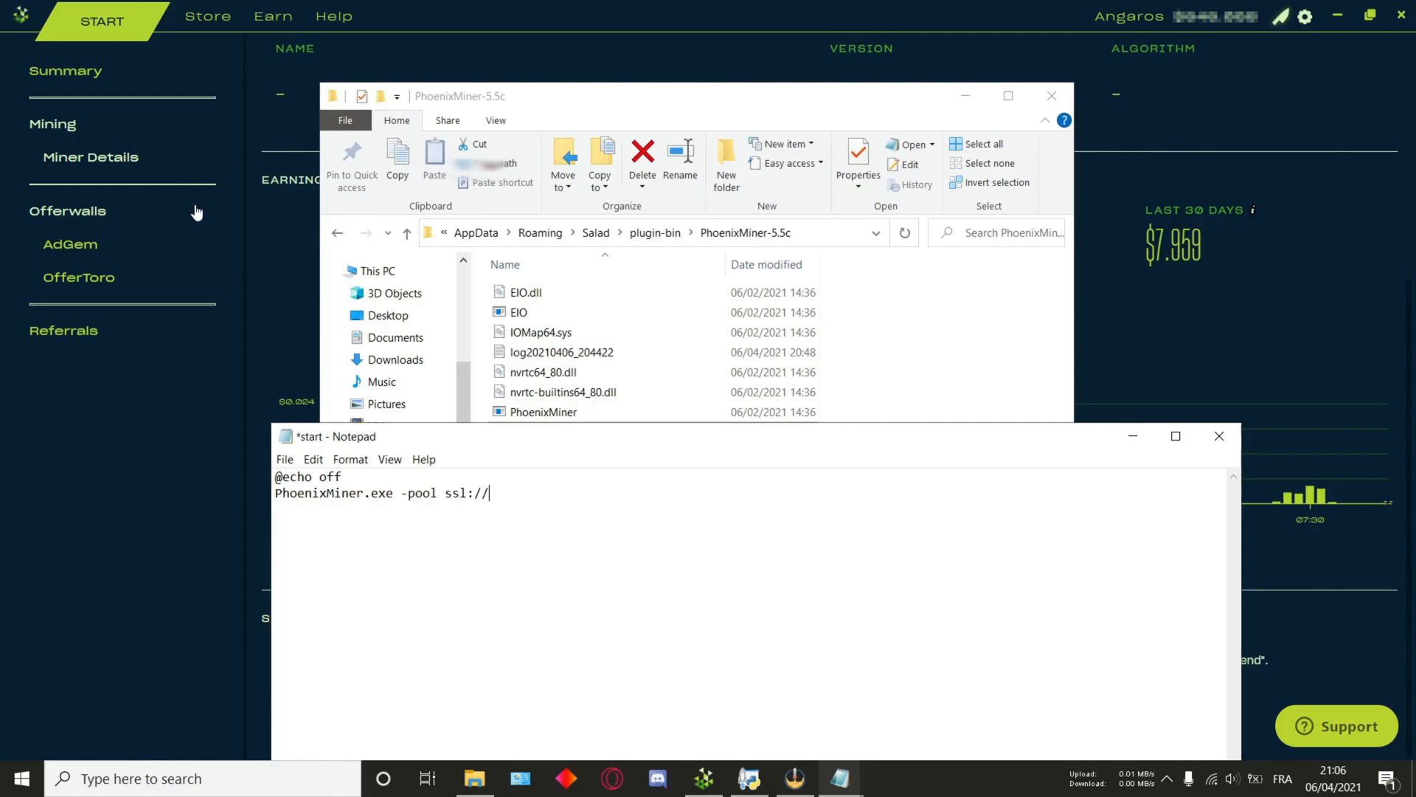
pyautogui.write('e')
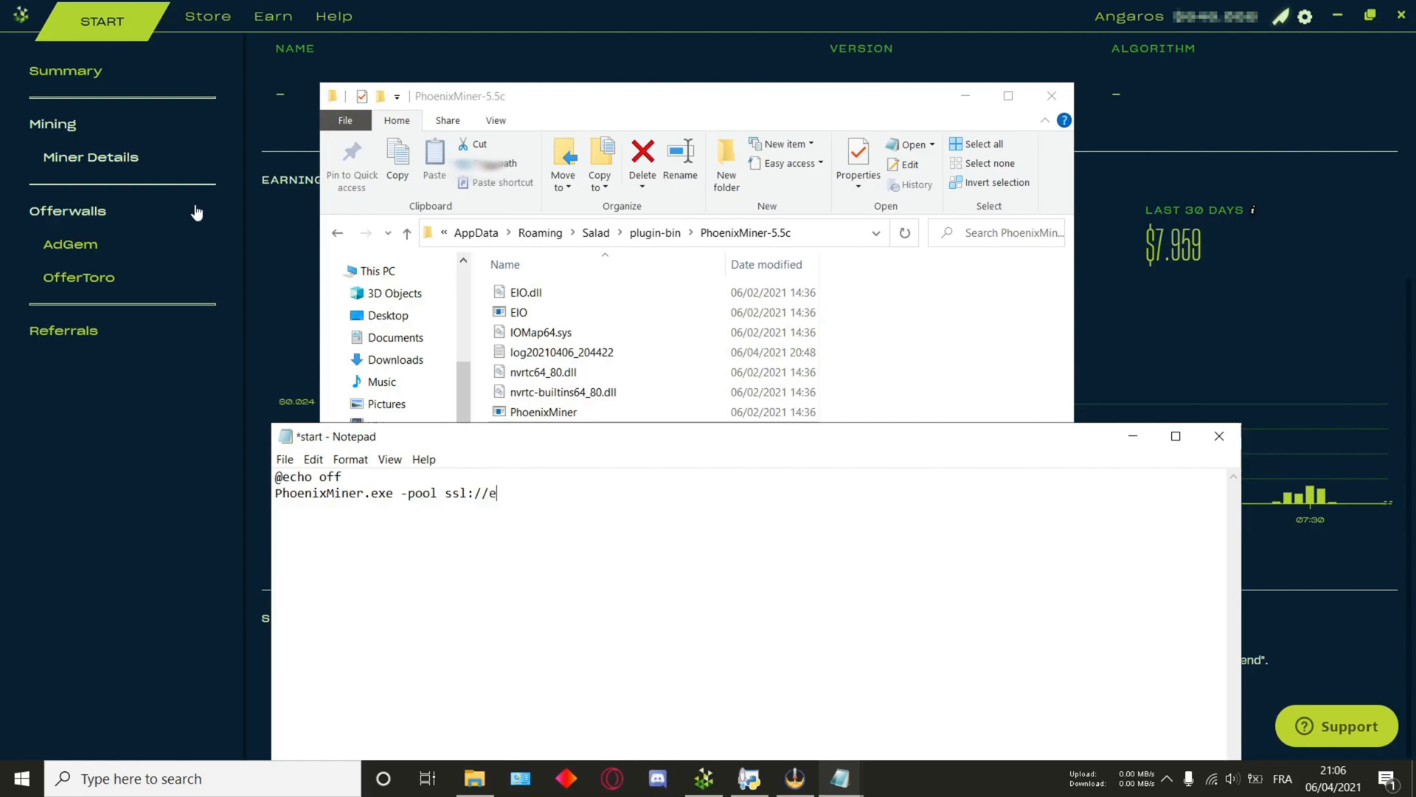
pyautogui.write('u1.ether')
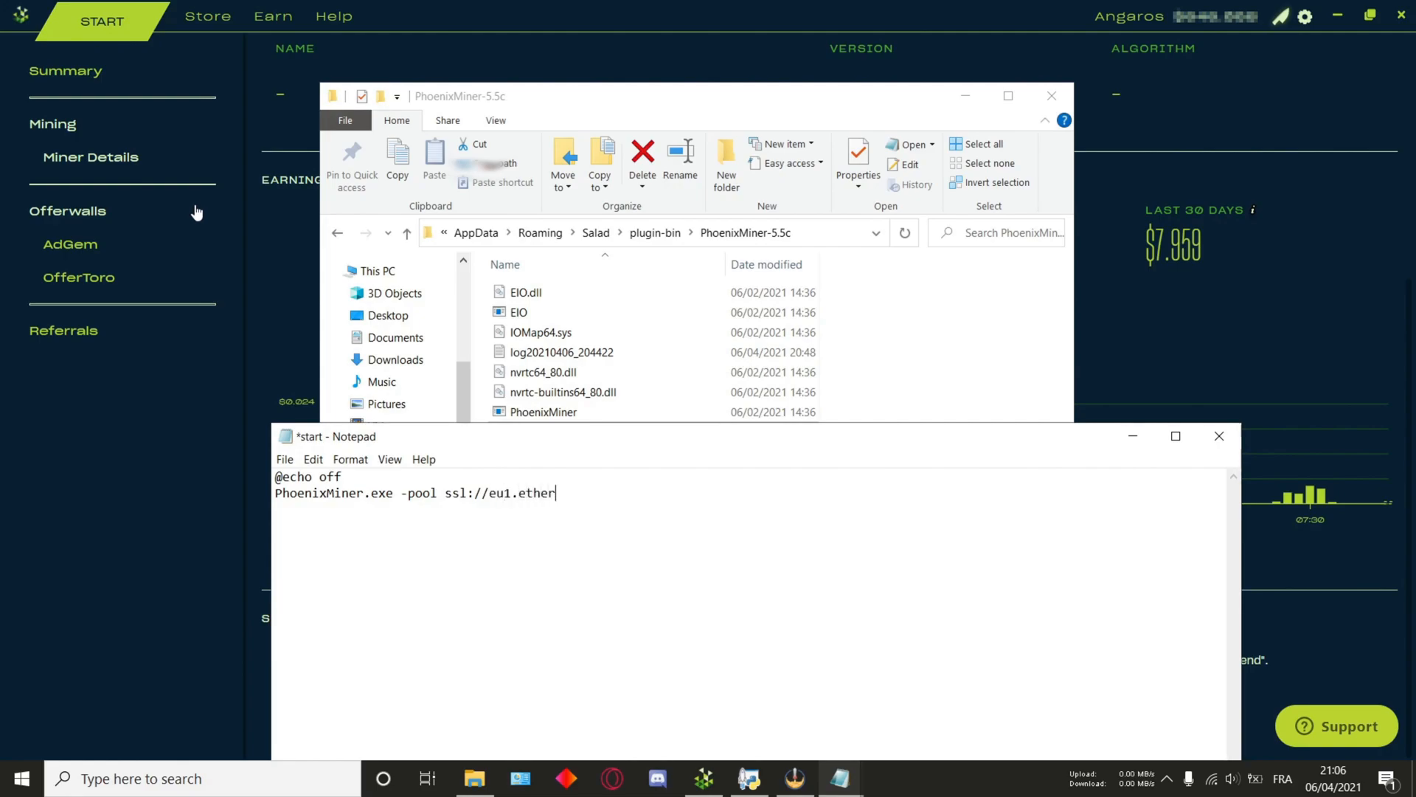
pyautogui.write('mine.org')
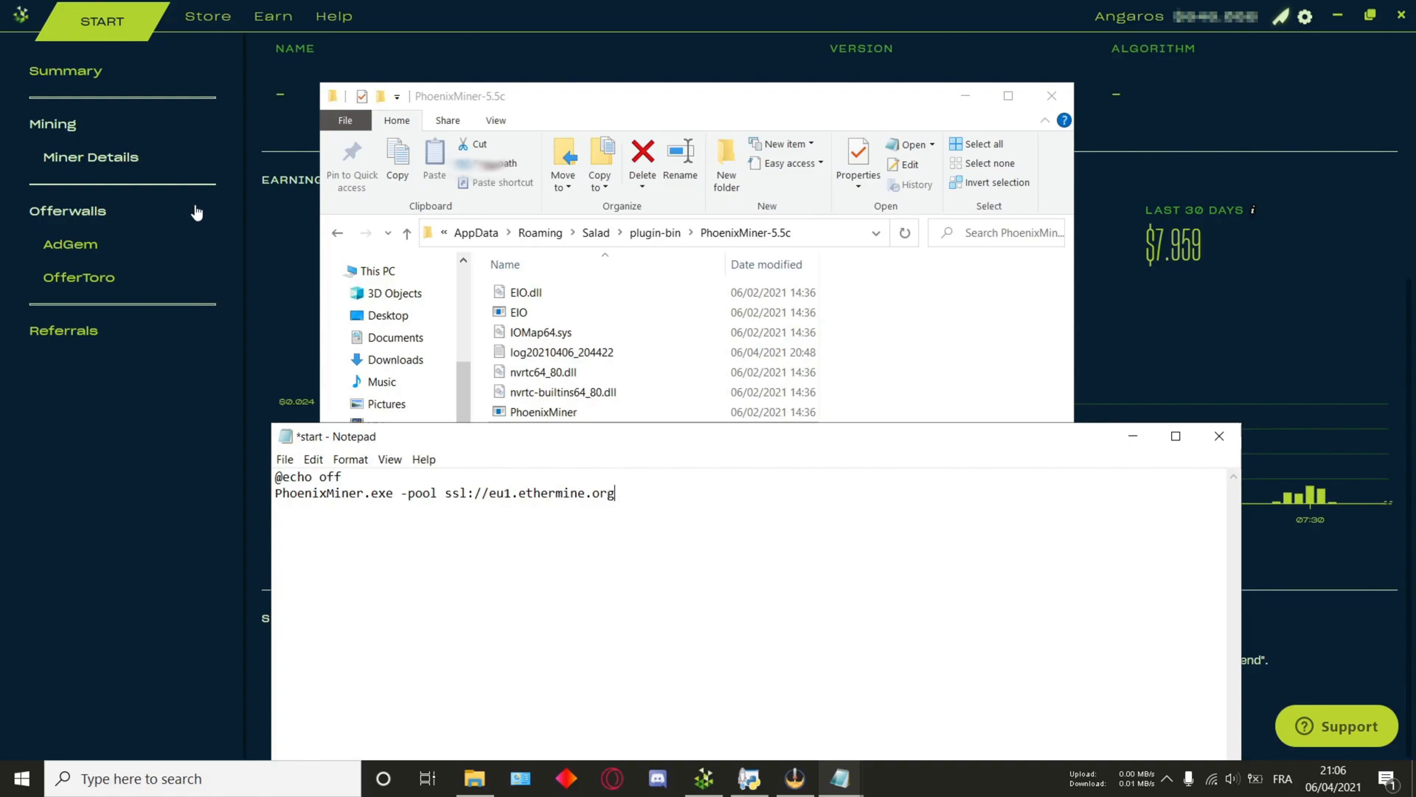
pyautogui.write(':5555')
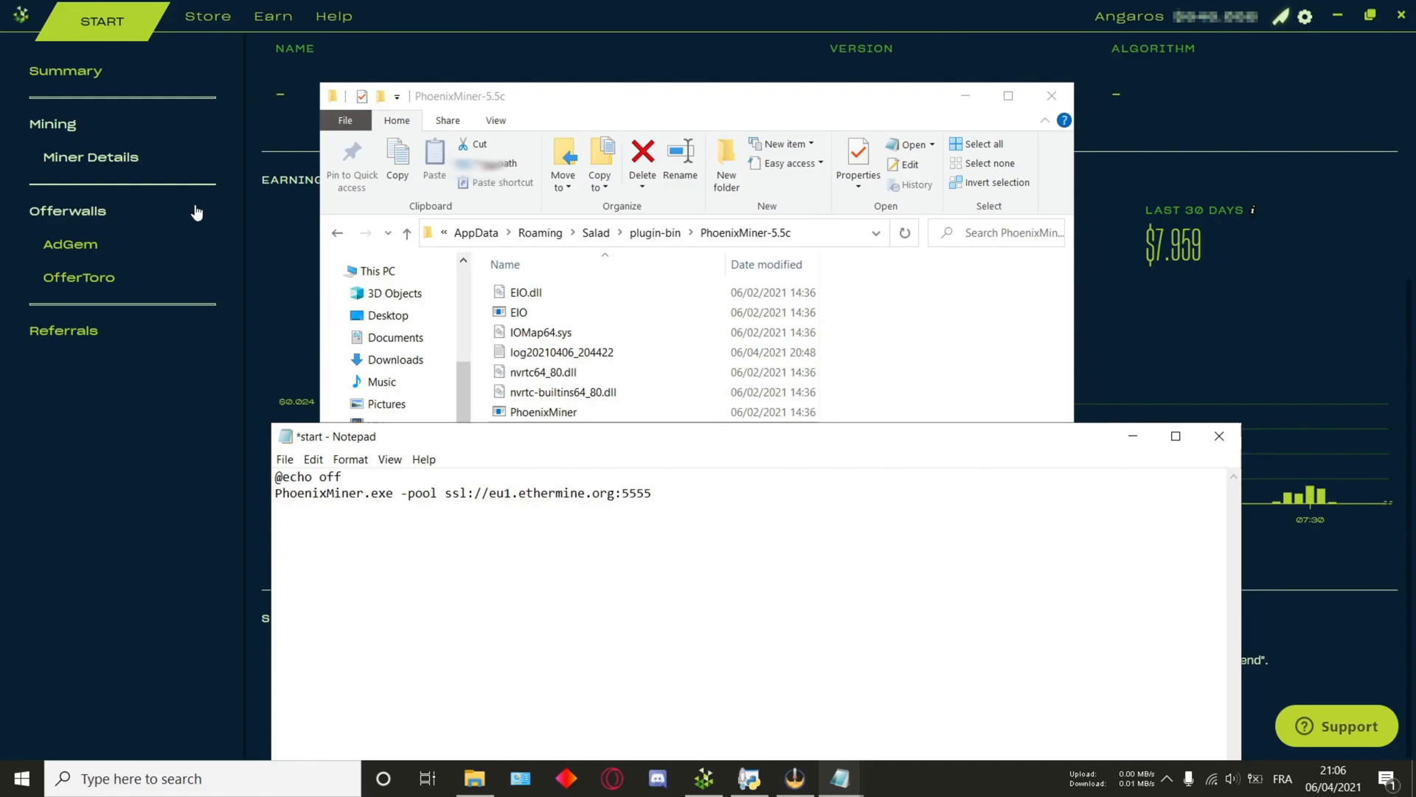
pyautogui.moveTo(501, 496)
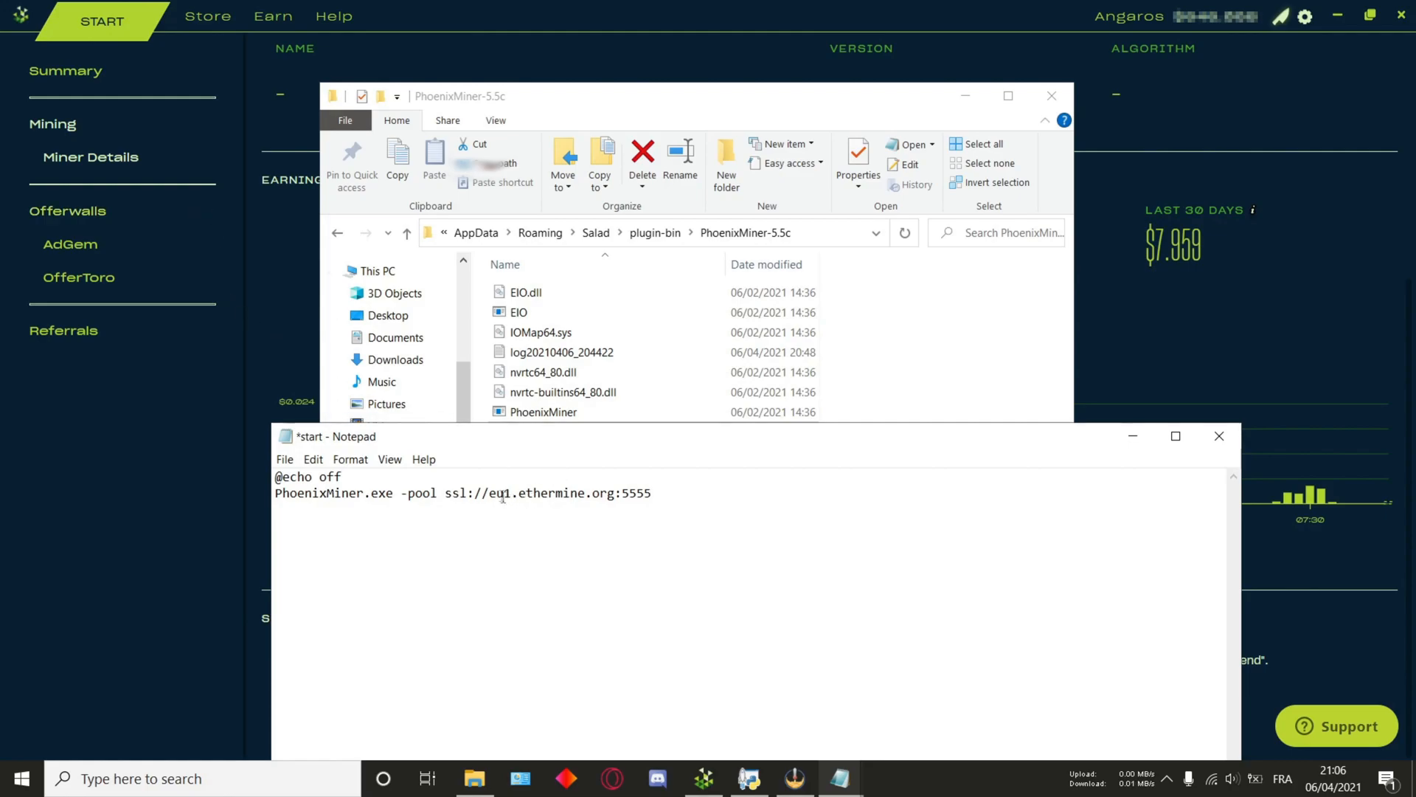
pyautogui.write('su')
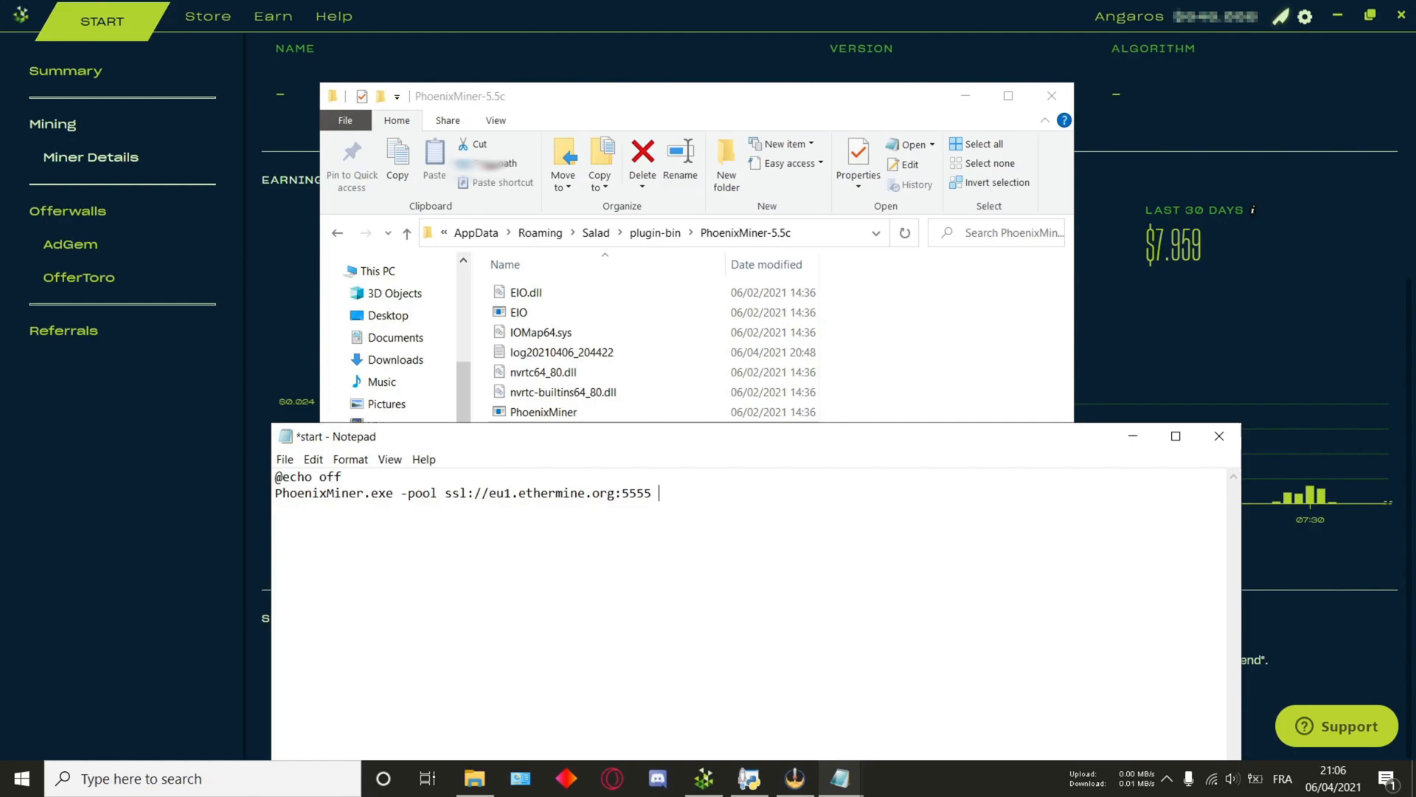
pyautogui.write('-wal')
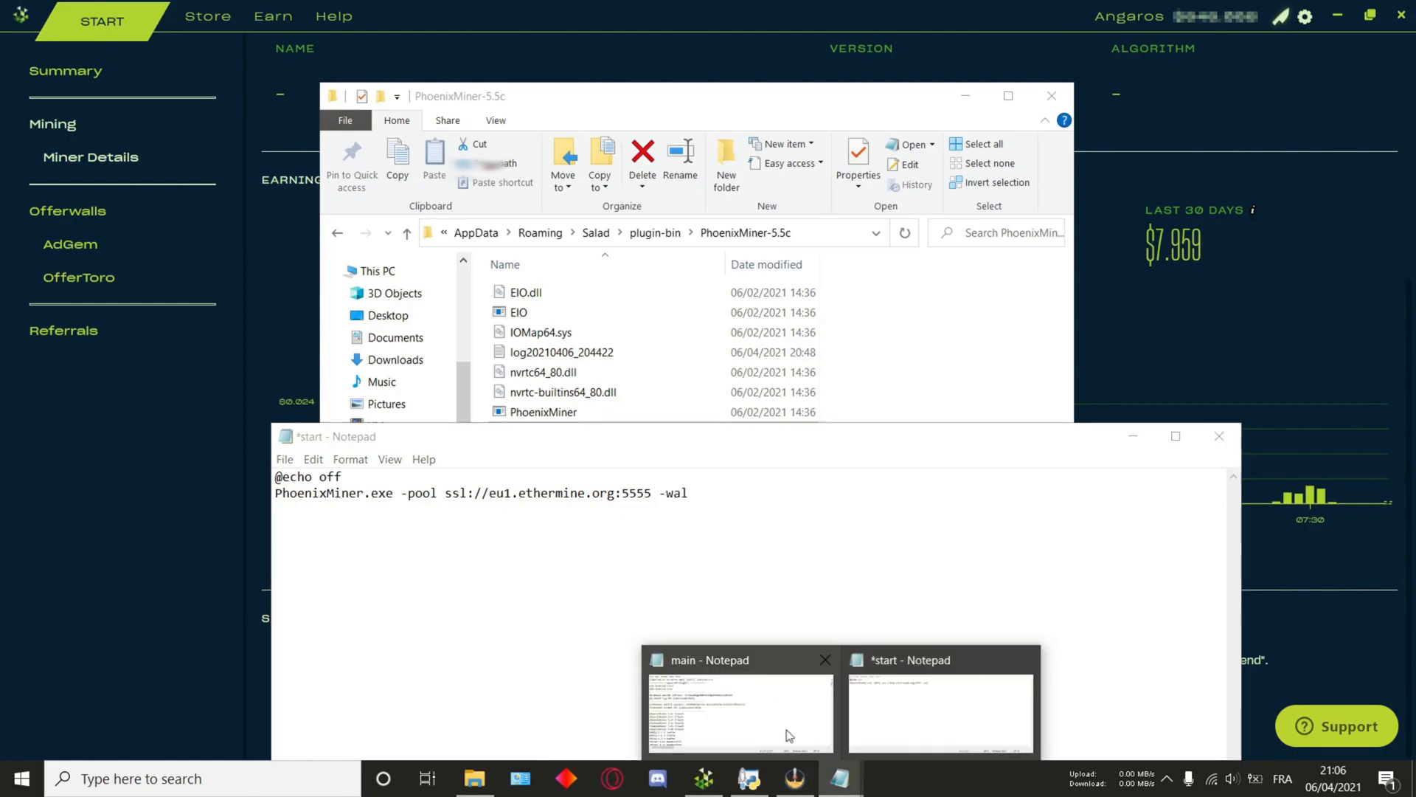
# Append .workerID after the wallet, add a pause line, and save the script
pyautogui.click(738, 714)
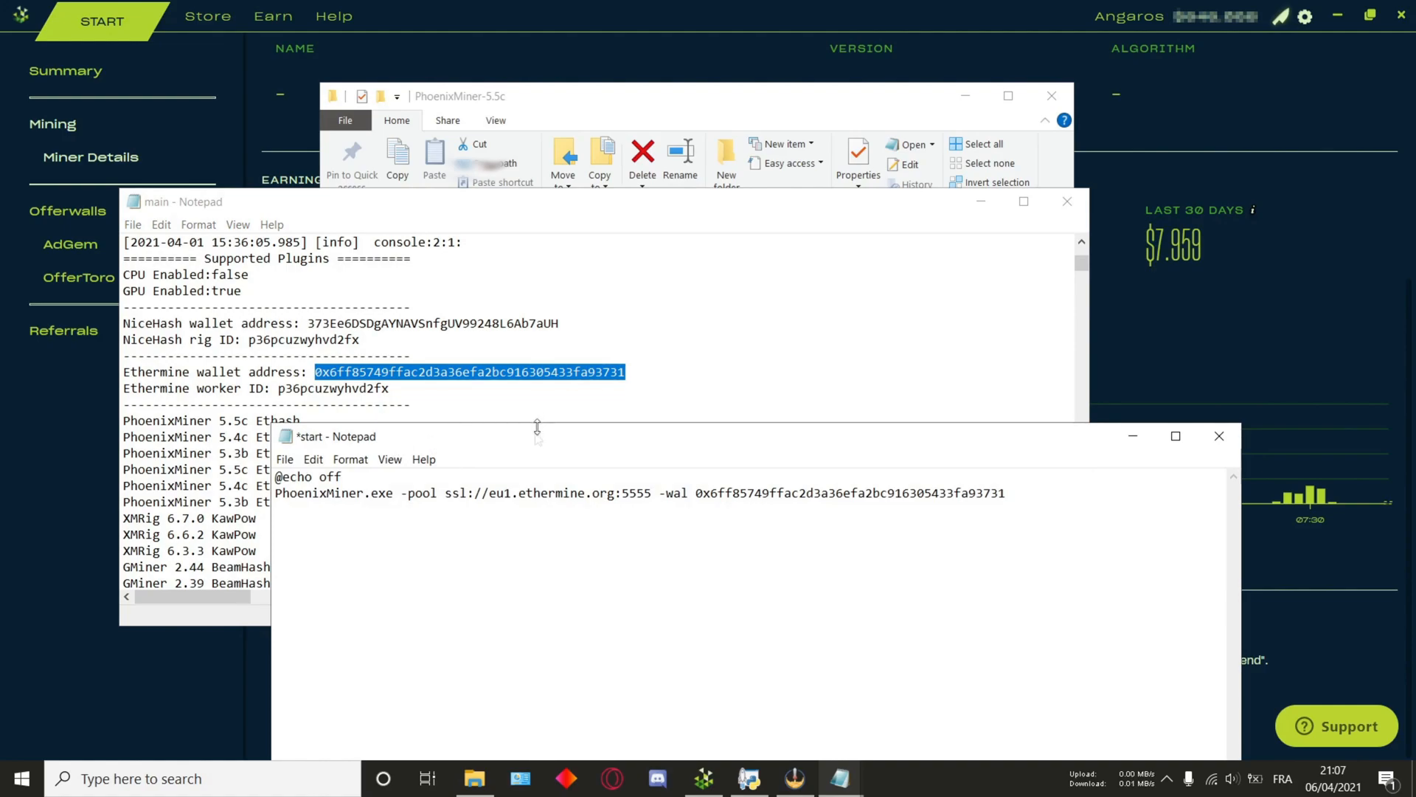
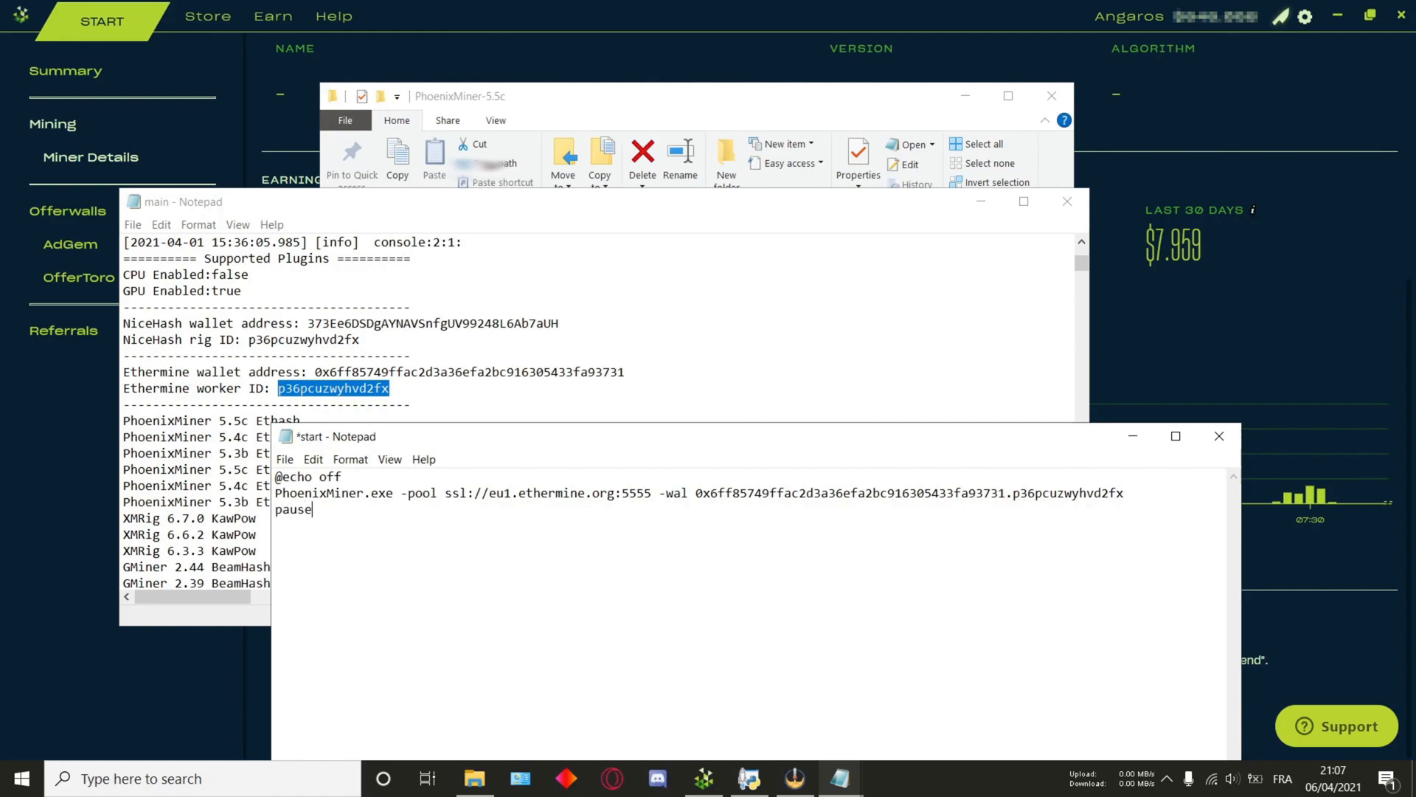
pyautogui.press('ctrl+s')
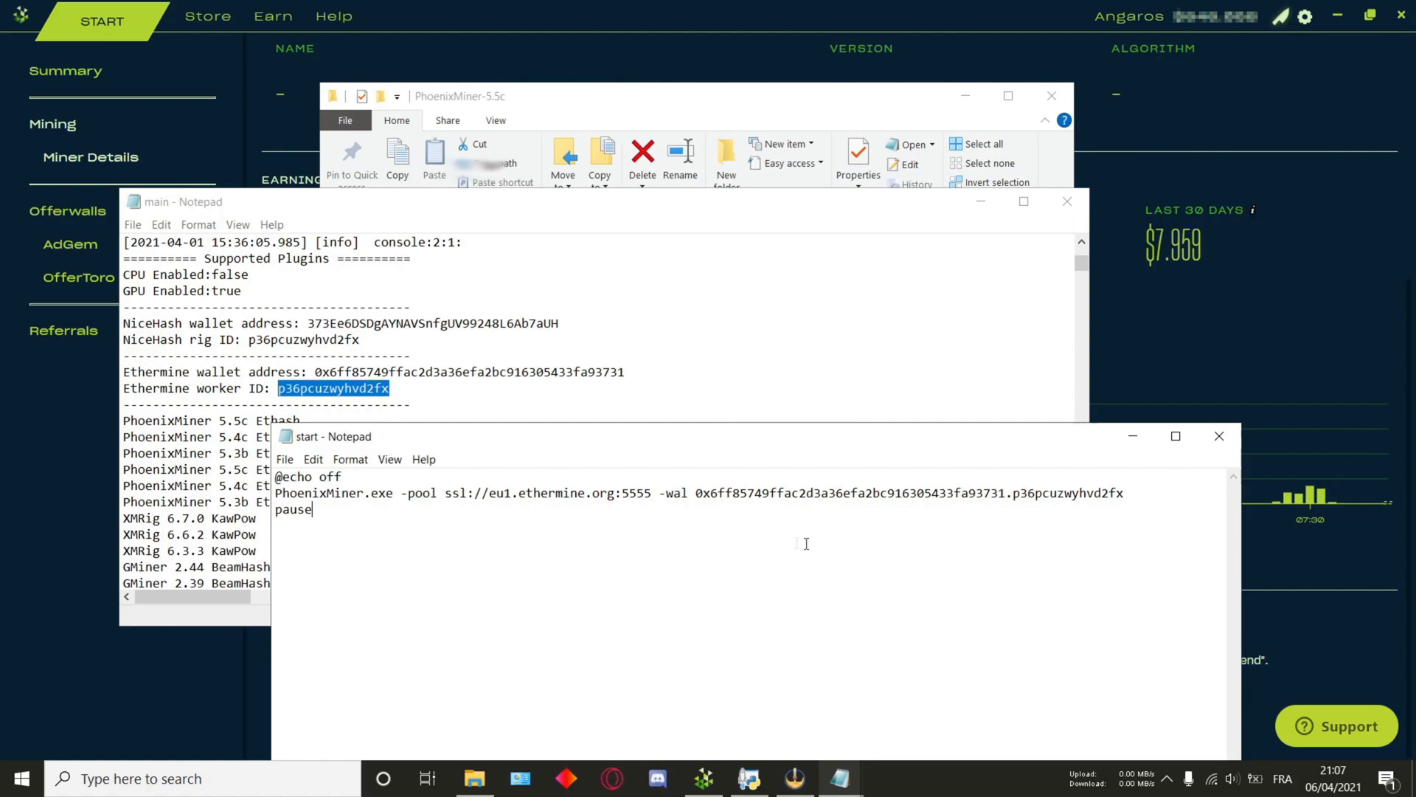
pyautogui.moveTo(682, 472)
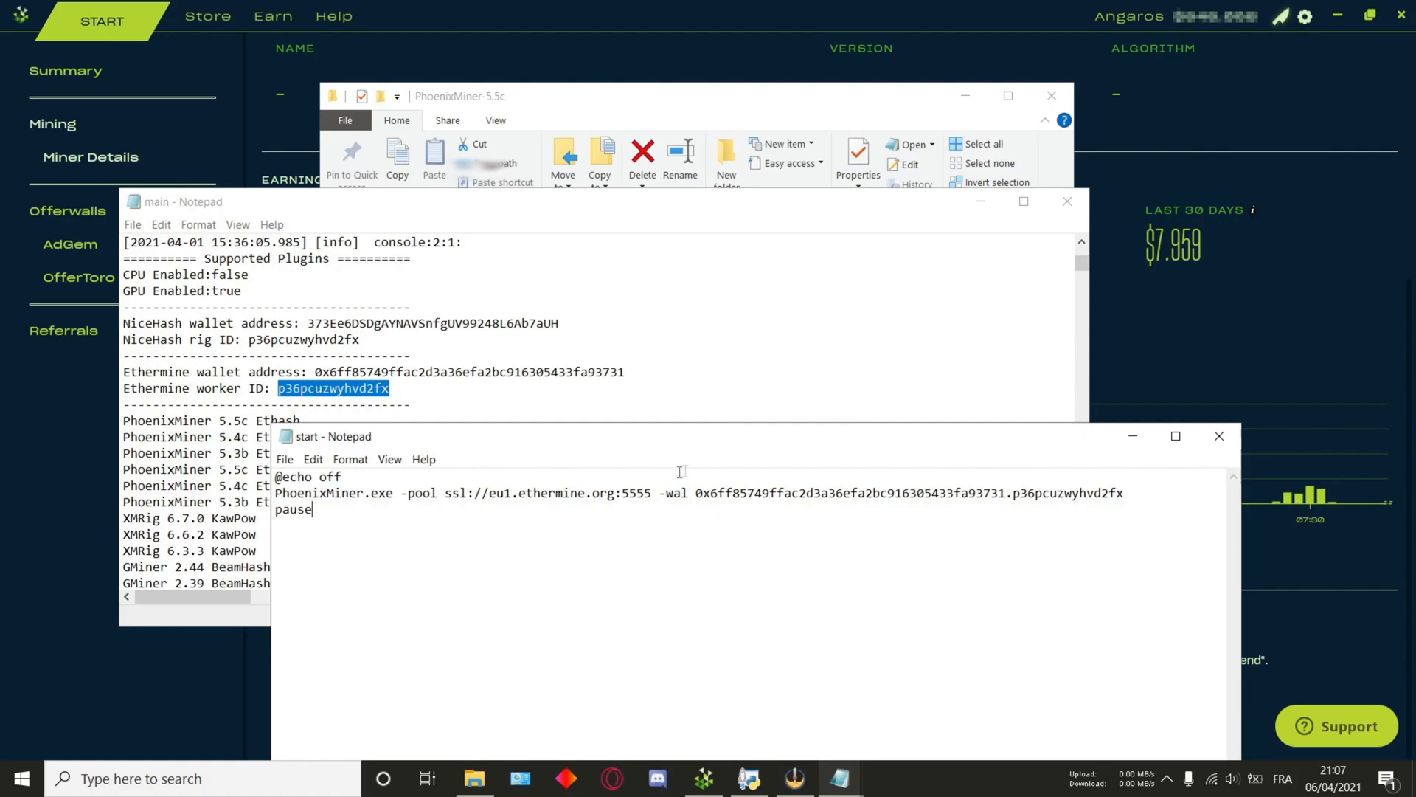
# Save the script as start.bat with type All Files, then close its Notepad window
pyautogui.click(351, 459)
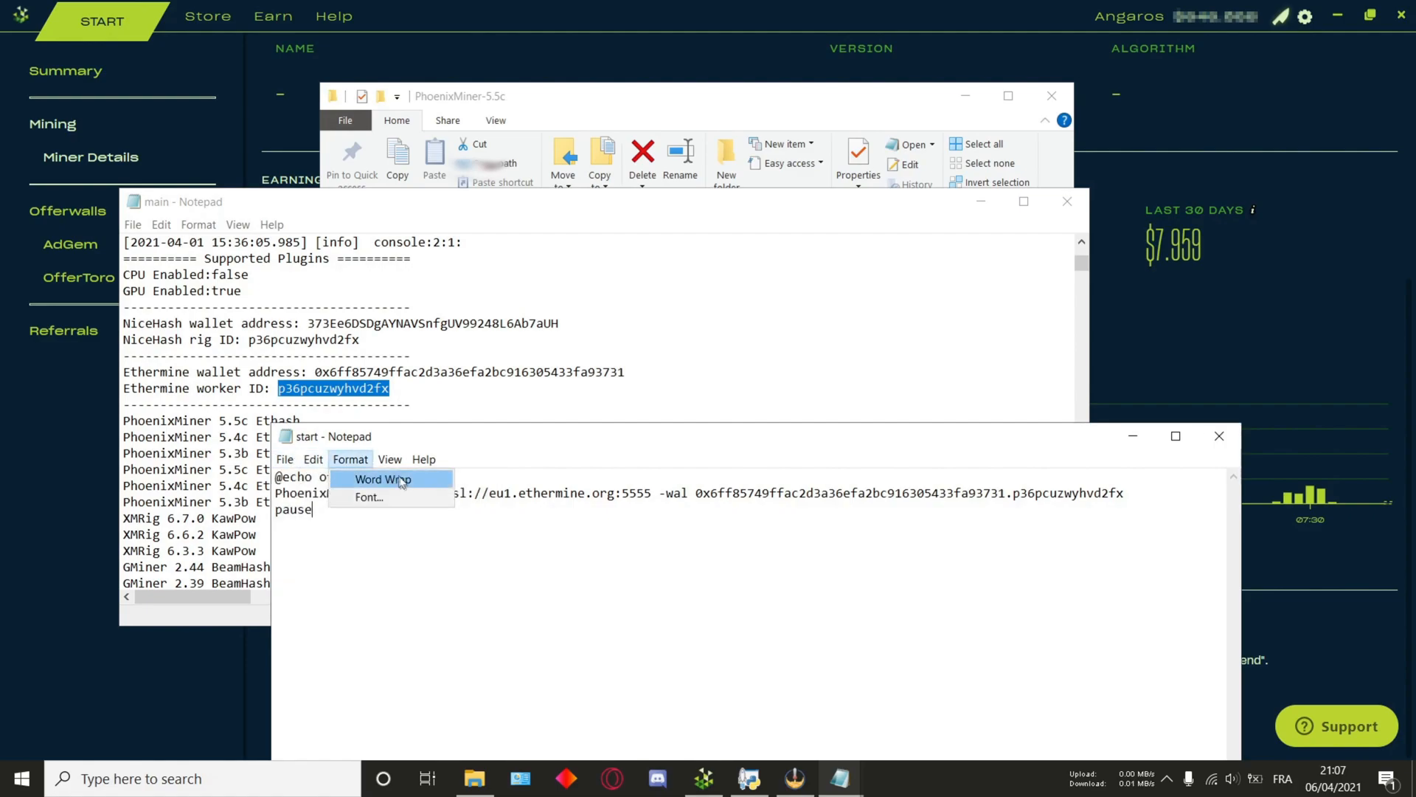
pyautogui.click(284, 458)
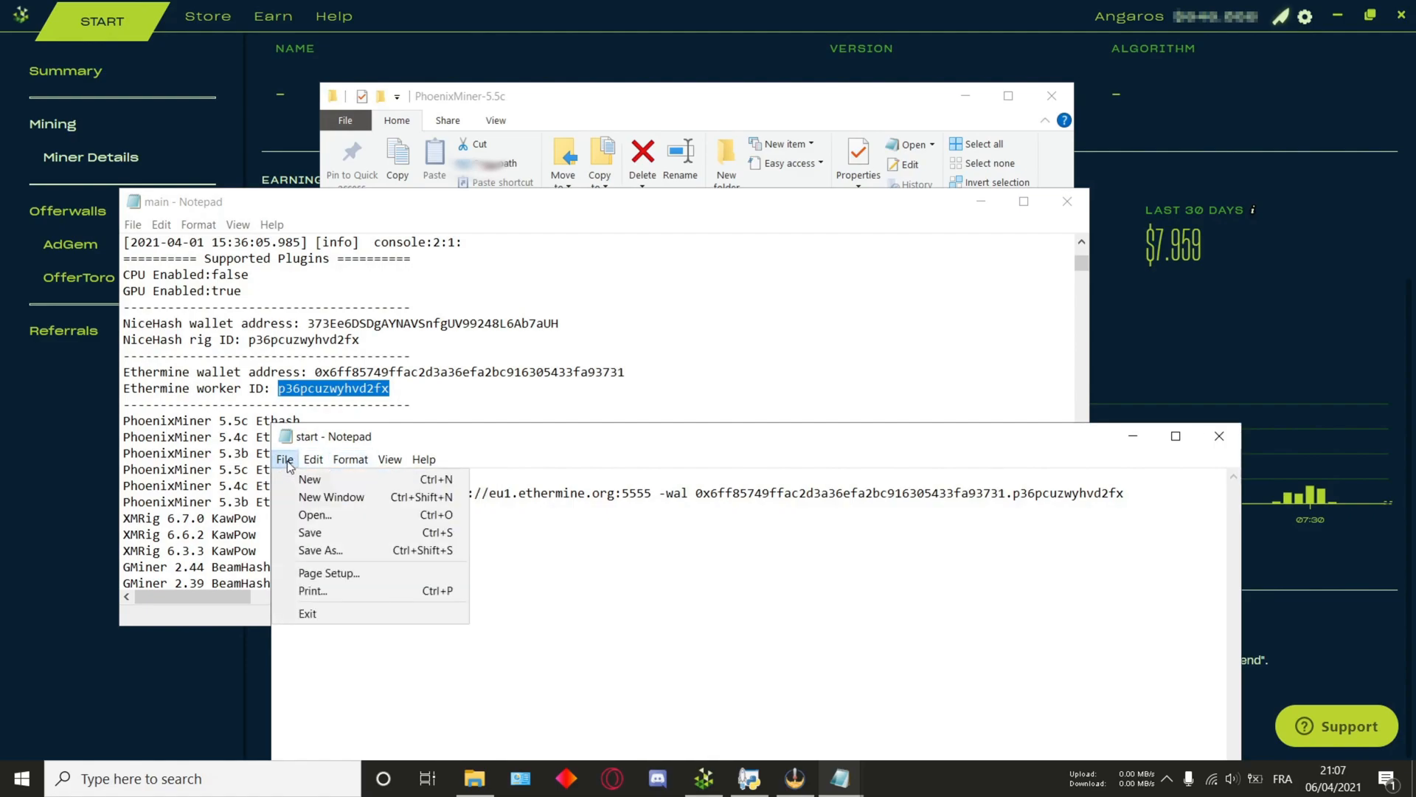
pyautogui.click(319, 550)
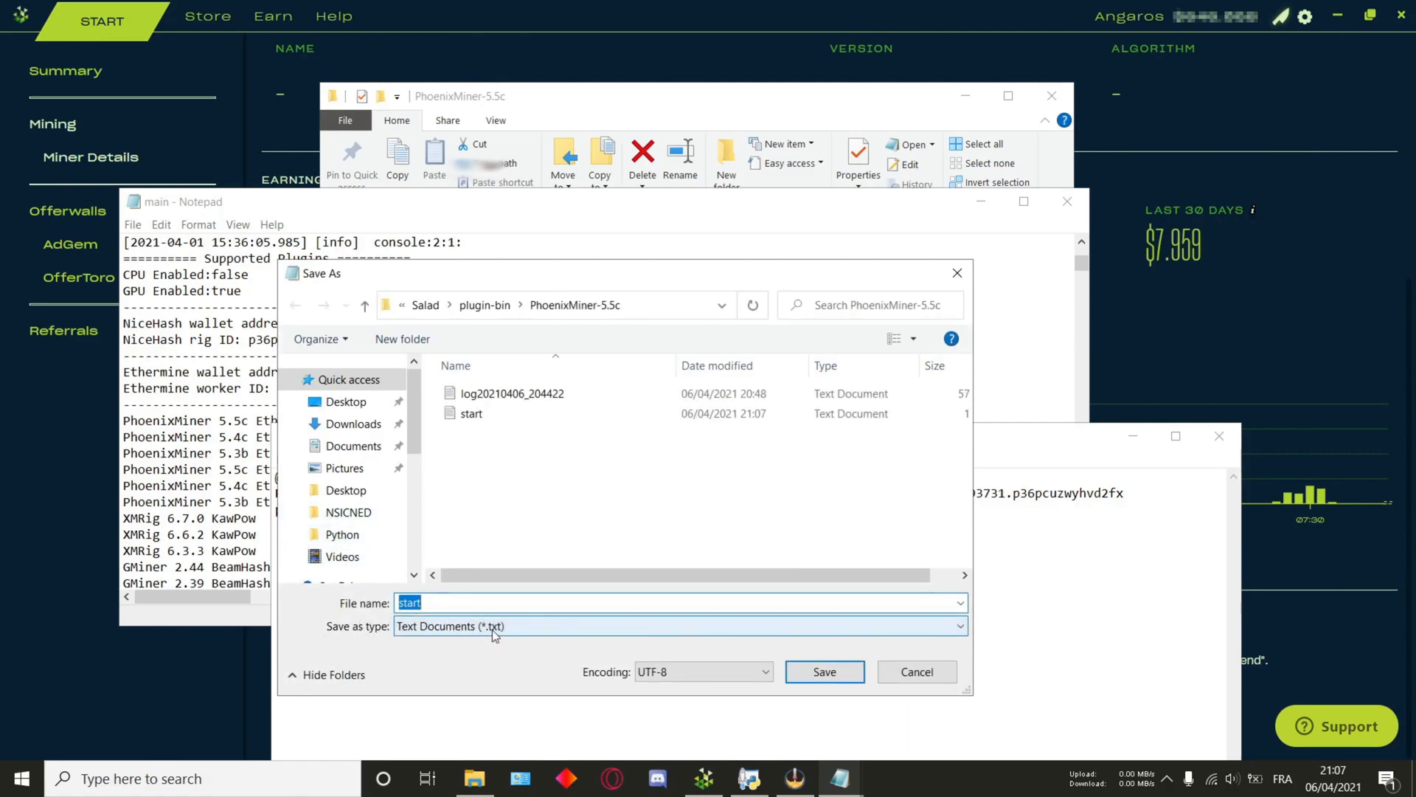
pyautogui.click(676, 626)
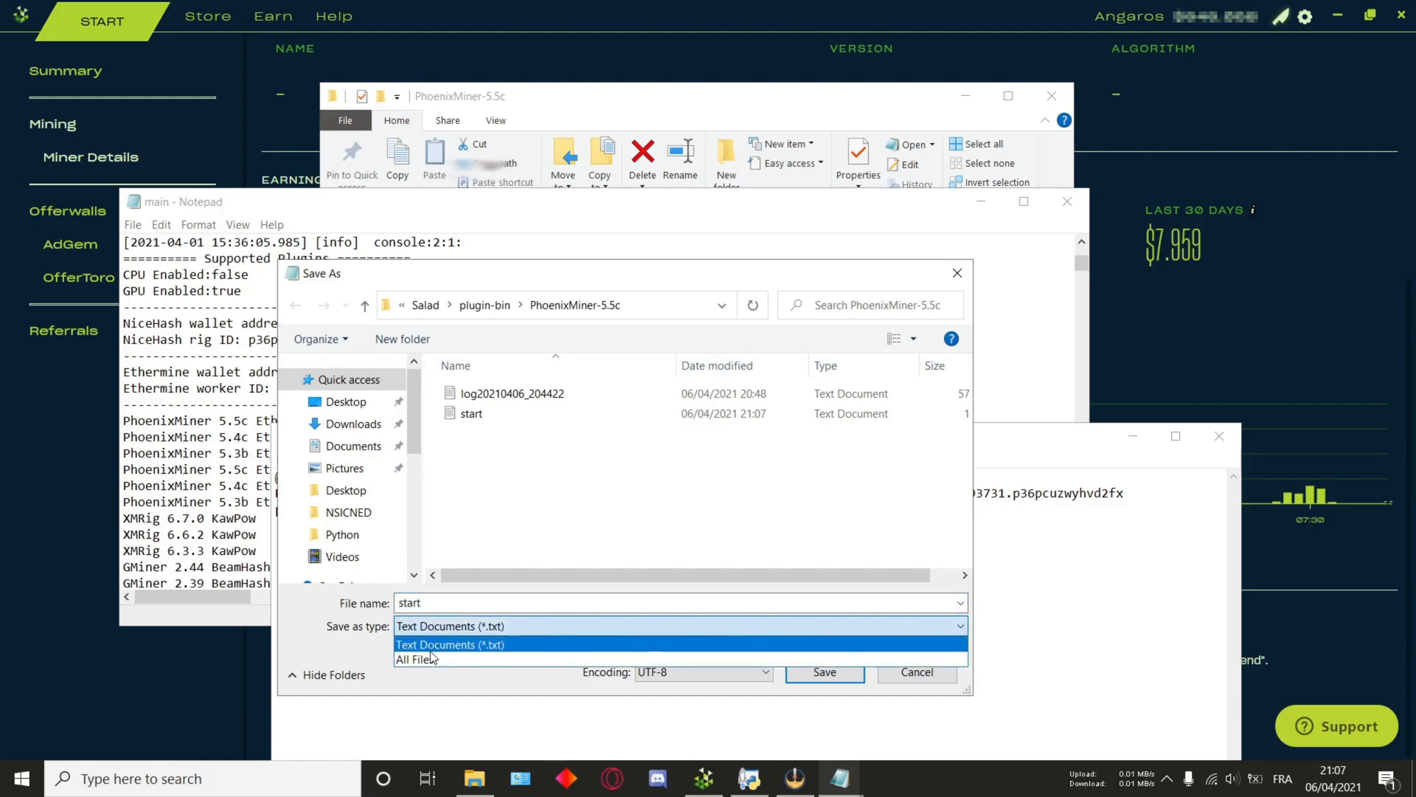
pyautogui.click(416, 660)
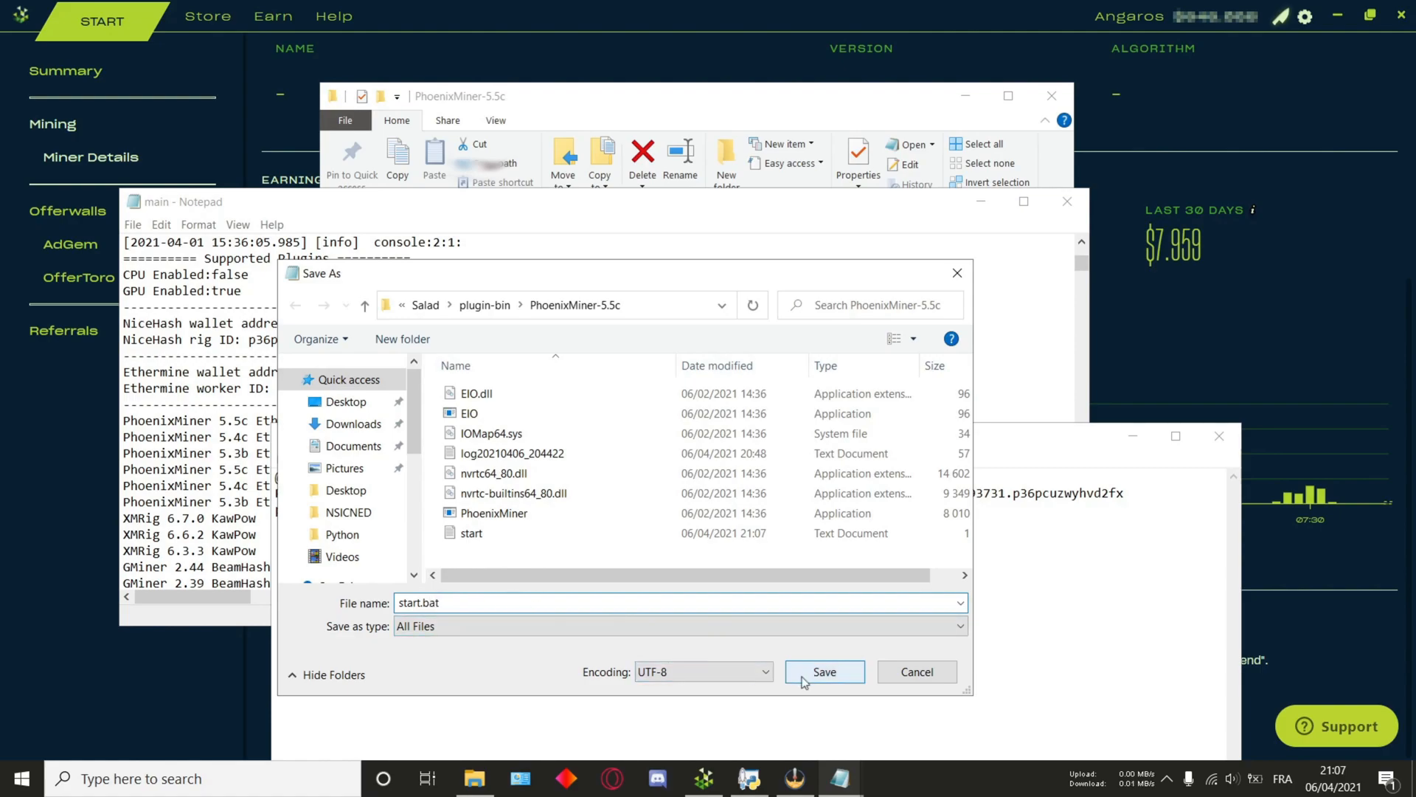
pyautogui.click(823, 671)
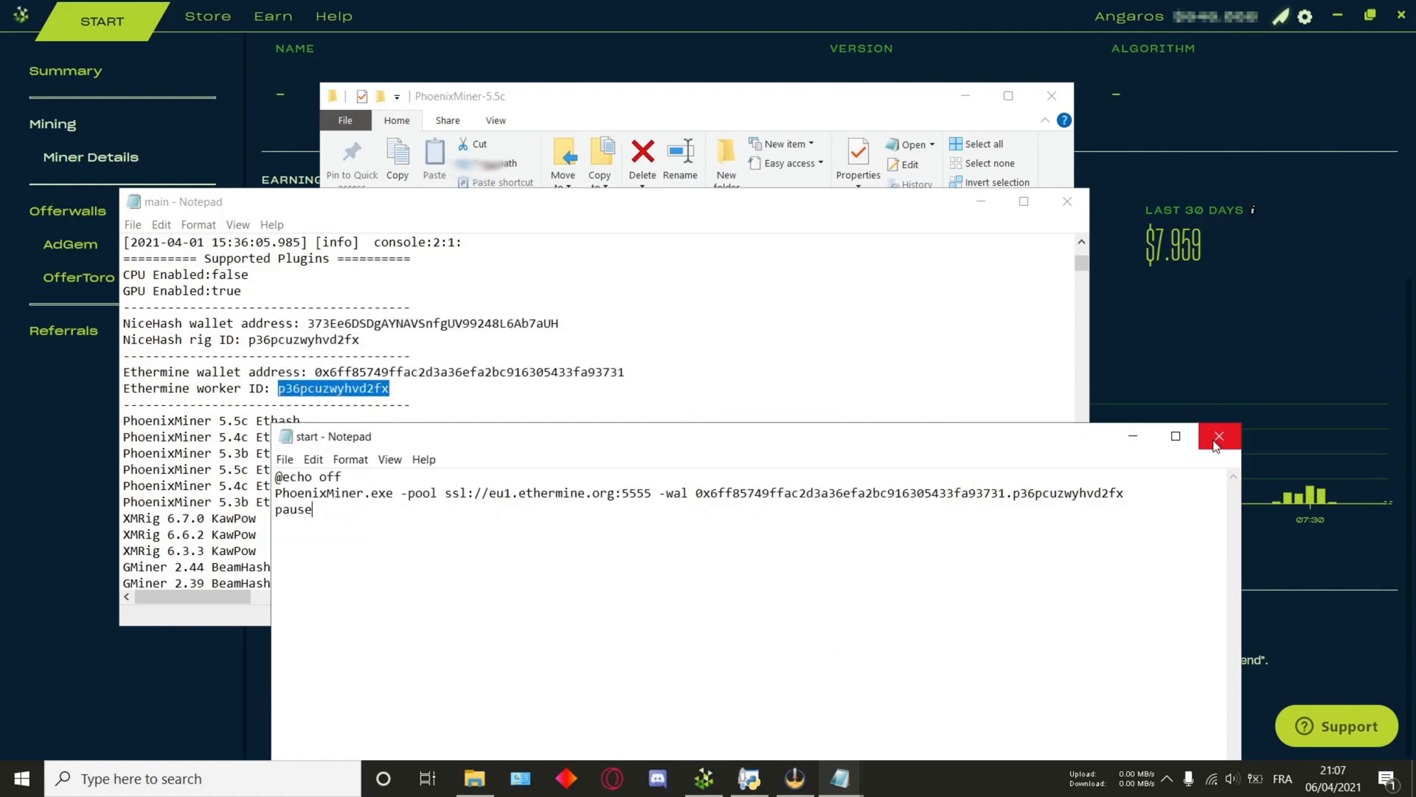
pyautogui.click(1219, 435)
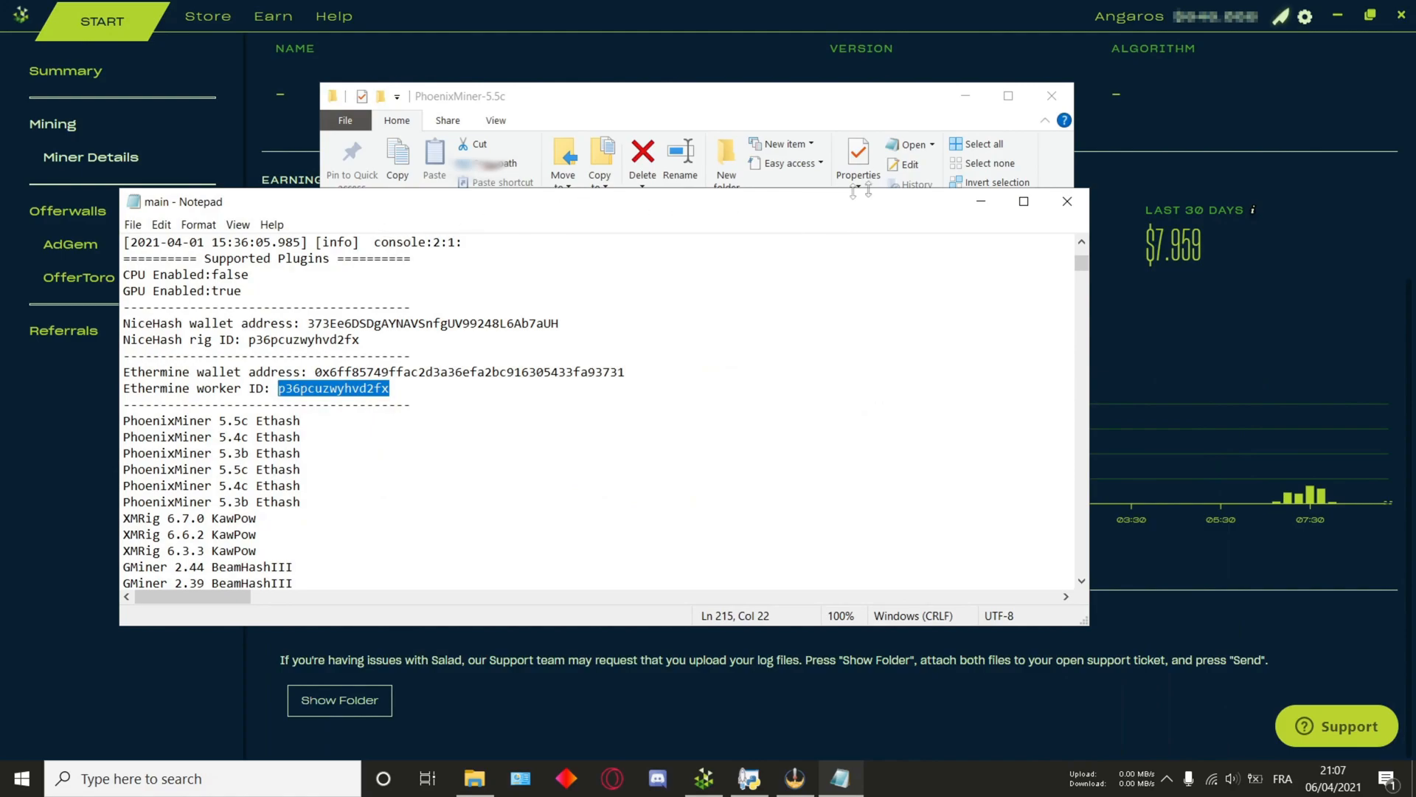
# Close the main log and select the new start batch file in PhoenixMiner-5.5c
pyautogui.click(1065, 200)
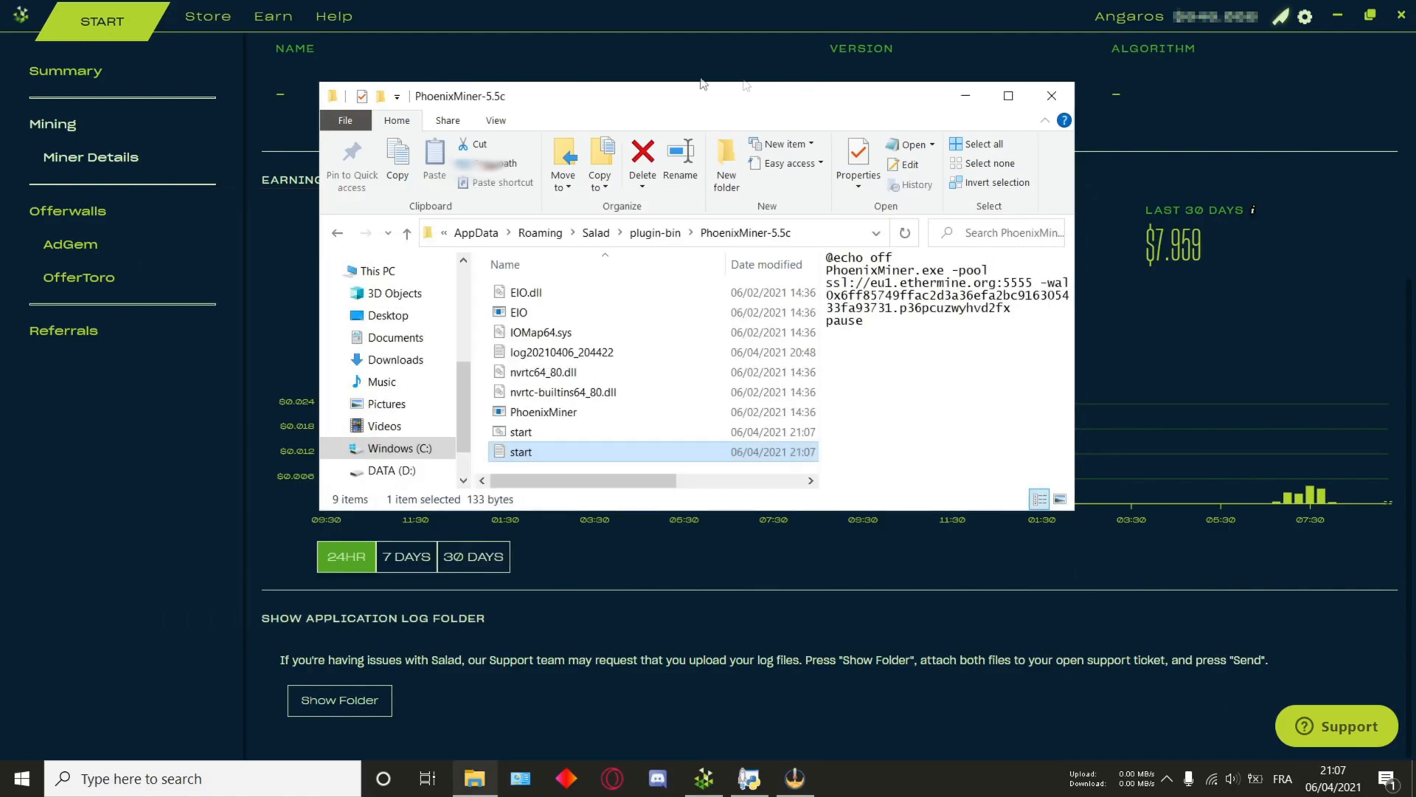
pyautogui.click(521, 432)
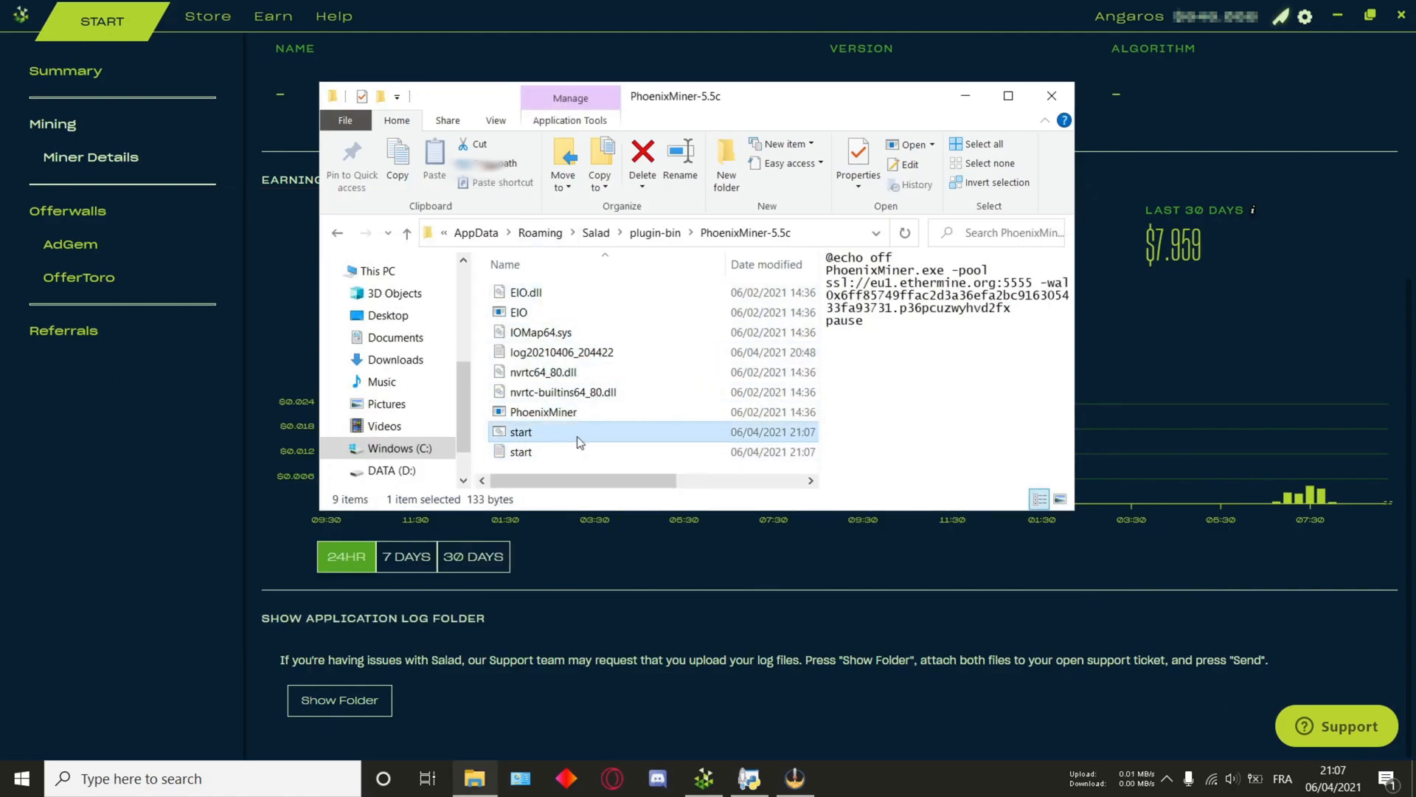
pyautogui.moveTo(522, 433)
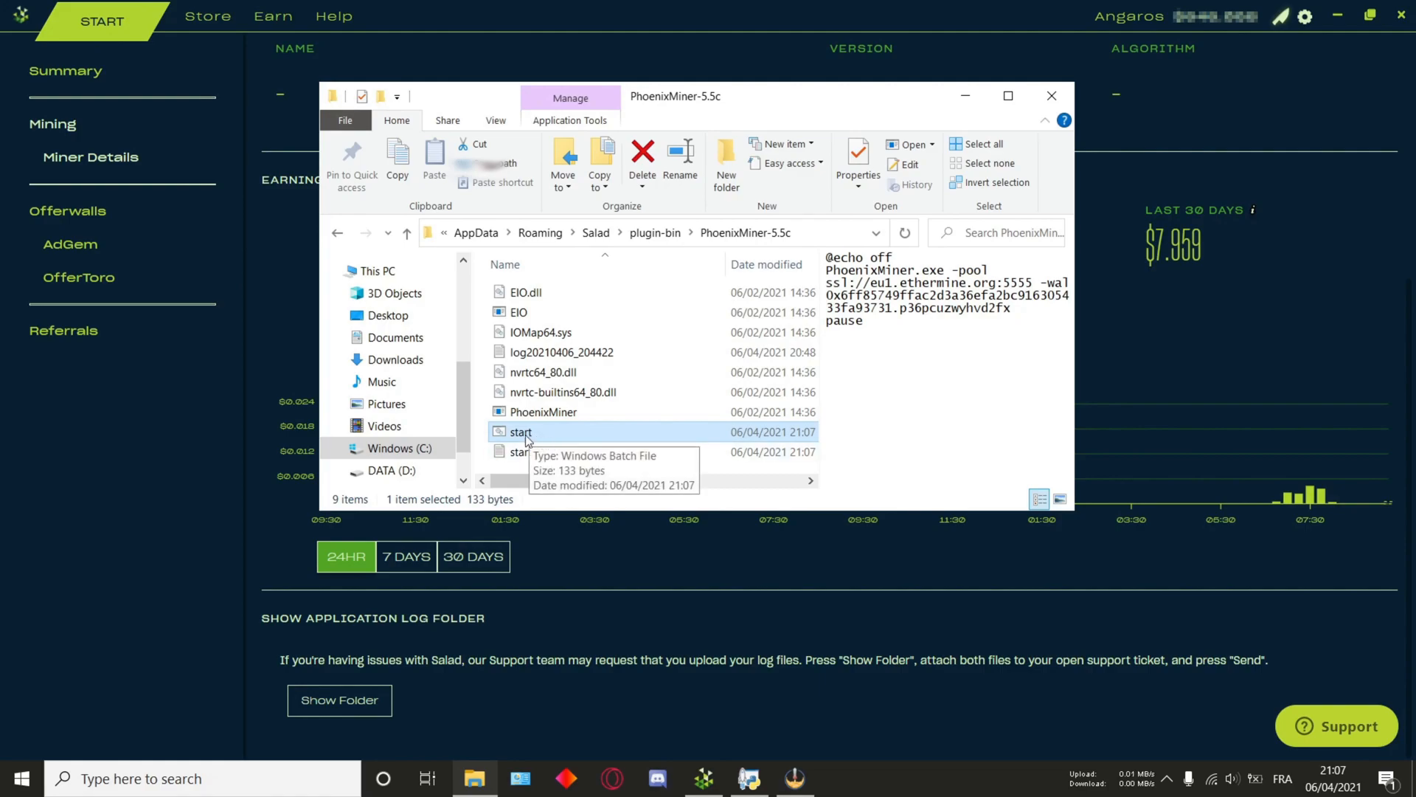
pyautogui.moveTo(506, 437)
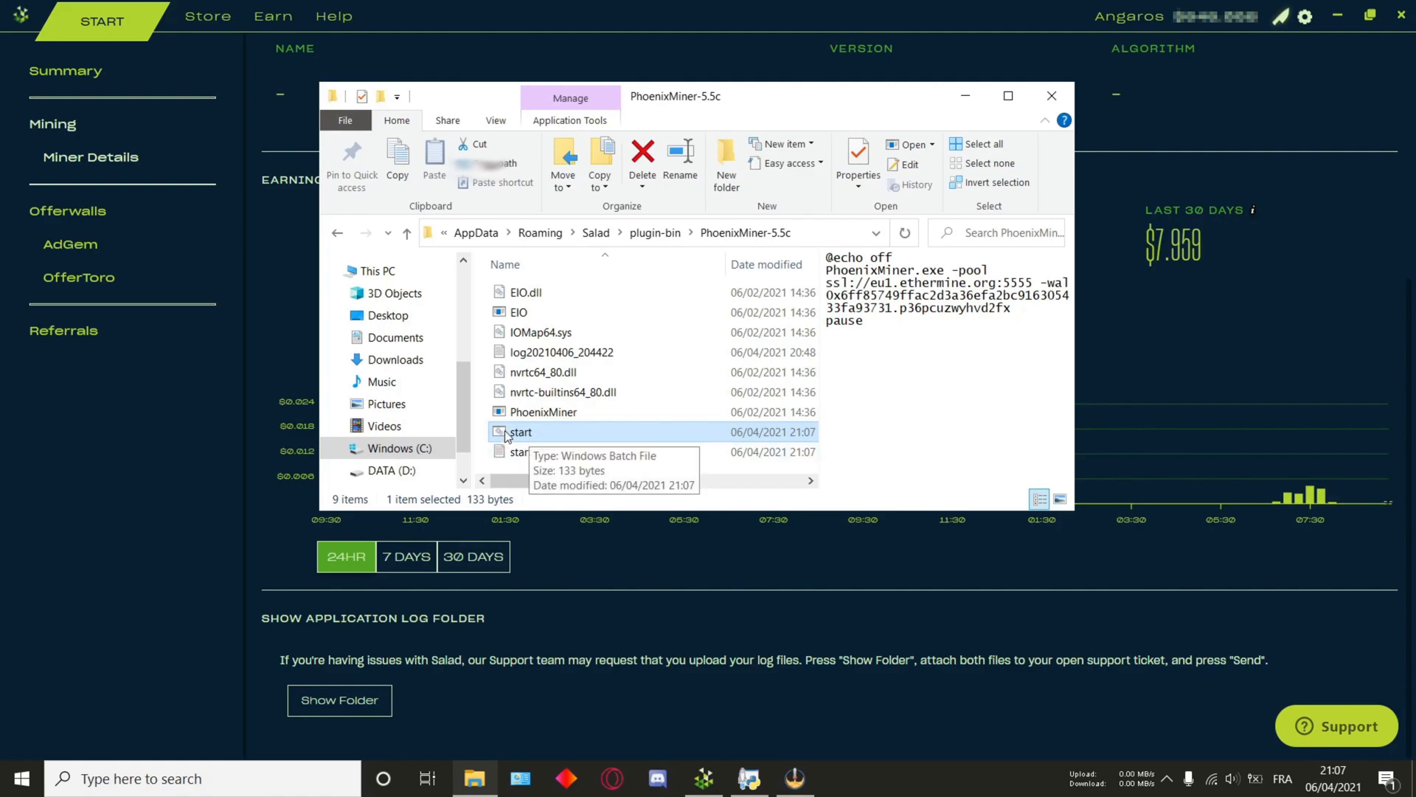
pyautogui.moveTo(584, 443)
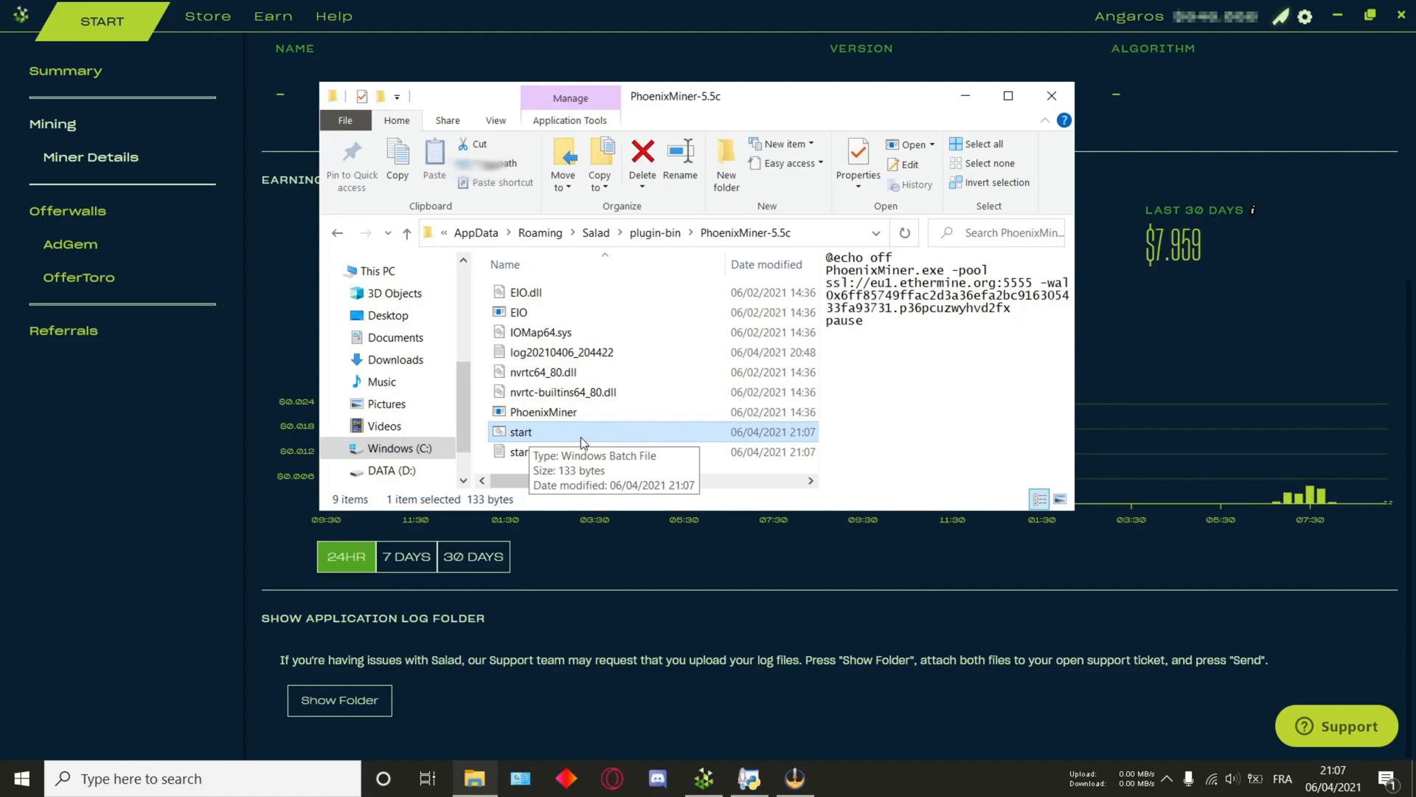
# Run start.bat so PhoenixMiner connects to eu1.ethermine.org and builds its DAG
pyautogui.doubleClick(521, 431)
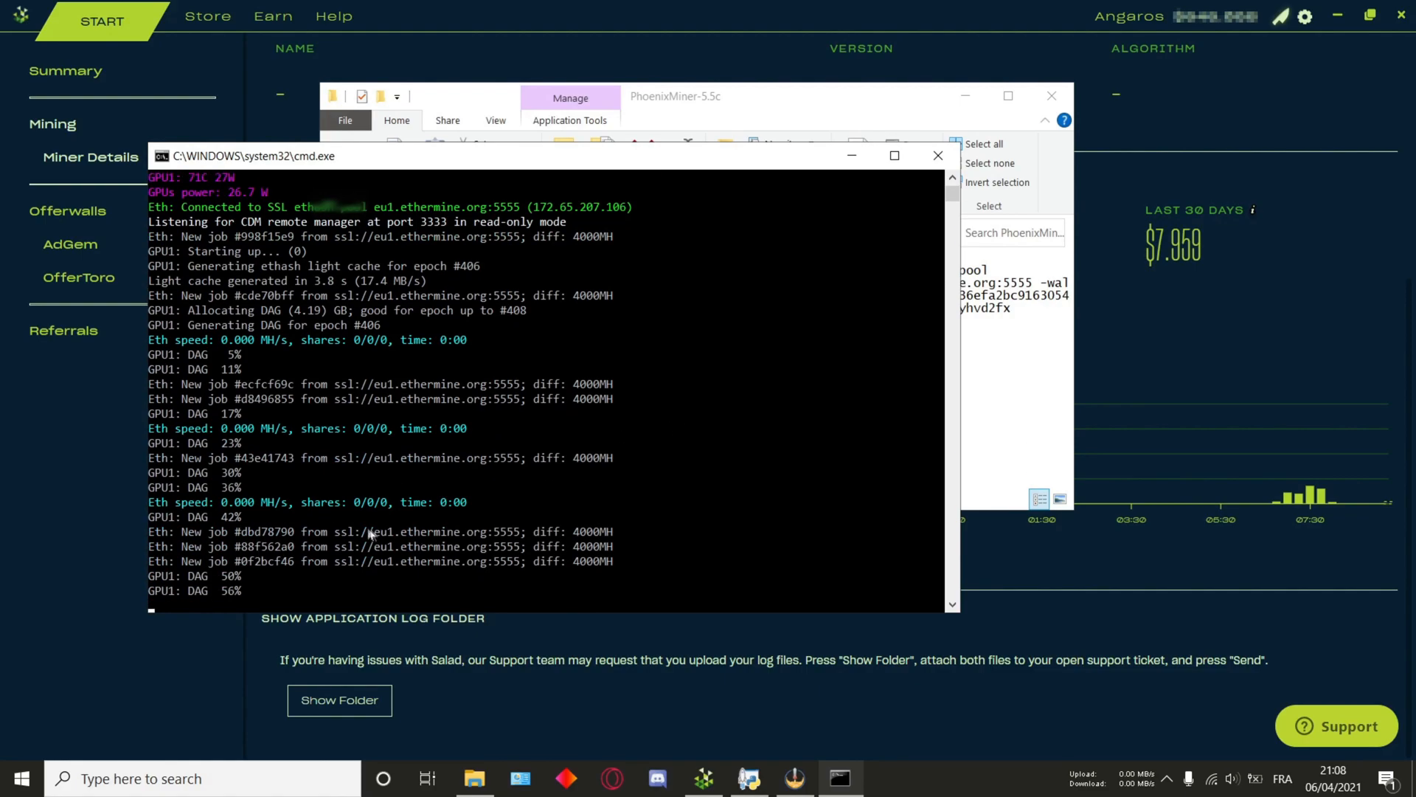
pyautogui.scroll(-3)
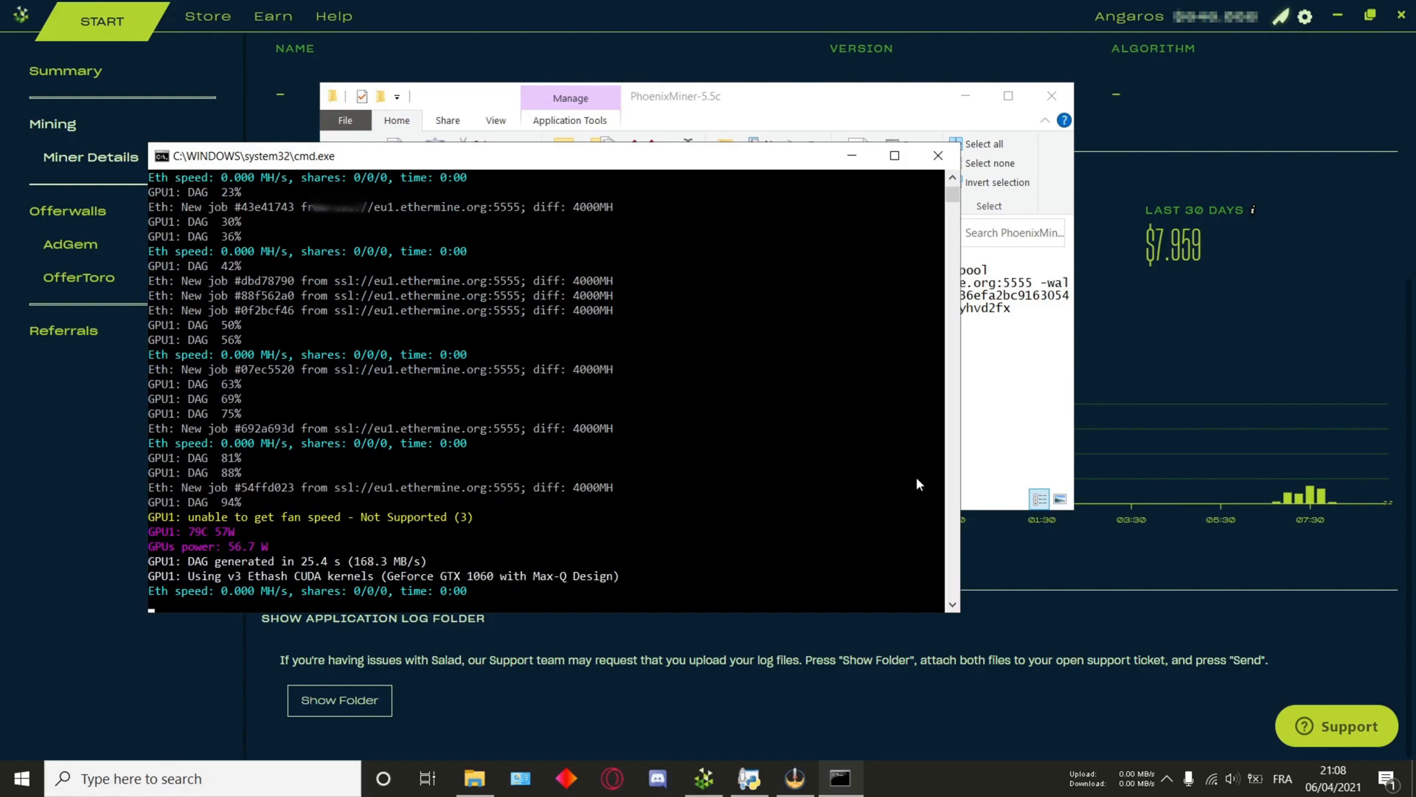
pyautogui.moveTo(416, 565)
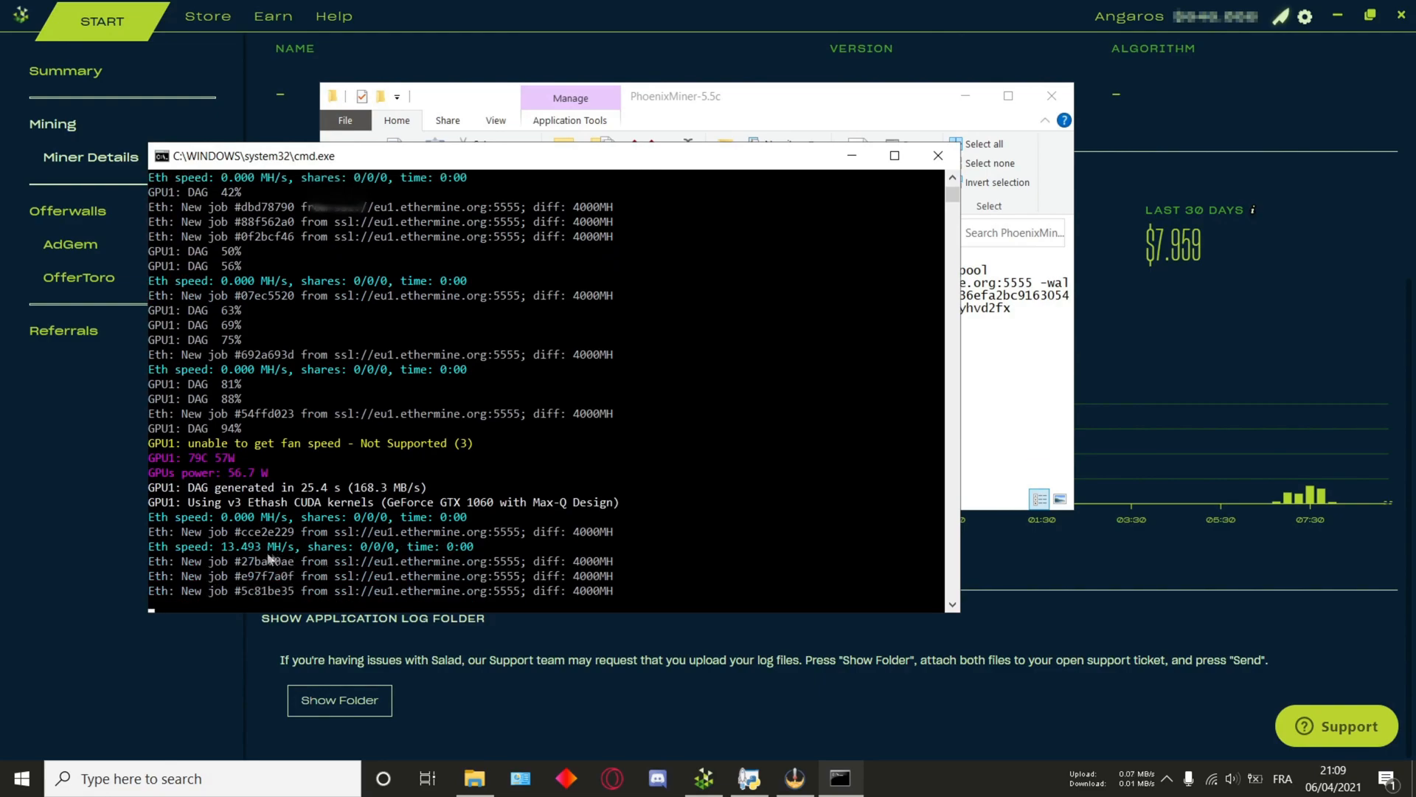
pyautogui.moveTo(271, 558)
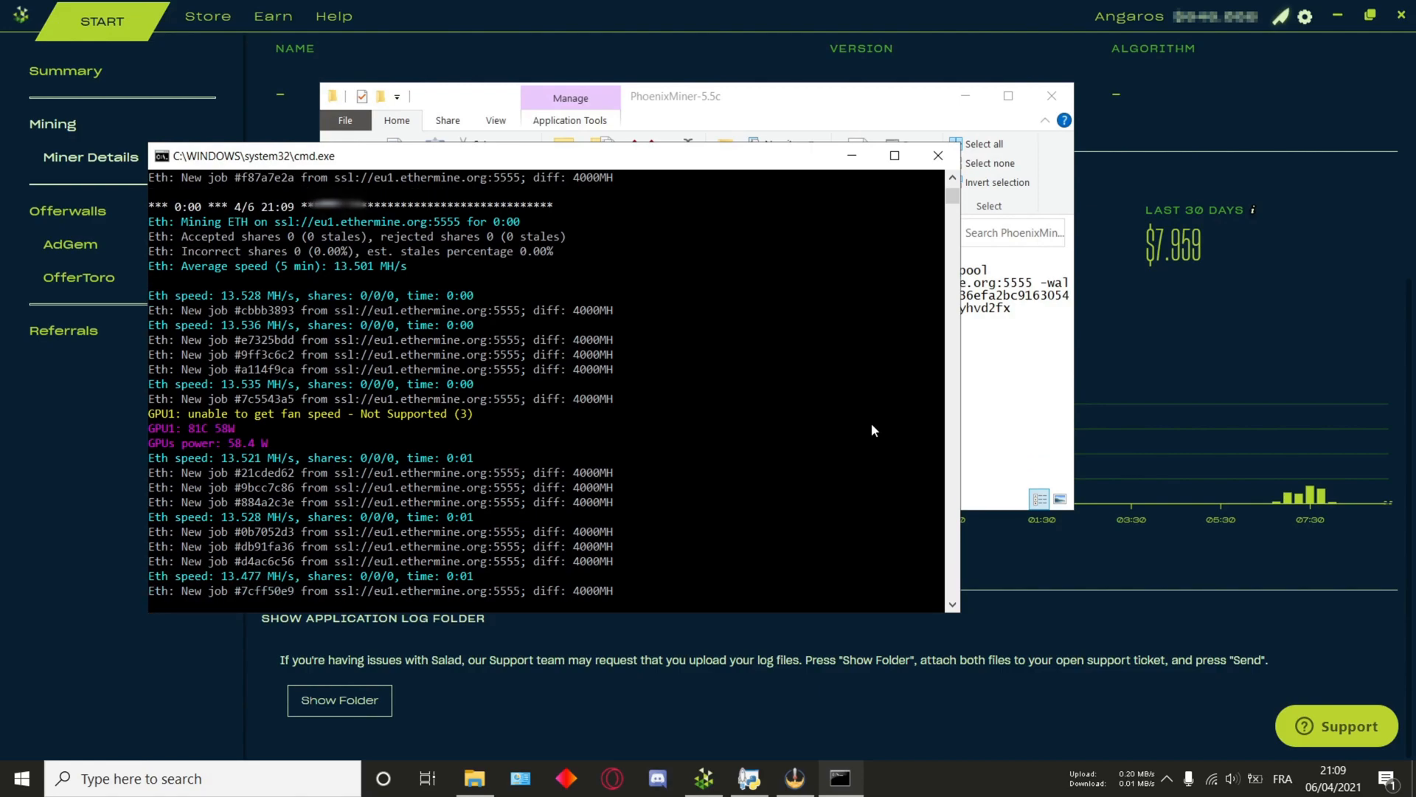
# Let PhoenixMiner hash at about 13.3 MH/s until its first ETH share is accepted
pyautogui.scroll(-3)
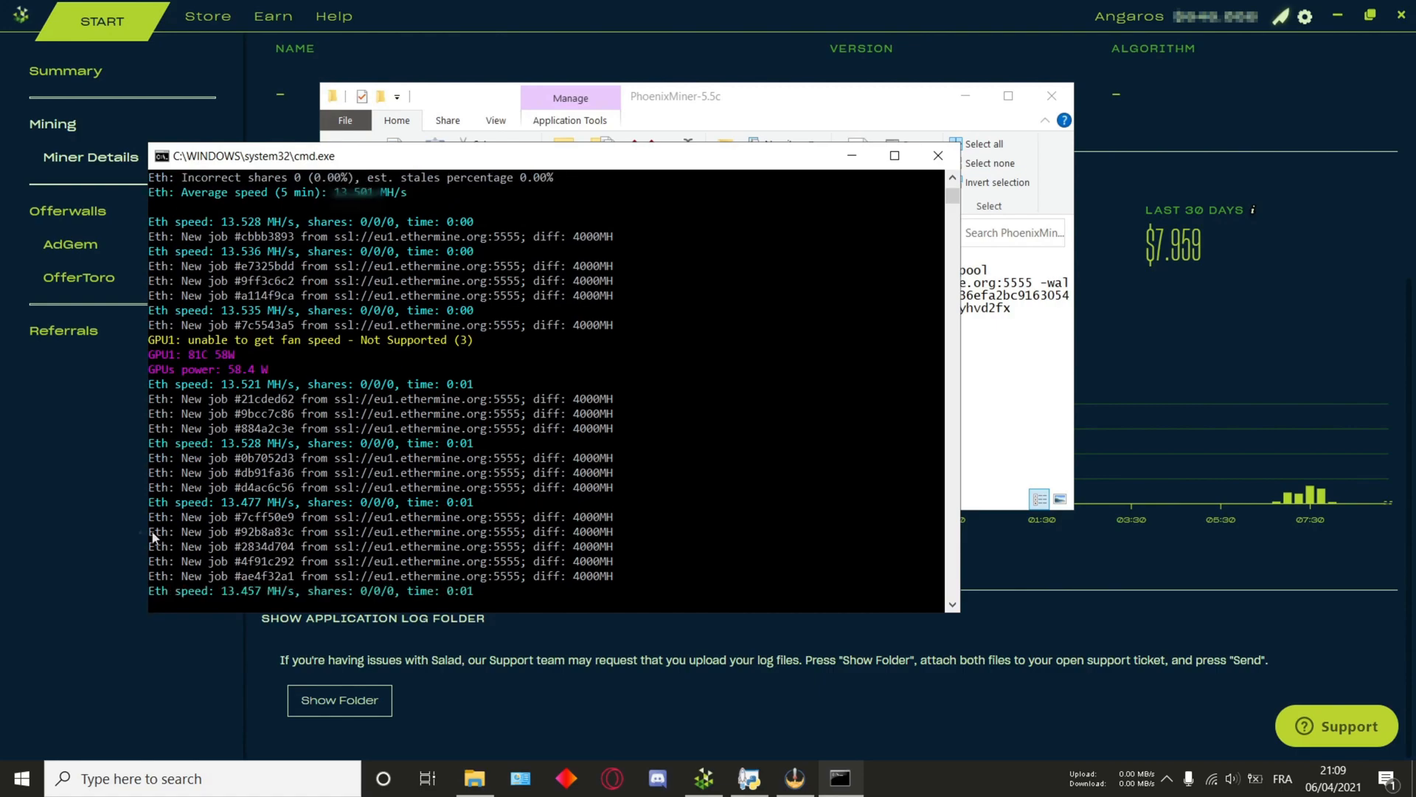
pyautogui.moveTo(351, 506)
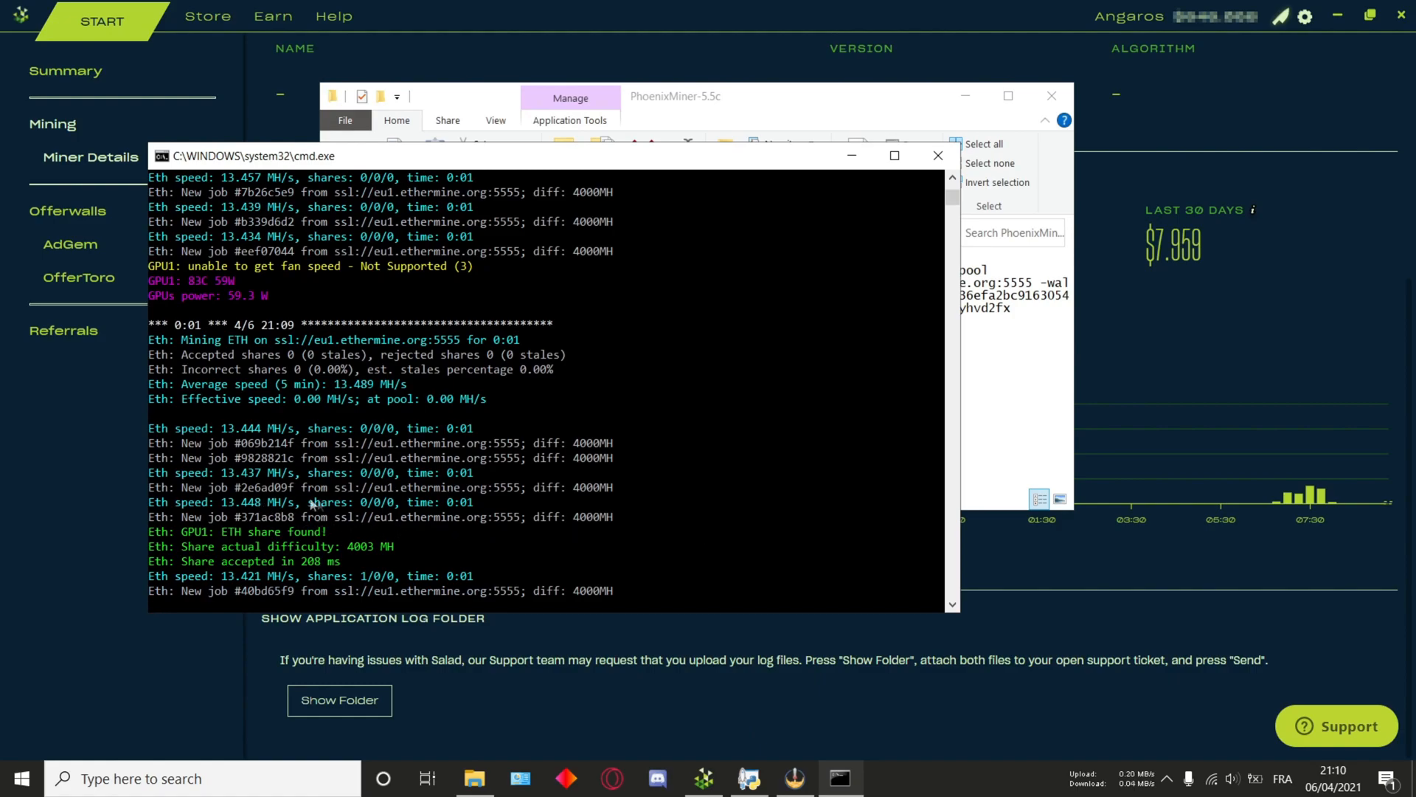
pyautogui.moveTo(428, 567)
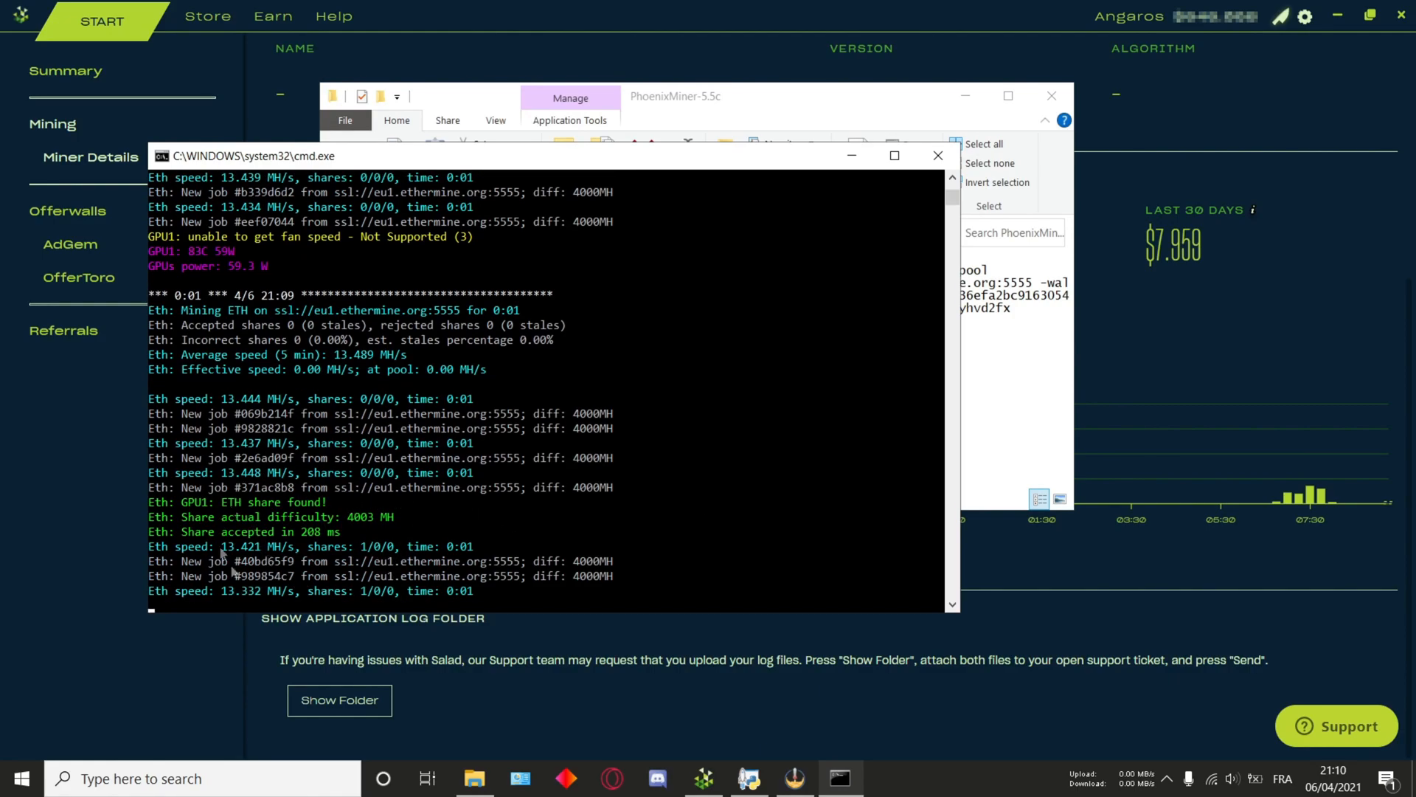
pyautogui.moveTo(512, 541)
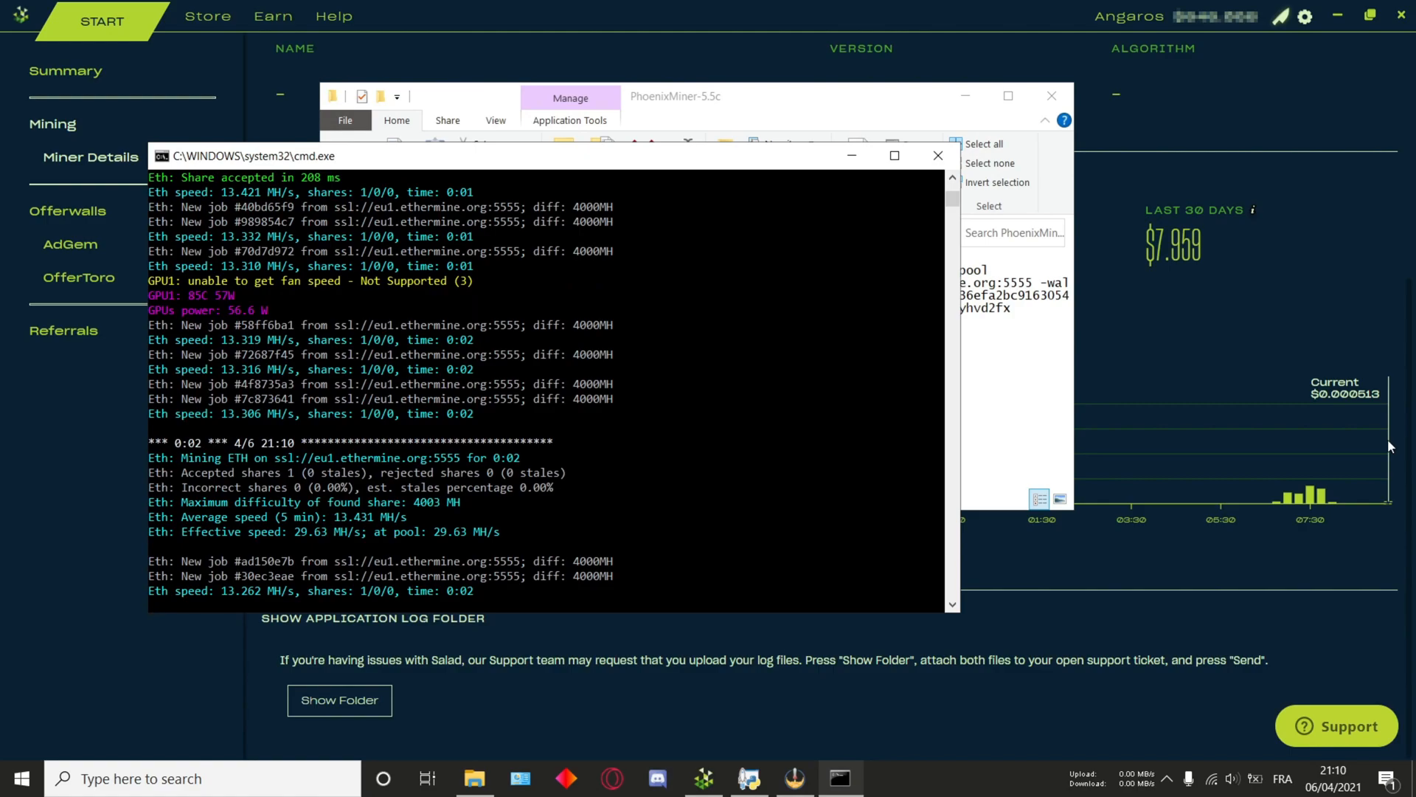
pyautogui.scroll(-3)
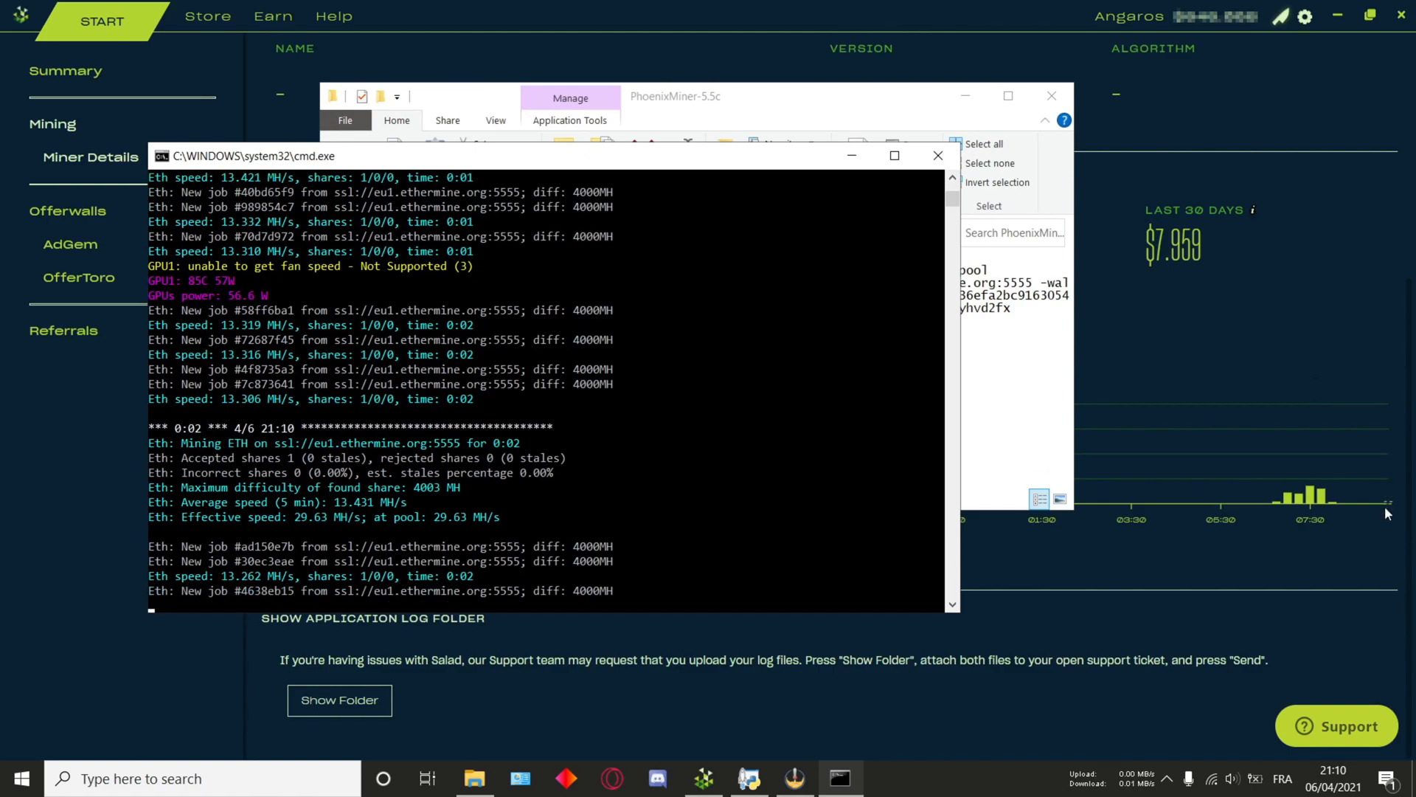
pyautogui.moveTo(1390, 441)
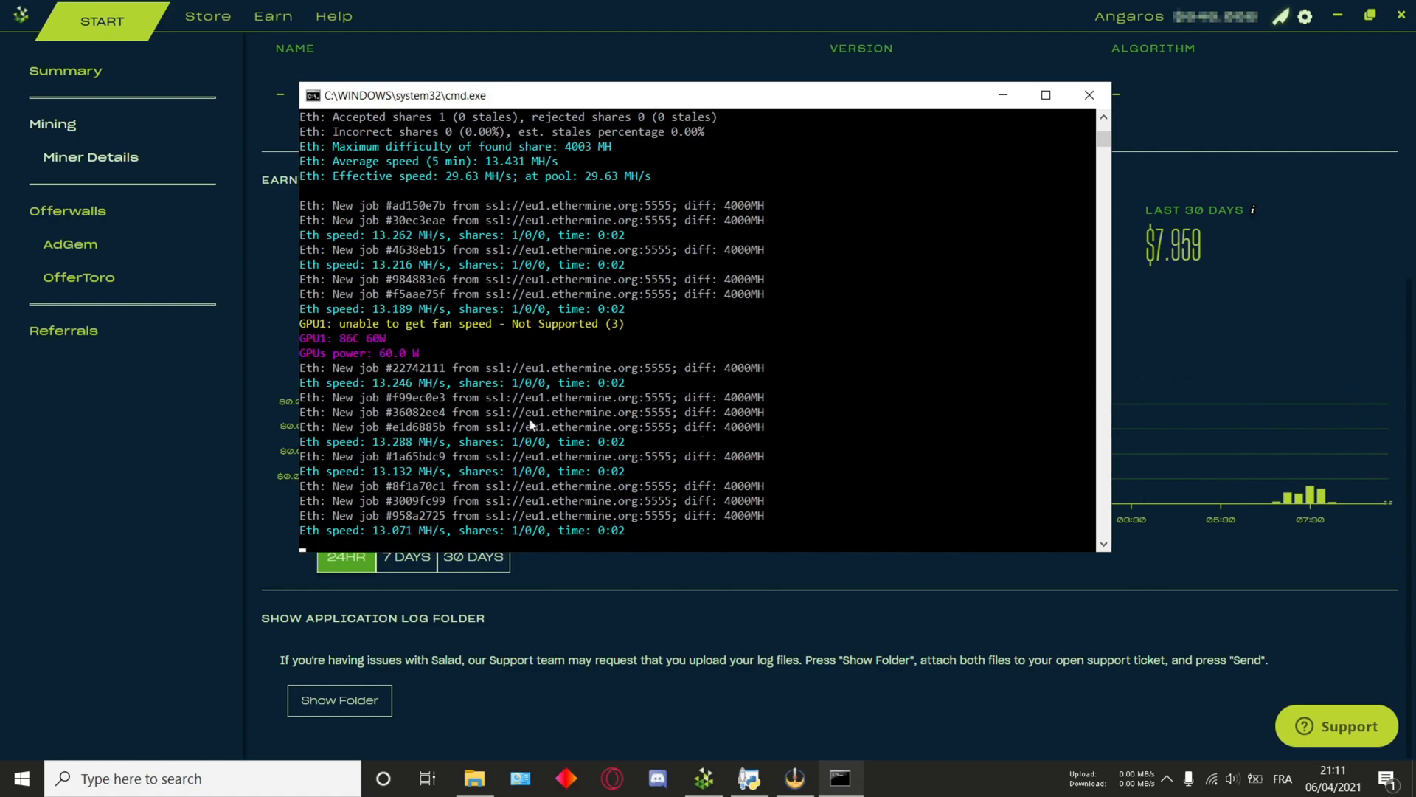
pyautogui.moveTo(1088, 94)
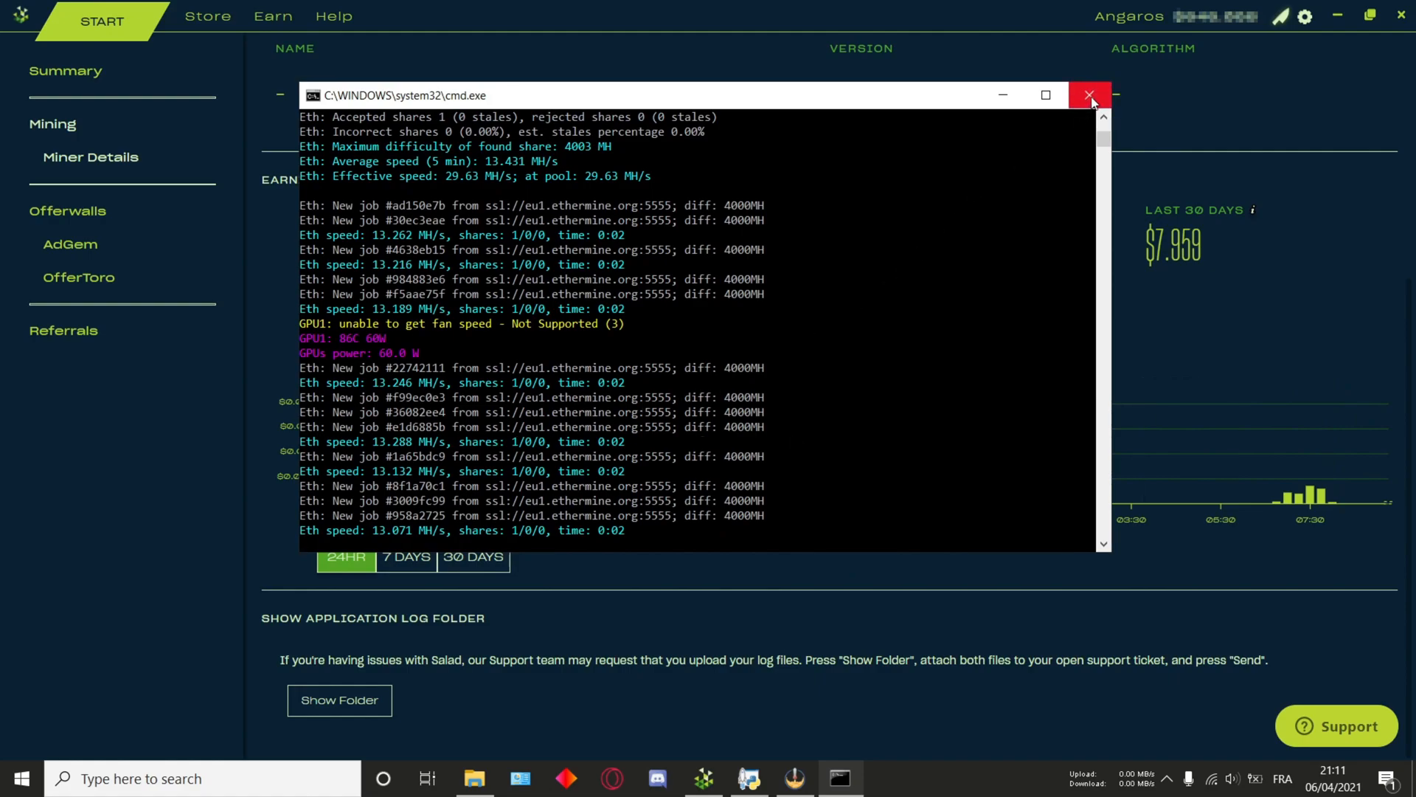
pyautogui.moveTo(907, 240)
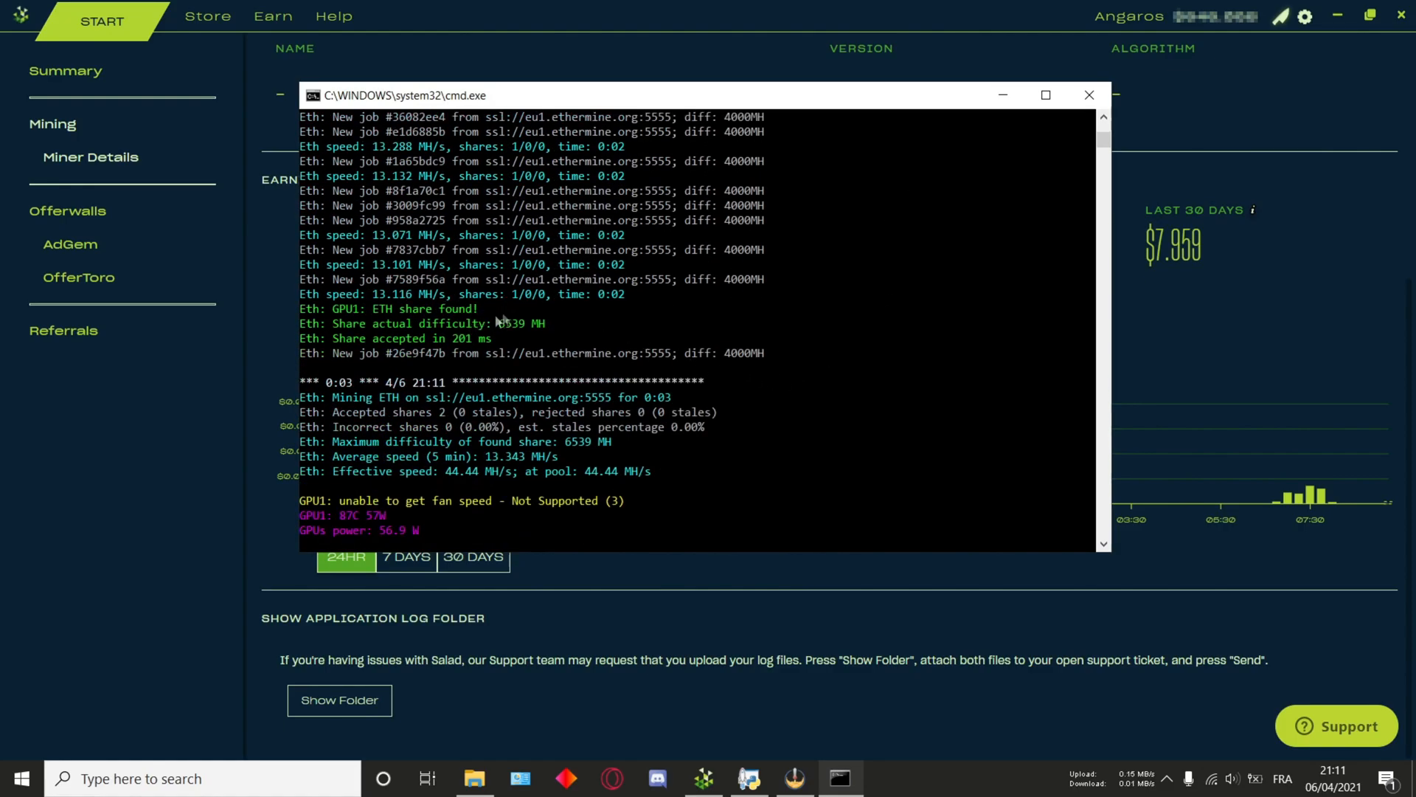
pyautogui.moveTo(1070, 196)
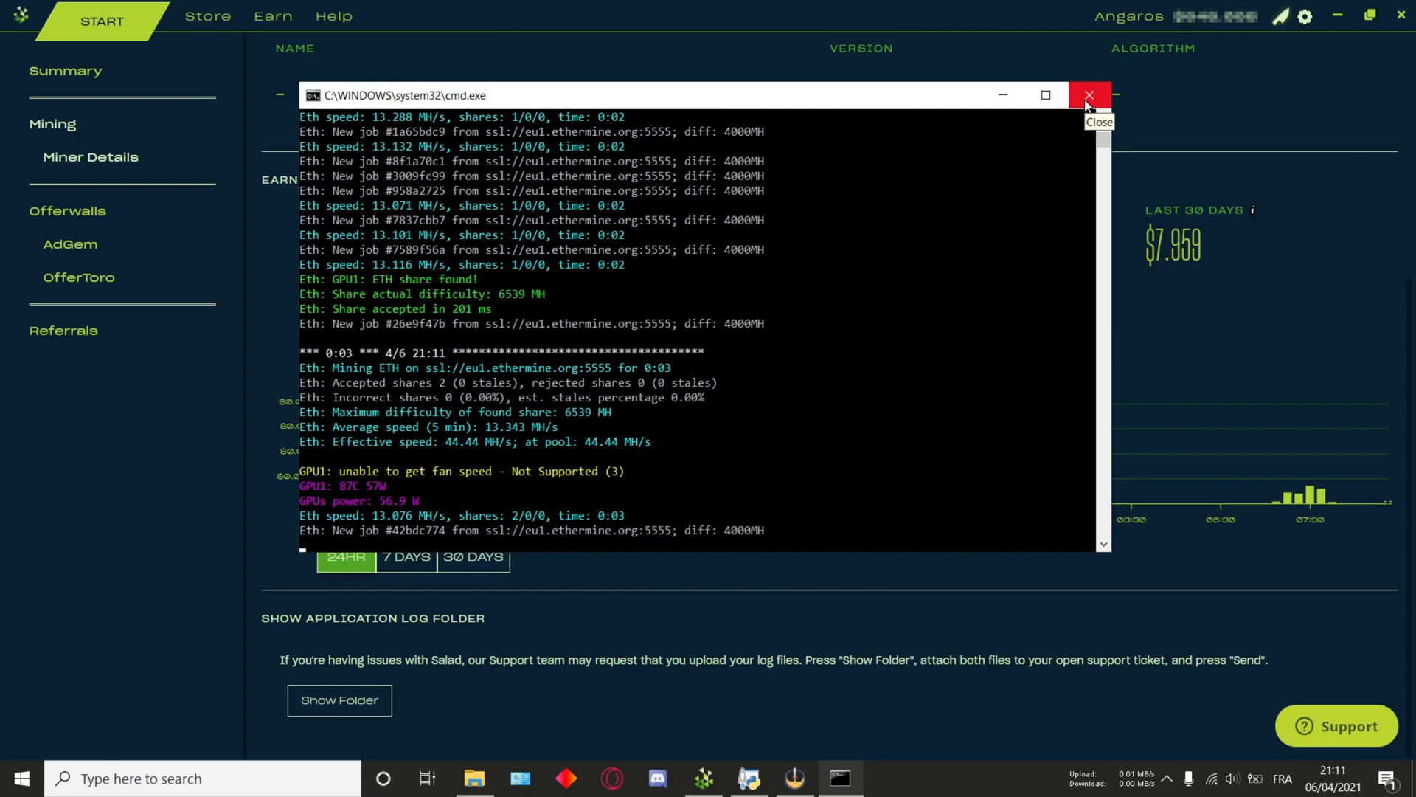
# Close the miner console and reopen start.bat via right-click > Edit in Notepad
pyautogui.click(1088, 94)
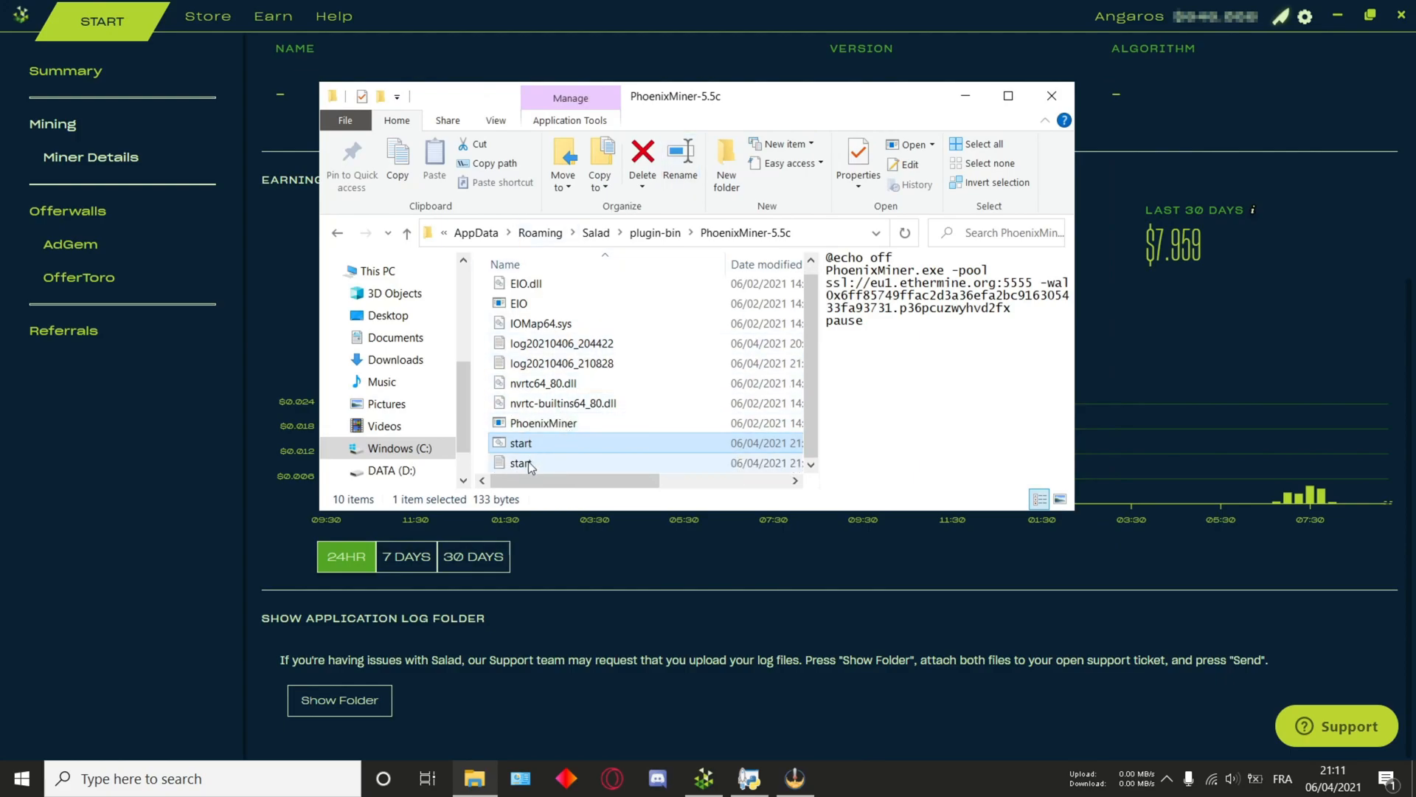
pyautogui.moveTo(521, 463)
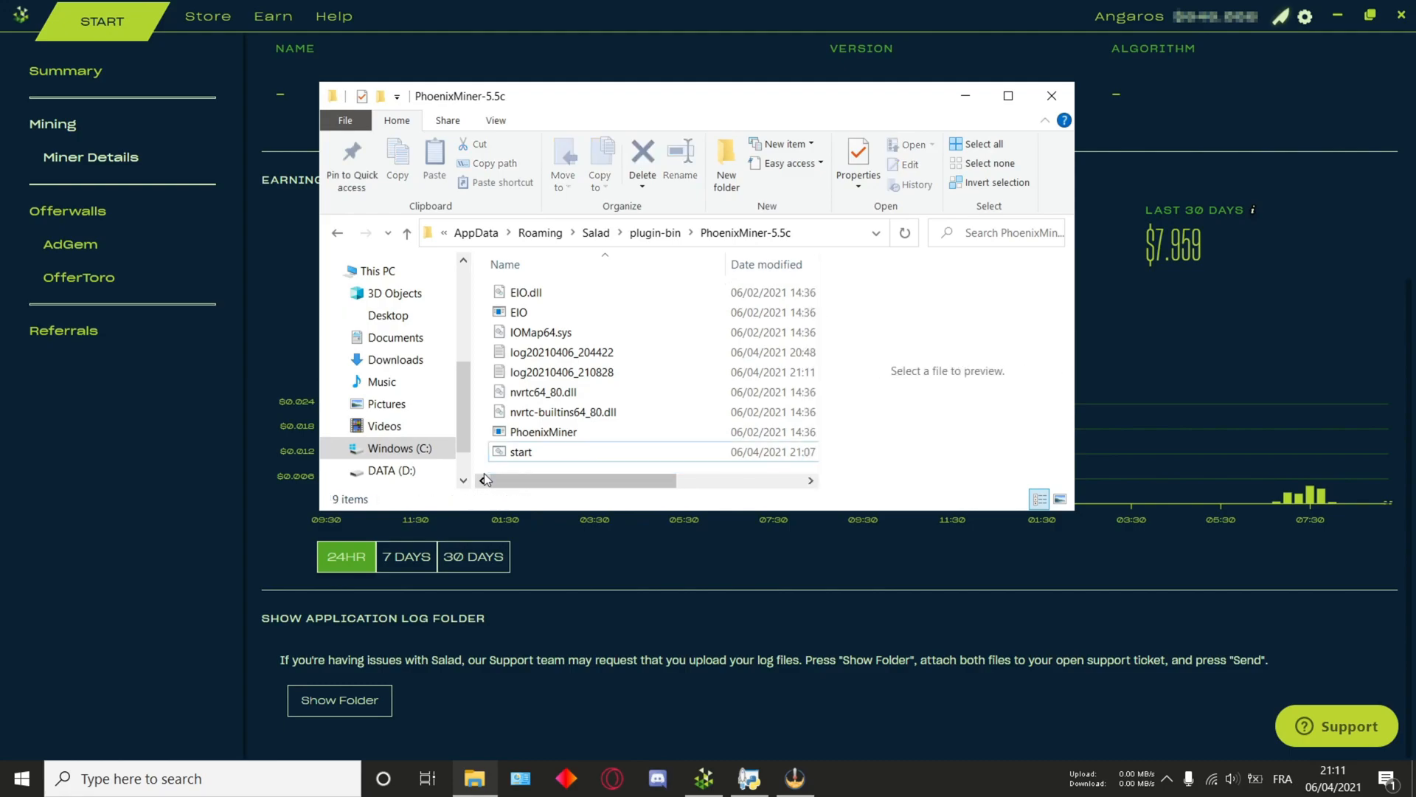
pyautogui.click(520, 452)
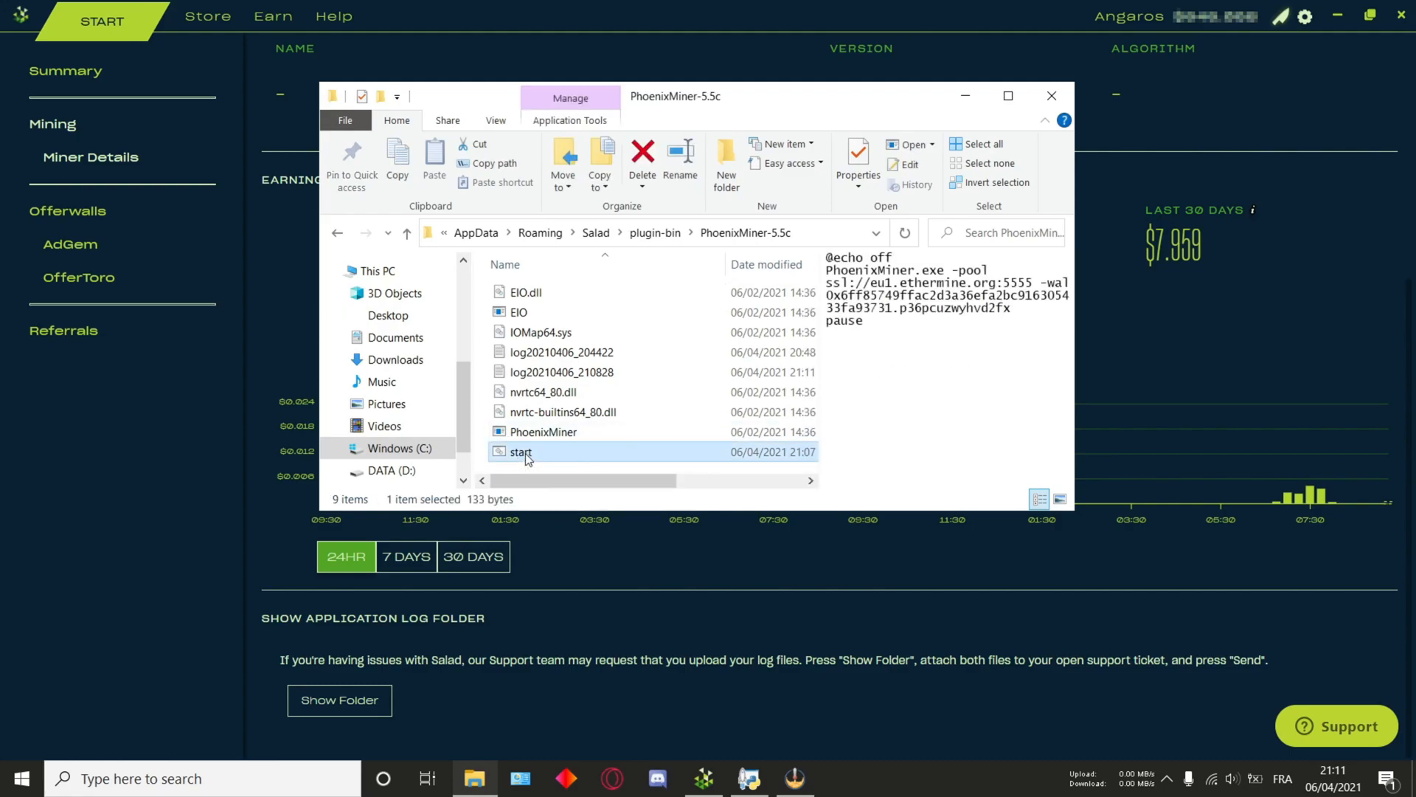
pyautogui.rightClick(516, 451)
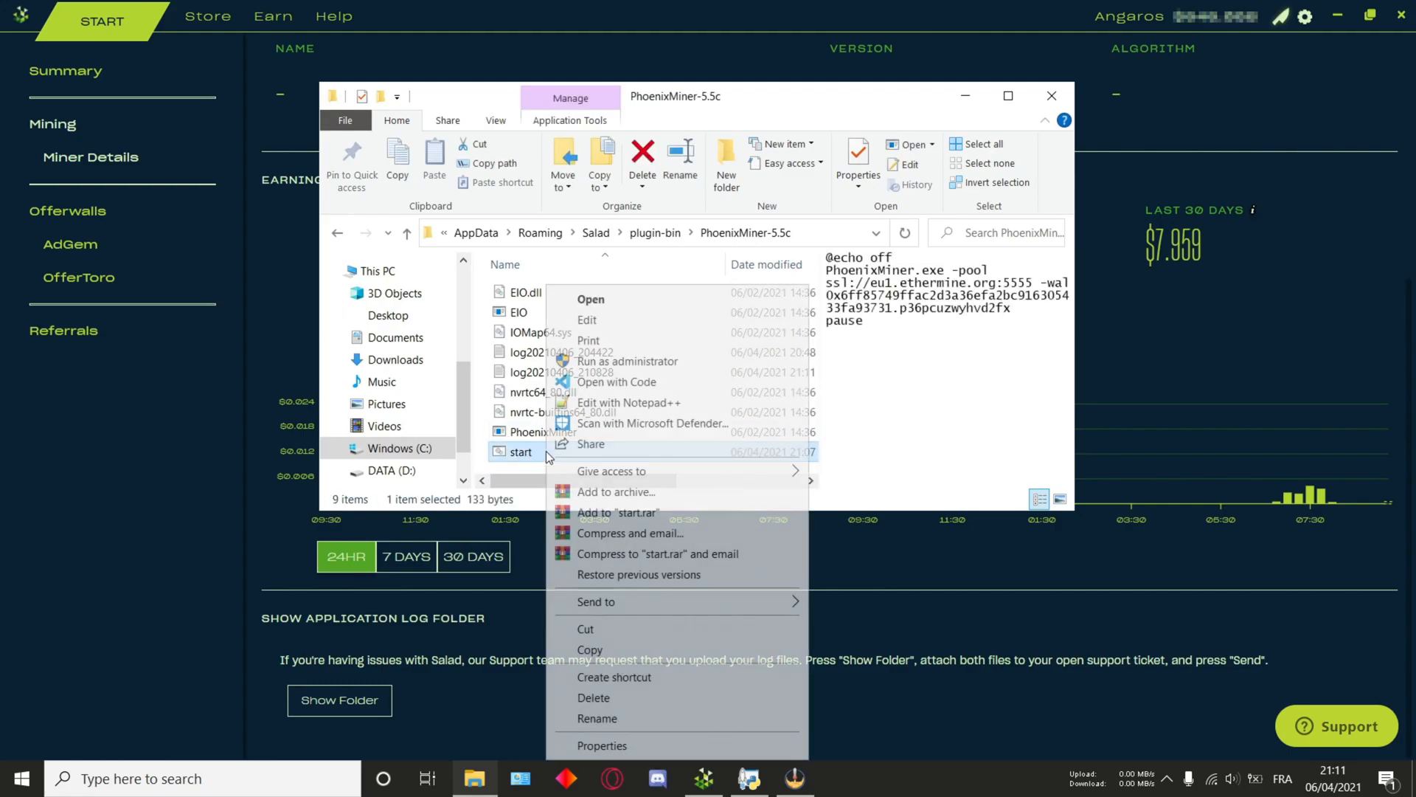
pyautogui.click(590, 300)
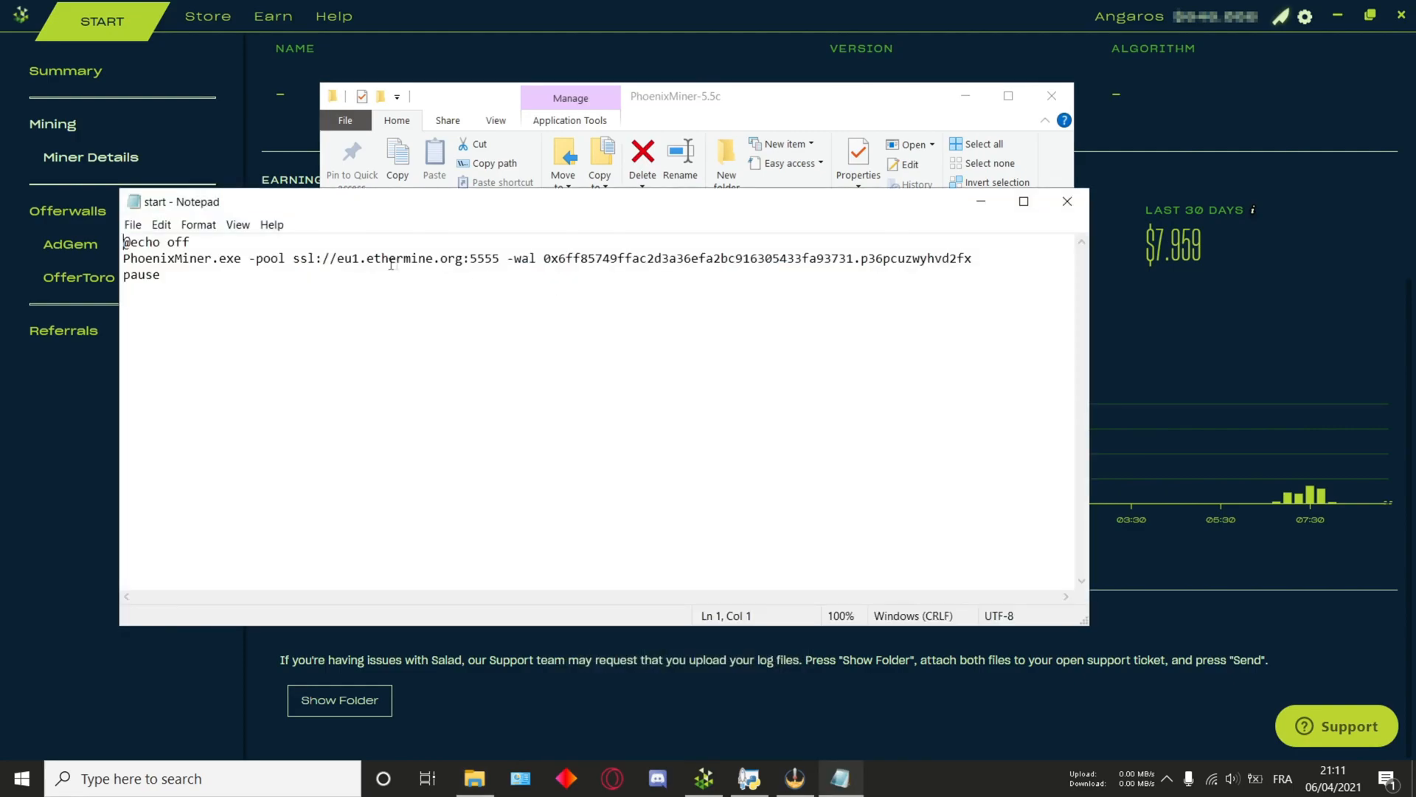
# Maximize Notepad and put the cursor right after ssl://eu1.ethermine.org:5555
pyautogui.click(1024, 200)
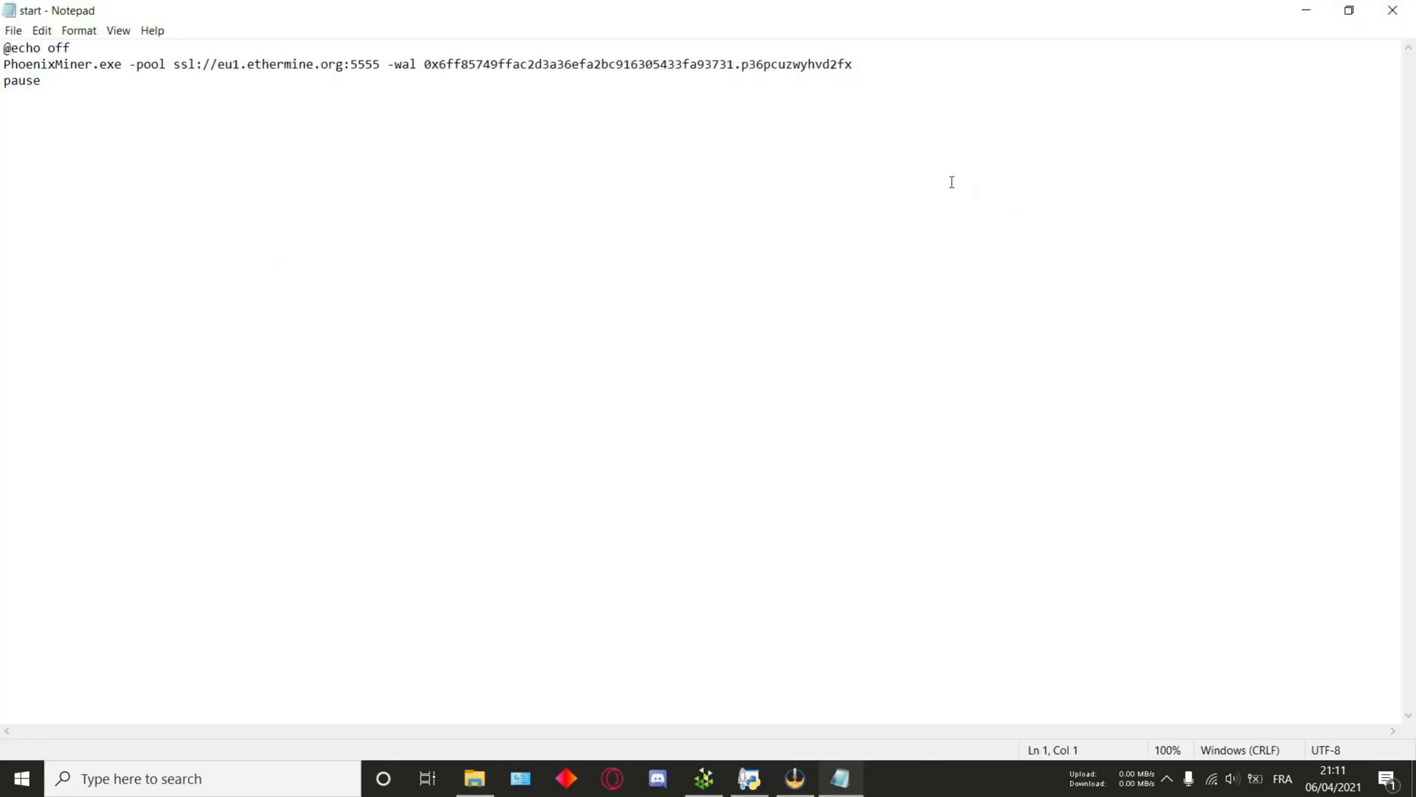
pyautogui.moveTo(268, 89)
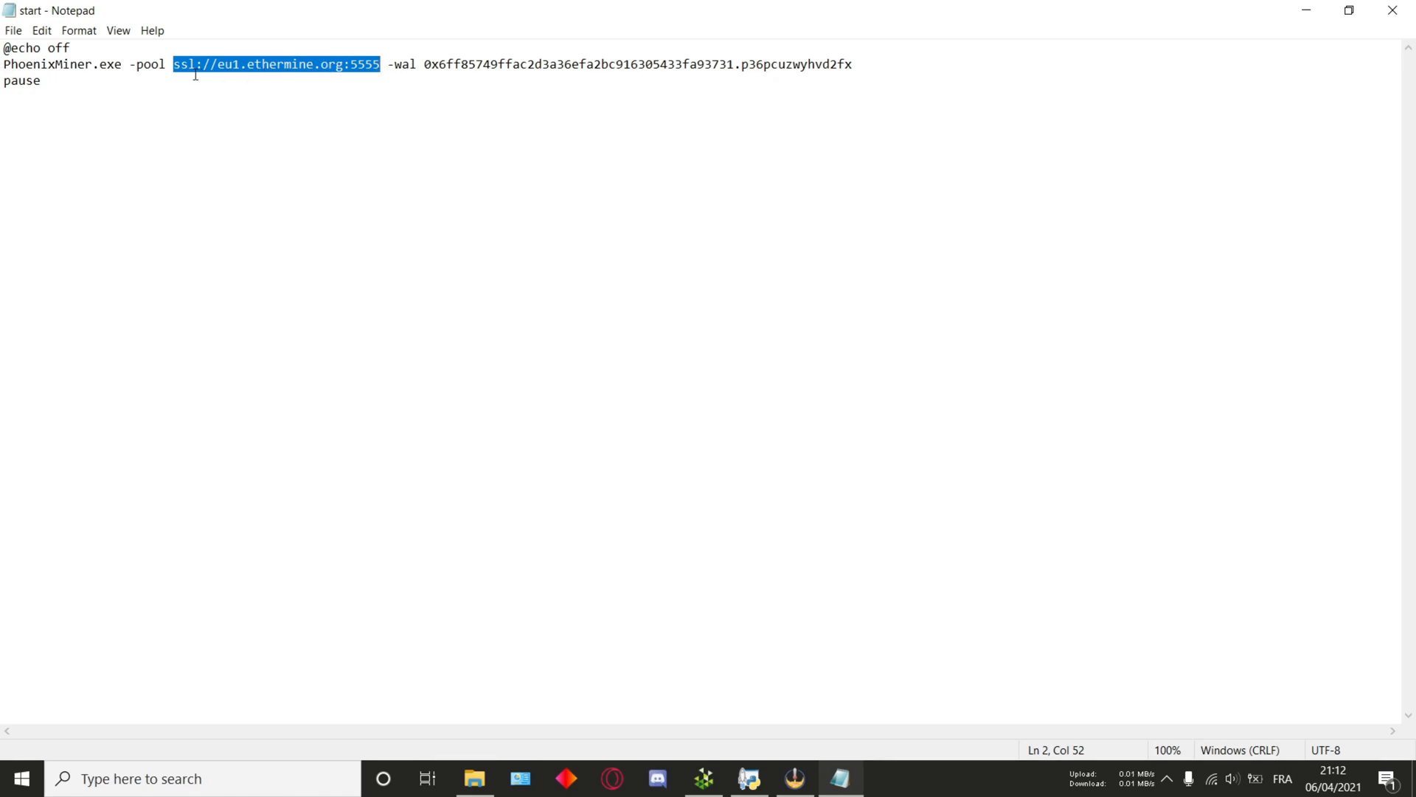
pyautogui.moveTo(387, 68)
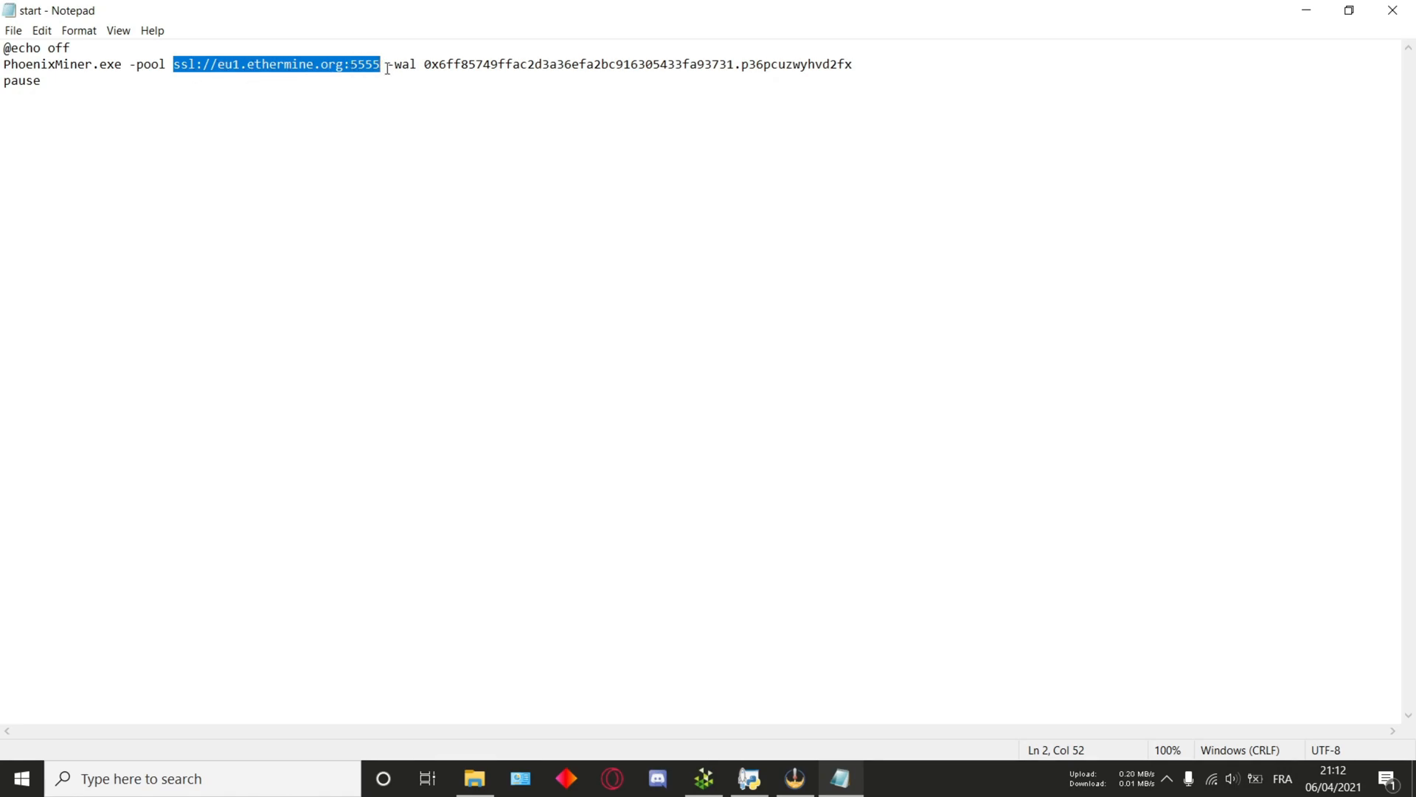
pyautogui.click(373, 140)
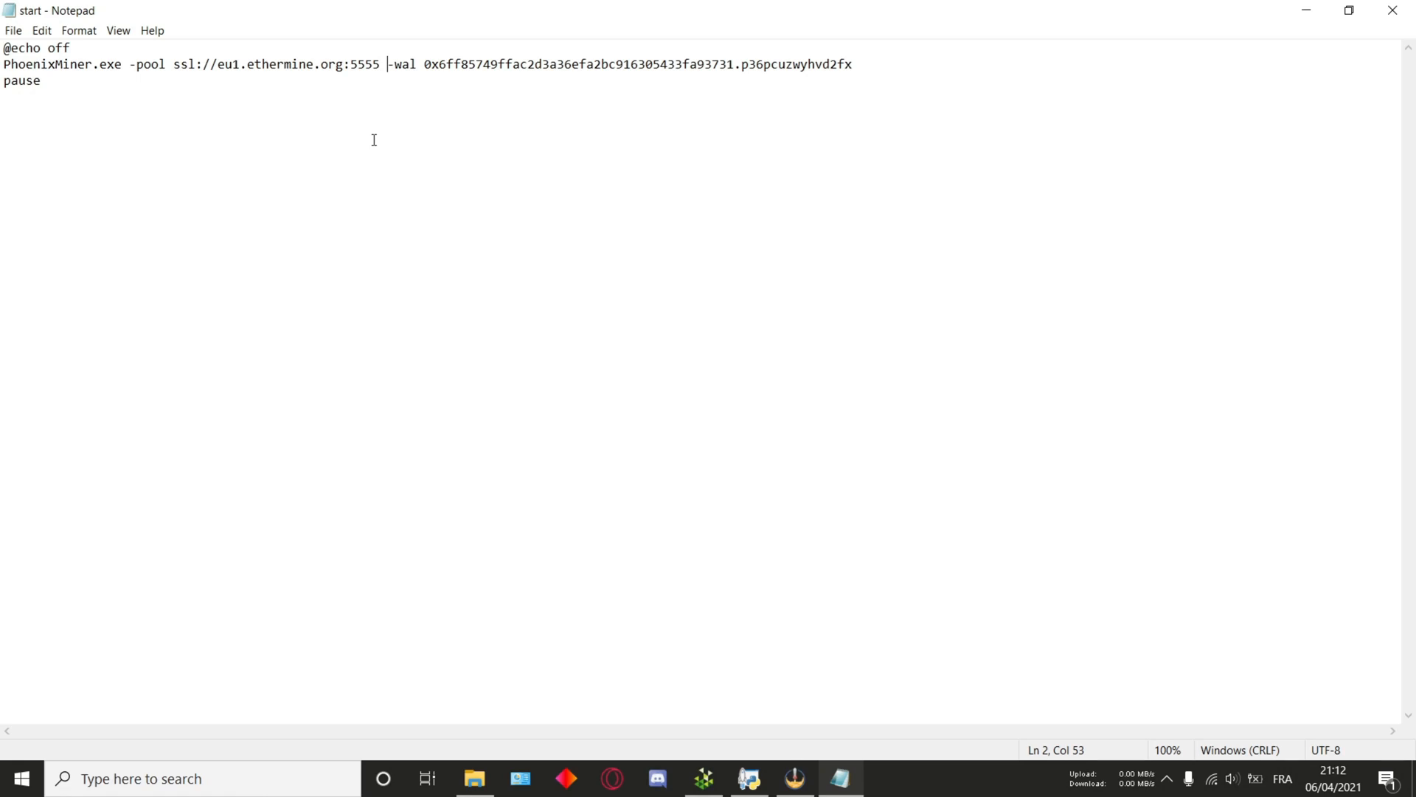
# Insert -pool2 ssl://us1.ethermine.org:5555 as a backup pool before -wal and save
pyautogui.write('-')
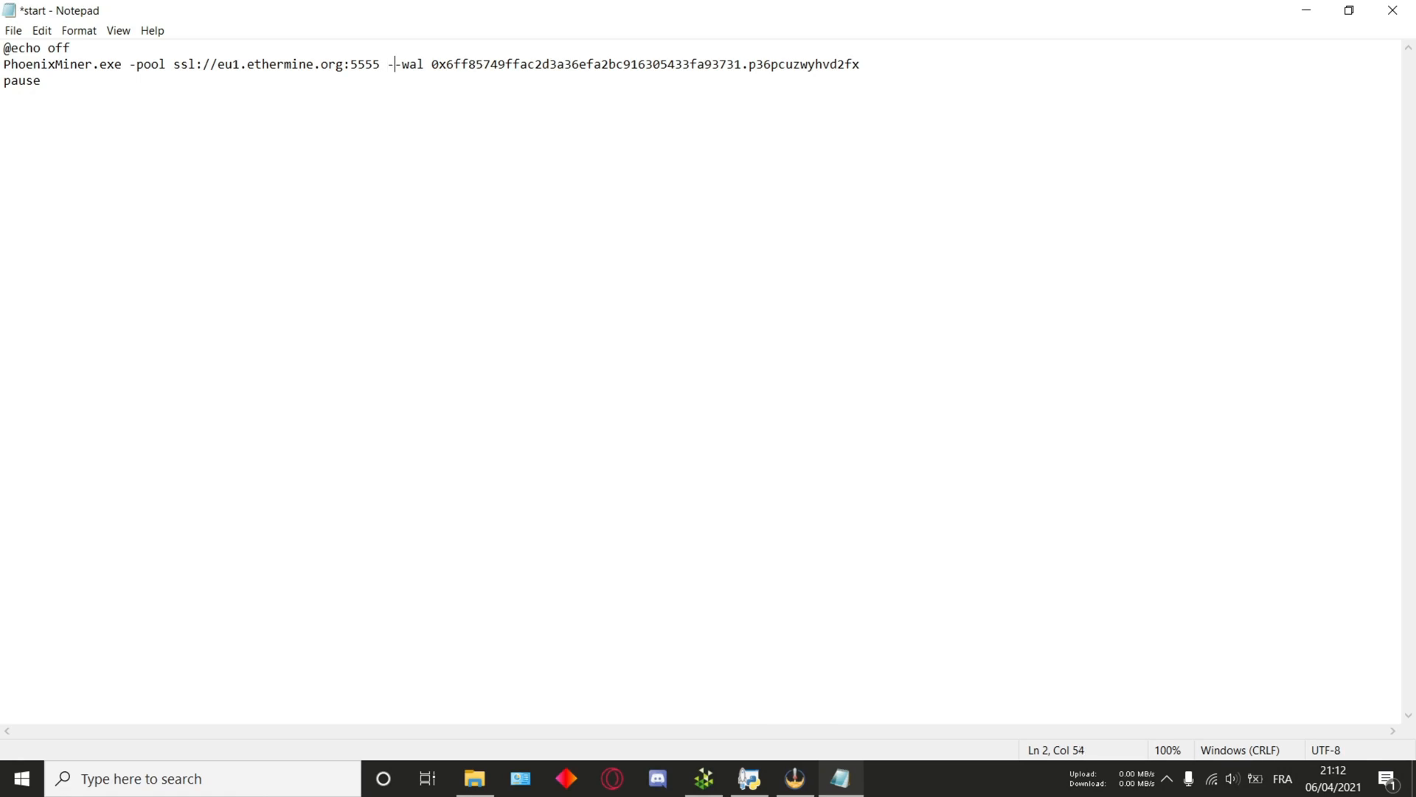
pyautogui.write('pool')
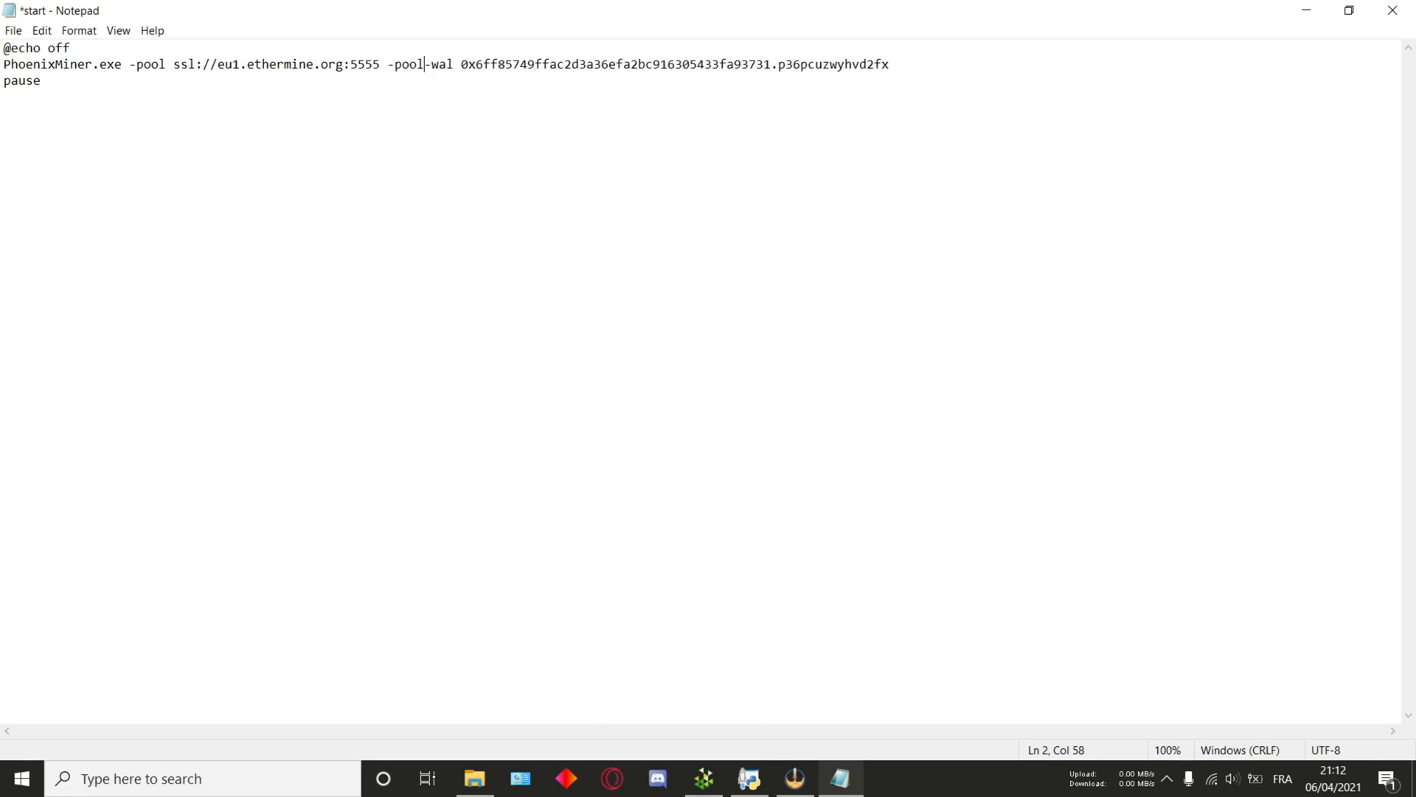
pyautogui.write('2')
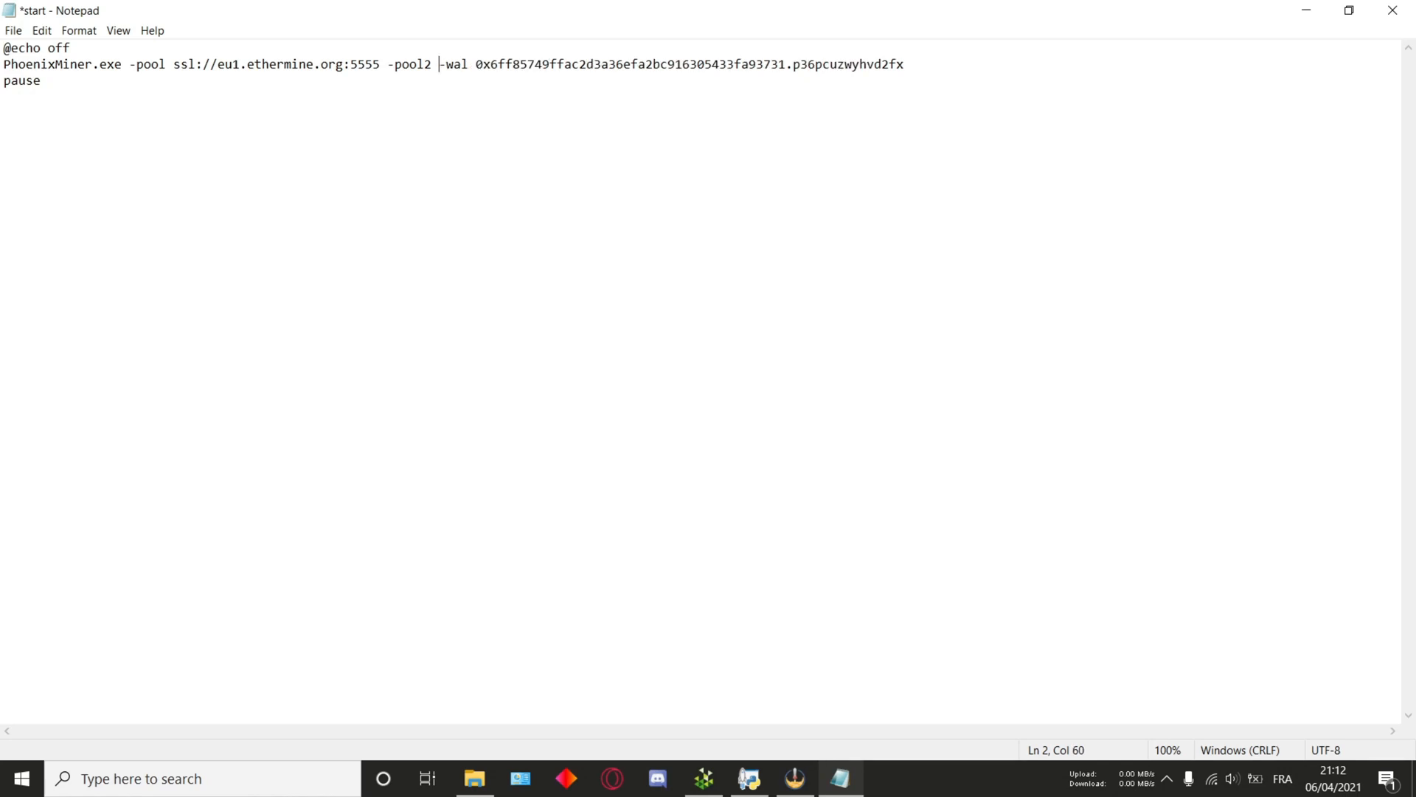
pyautogui.write('ssl:')
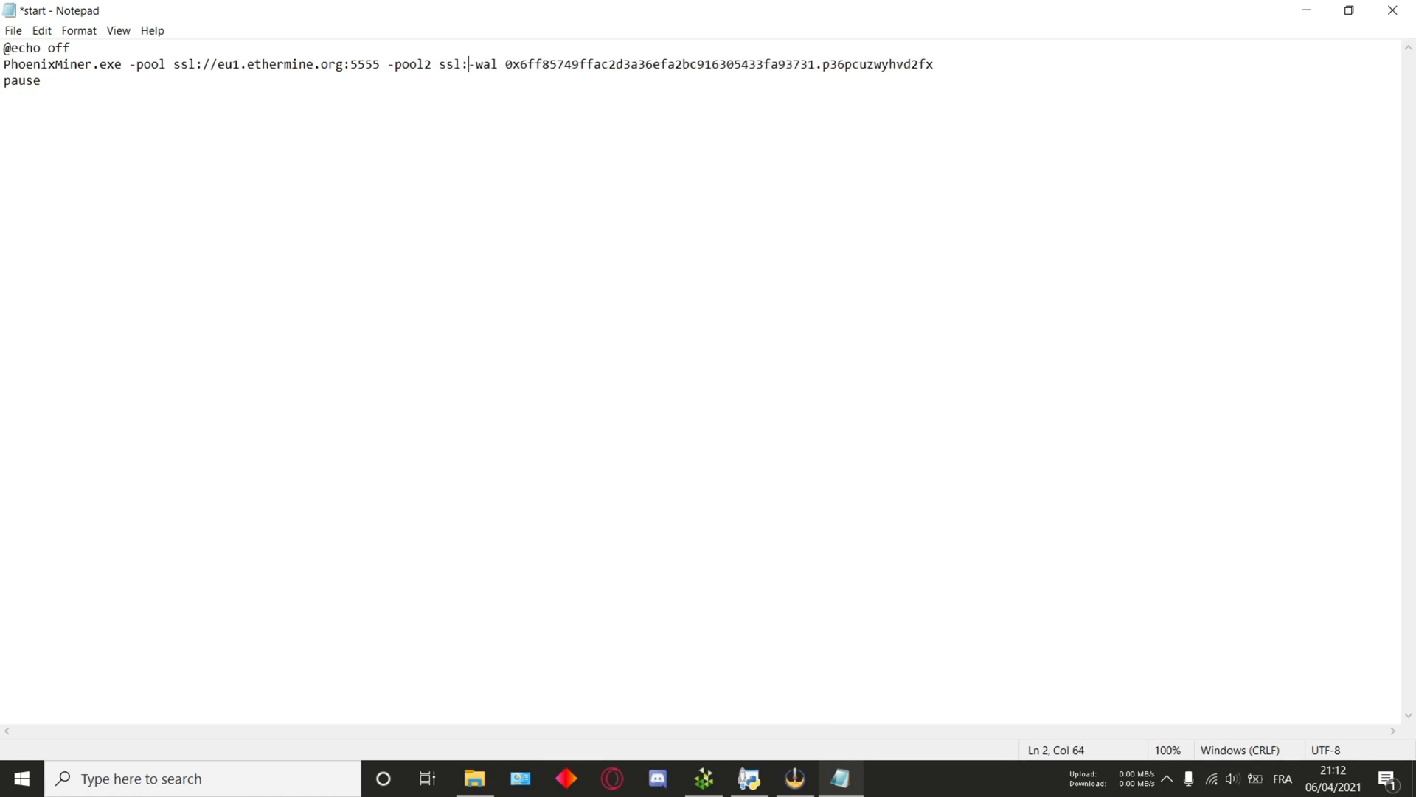
pyautogui.write('//')
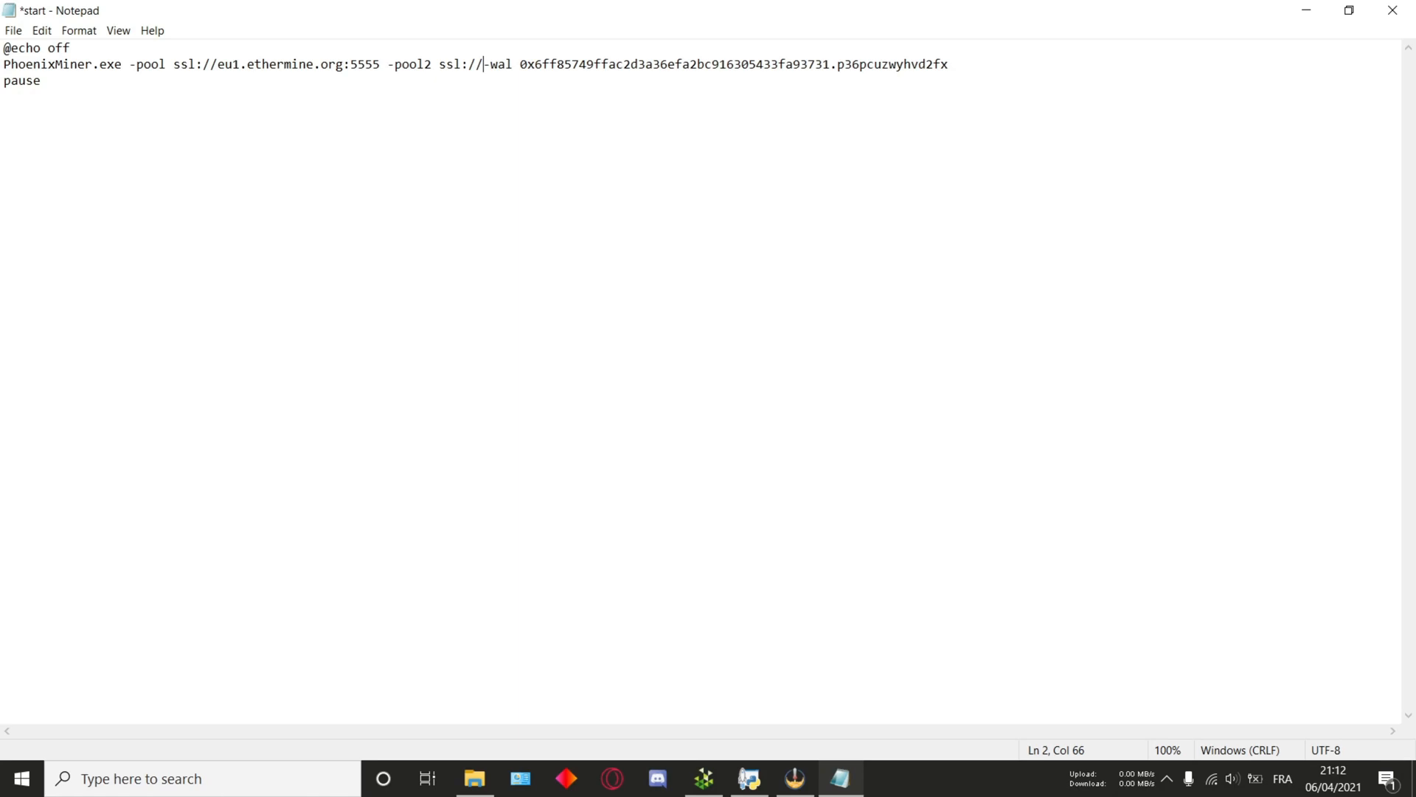
pyautogui.write('us1')
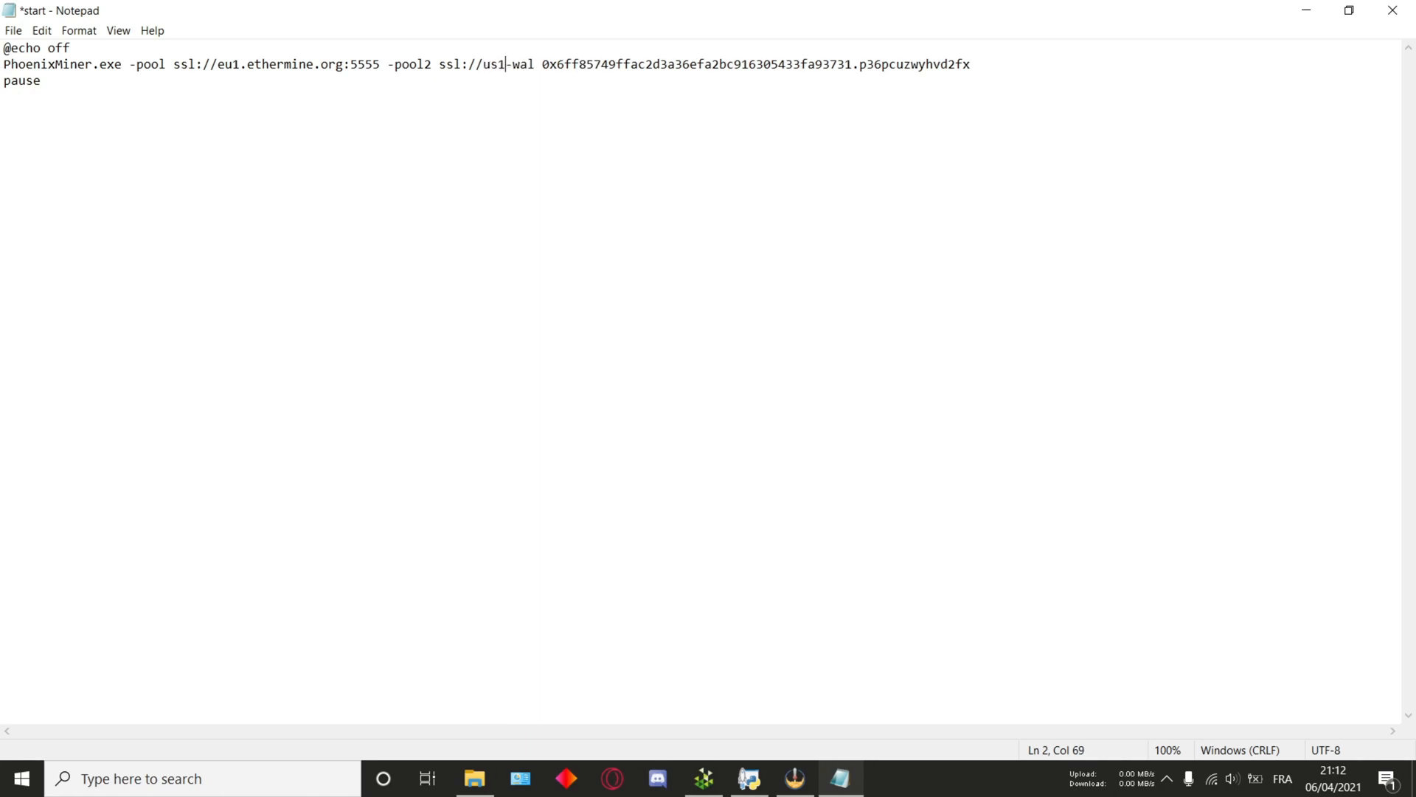
pyautogui.write('.e')
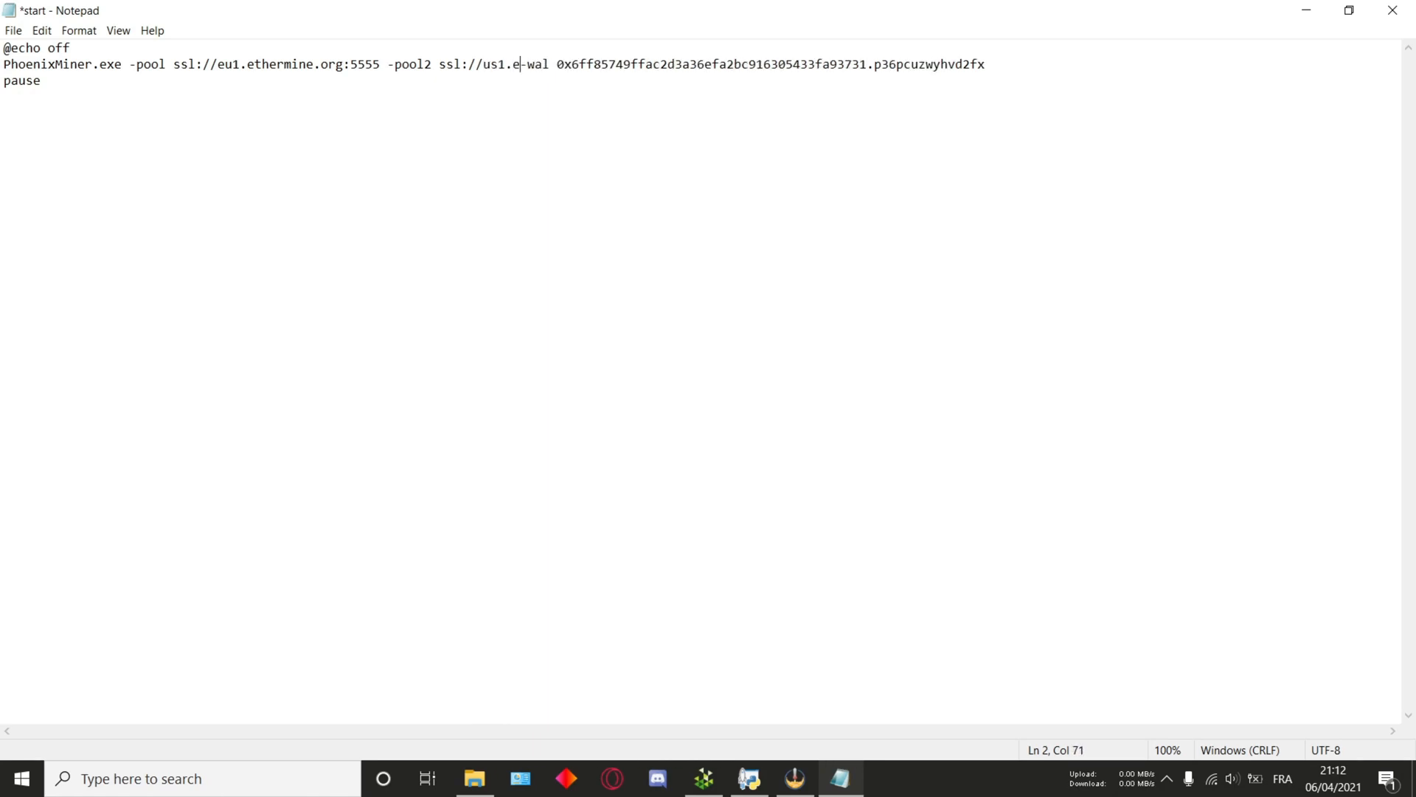
pyautogui.write('thermine.org:')
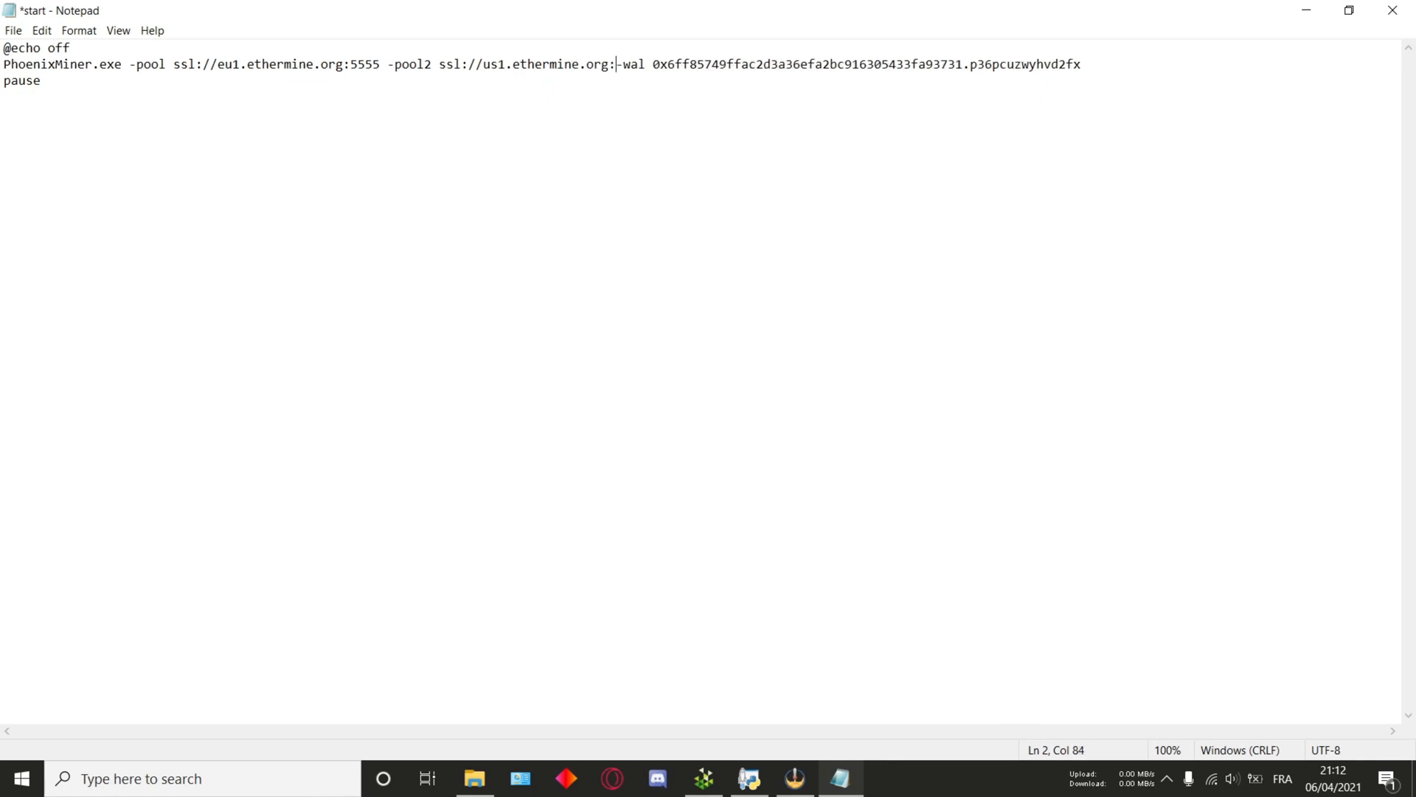
pyautogui.write('5555')
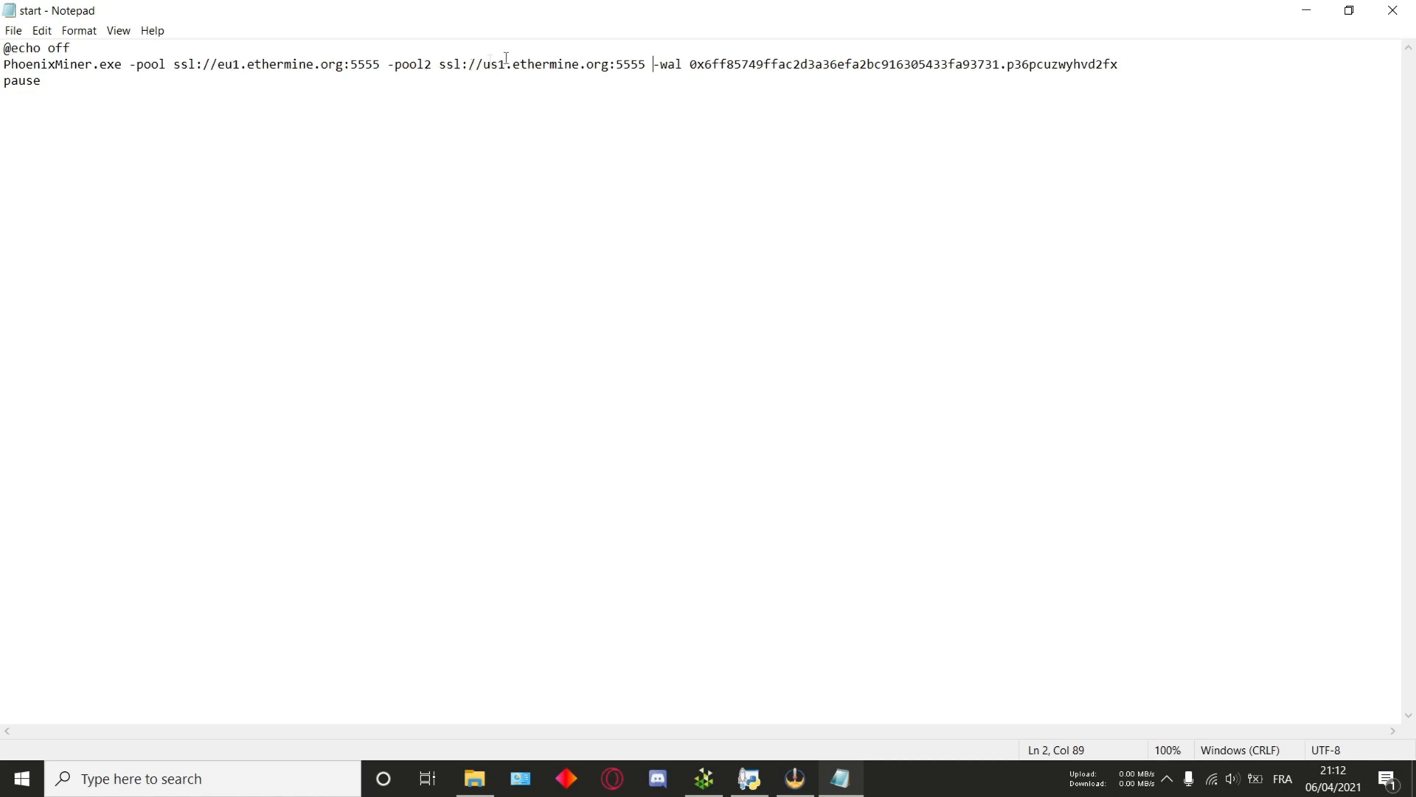
pyautogui.moveTo(170, 170)
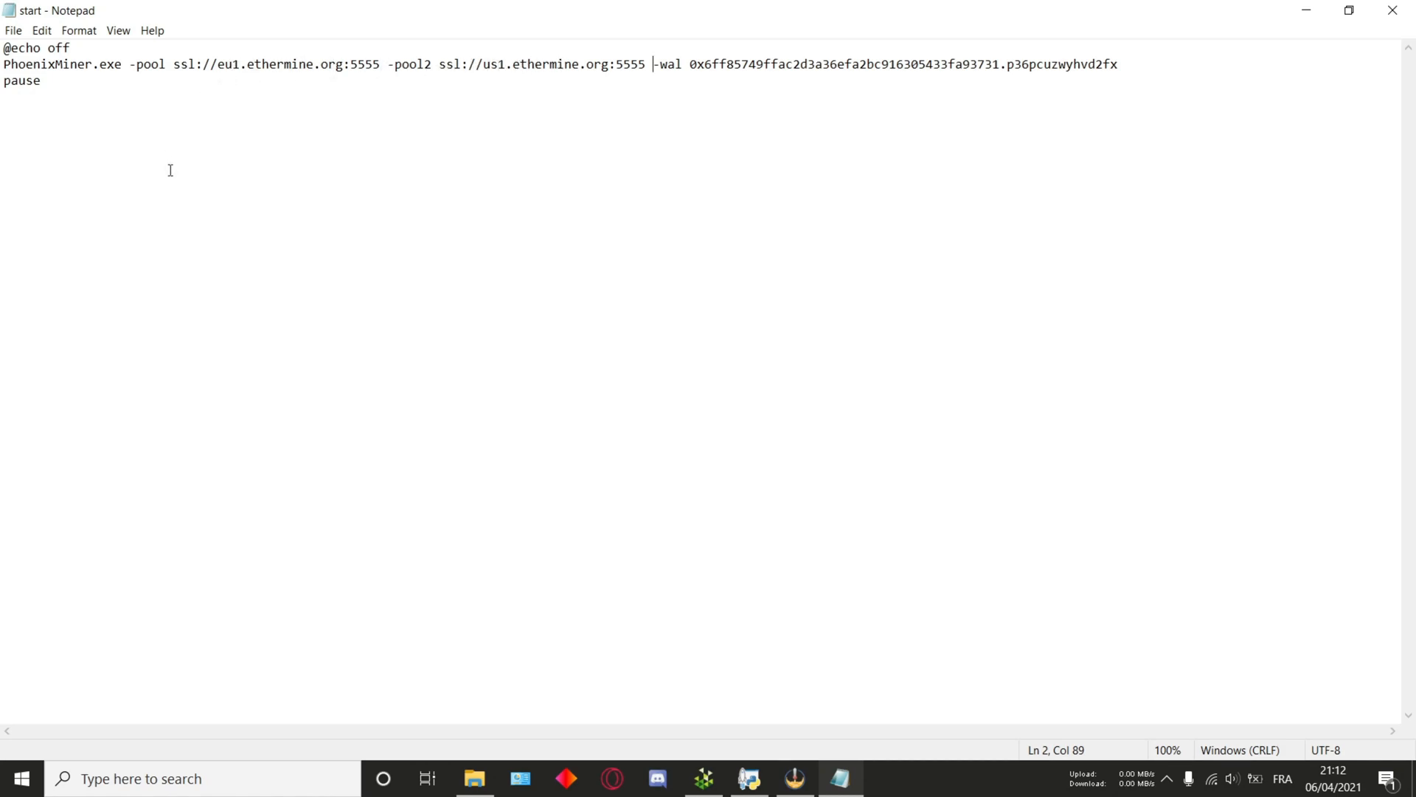
pyautogui.moveTo(267, 70)
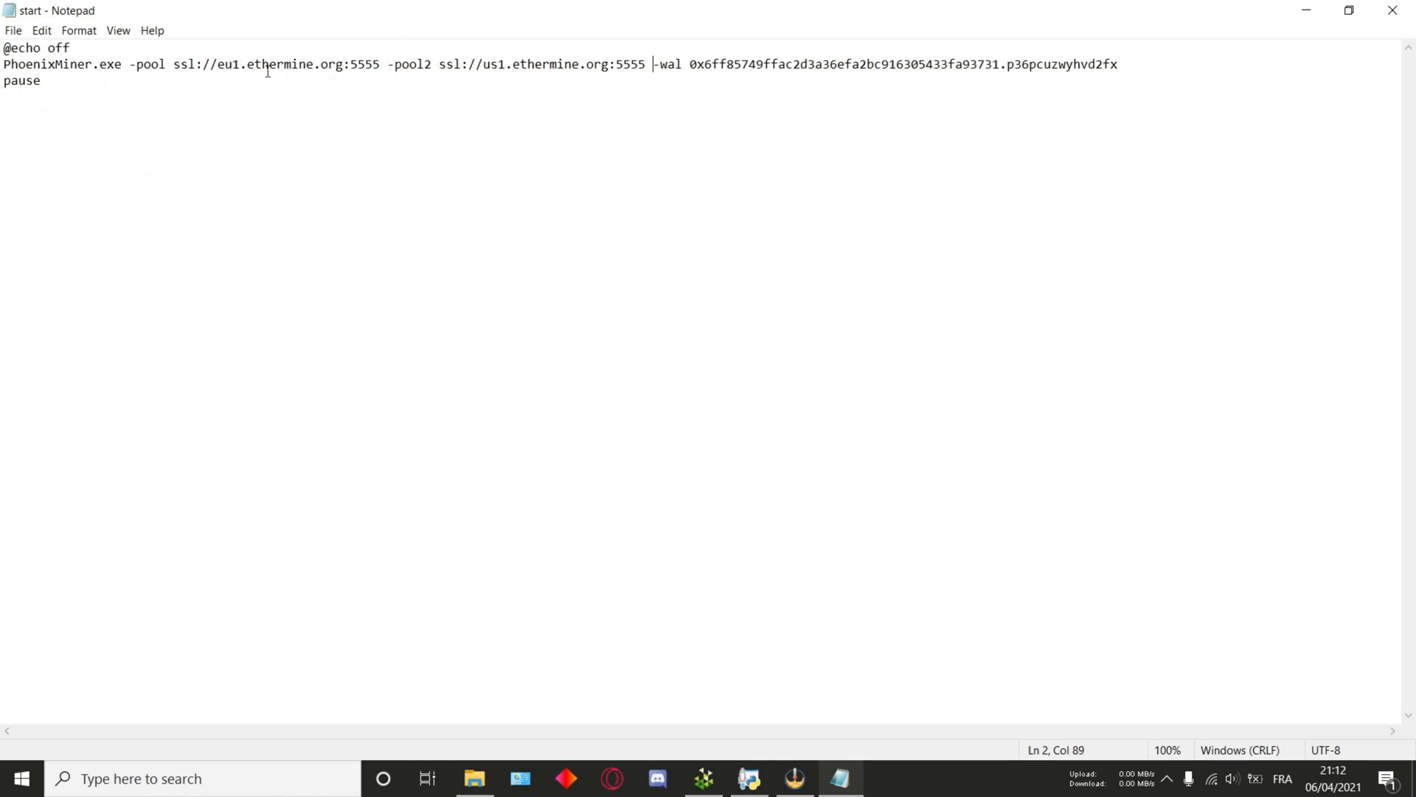
pyautogui.moveTo(263, 83)
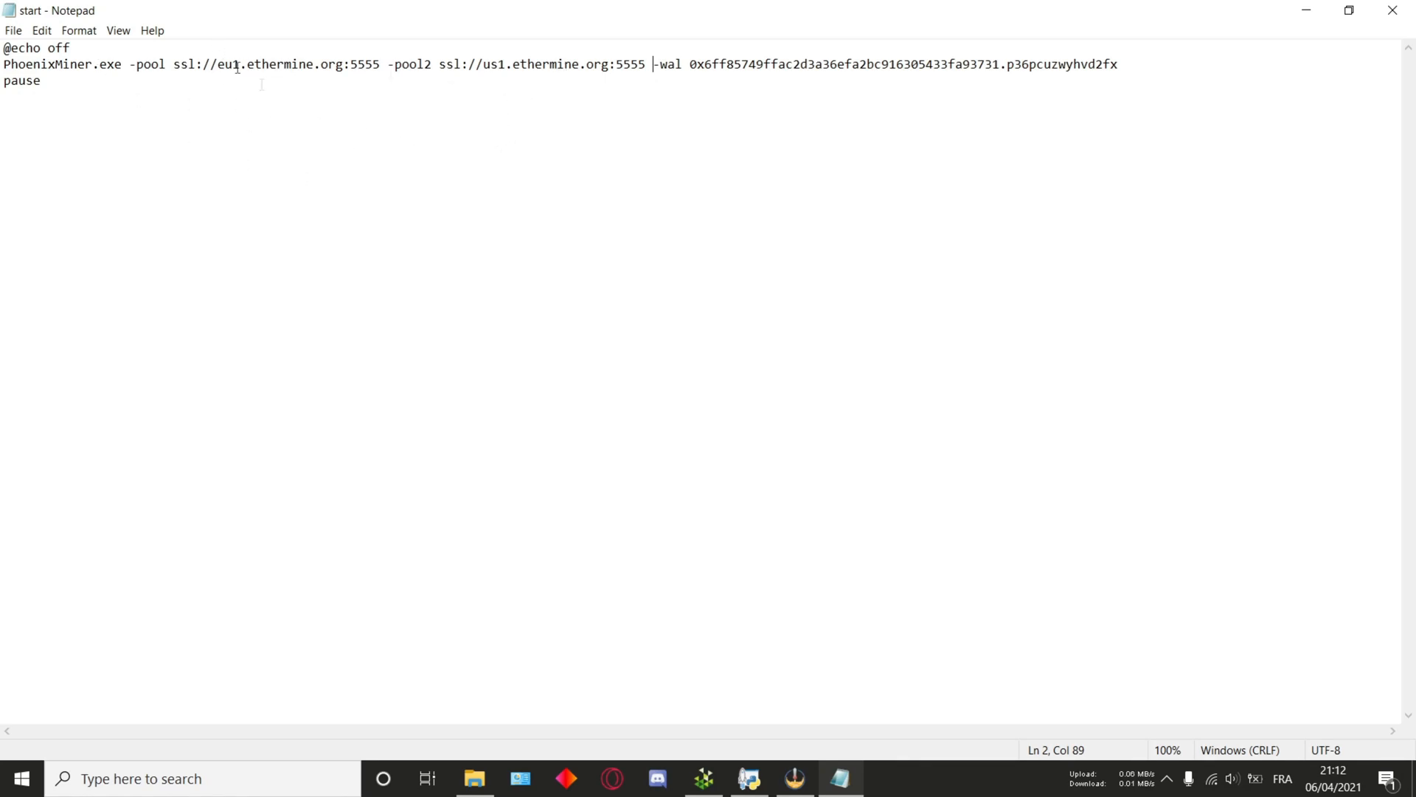
pyautogui.moveTo(896, 130)
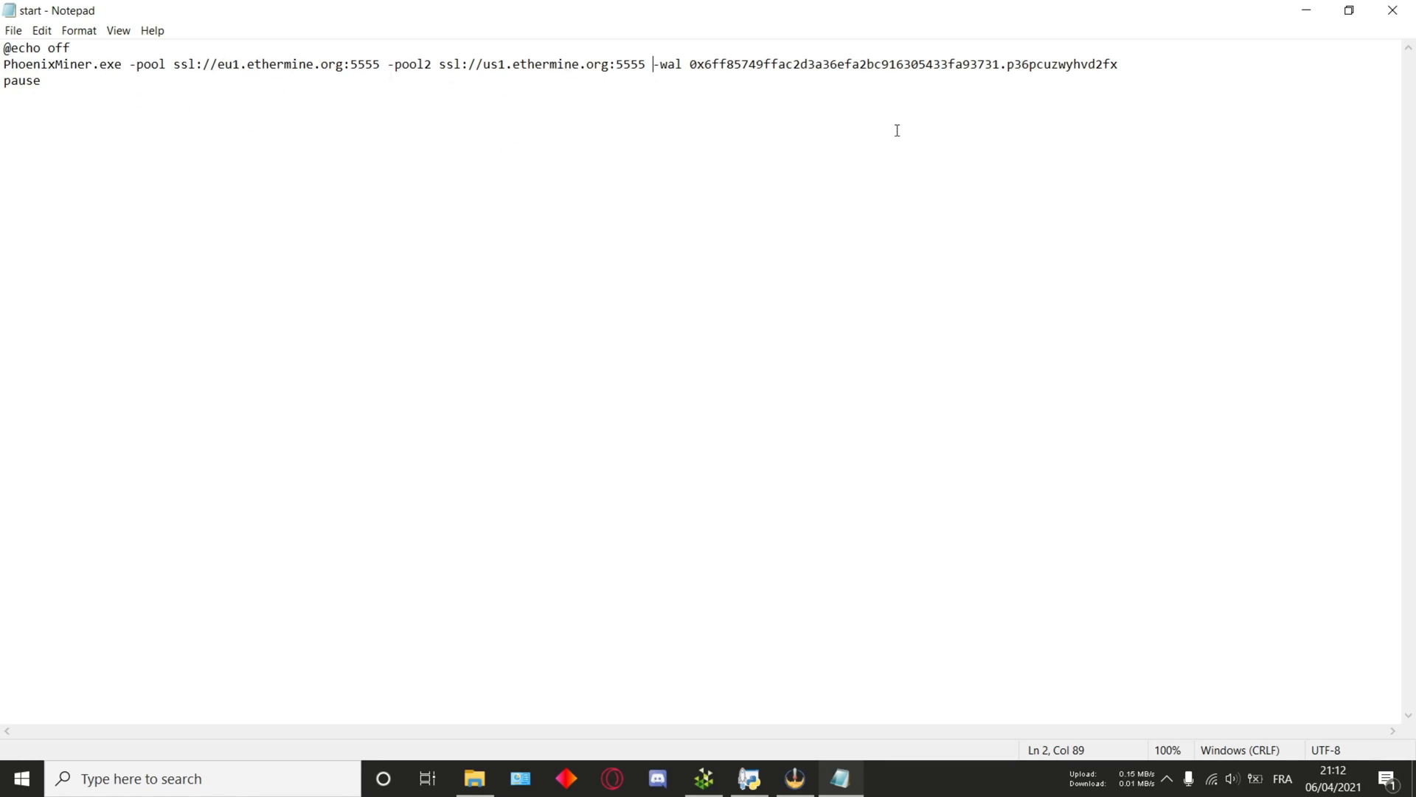
pyautogui.moveTo(449, 63)
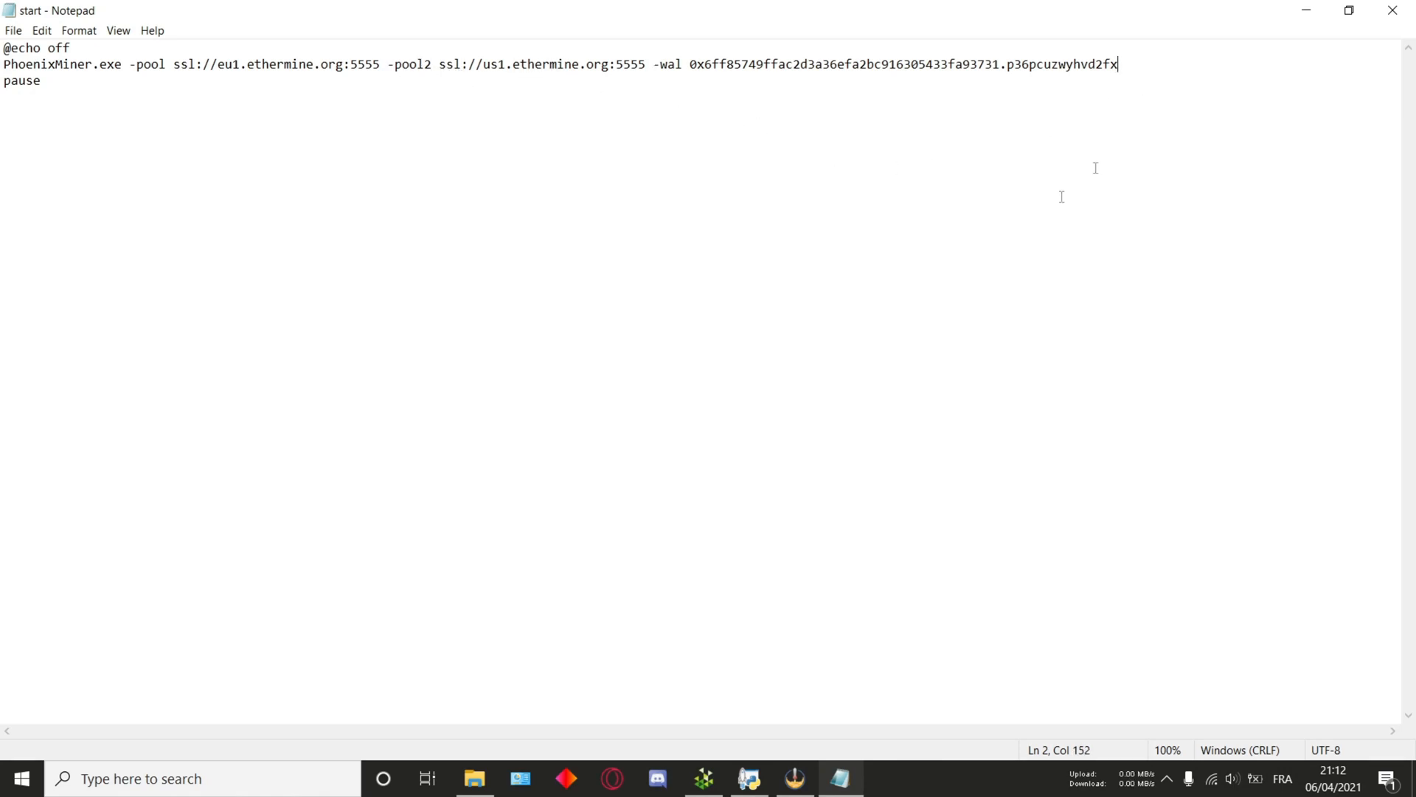
pyautogui.moveTo(590, 280)
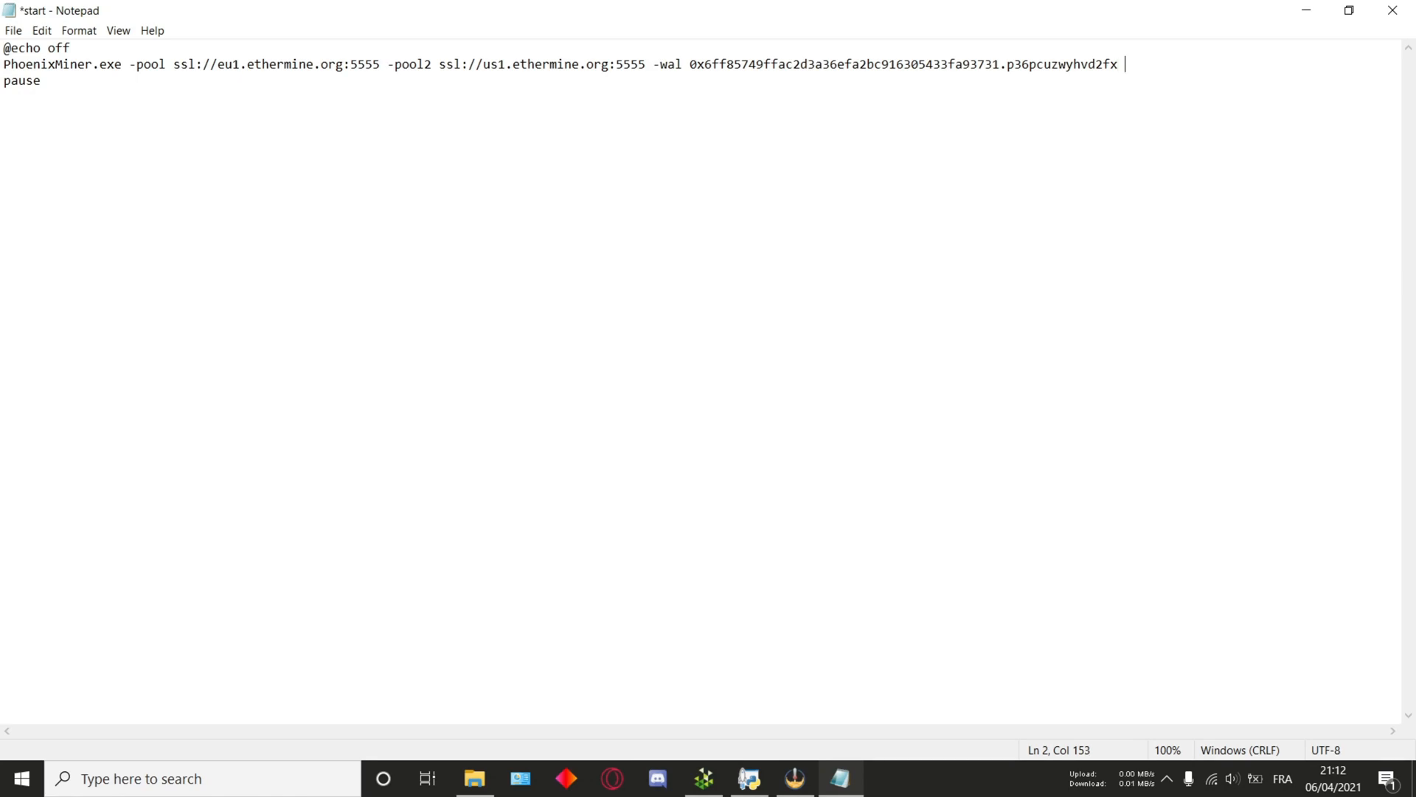
# Trial a -gpow option with values 50, 80 and 30, then delete it back to the worker name
pyautogui.write('-gpow')
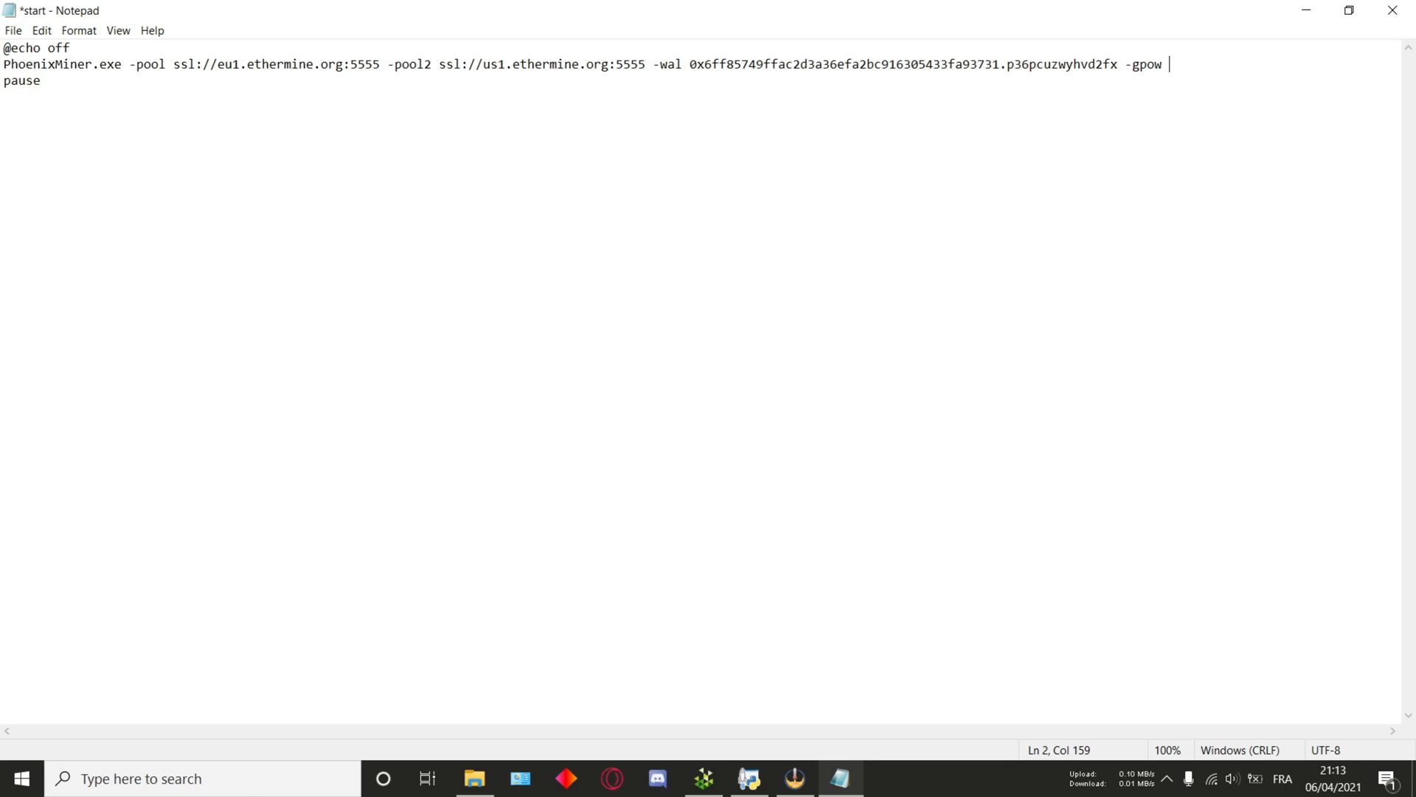
pyautogui.write('50')
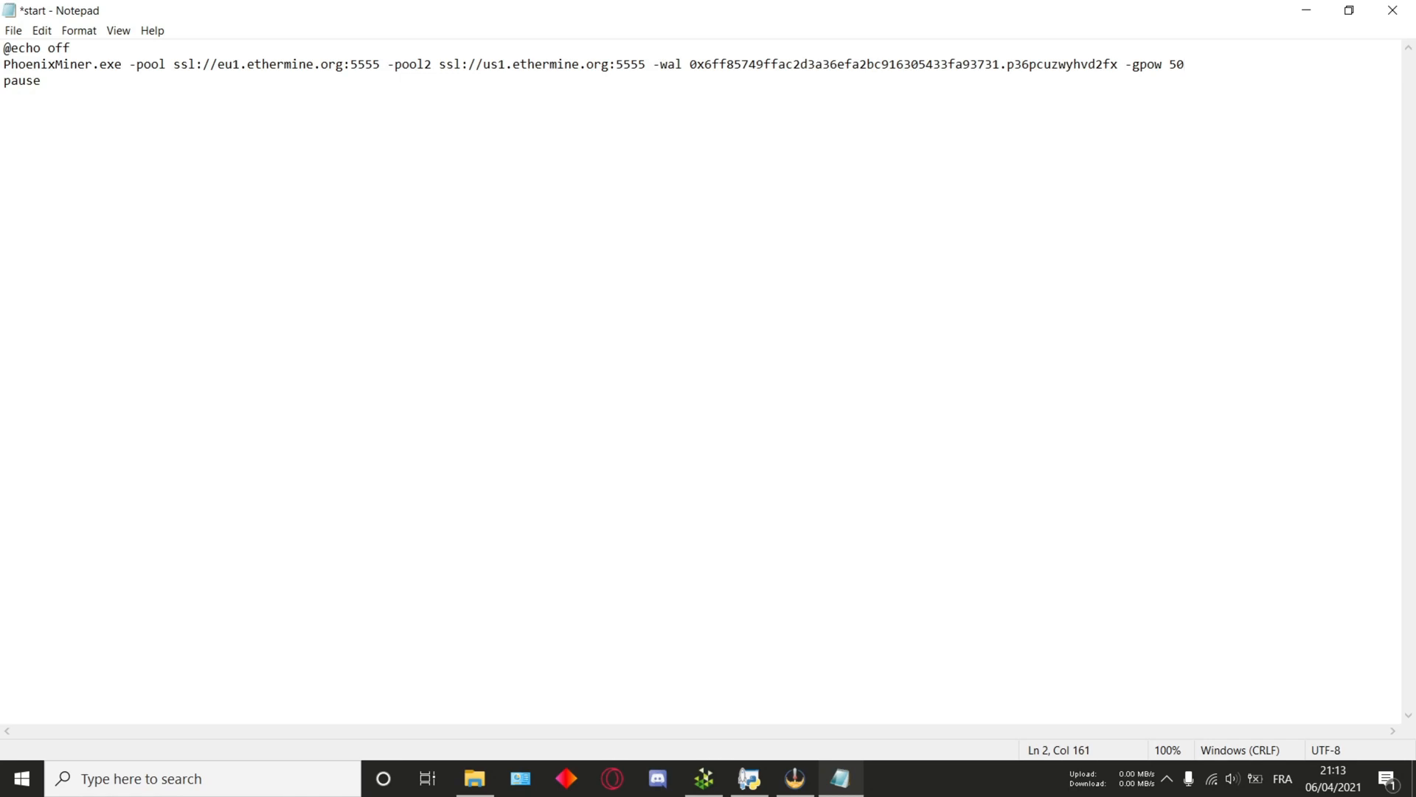
pyautogui.write('80')
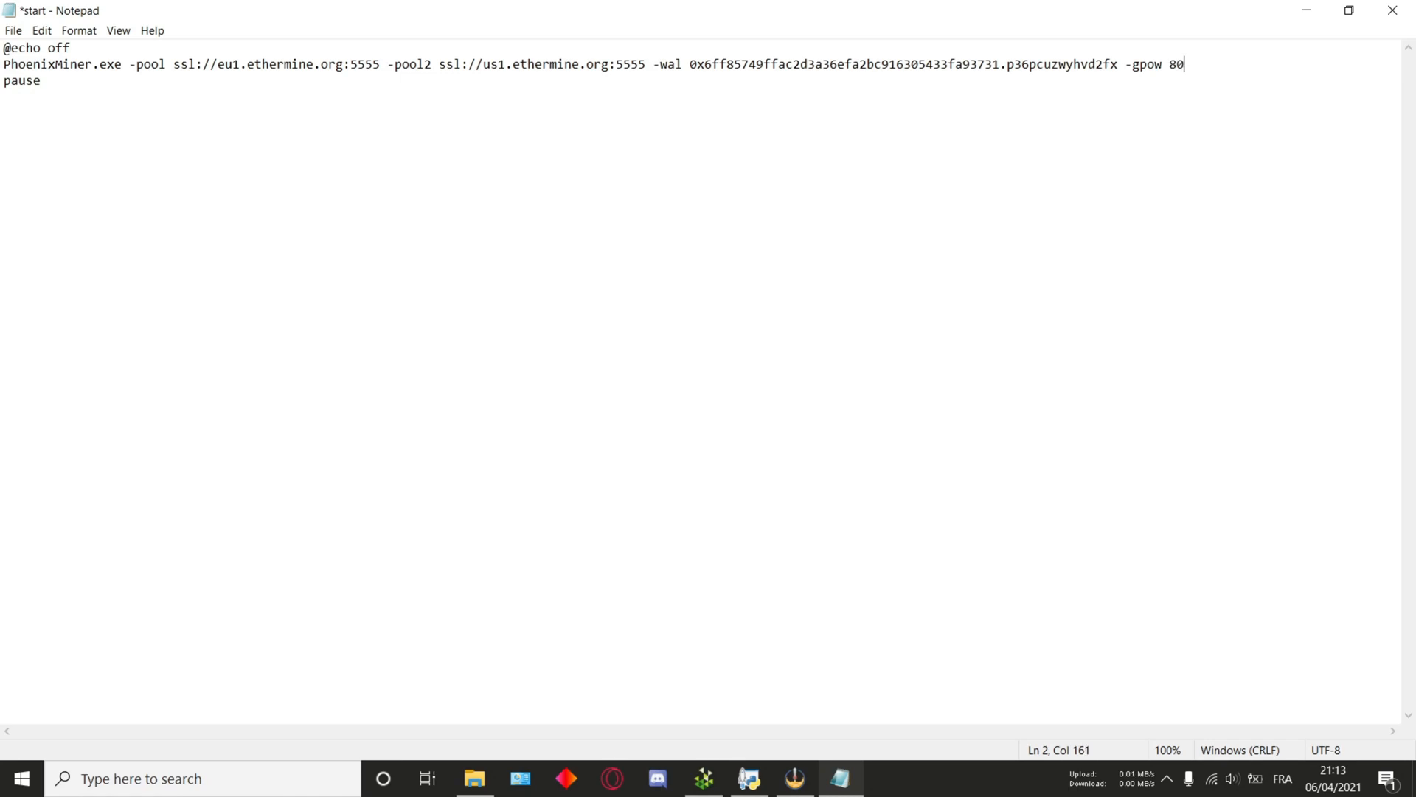
pyautogui.write('3')
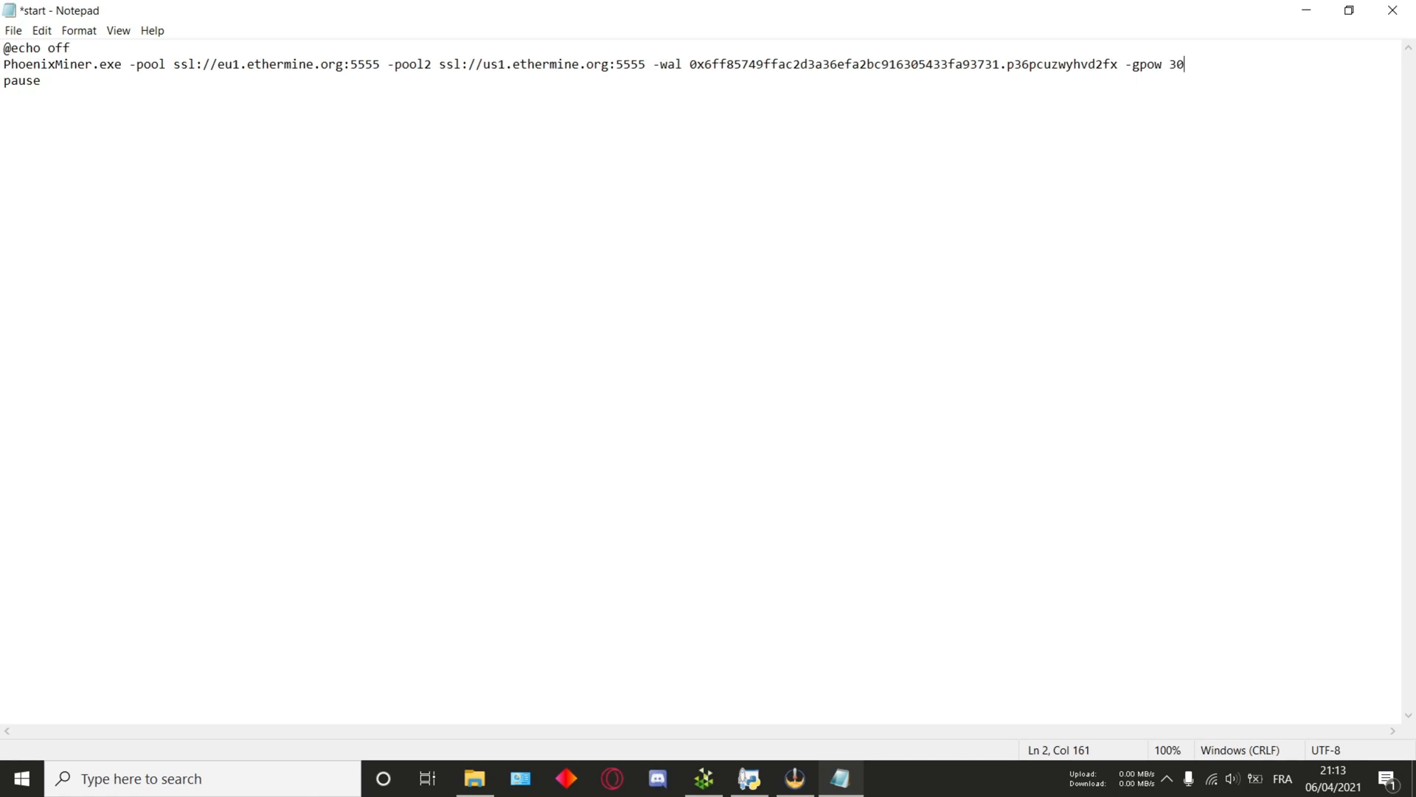
pyautogui.press('backspace')
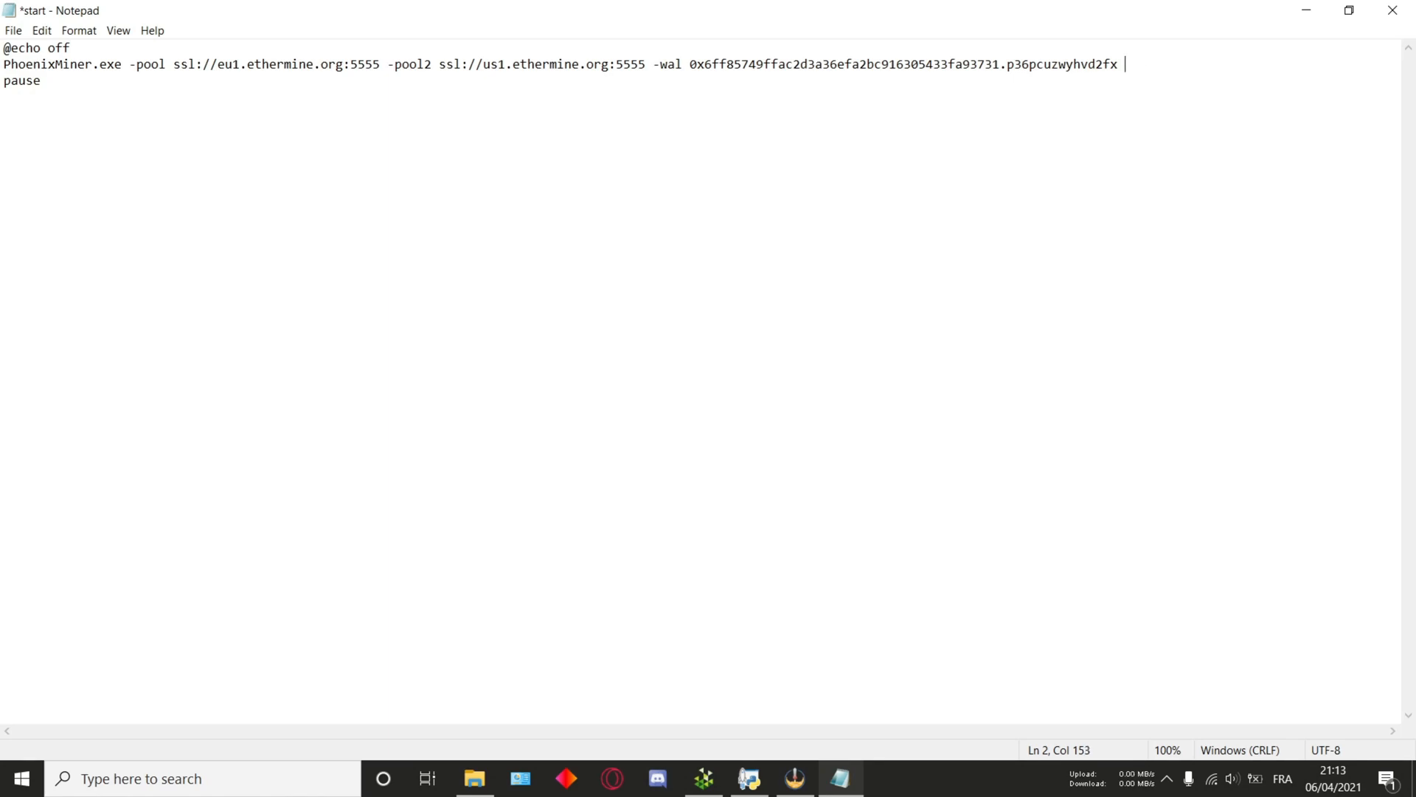
# Add a -tstop 90 temperature stop threshold at the end of the miner line
pyautogui.write('-ts')
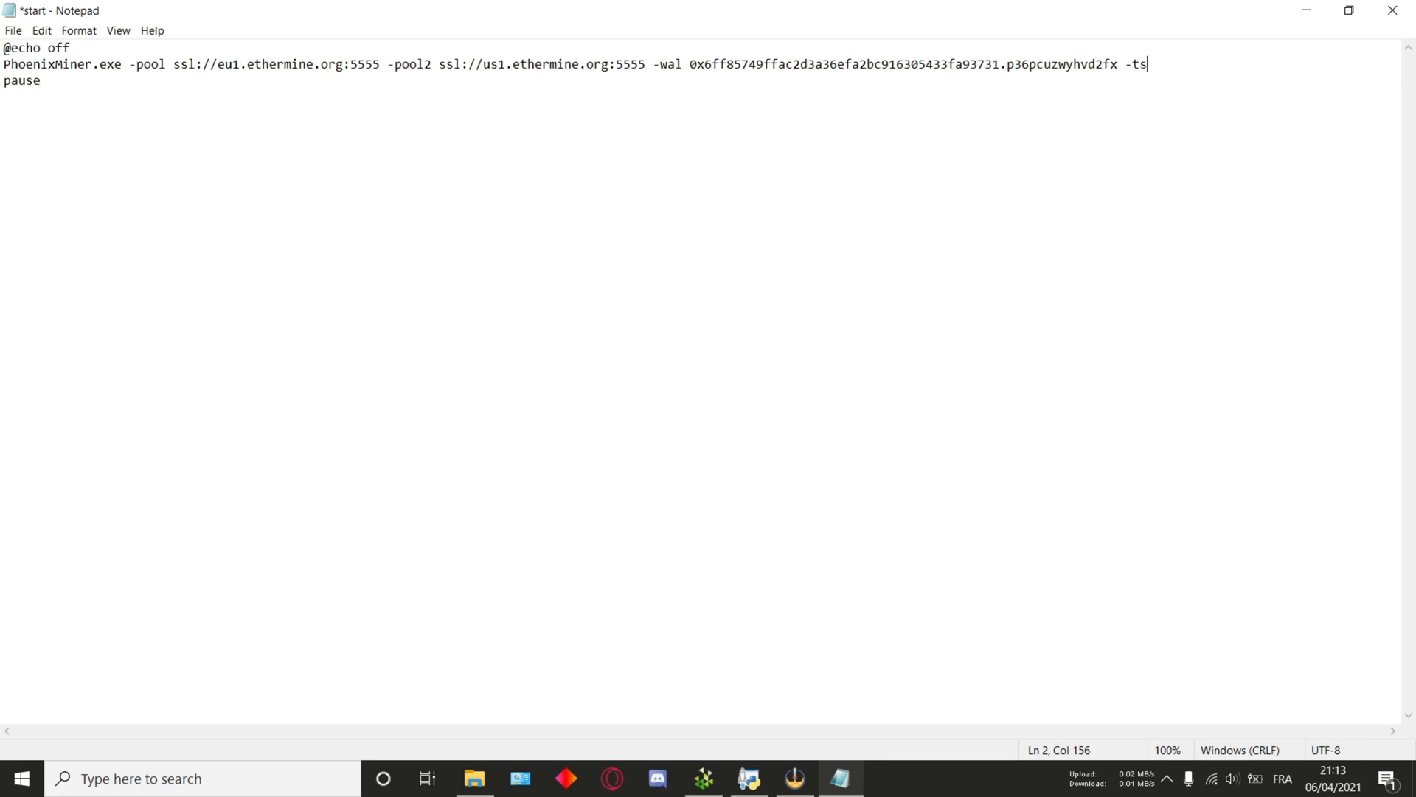
pyautogui.write('op')
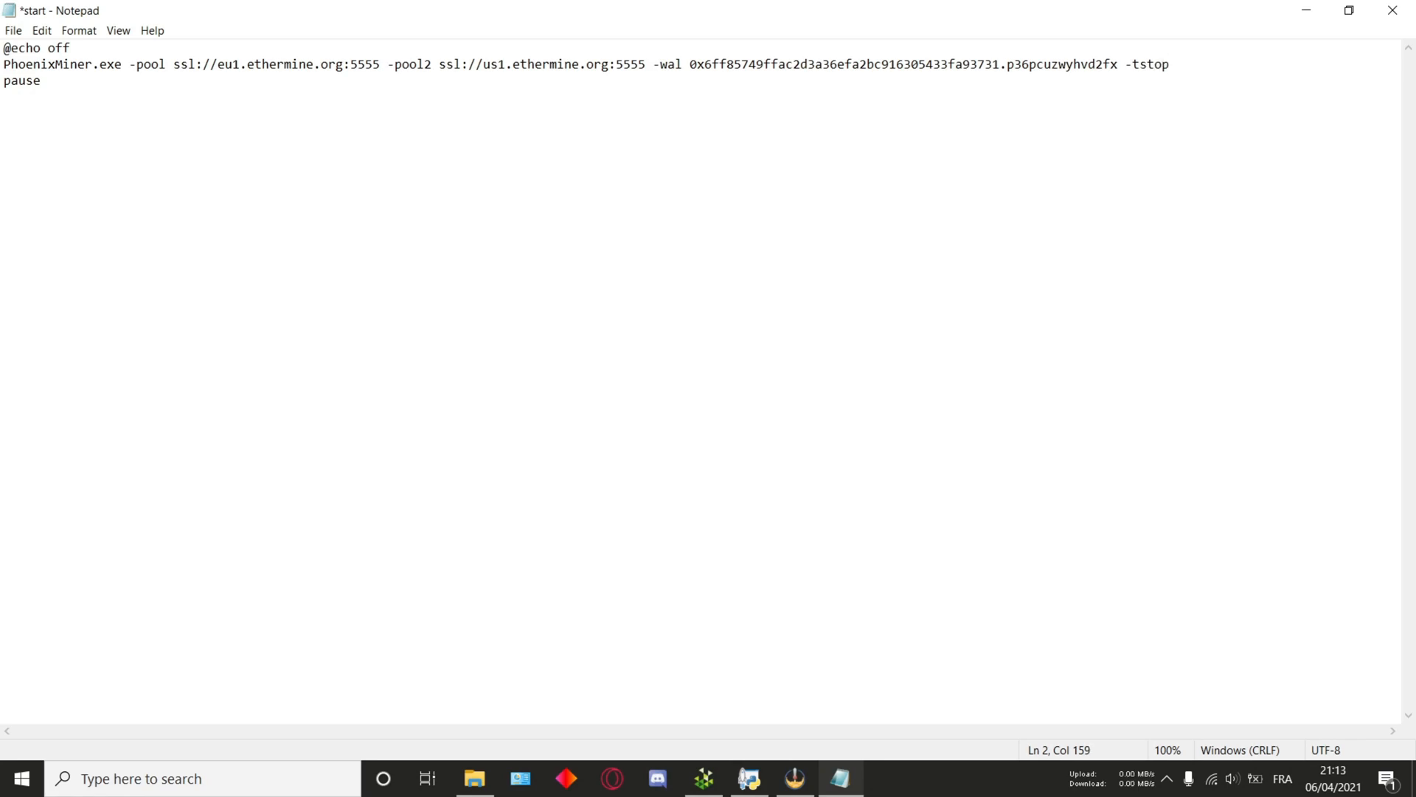
pyautogui.click(1172, 64)
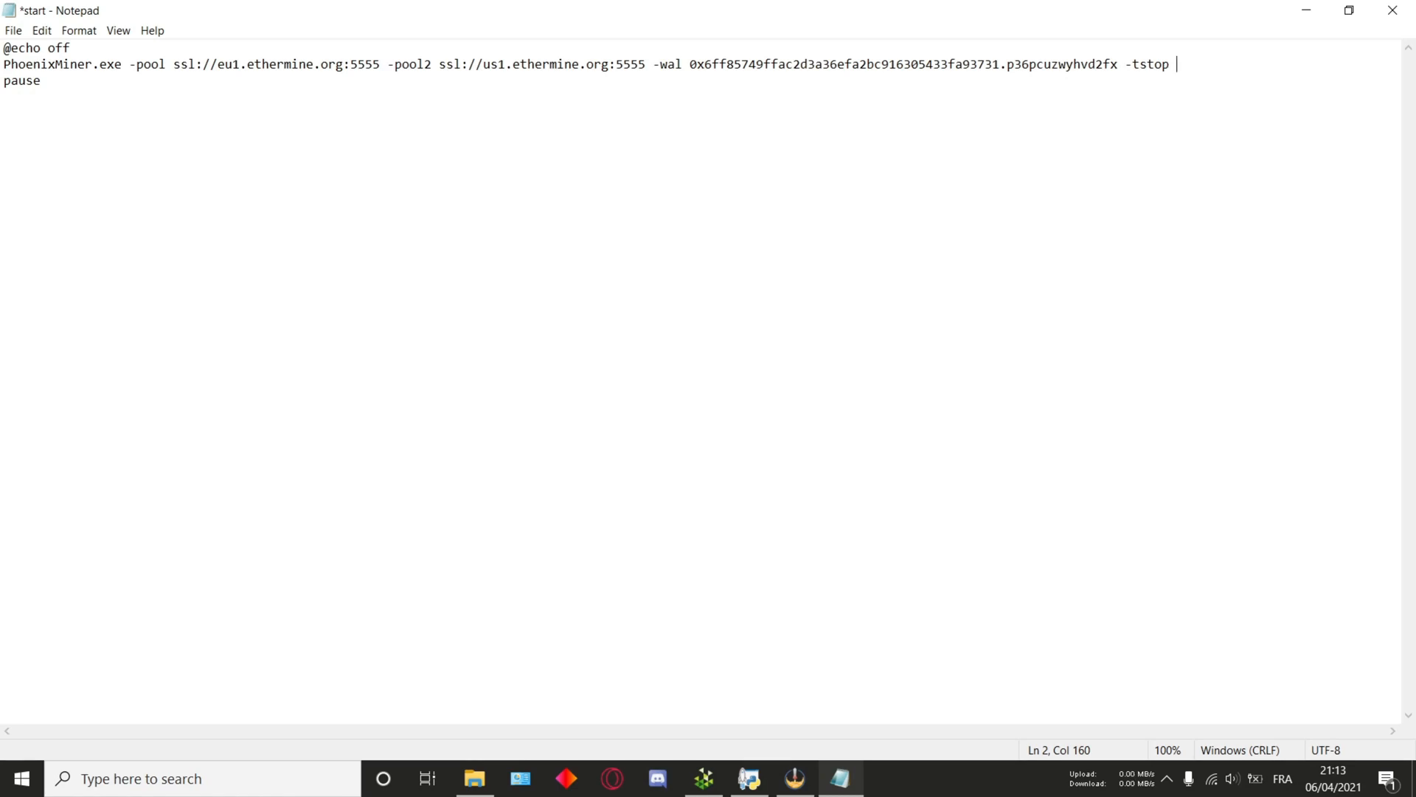
pyautogui.write('90')
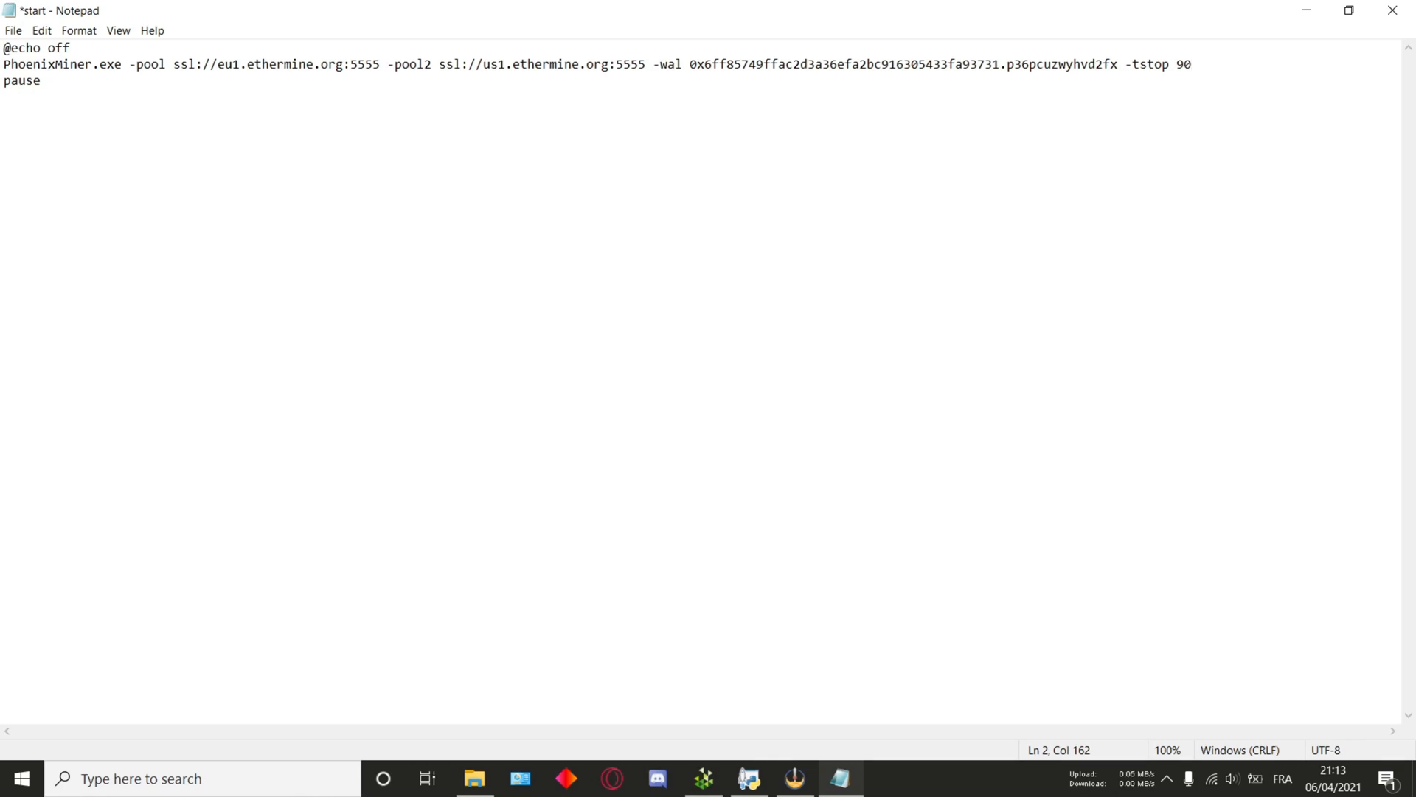
# Follow it with a -tstart 70 temperature restart threshold
pyautogui.click(1190, 64)
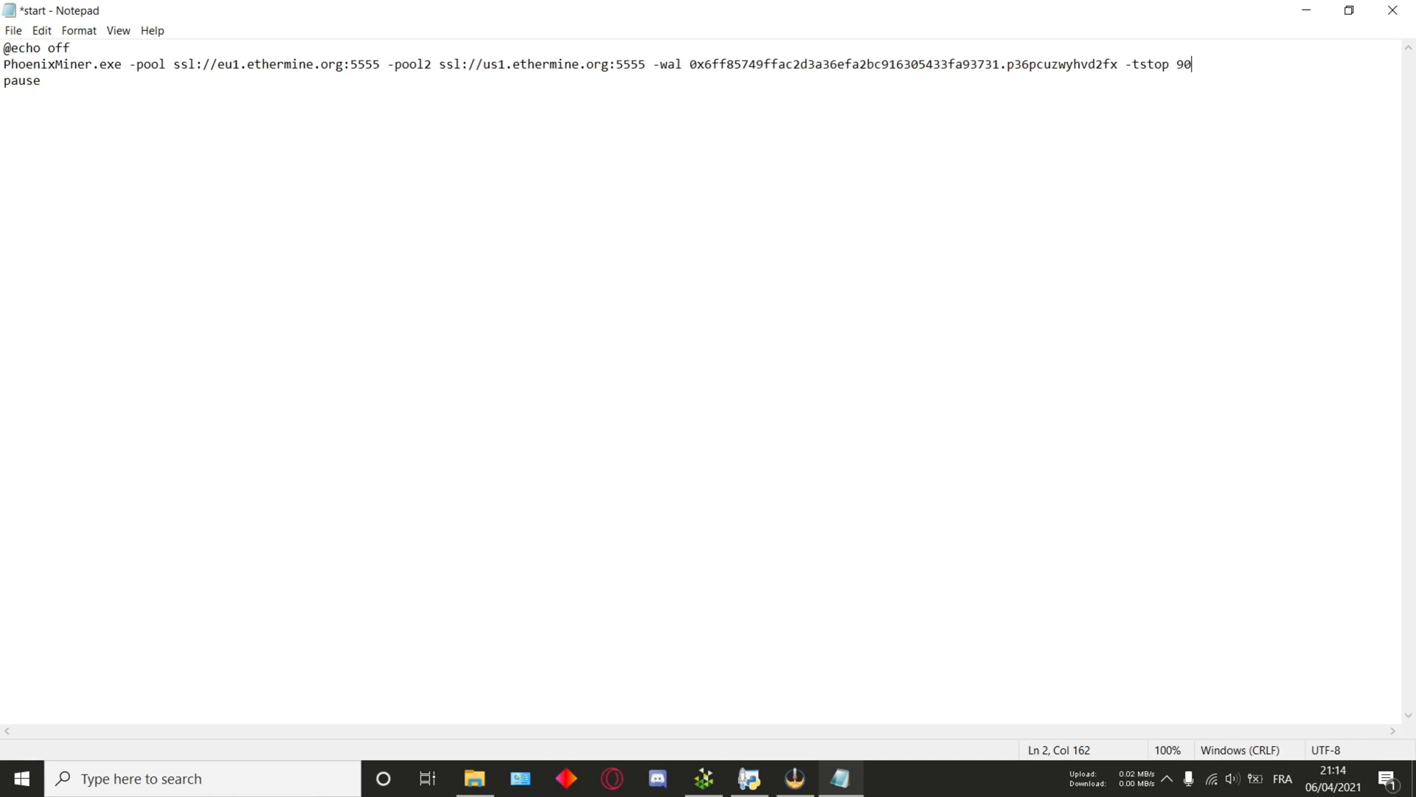
pyautogui.write('-tsra')
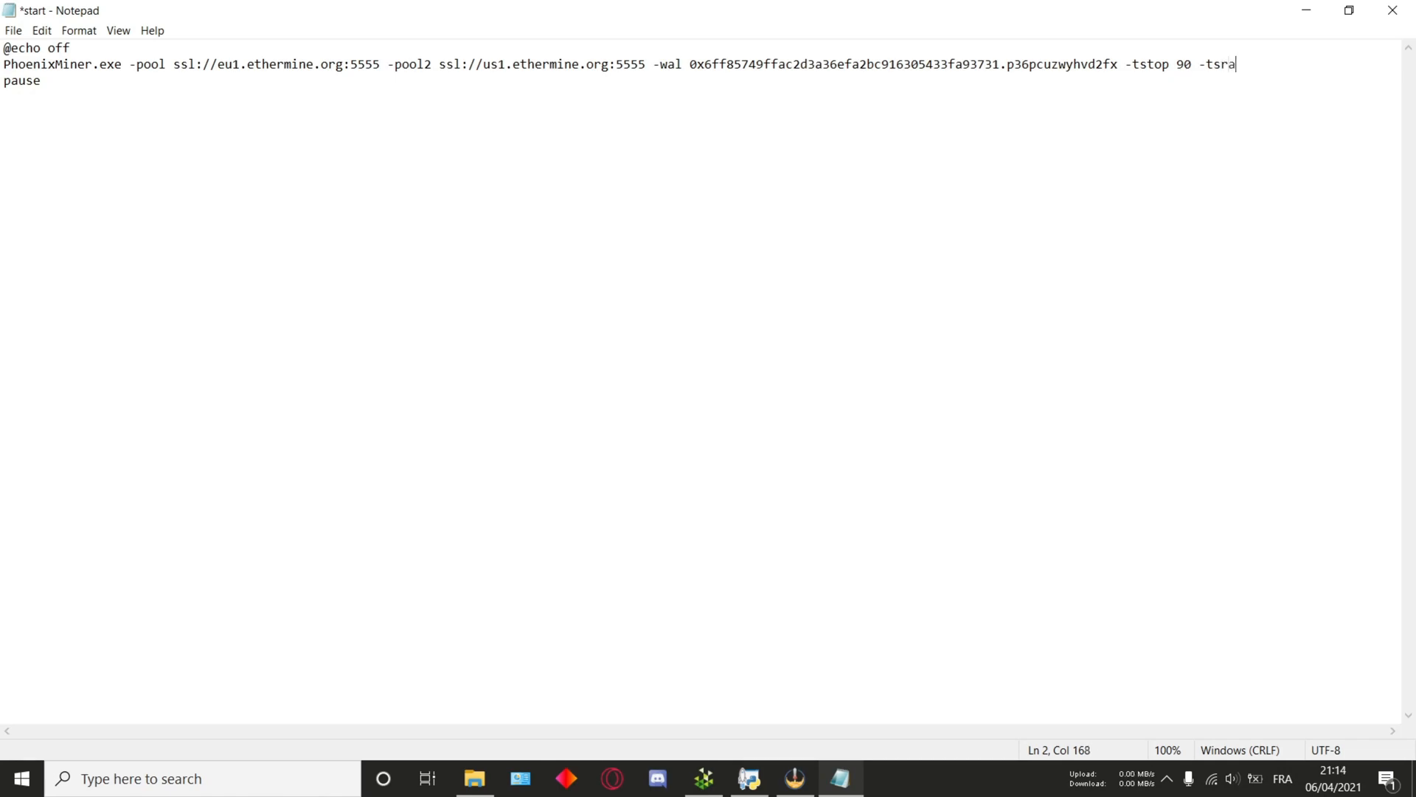
pyautogui.write('rt')
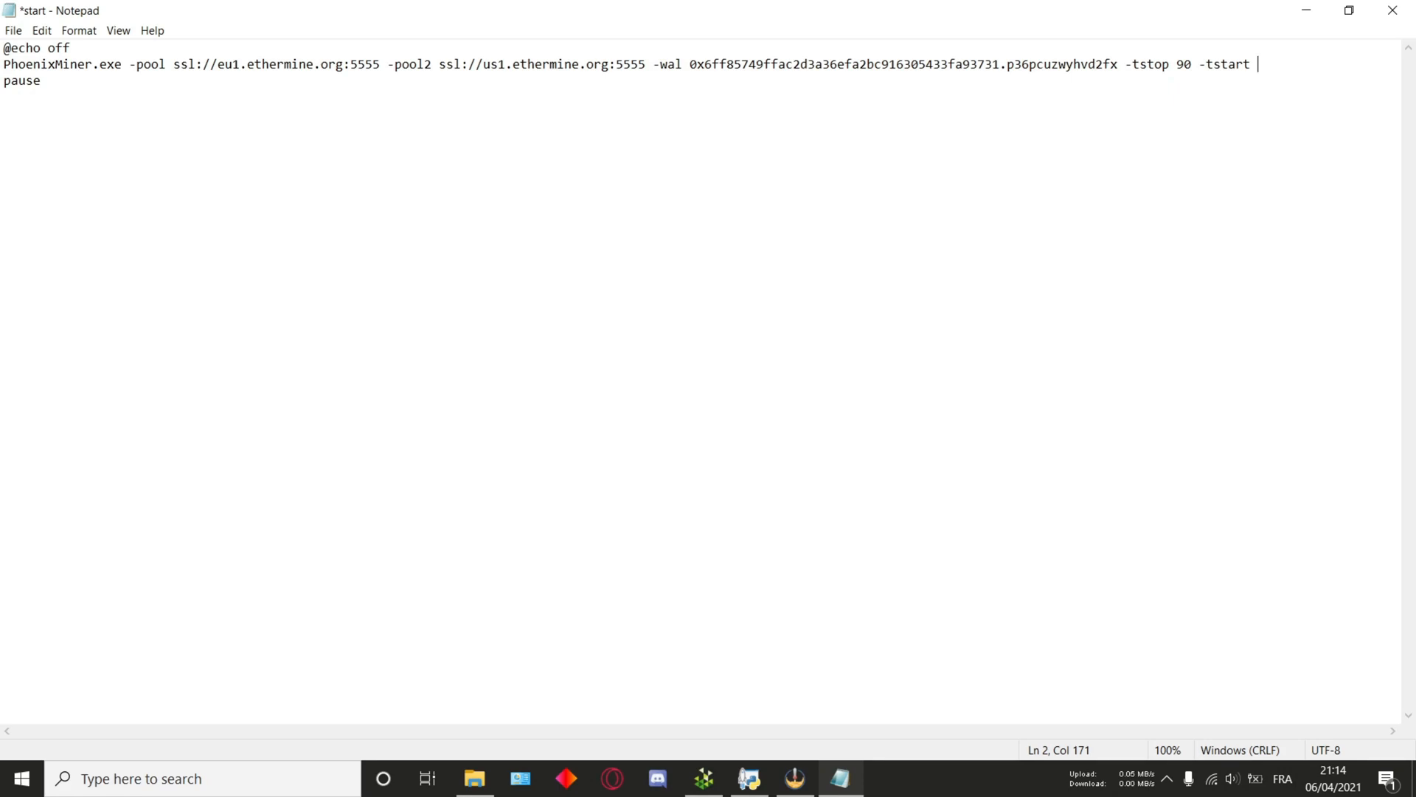
pyautogui.write('70')
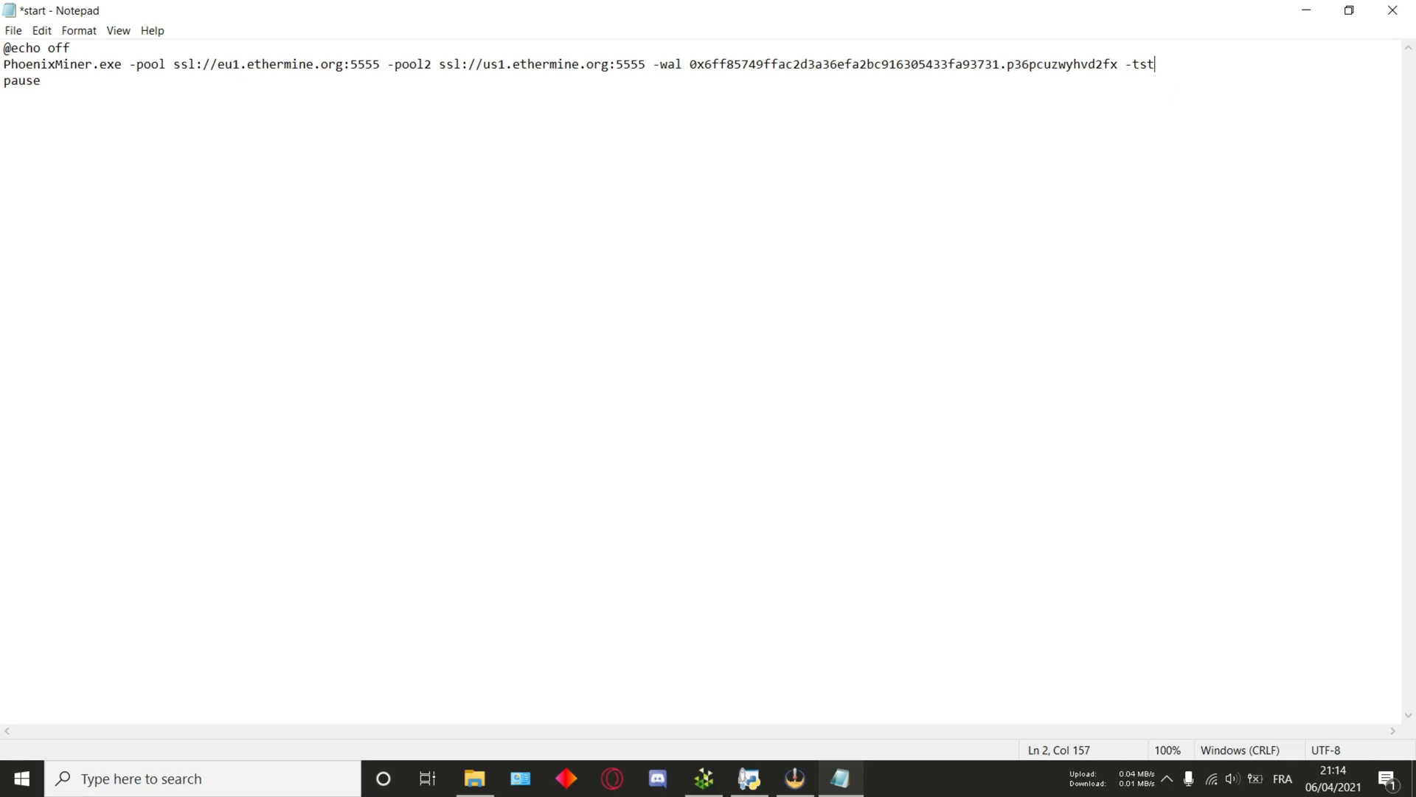
# Replace the temperature options with -cclock, trying +500 and 2500, then erase it
pyautogui.press('Backspace')
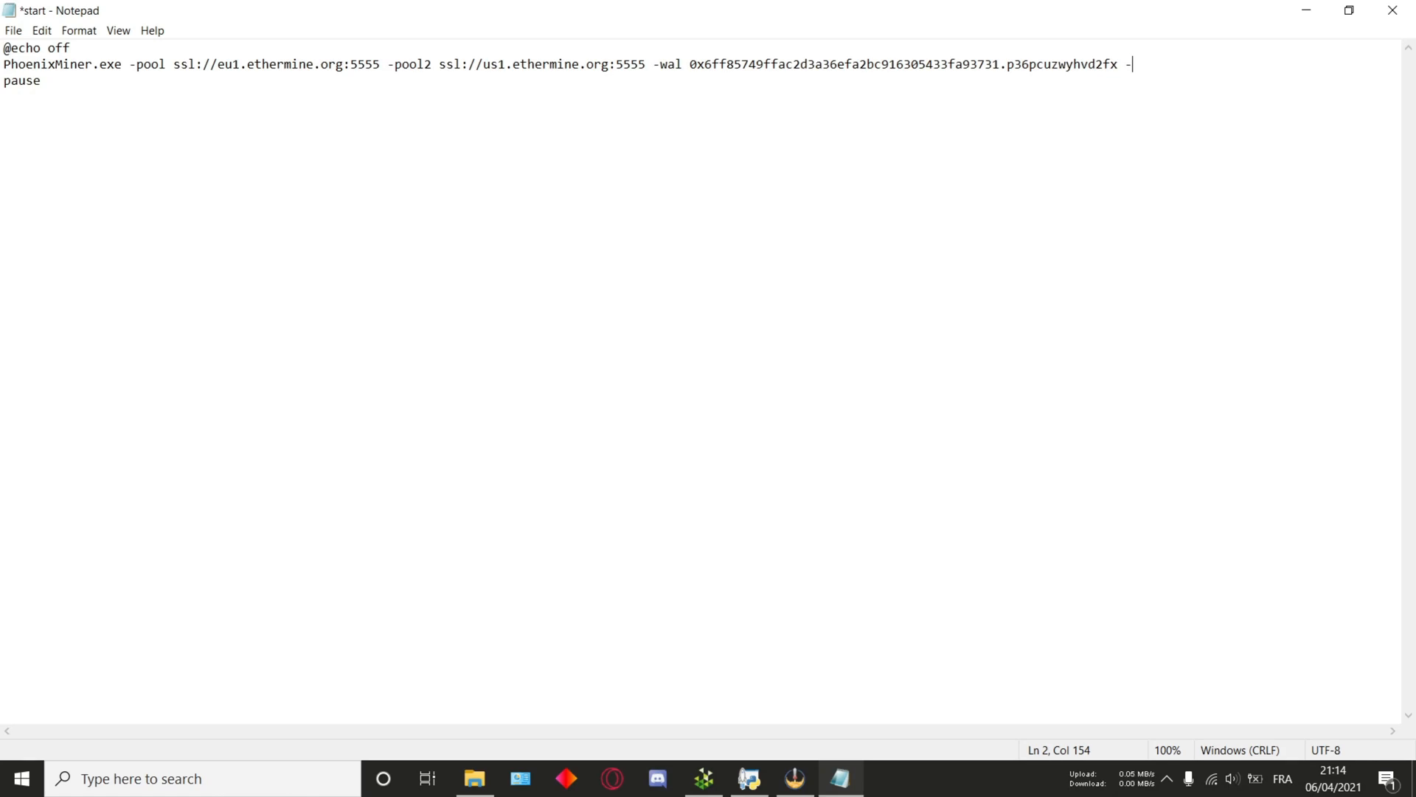
pyautogui.write('ccl')
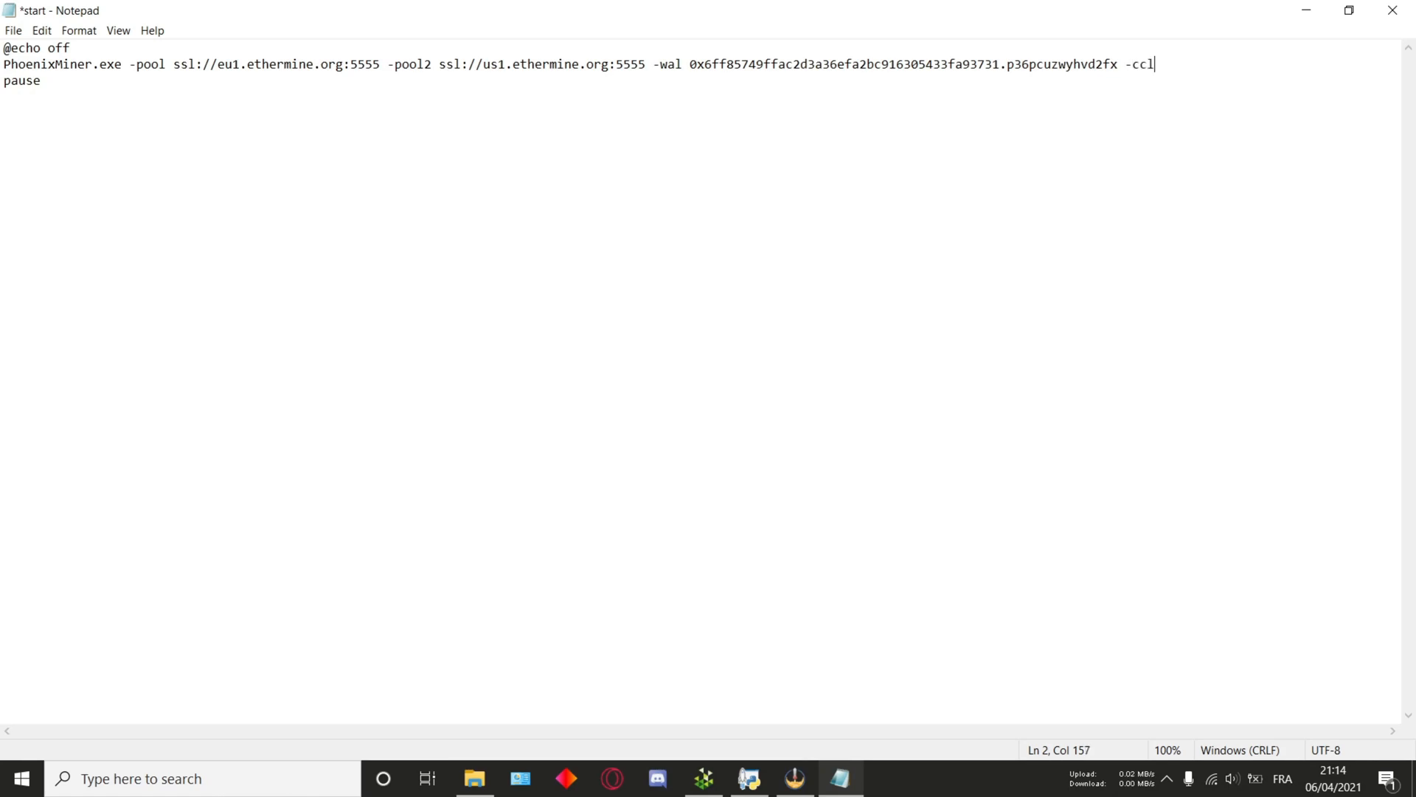
pyautogui.write('ock')
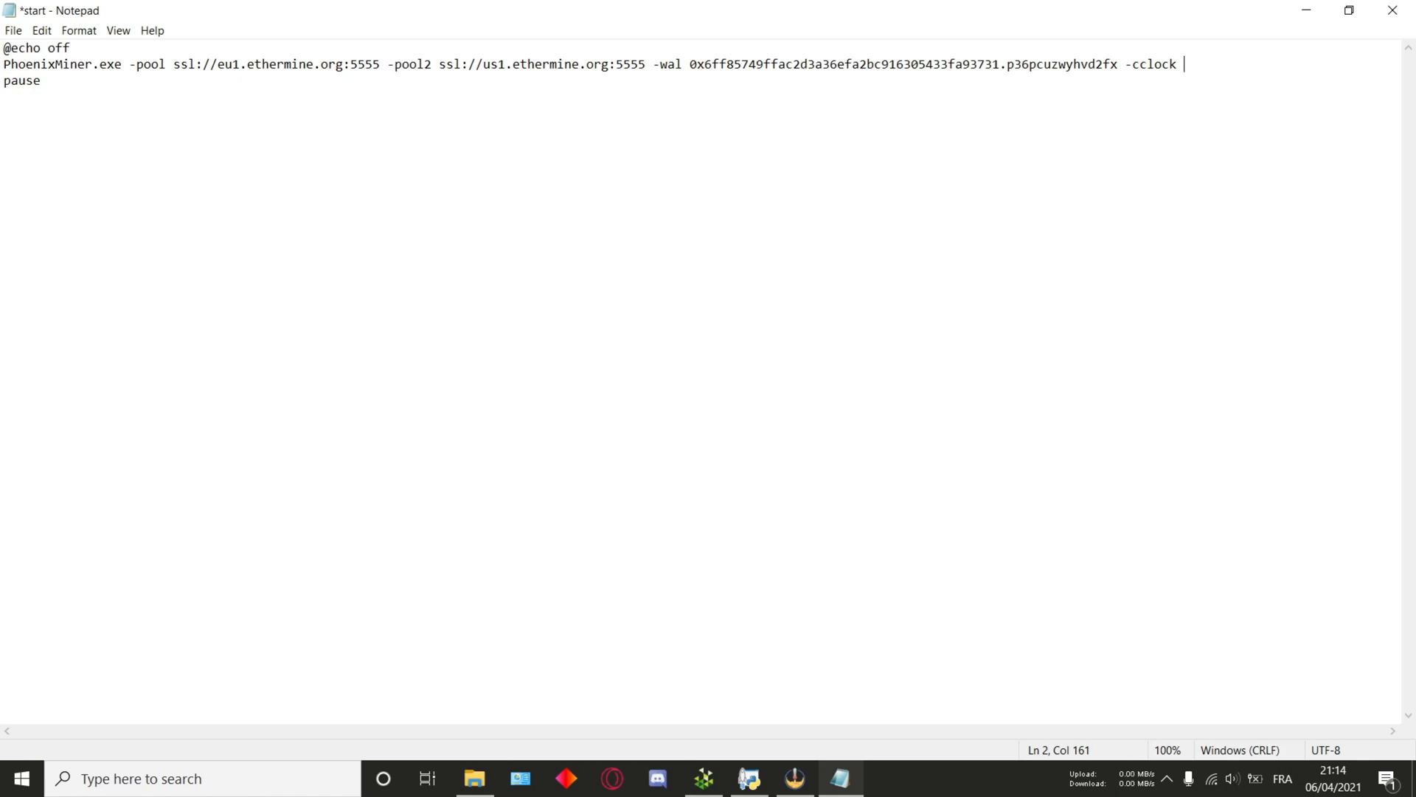
pyautogui.write('+500')
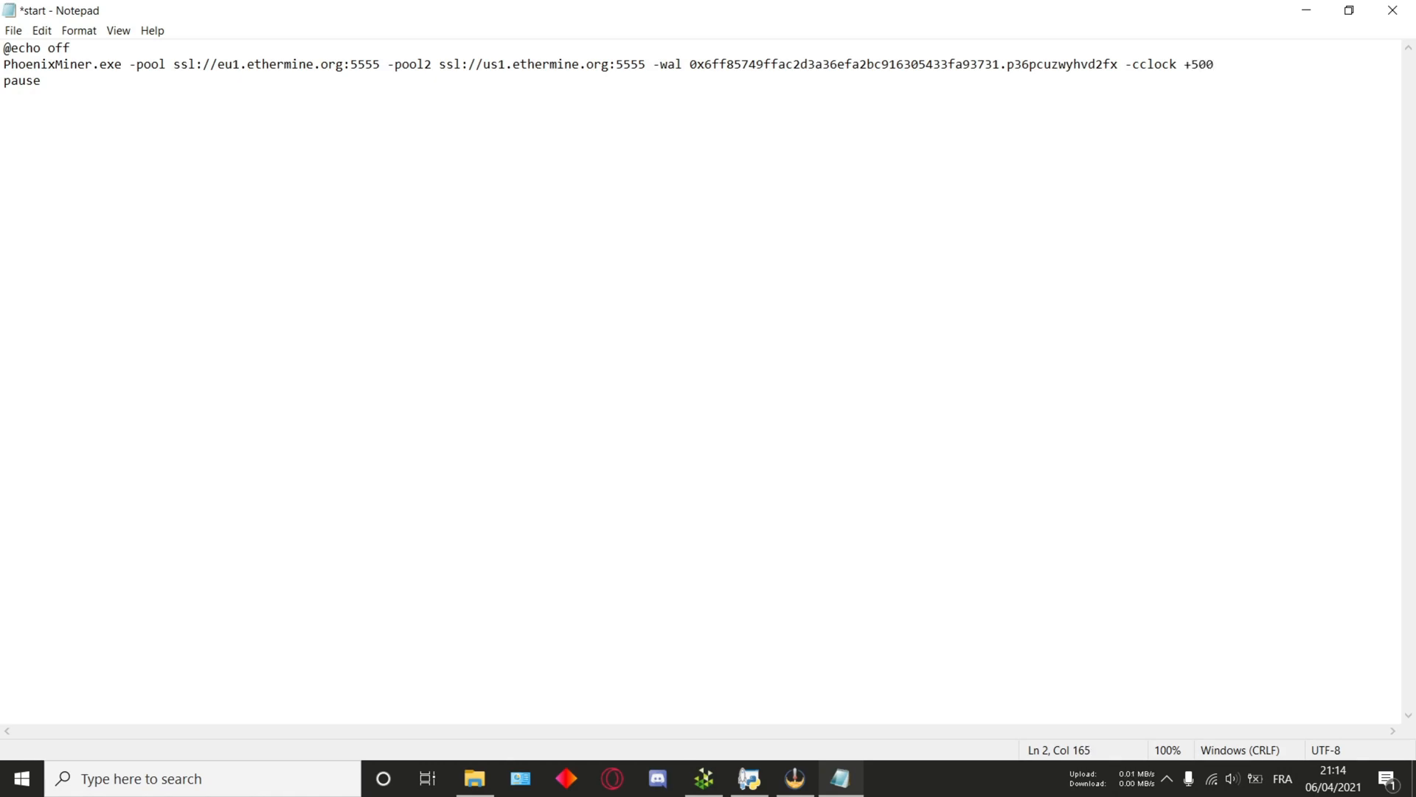
pyautogui.press('Backspace')
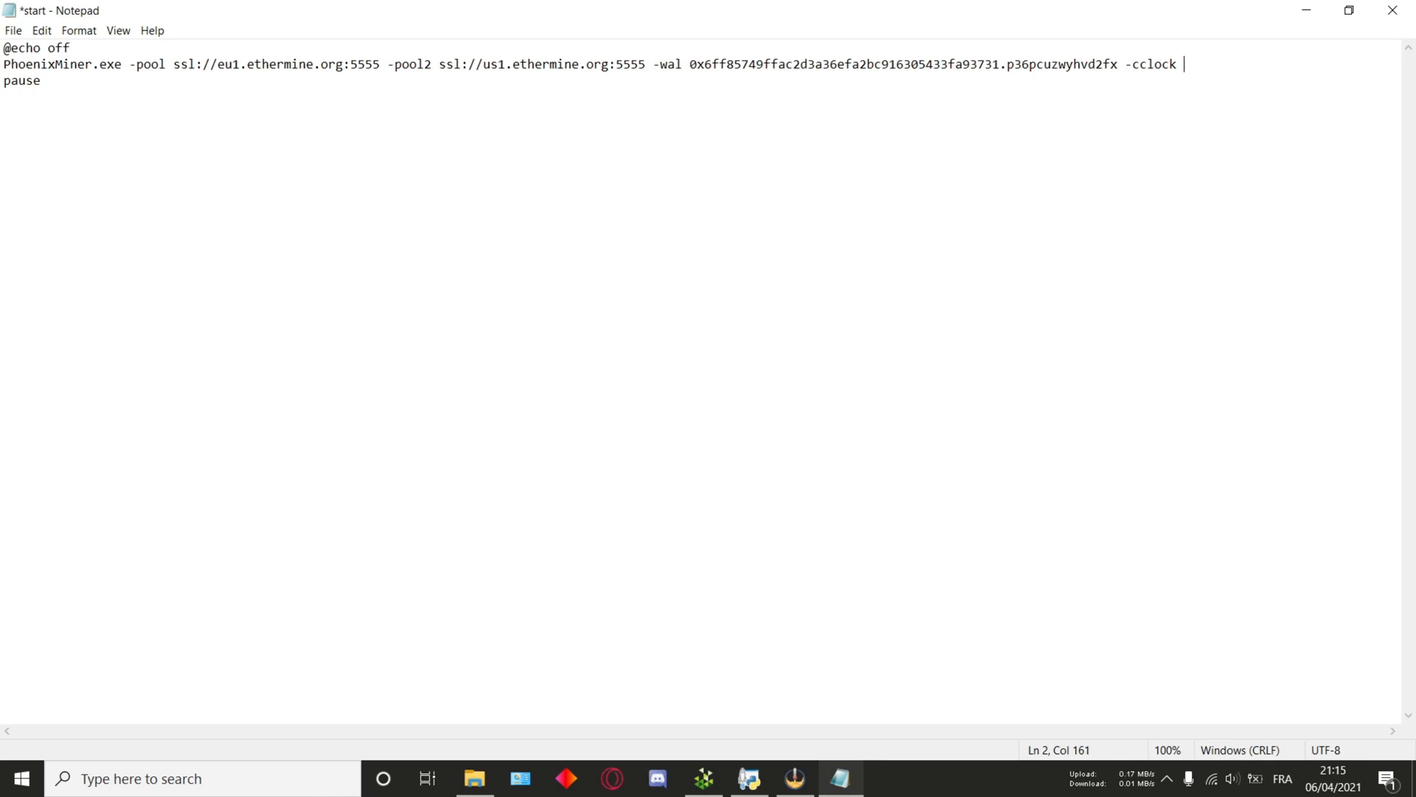
pyautogui.write('250')
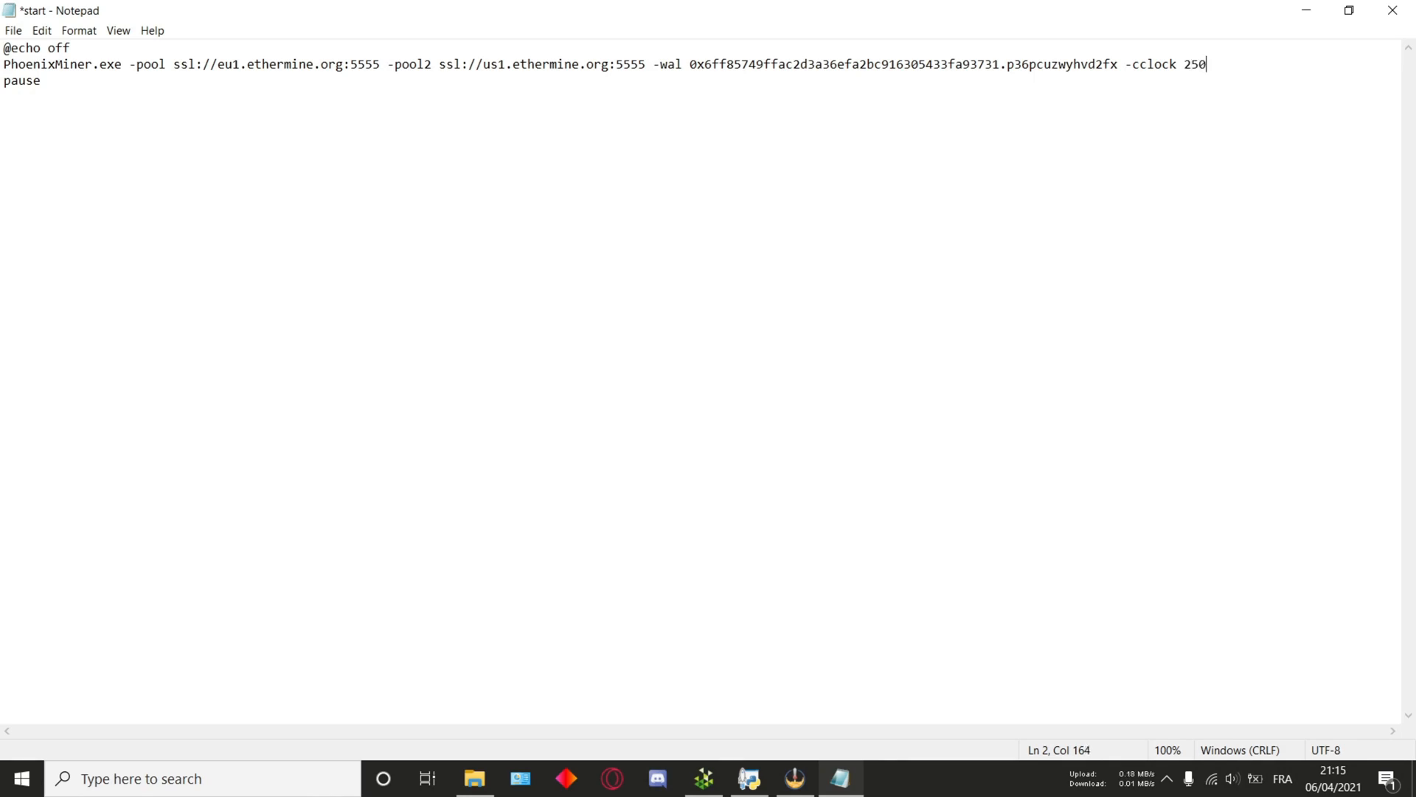
pyautogui.write('0')
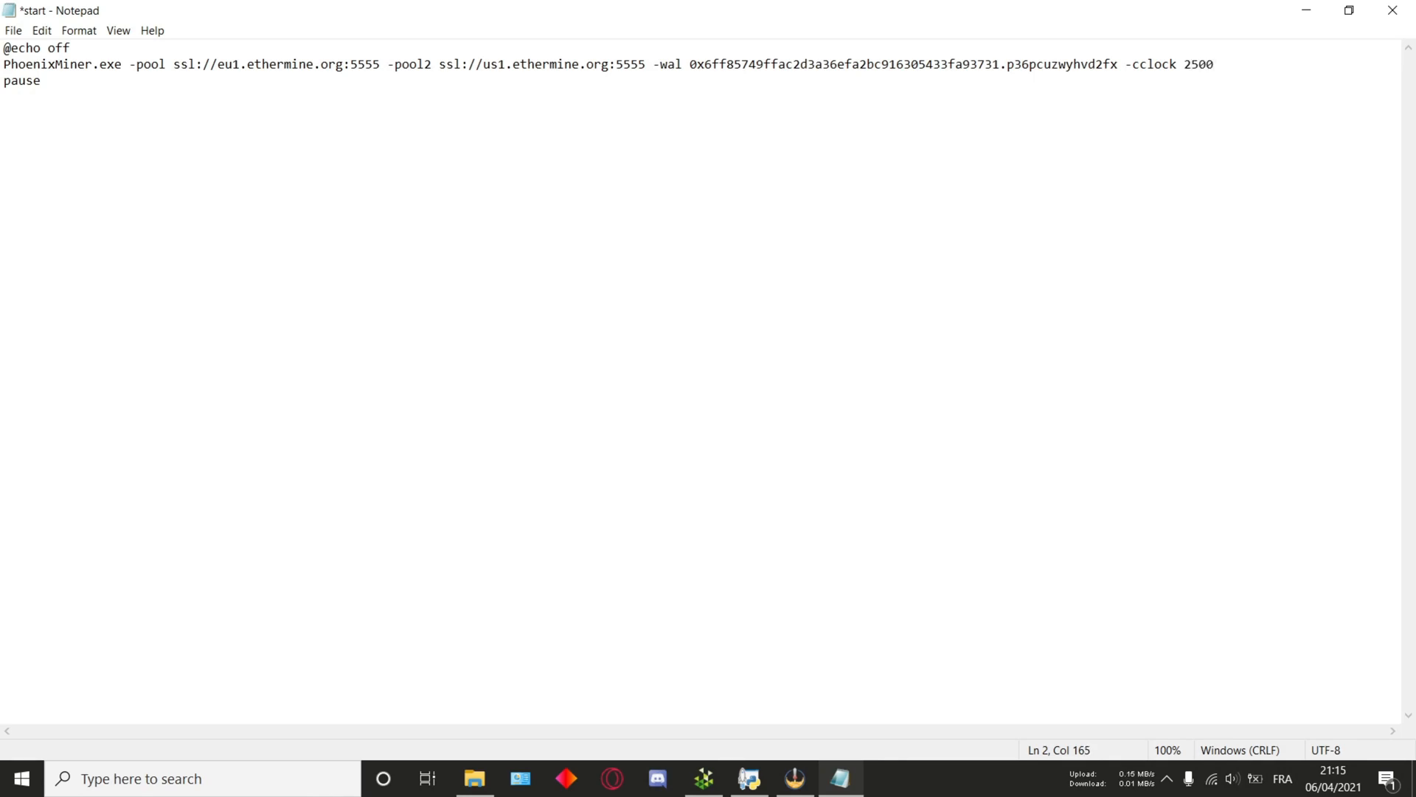
pyautogui.press('Backspace')
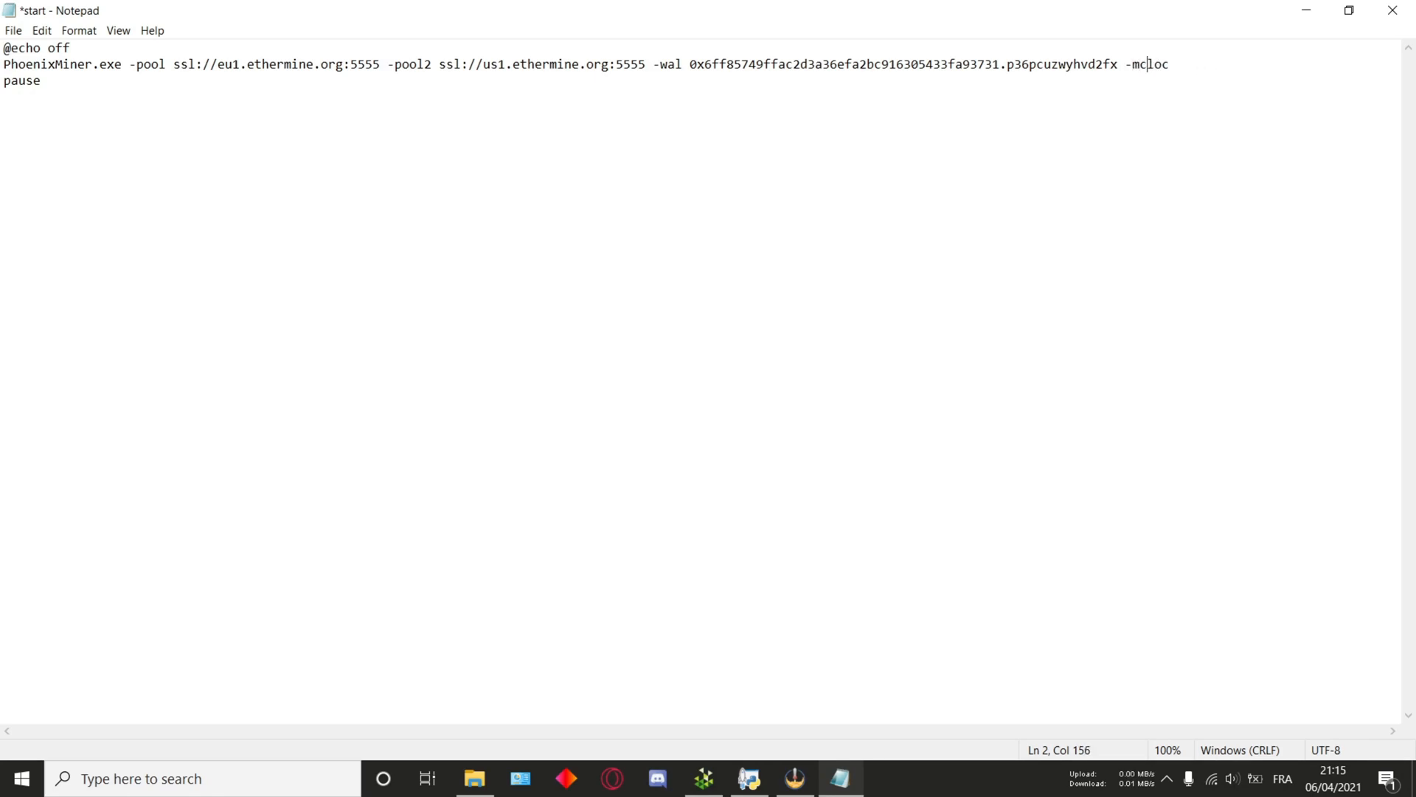
# Add -mclock, trying +500 and 4000, leaving only the bare option
pyautogui.write('k')
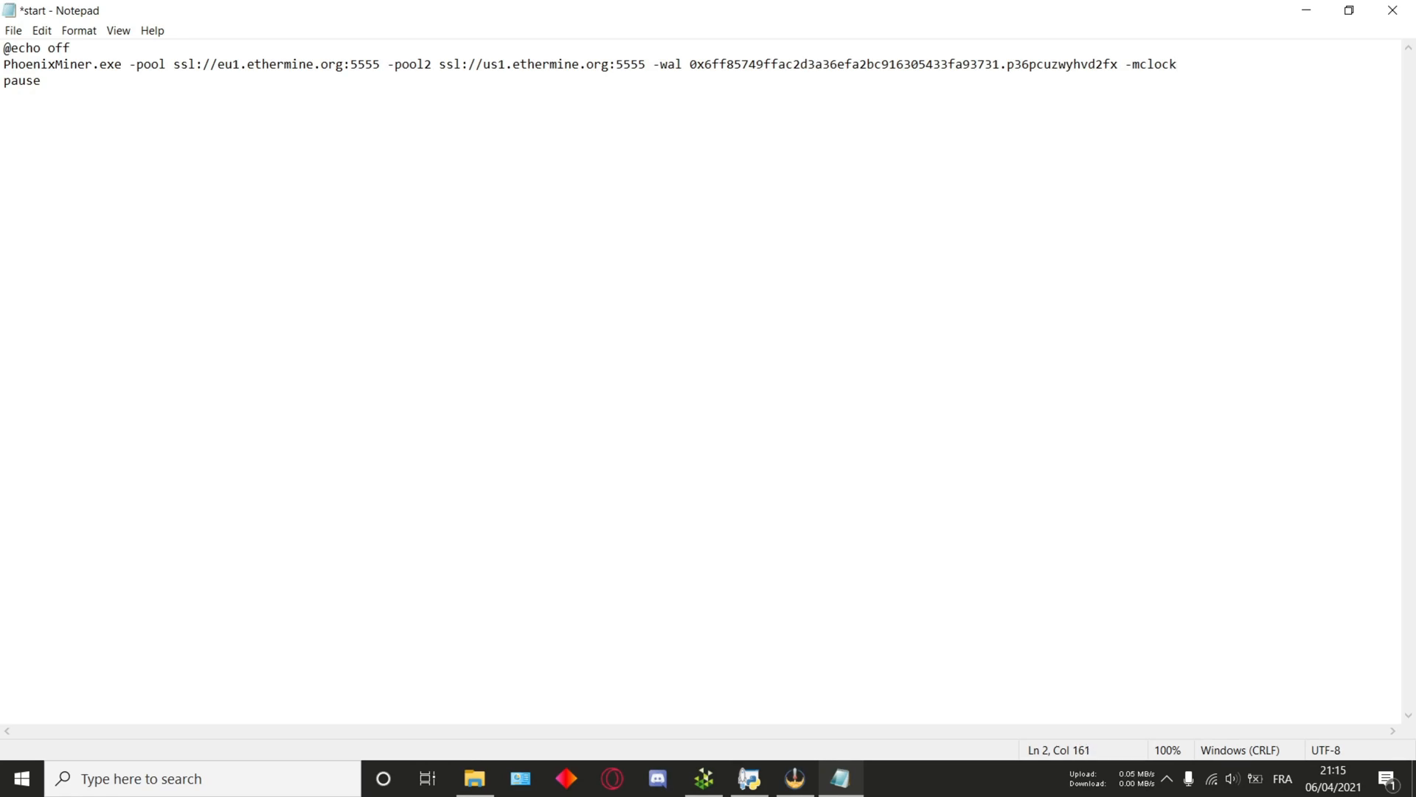
pyautogui.write('+500')
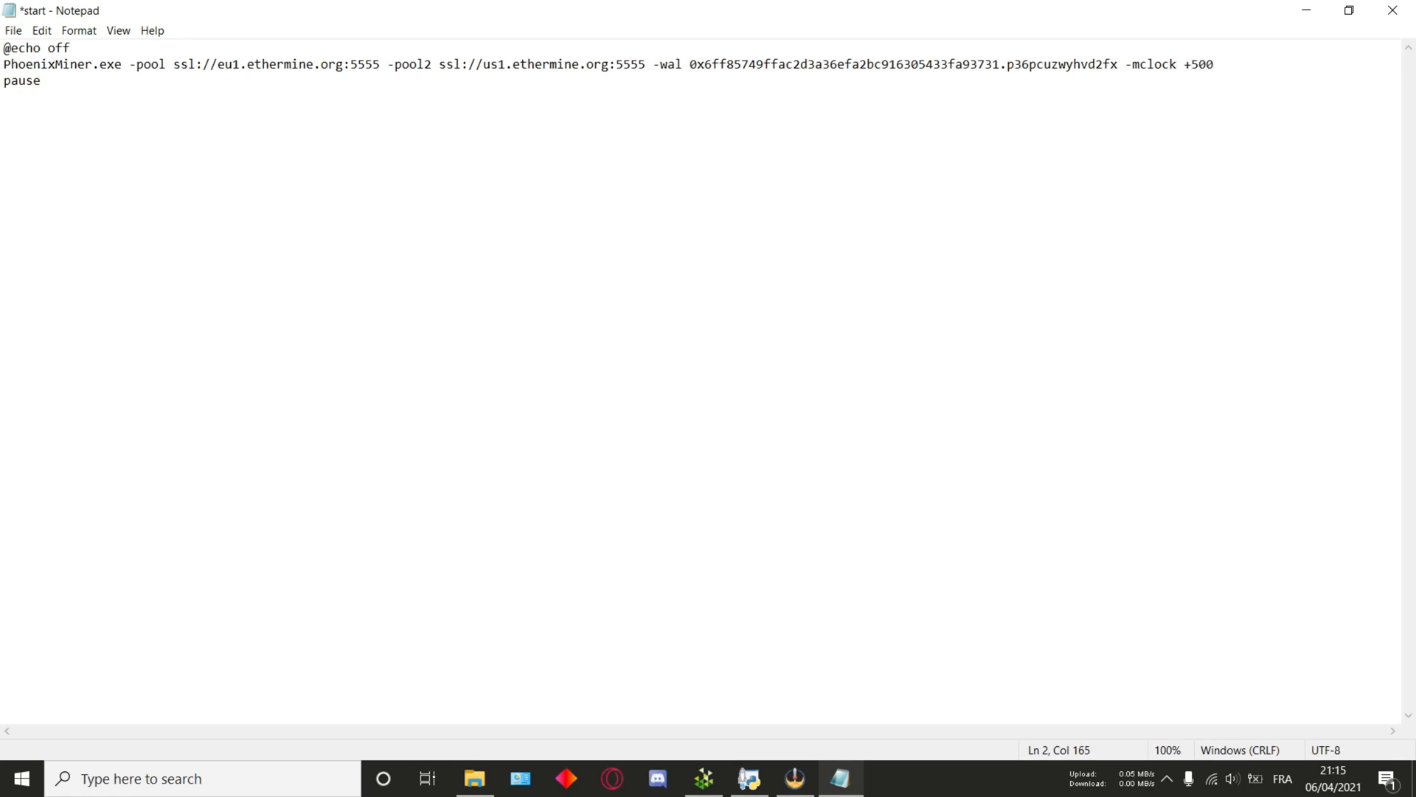
pyautogui.press('Backspace')
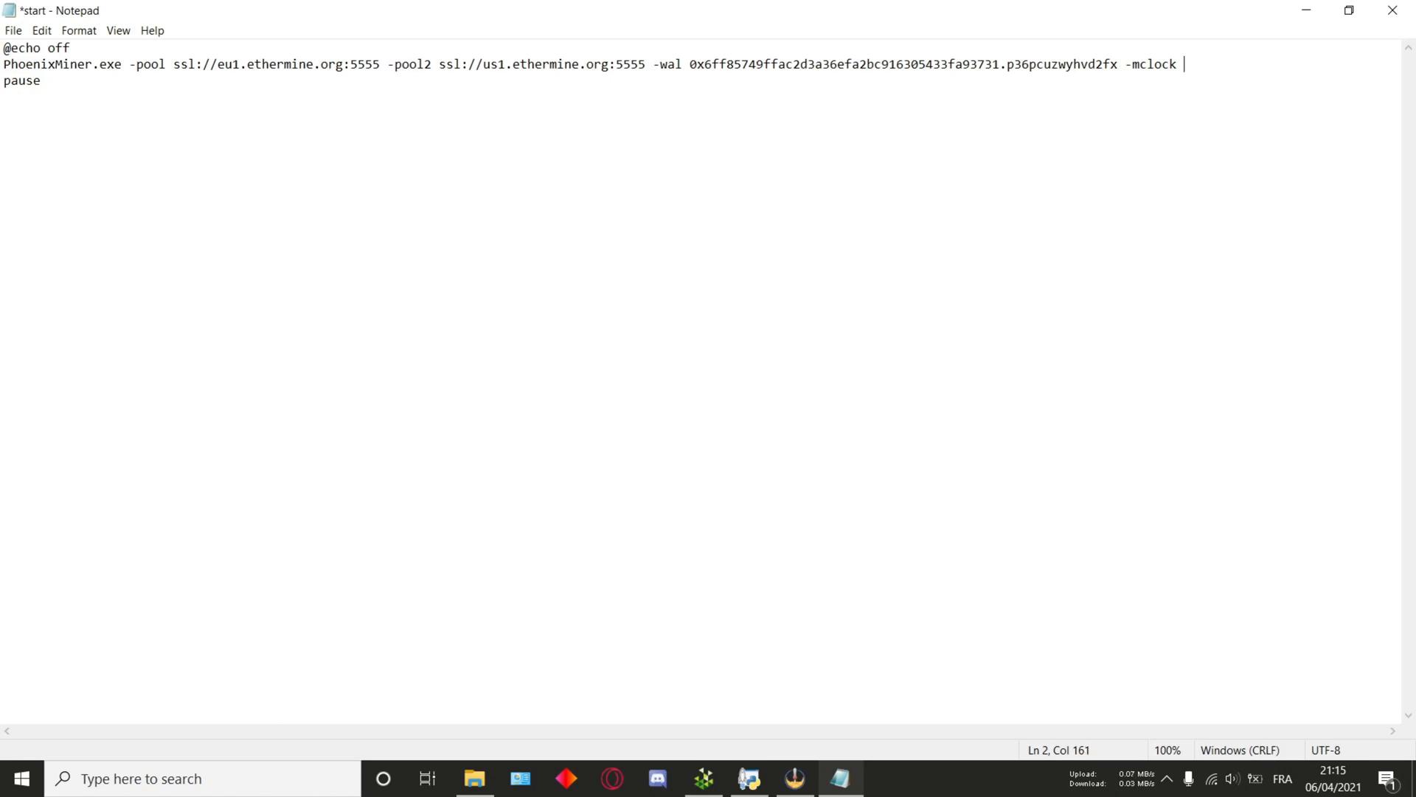
pyautogui.write('4000')
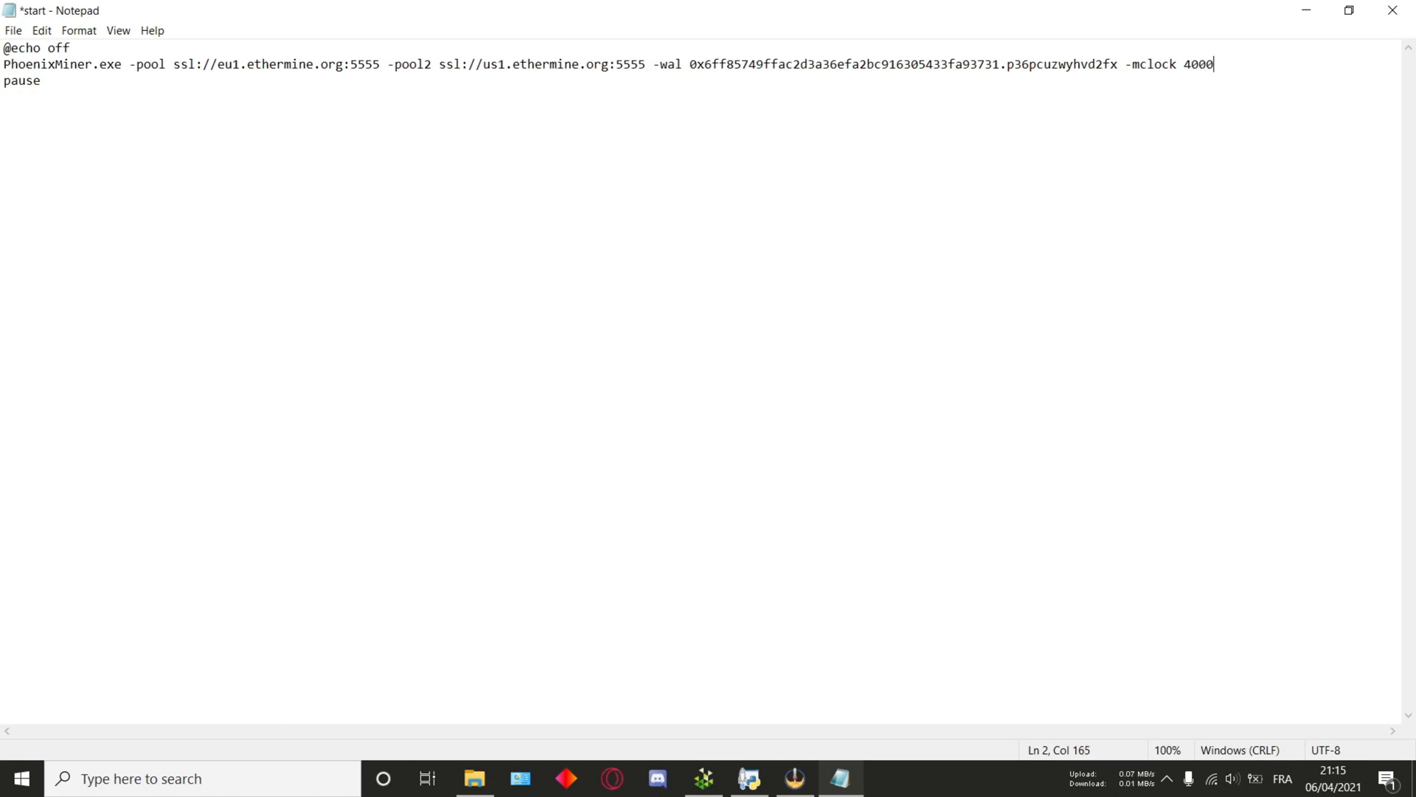
pyautogui.press('backspace')
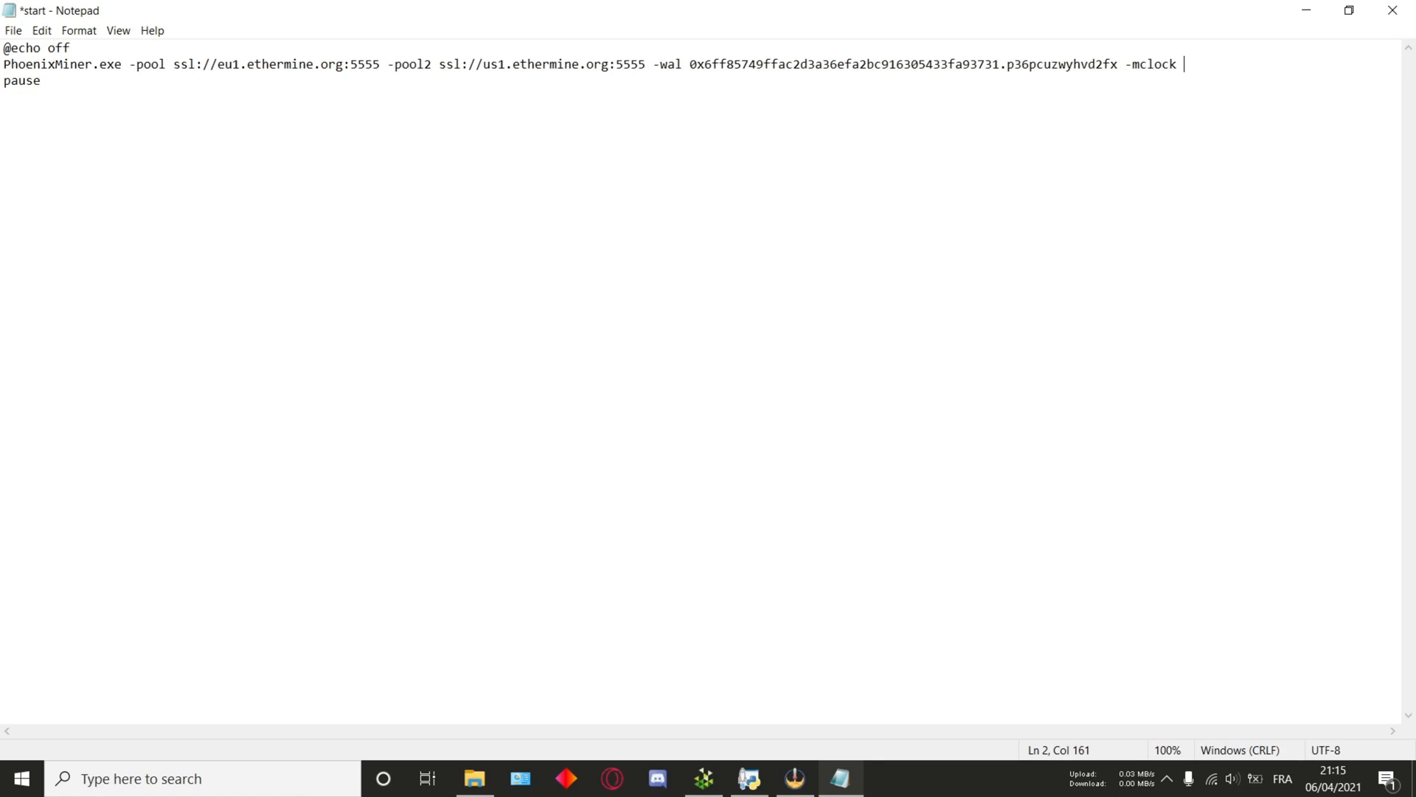
# Erase the leftover -mclock option before leaving Notepad for Salad's Miner Details
pyautogui.press('Backspace')
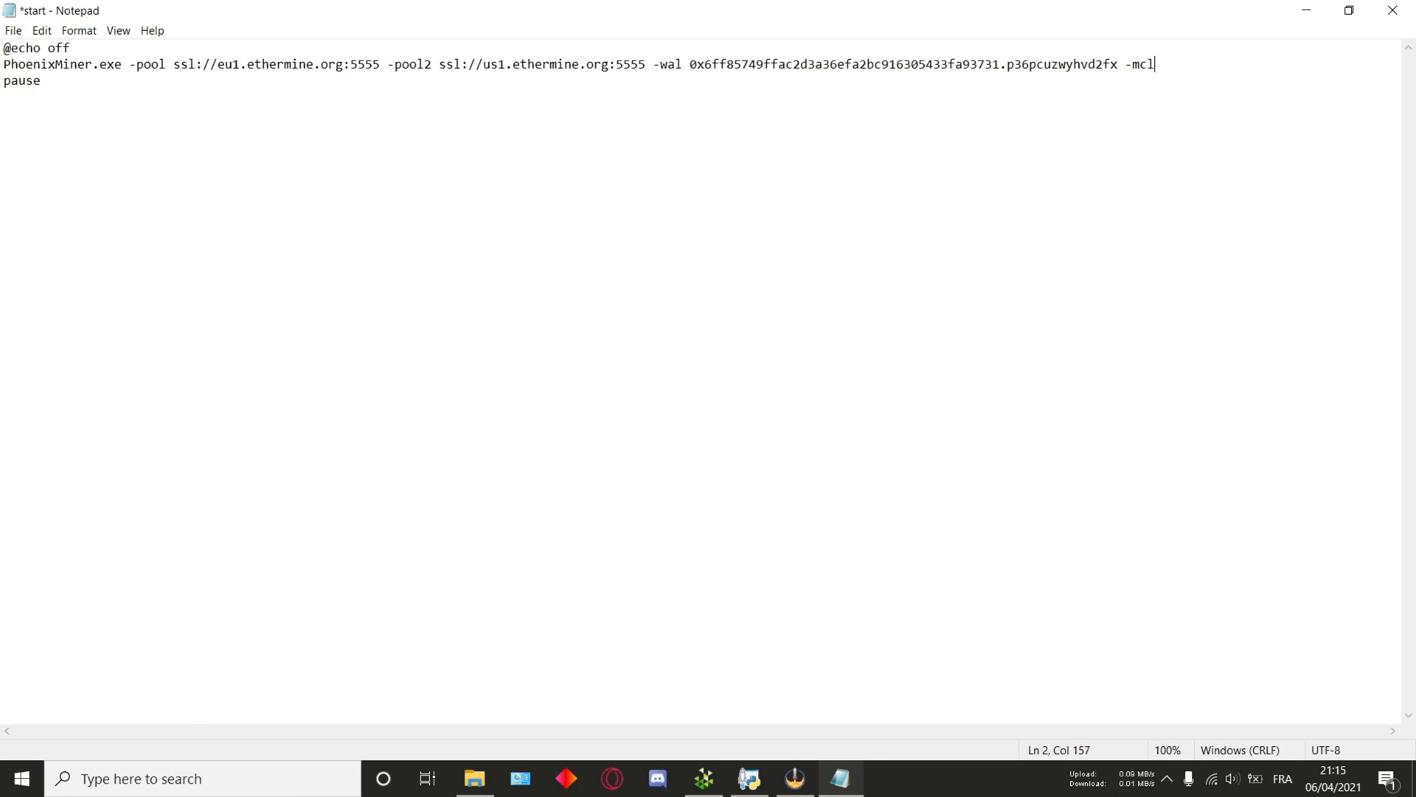
pyautogui.press('Backspace')
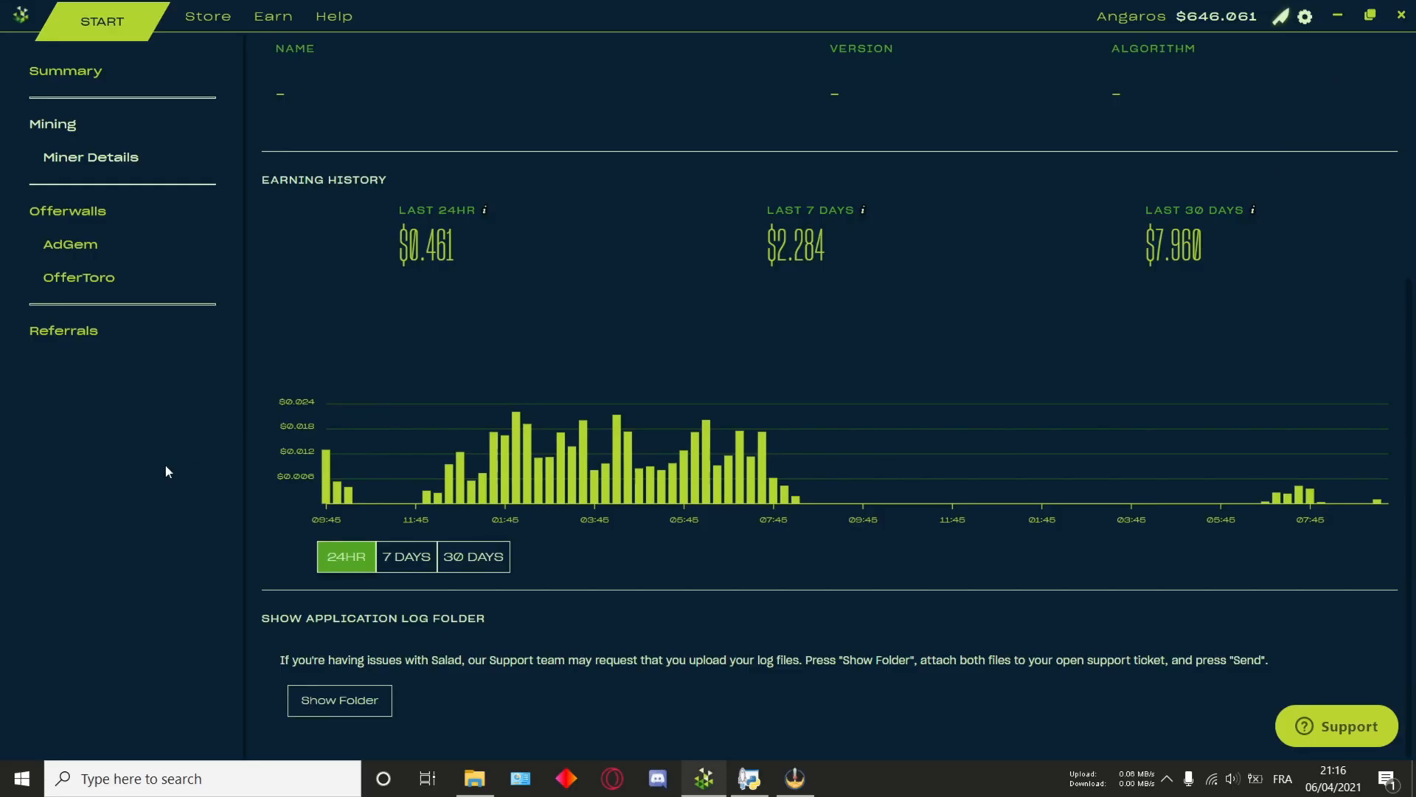
pyautogui.moveTo(341, 598)
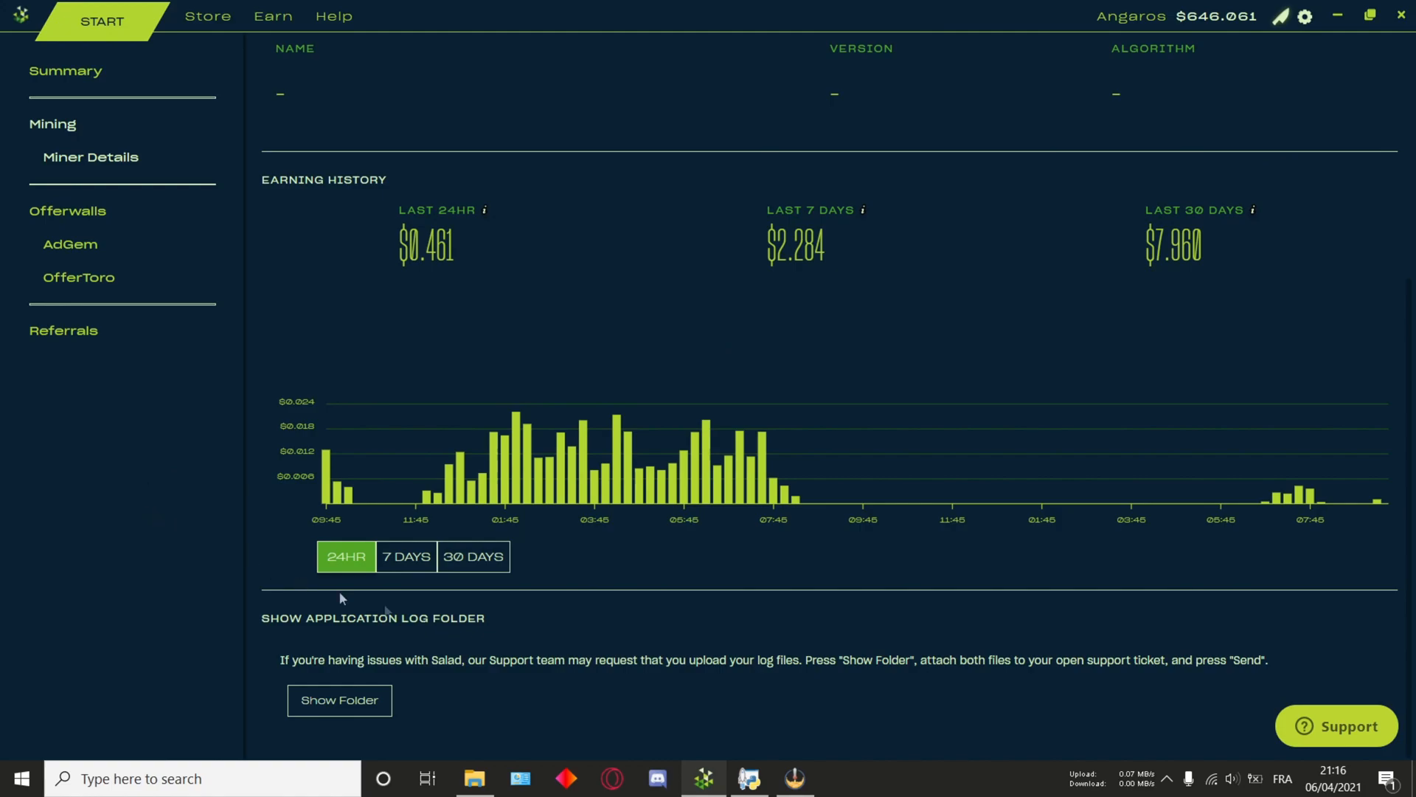